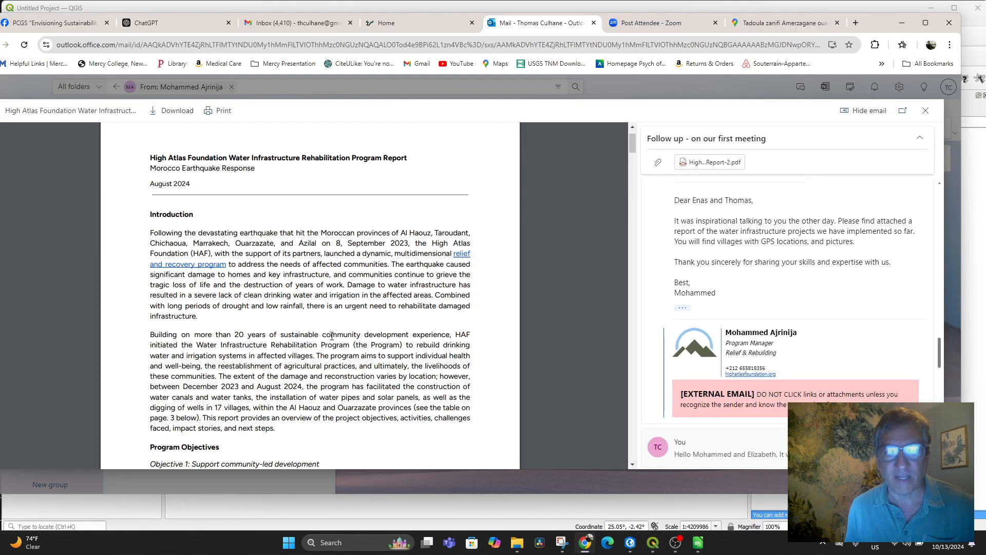
Scroll the attached report down to Table 1, water infrastructure activities by village.
{"action": "scroll", "scroll_direction": "down", "scroll_amount": 3}
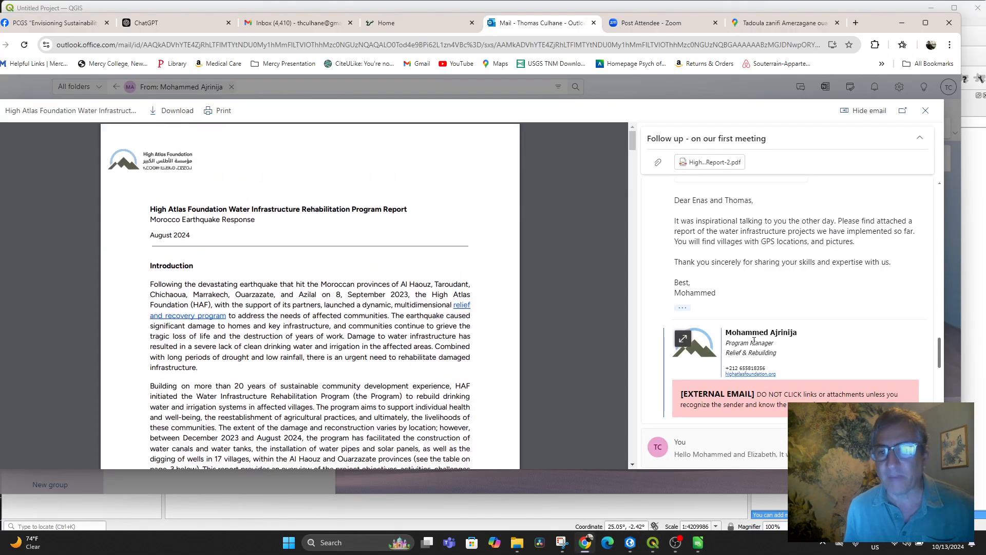
{"action": "mouse_move", "coordinate": [798, 353]}
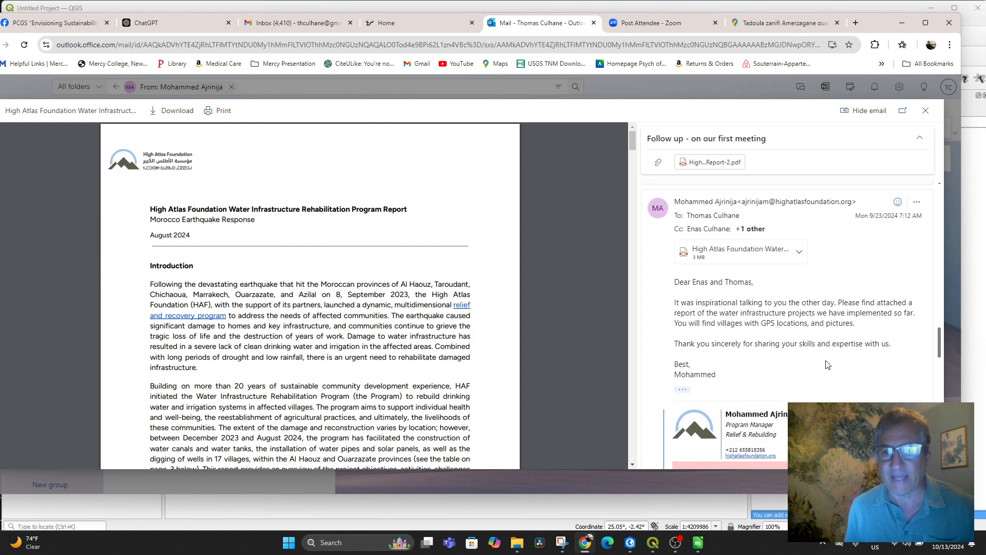
{"action": "scroll", "scroll_direction": "down", "scroll_amount": 3}
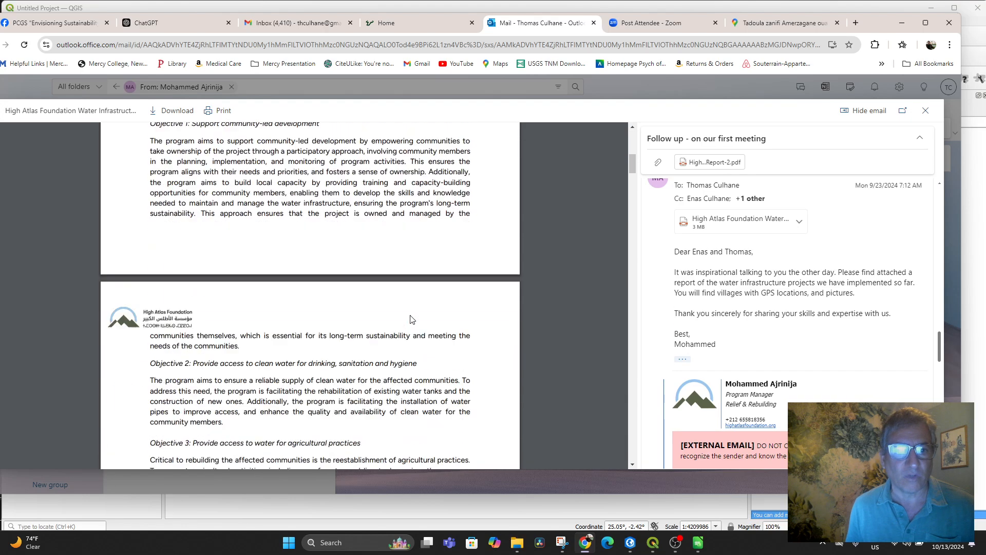
{"action": "scroll", "scroll_direction": "down", "scroll_amount": 3}
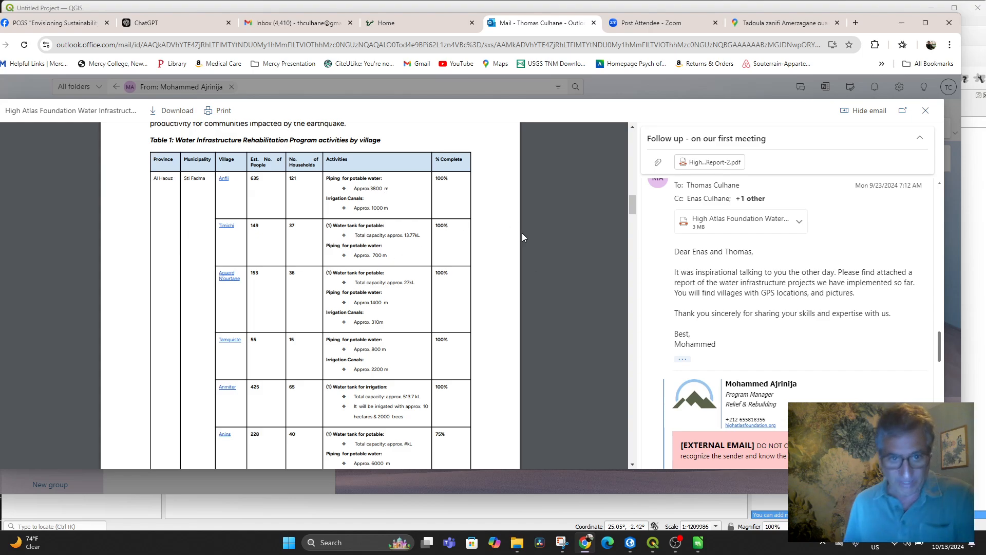
{"action": "scroll", "scroll_direction": "down", "scroll_amount": 3}
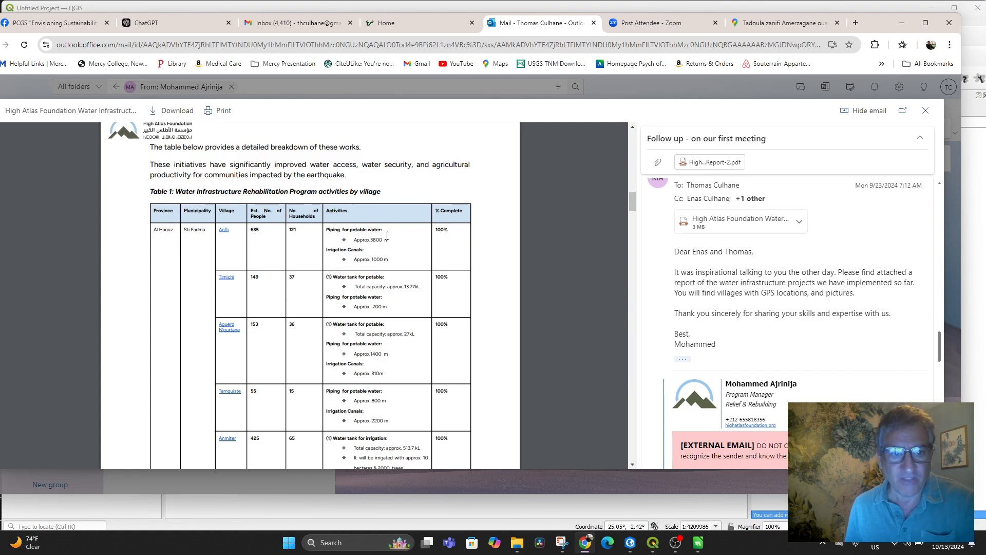
{"action": "mouse_move", "coordinate": [196, 249]}
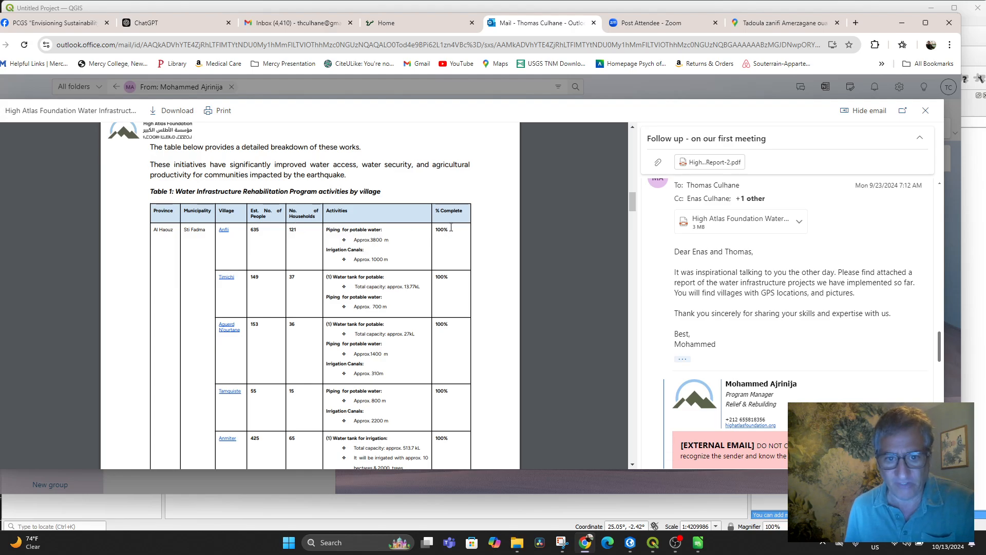
{"action": "scroll", "scroll_direction": "down", "scroll_amount": 3}
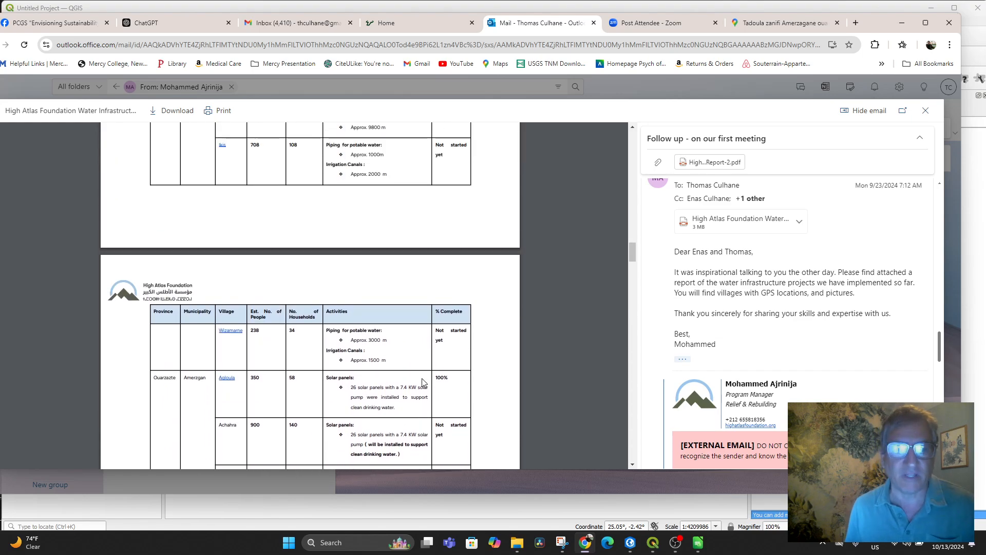
{"action": "scroll", "scroll_direction": "down", "scroll_amount": 3}
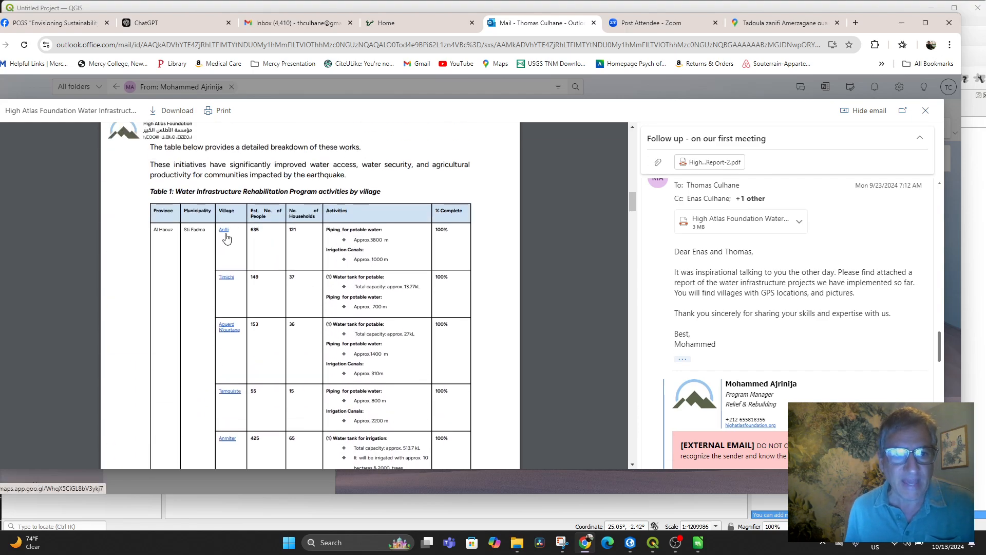
Open Anfli's Google Maps location and display its pin coordinates 31.19998, -7.74094.
{"action": "left_click", "coordinate": [224, 229]}
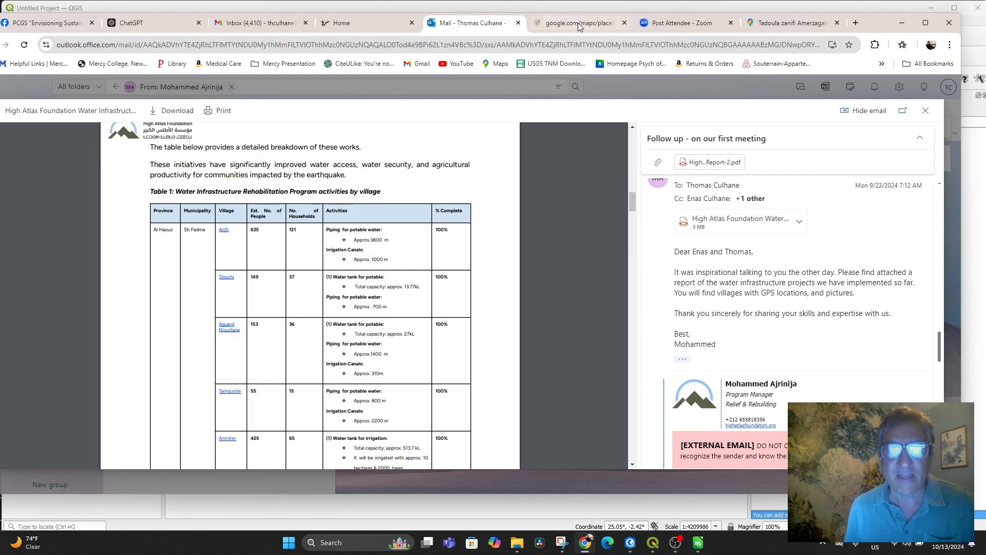
{"action": "left_click", "coordinate": [572, 23]}
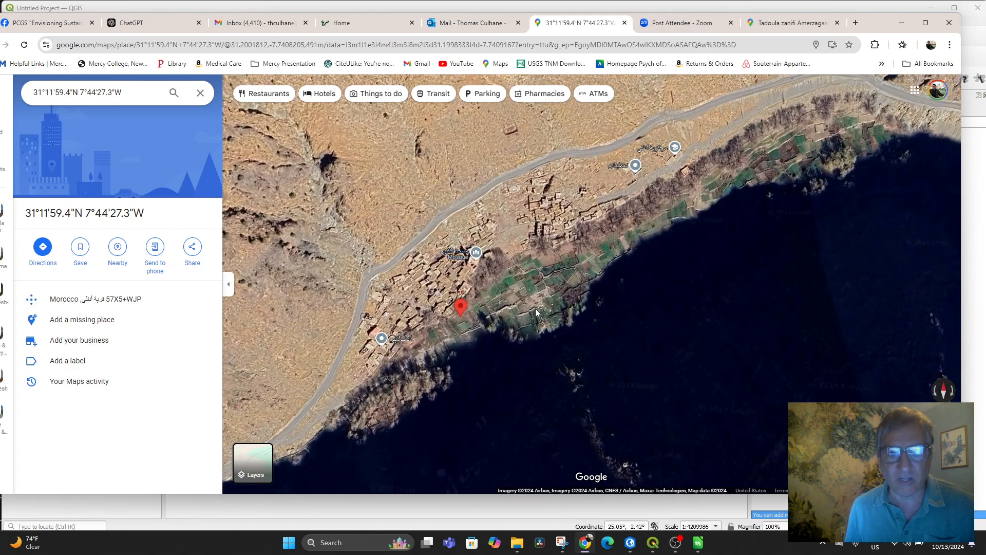
{"action": "right_click", "coordinate": [493, 289]}
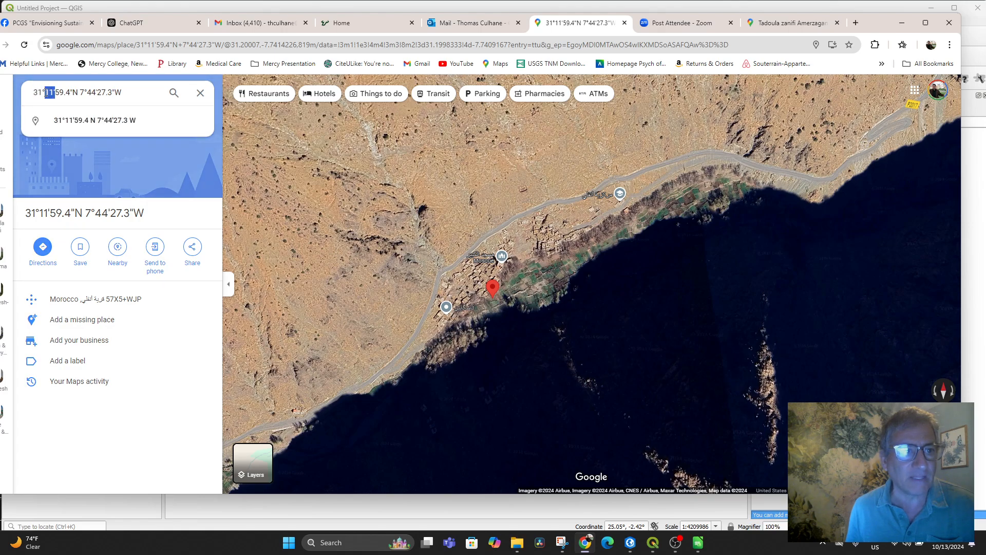
{"action": "left_click", "coordinate": [71, 92]}
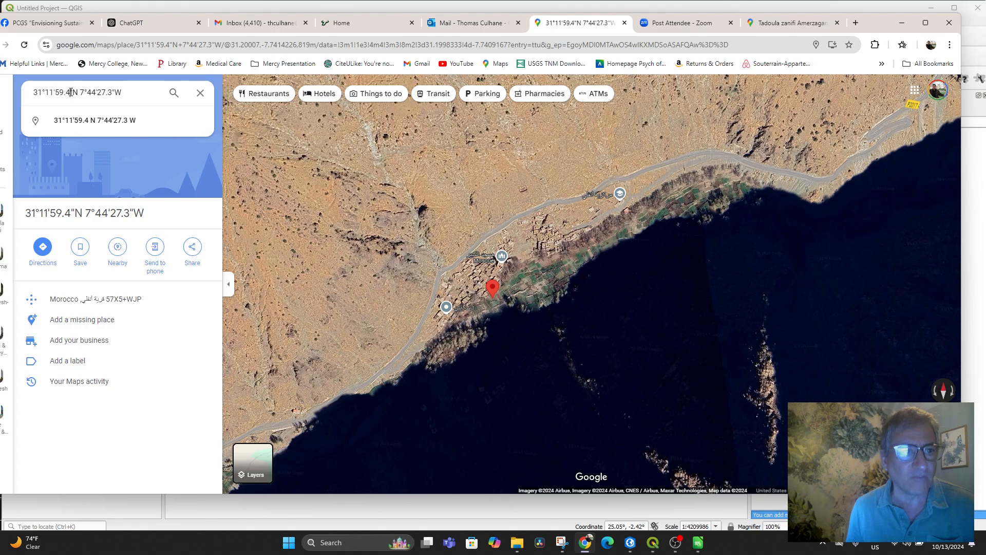
{"action": "double_click", "coordinate": [62, 92]}
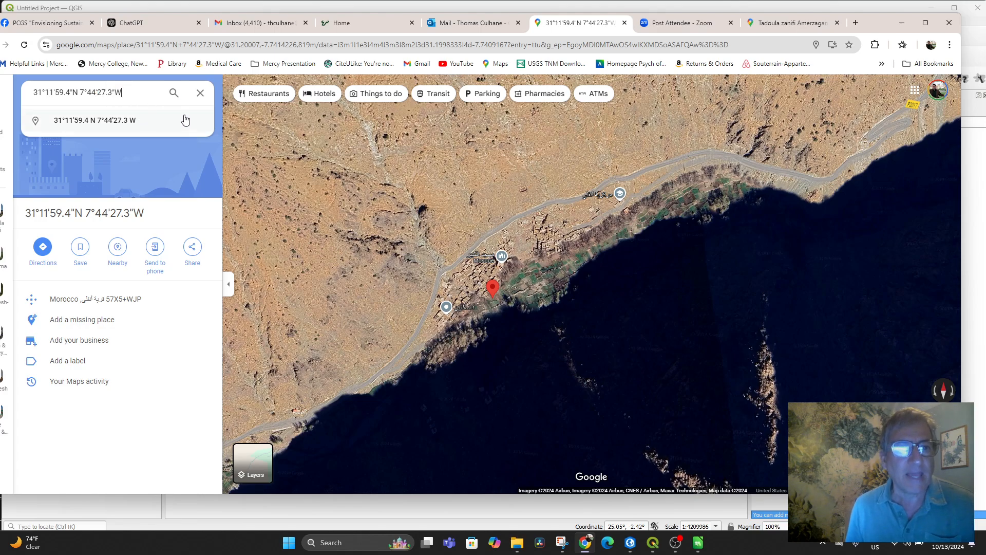
{"action": "mouse_move", "coordinate": [530, 314]}
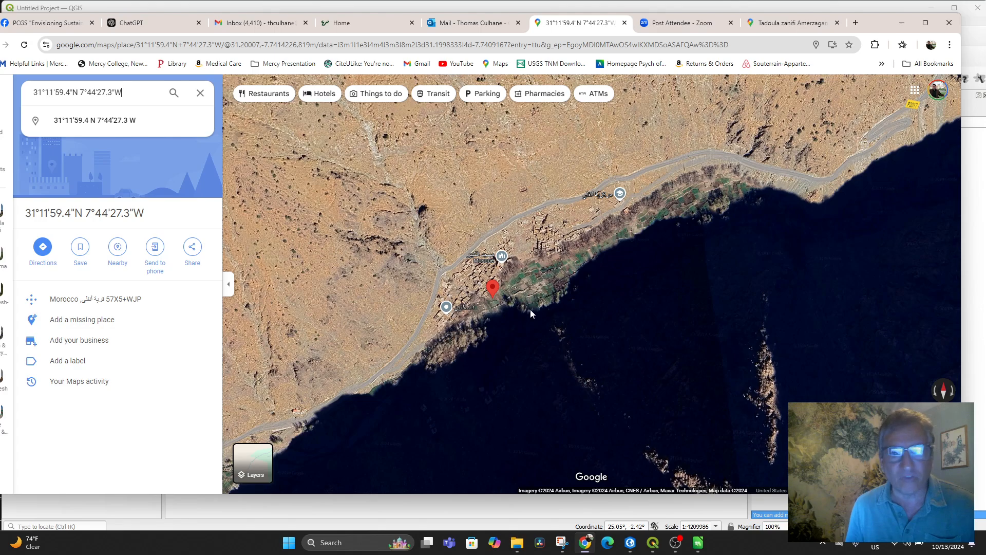
{"action": "right_click", "coordinate": [492, 288]}
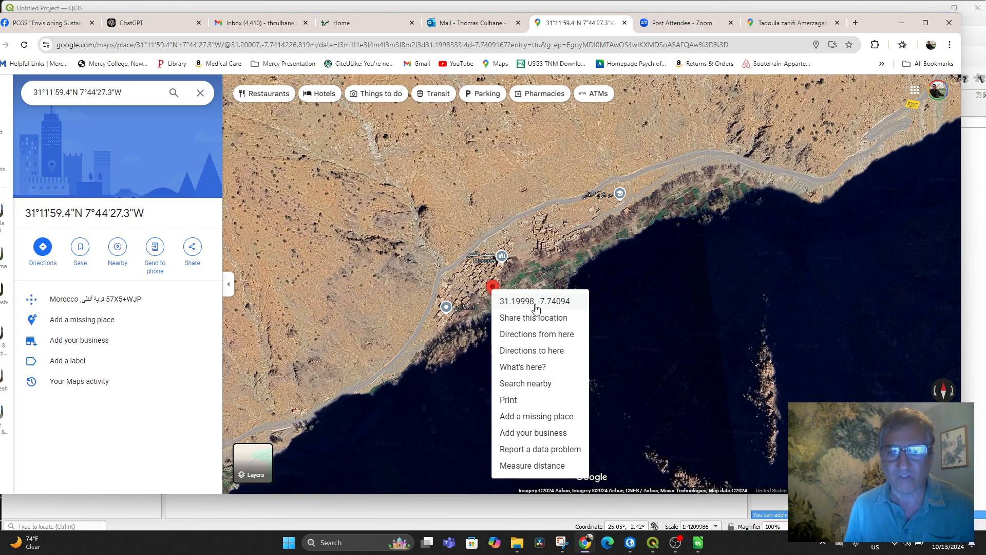
{"action": "mouse_move", "coordinate": [533, 310]}
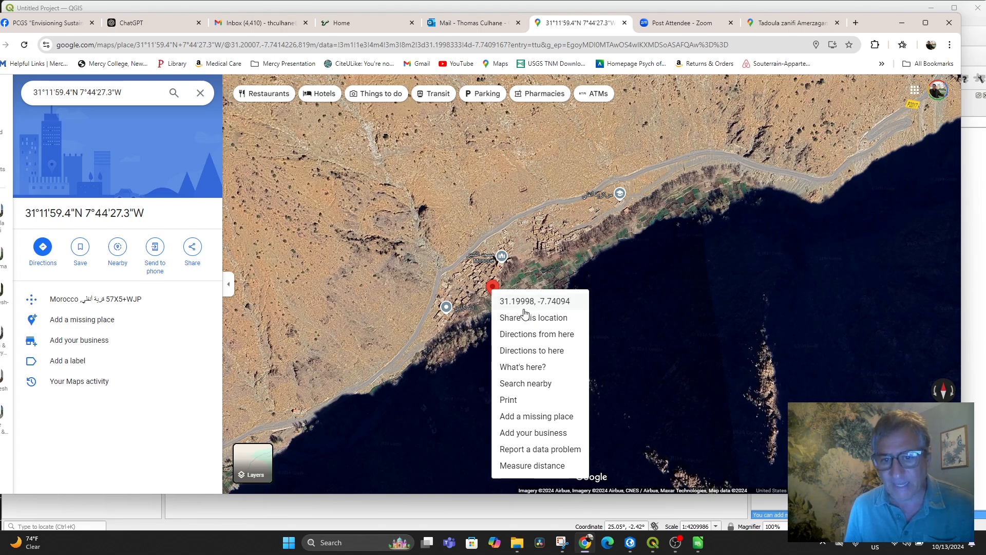
{"action": "mouse_move", "coordinate": [545, 308]}
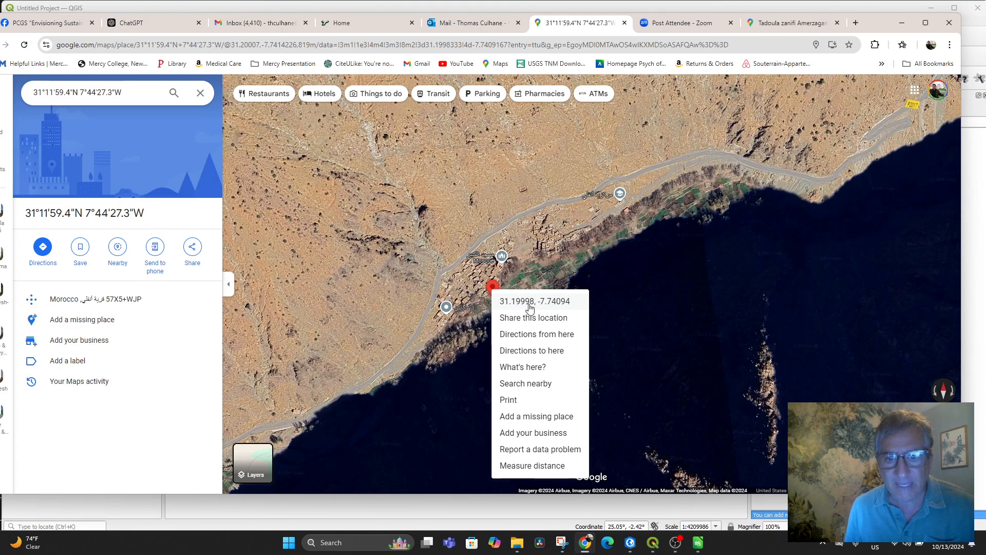
{"action": "mouse_move", "coordinate": [512, 307]}
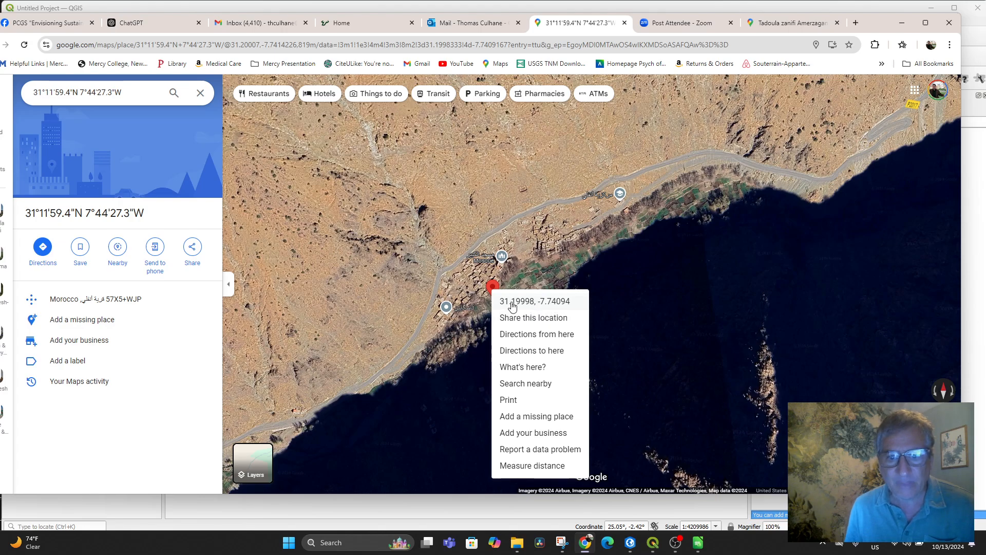
{"action": "mouse_move", "coordinate": [482, 294]}
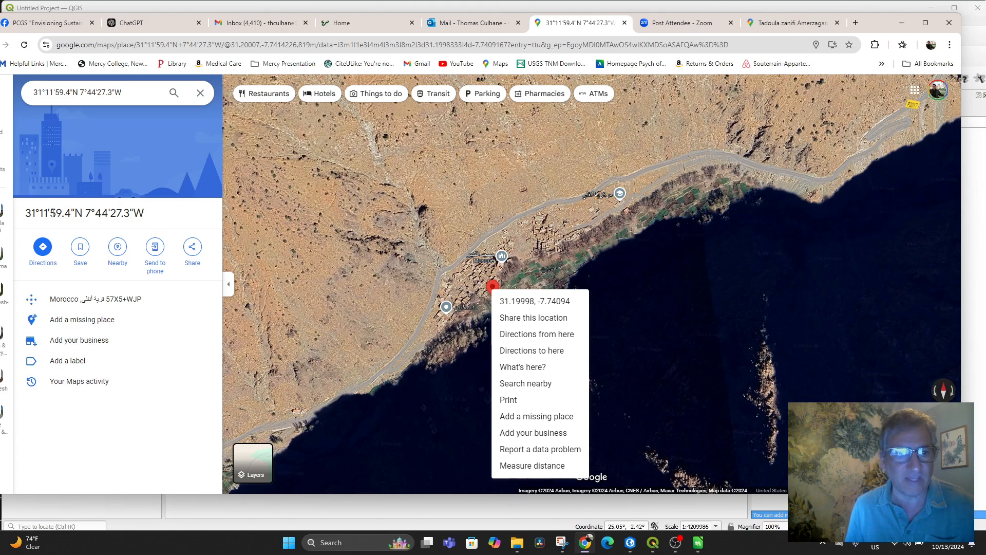
{"action": "mouse_move", "coordinate": [508, 276]}
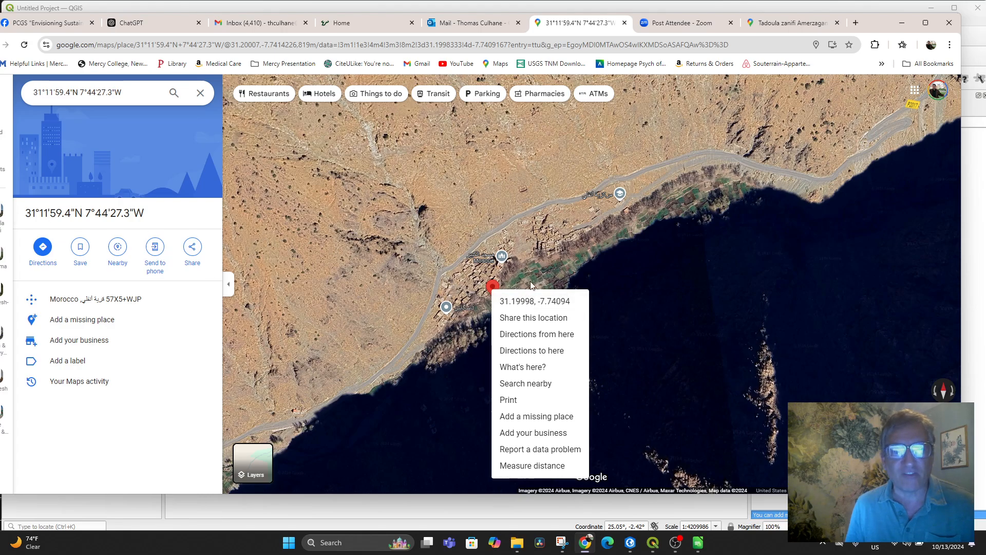
Open the Timichi map link in a new tab, then switch to the HAF Project Sites sheet.
{"action": "left_click", "coordinate": [468, 23]}
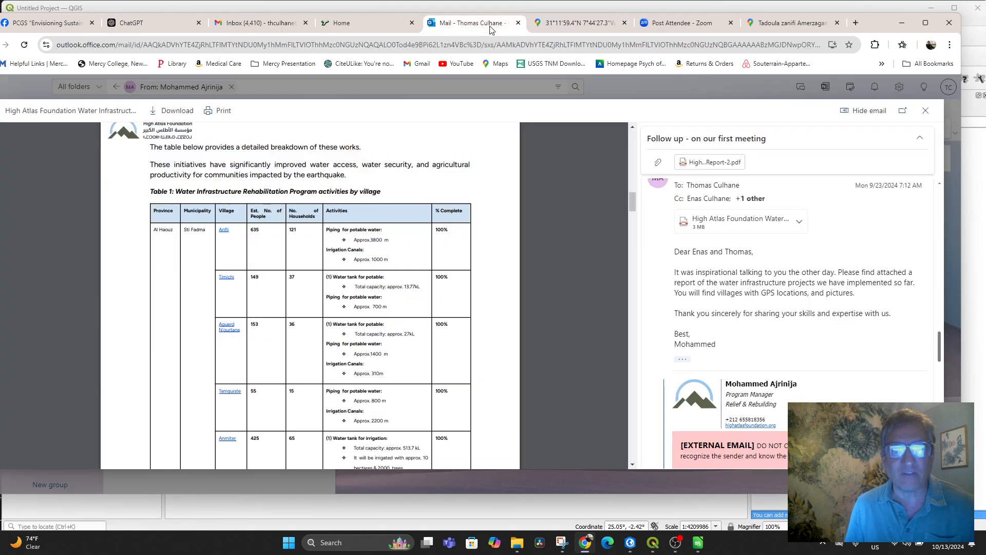
{"action": "right_click", "coordinate": [226, 276]}
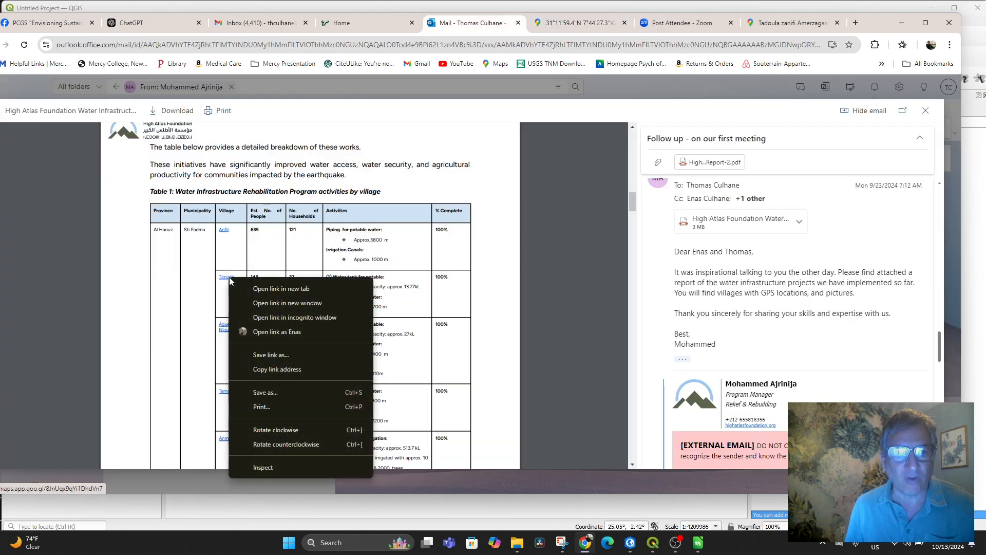
{"action": "left_click", "coordinate": [281, 288]}
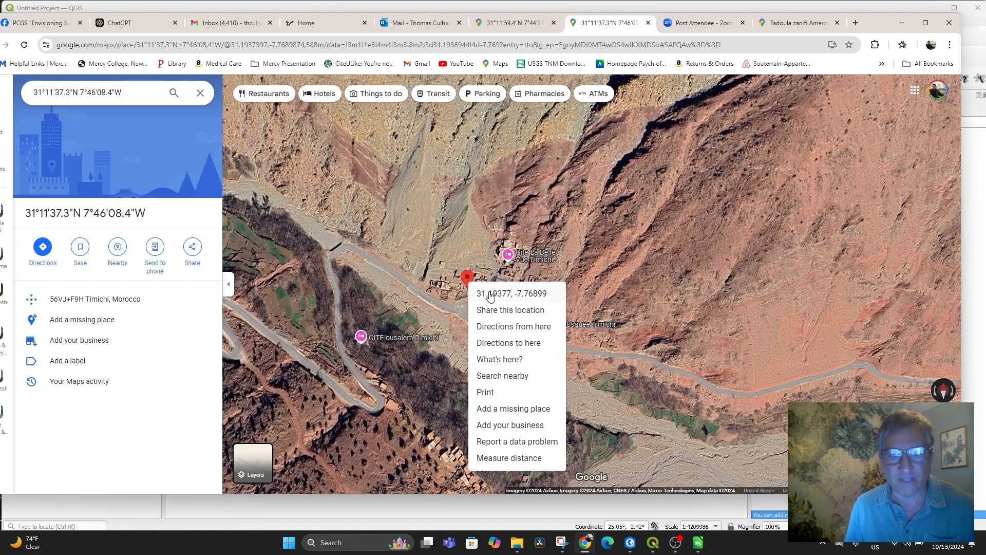
{"action": "left_click", "coordinate": [510, 293]}
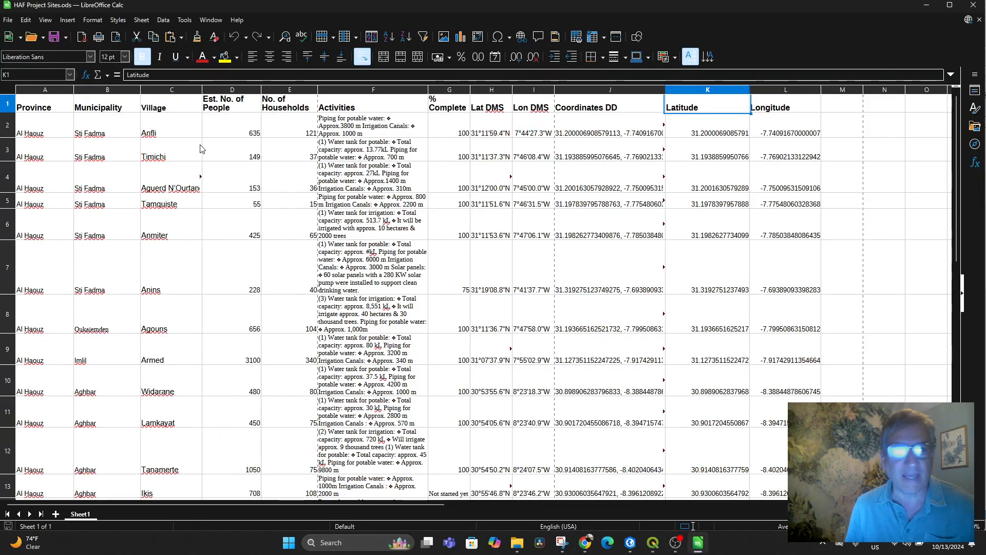
{"action": "mouse_move", "coordinate": [752, 155]}
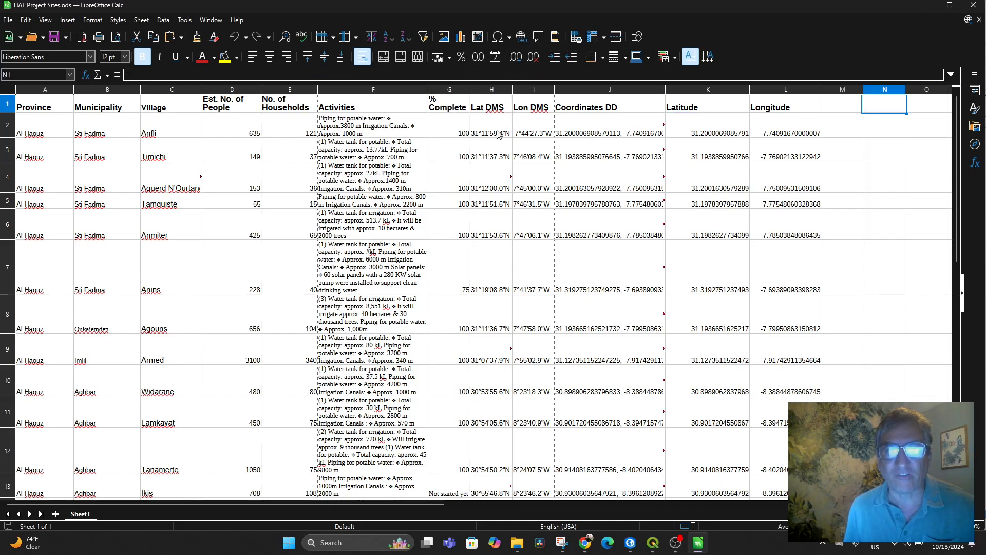
Return to Timichi's map and examine its search coordinates 31°11'37.3"N 7°46'08.4"W.
{"action": "left_click", "coordinate": [586, 542]}
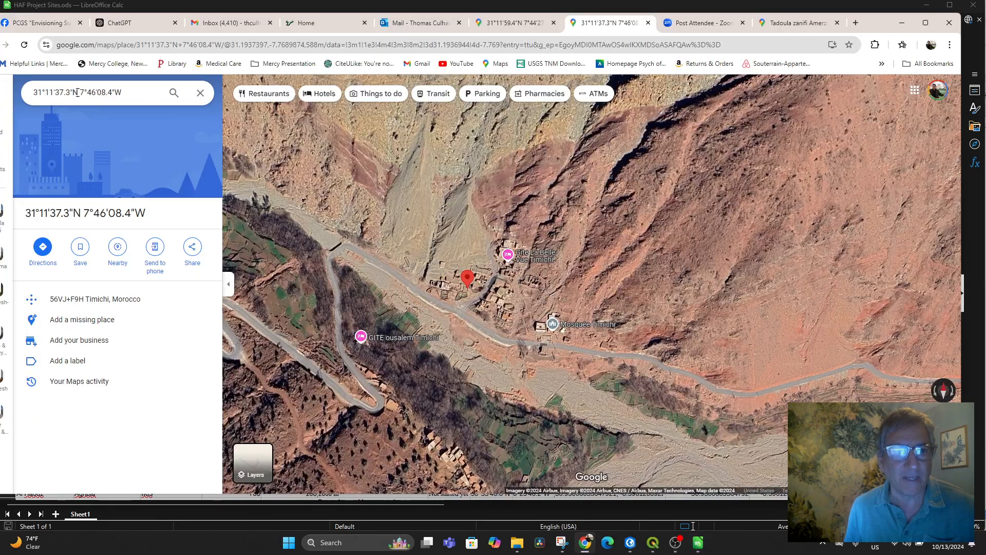
{"action": "right_click", "coordinate": [76, 92]}
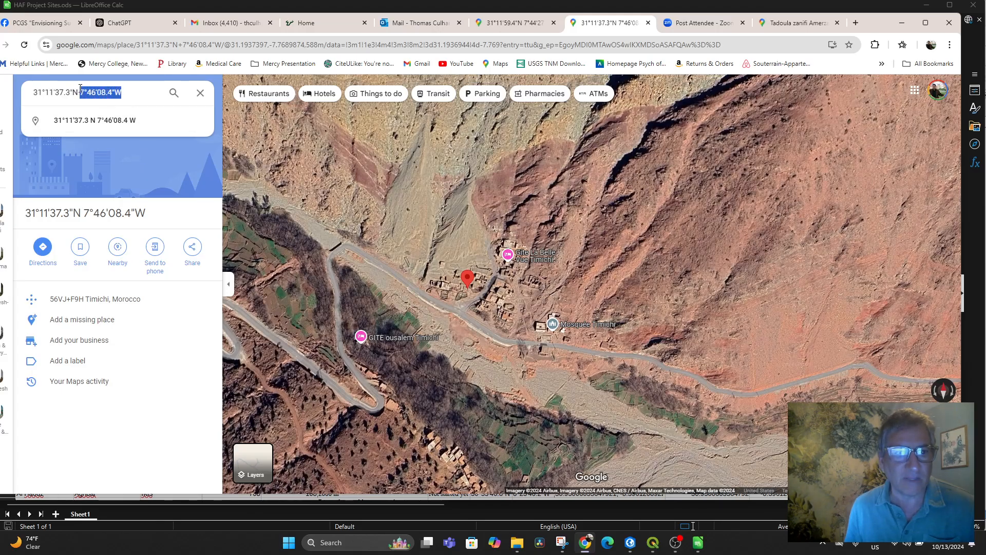
{"action": "right_click", "coordinate": [94, 92]}
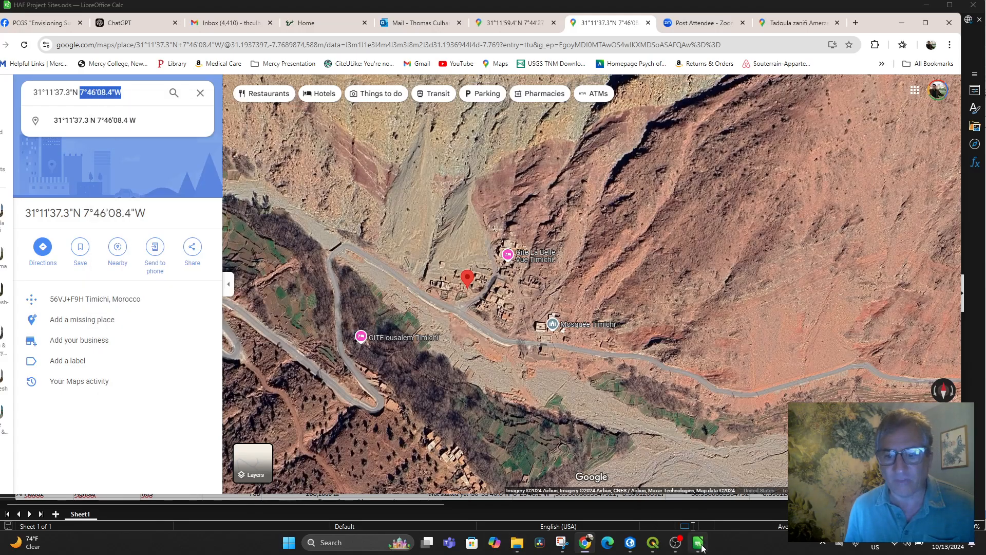
Compare Anfli's DMS and decimal coordinates in the sheet against the map.
{"action": "left_click", "coordinate": [697, 543]}
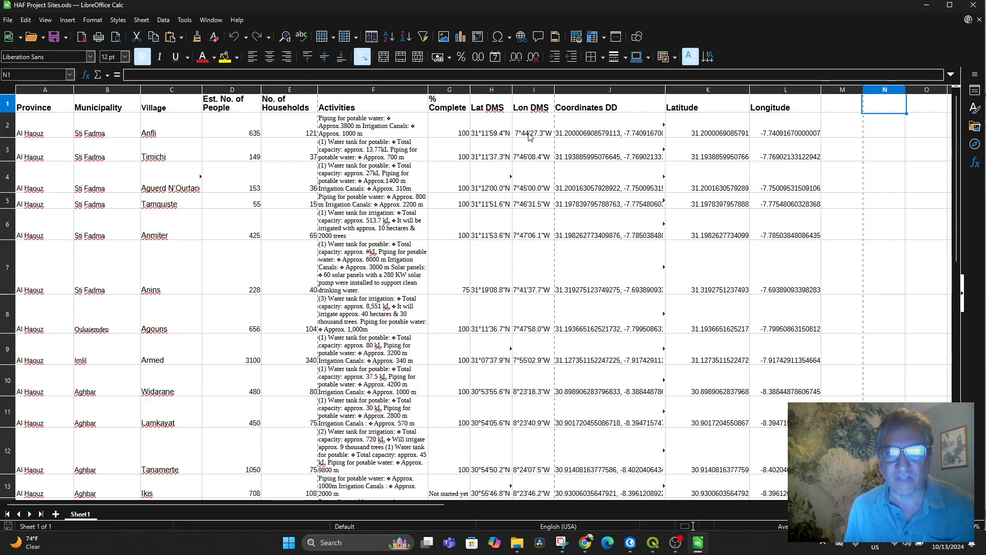
{"action": "left_click", "coordinate": [533, 133]}
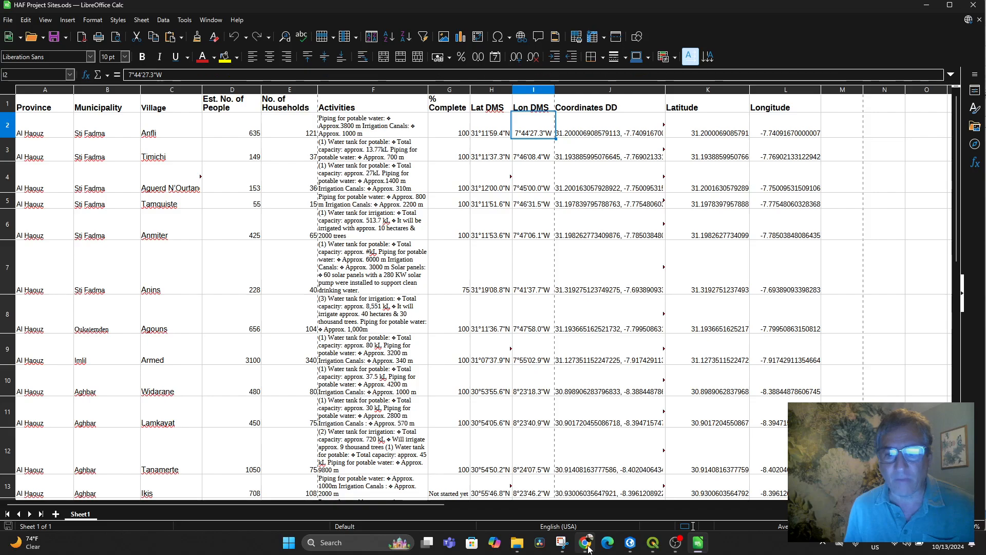
{"action": "left_click", "coordinate": [585, 541]}
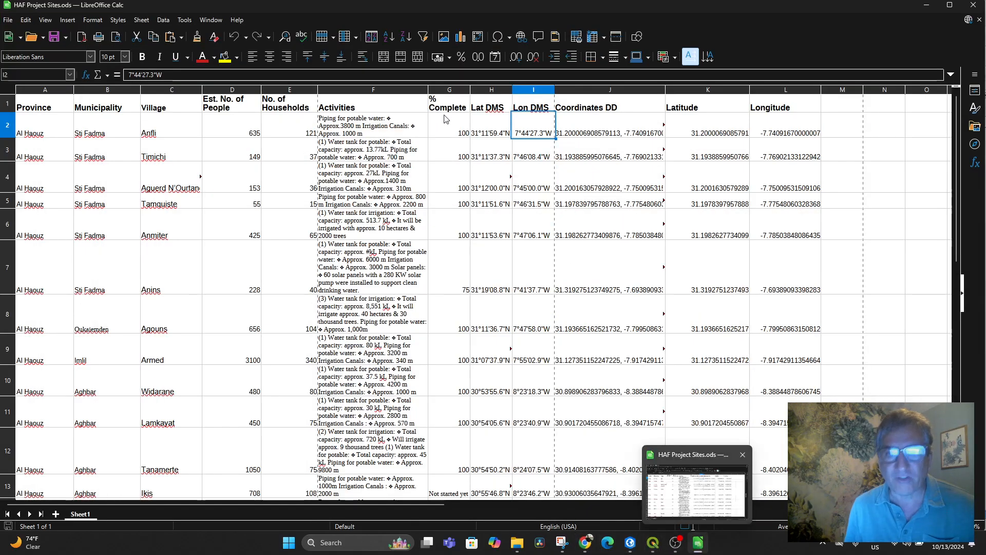
{"action": "left_click", "coordinate": [609, 132]}
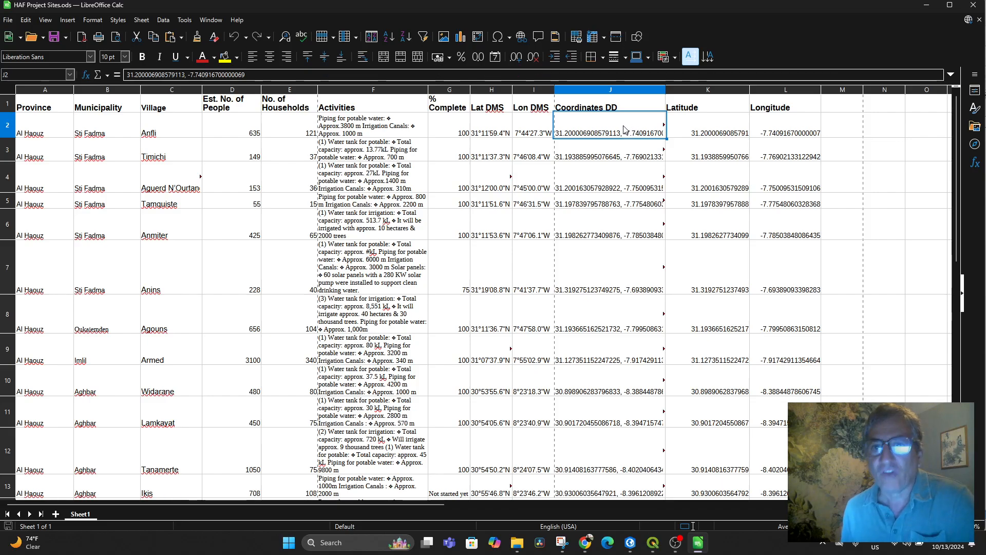
{"action": "scroll", "scroll_direction": "down", "scroll_amount": 3}
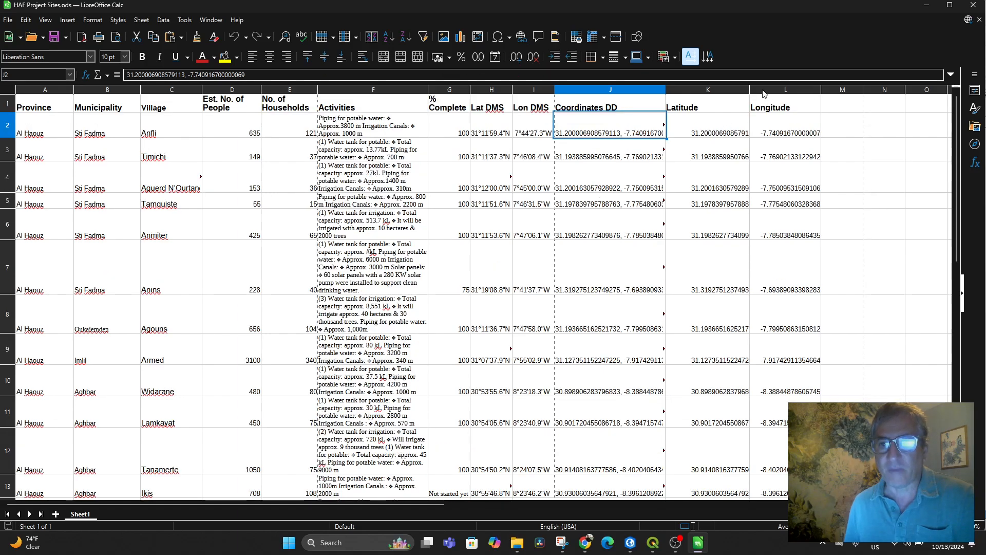
Select the Latitude and Coordinates DD columns and drag Latitude wider.
{"action": "left_click", "coordinate": [706, 90]}
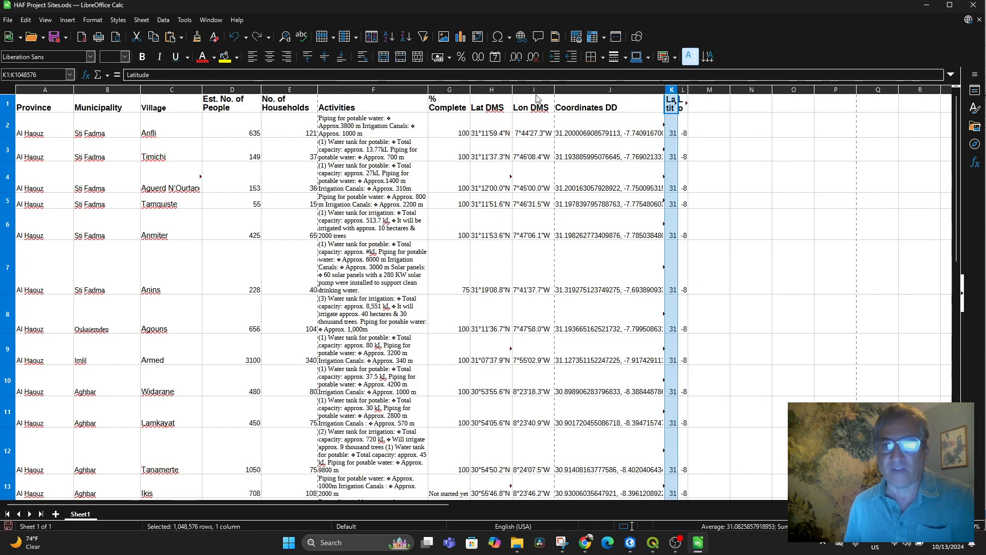
{"action": "left_click", "coordinate": [491, 90]}
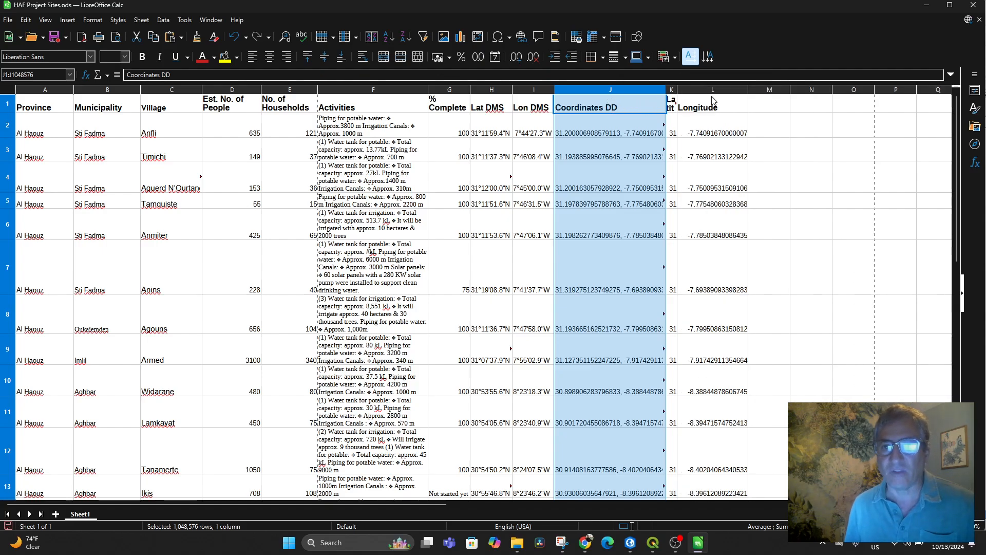
{"action": "left_click_drag", "start_coordinate": [664, 97], "coordinate": [707, 98]}
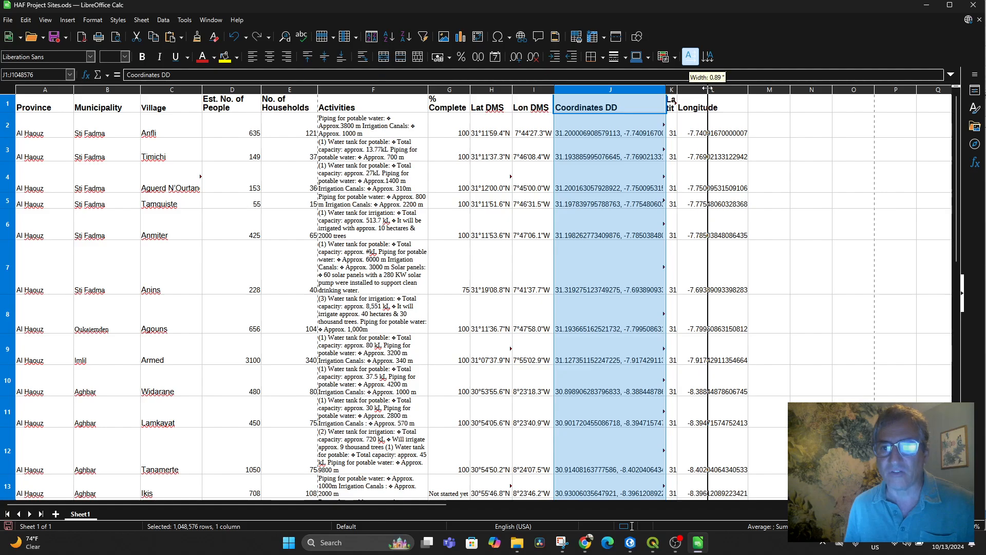
{"action": "left_click_drag", "start_coordinate": [708, 89], "coordinate": [726, 89]}
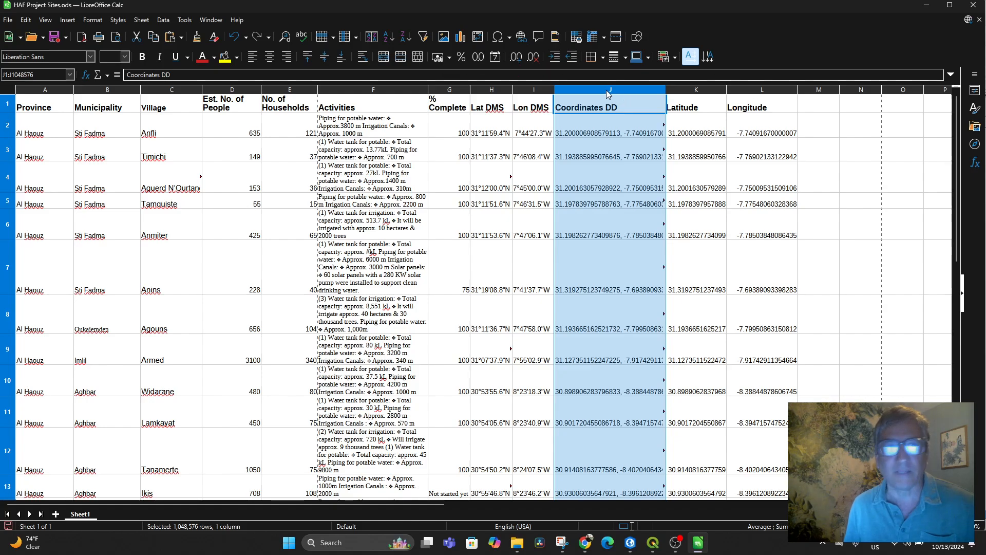
{"action": "left_click", "coordinate": [163, 20]}
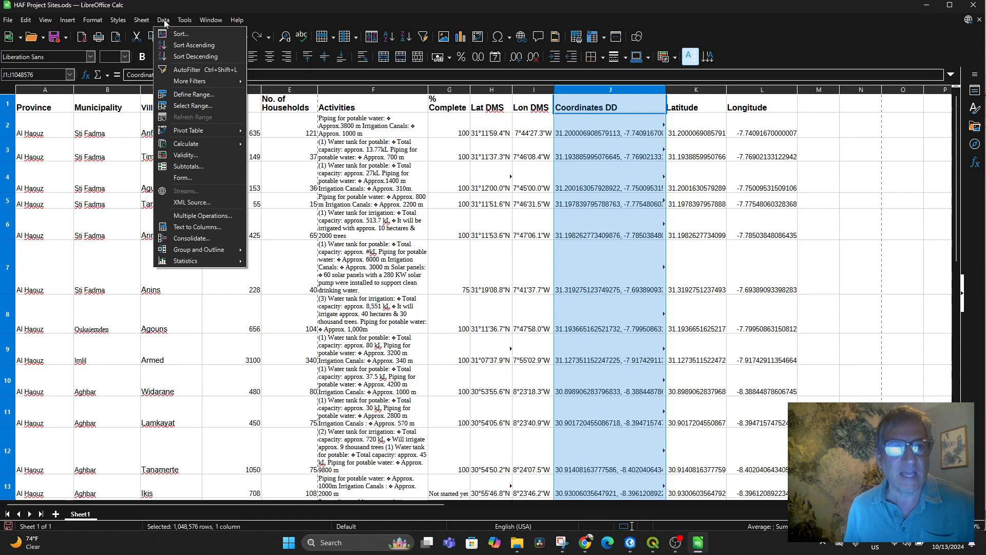
{"action": "mouse_move", "coordinate": [188, 80]}
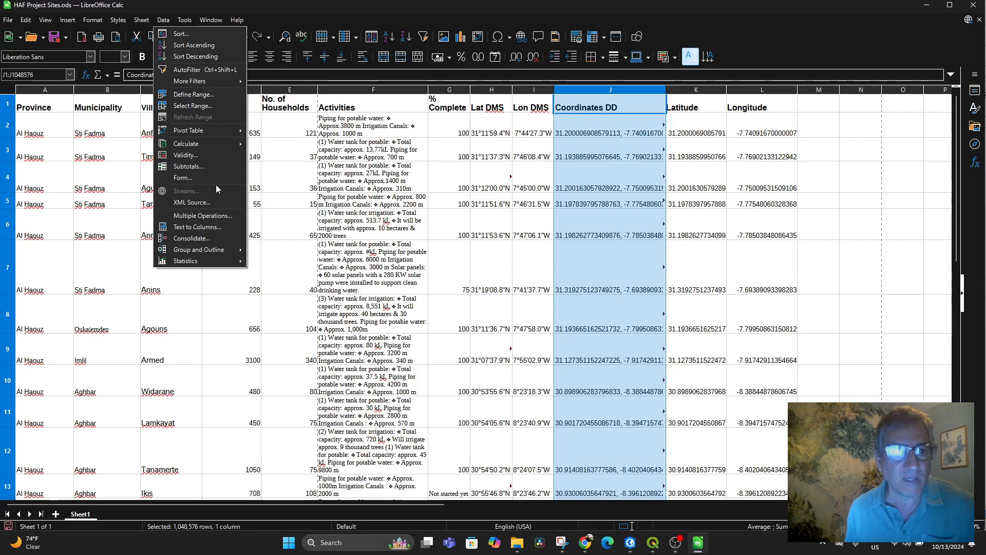
{"action": "left_click", "coordinate": [197, 227]}
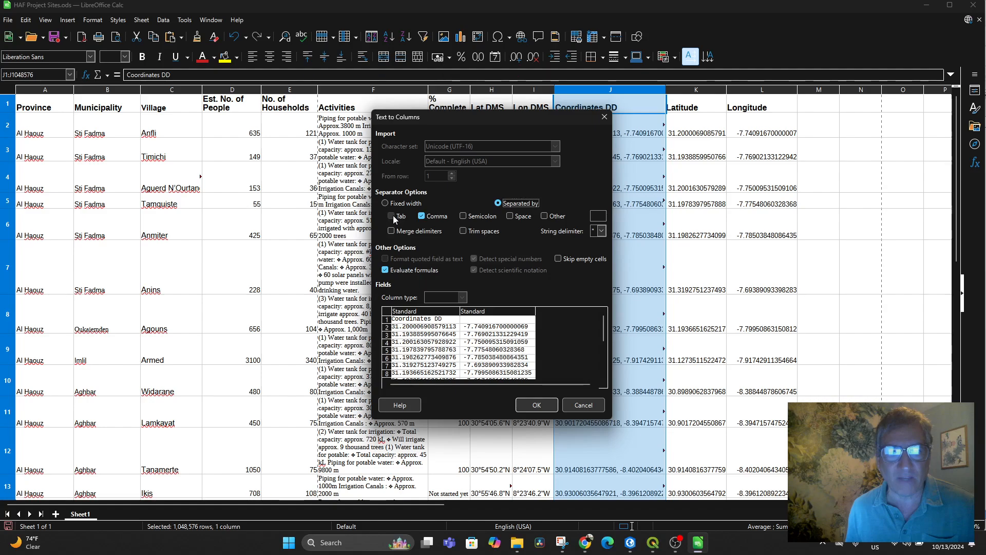
{"action": "left_click", "coordinate": [390, 215]}
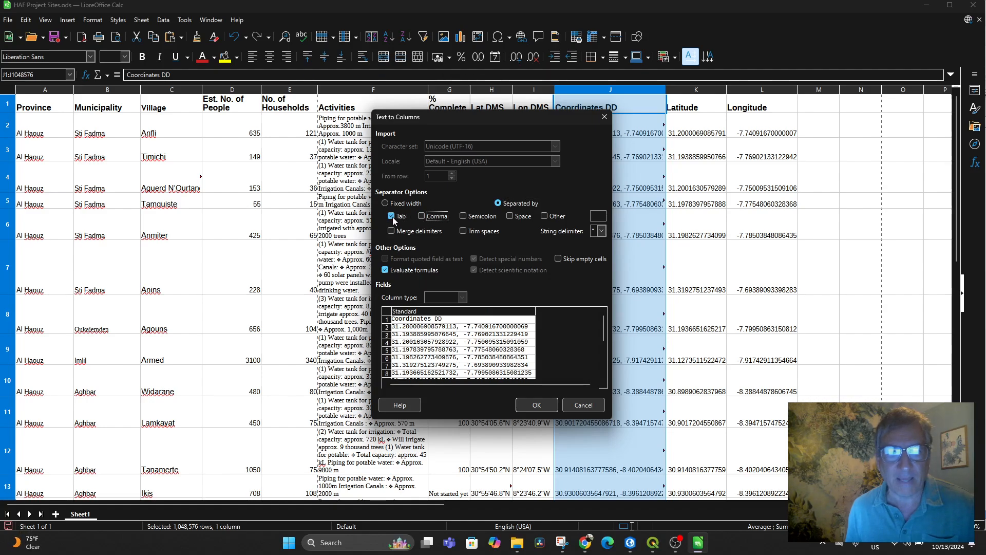
{"action": "left_click", "coordinate": [422, 216]}
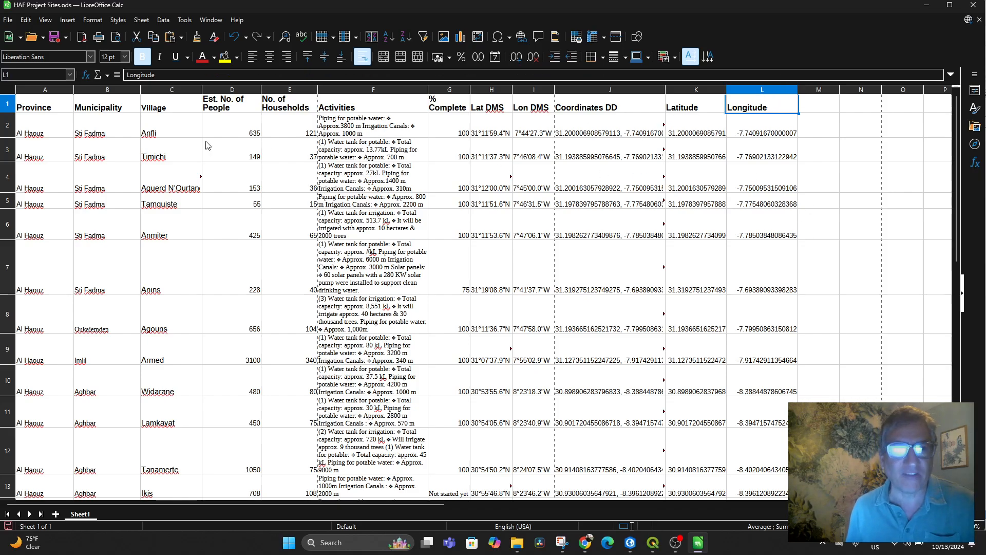
{"action": "left_click", "coordinate": [8, 19]}
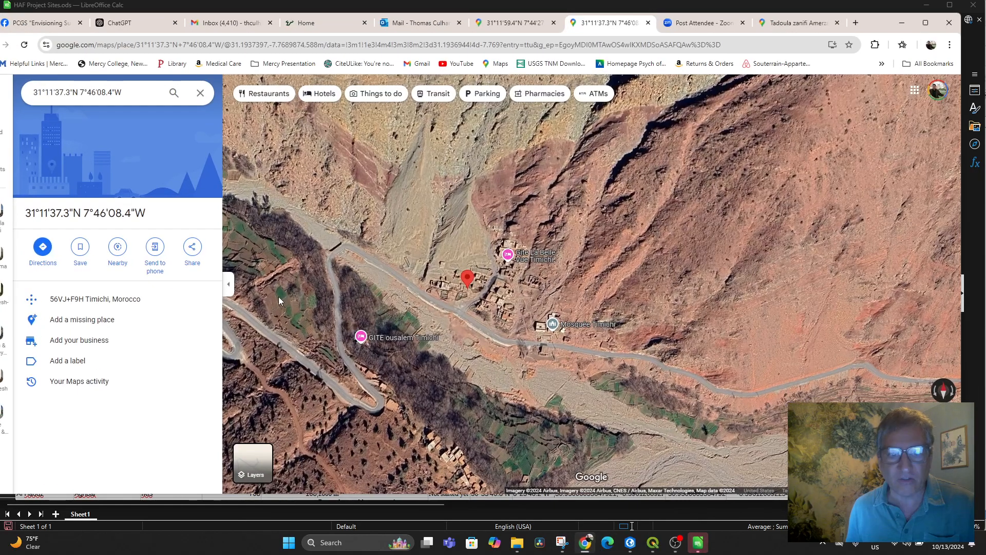
{"action": "left_click", "coordinate": [417, 22]}
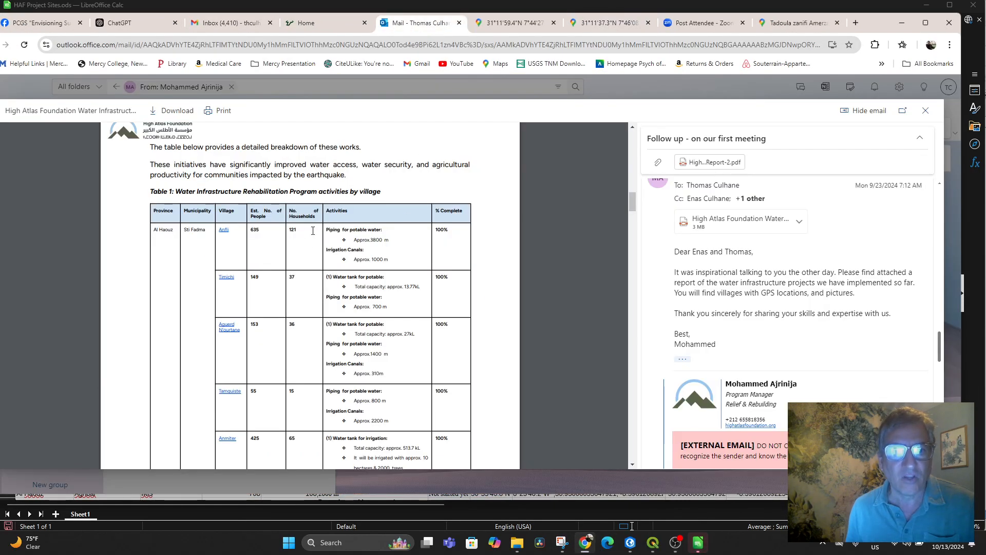
{"action": "scroll", "scroll_direction": "down", "scroll_amount": 3}
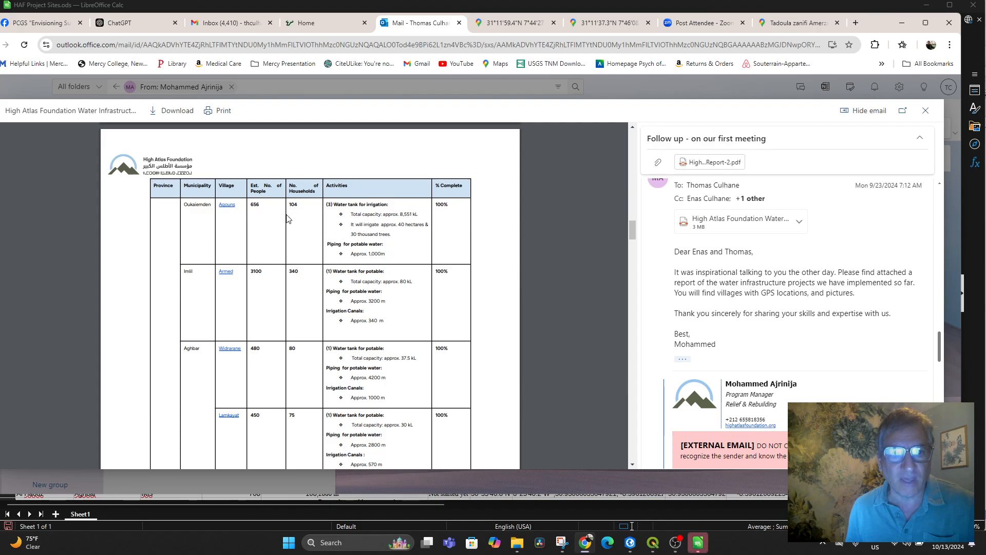
{"action": "scroll", "scroll_direction": "down", "scroll_amount": 3}
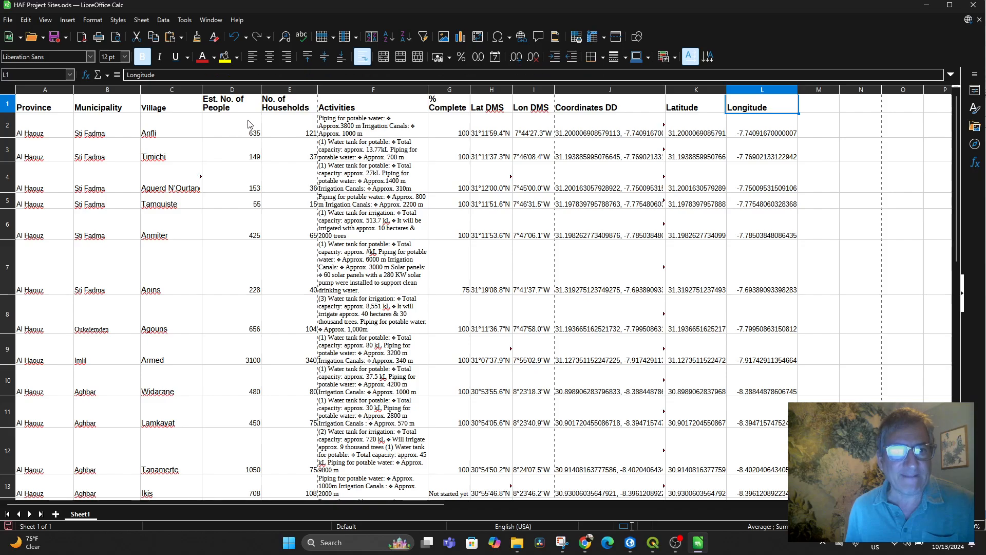
{"action": "left_click", "coordinate": [9, 19]}
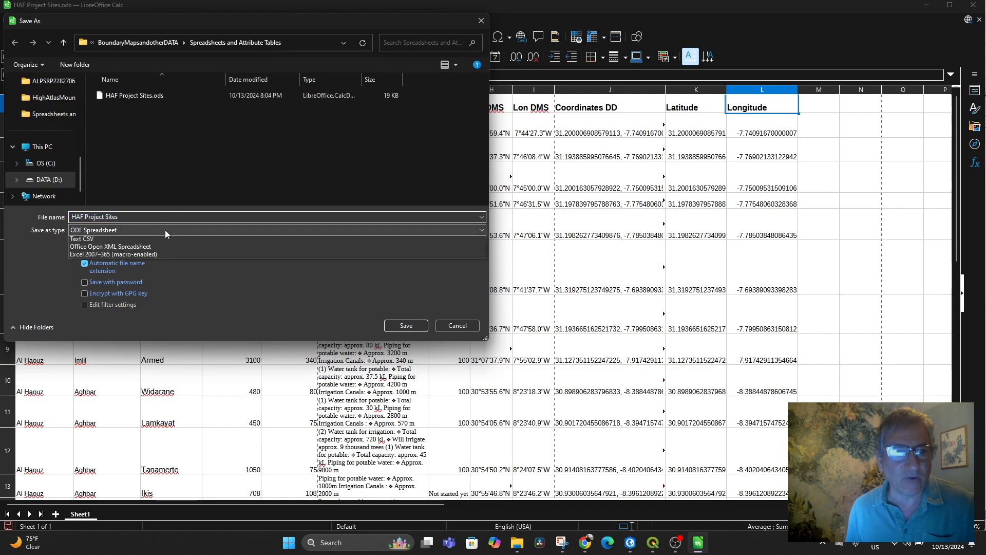
Save the sheet as a Text CSV file named HAF Project Sites.
{"action": "left_click", "coordinate": [480, 230]}
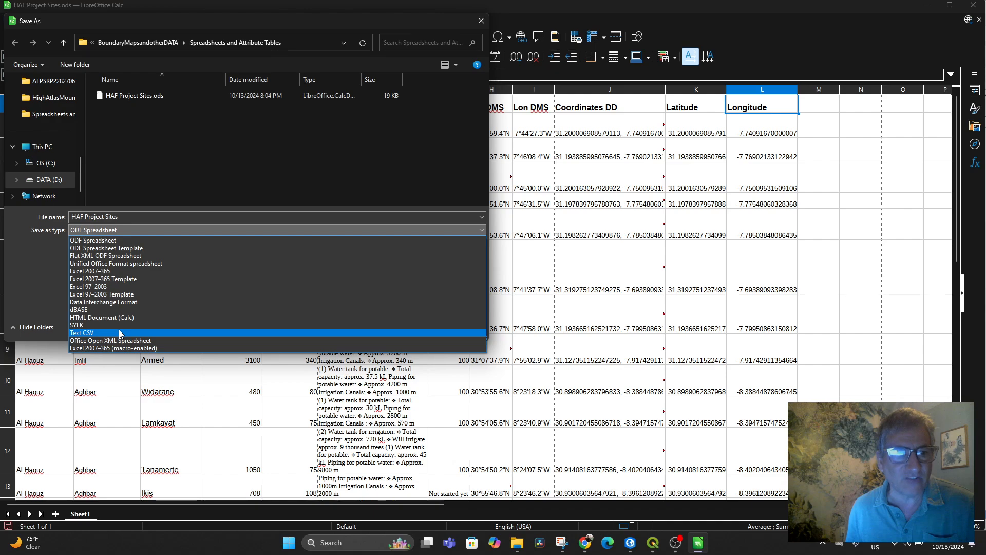
{"action": "left_click", "coordinate": [82, 332]}
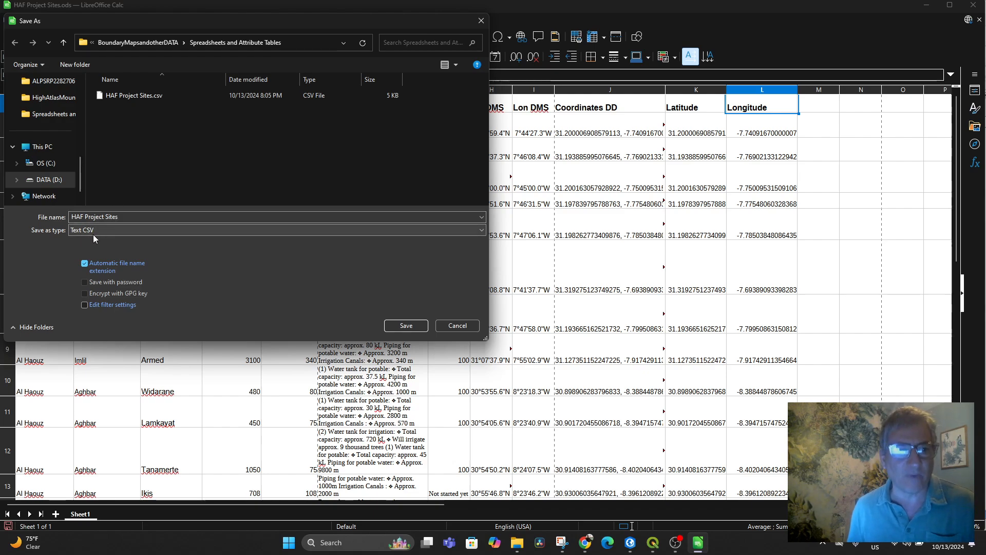
{"action": "mouse_move", "coordinate": [429, 321]}
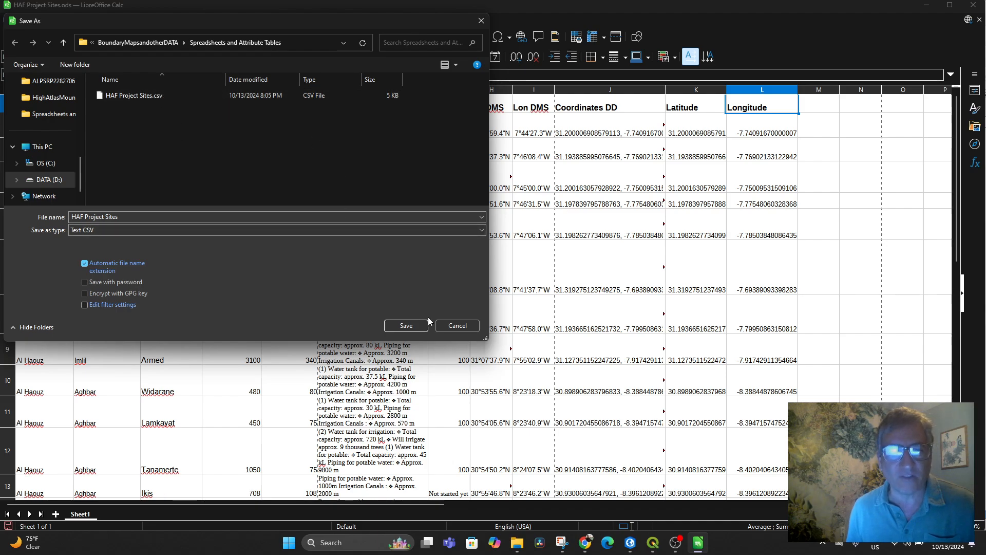
{"action": "left_click", "coordinate": [405, 325]}
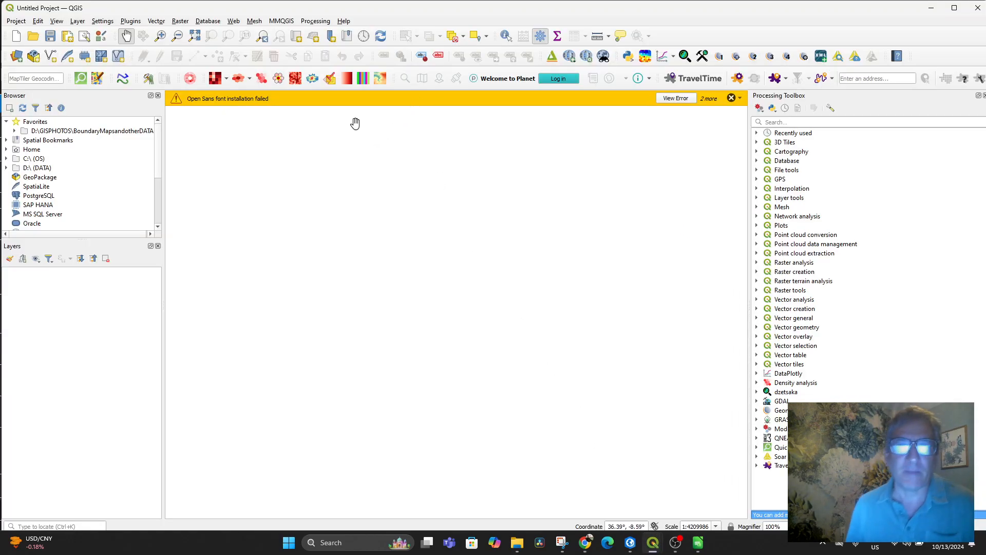
Open Add Delimited Text Layer from the QGIS Layer menu.
{"action": "left_click", "coordinate": [78, 20]}
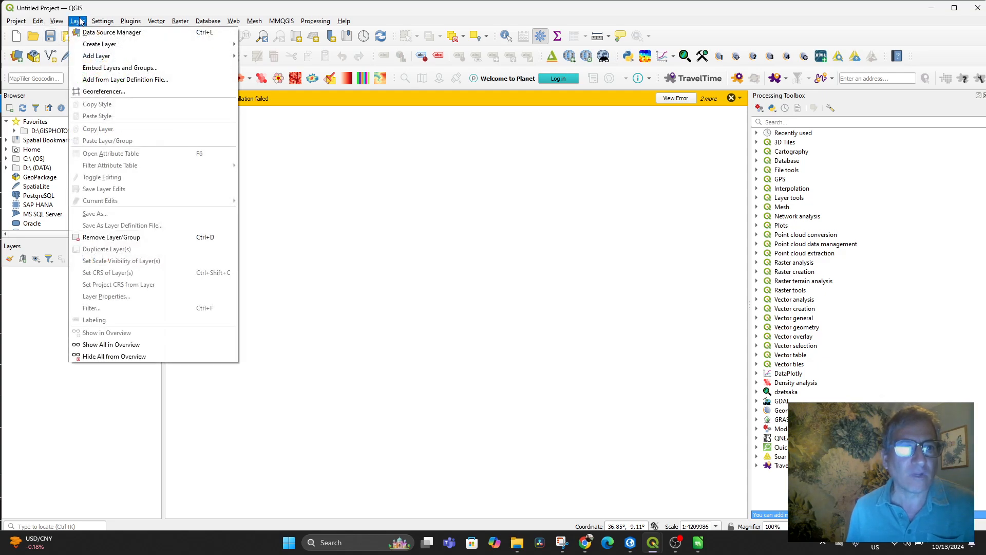
{"action": "mouse_move", "coordinate": [96, 55]}
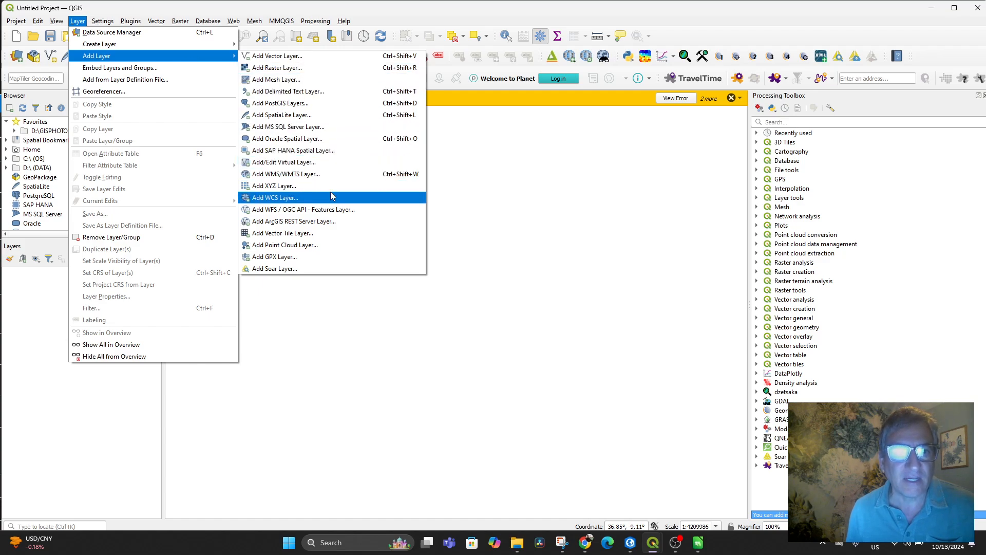
{"action": "mouse_move", "coordinate": [284, 162]}
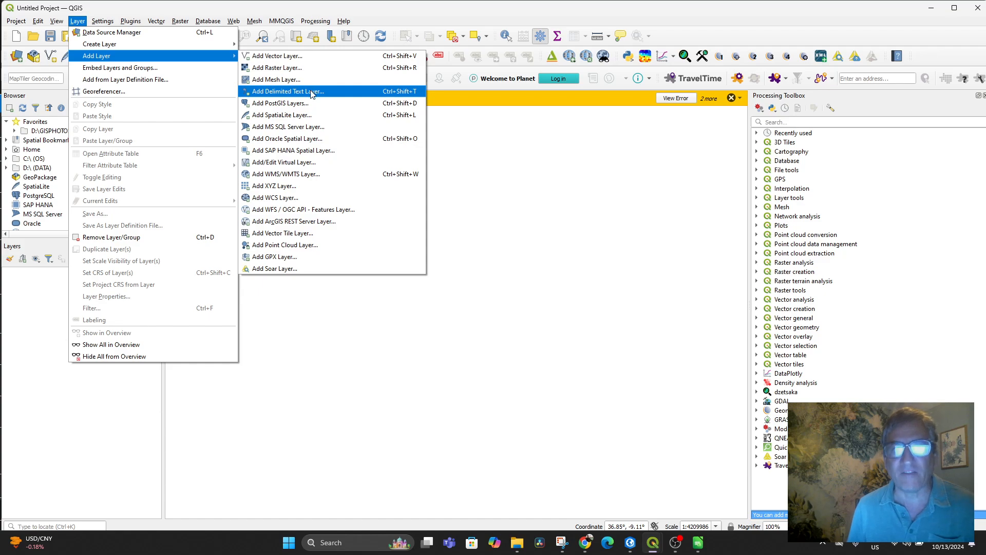
{"action": "mouse_move", "coordinate": [280, 100]}
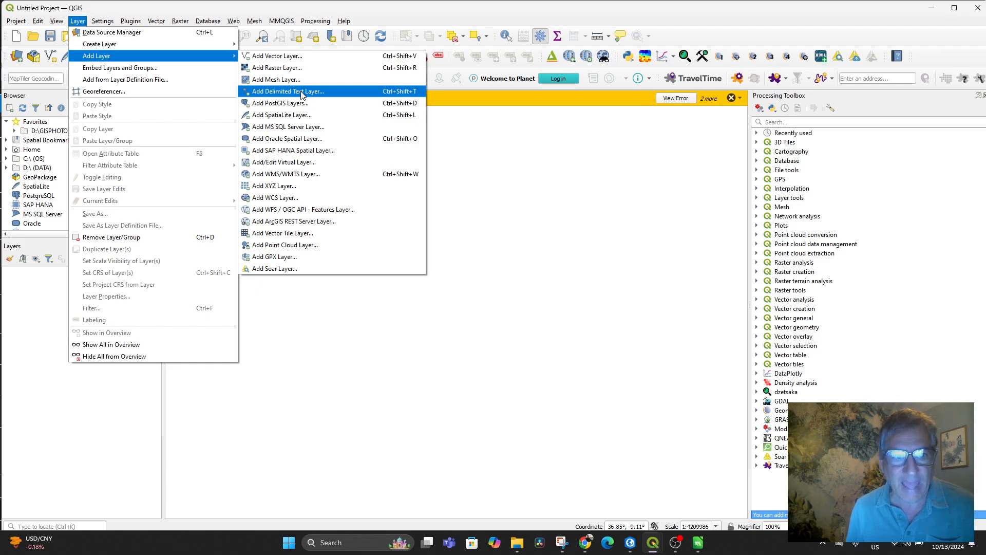
{"action": "left_click", "coordinate": [286, 92]}
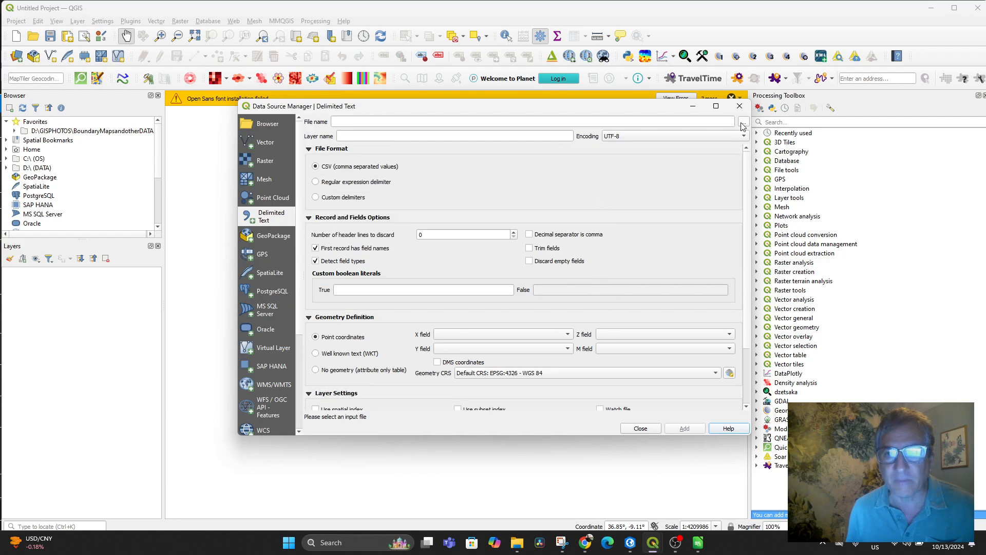
Choose HAF Project Sites.csv as the input file, keeping UTF-8 encoding.
{"action": "left_click", "coordinate": [742, 121]}
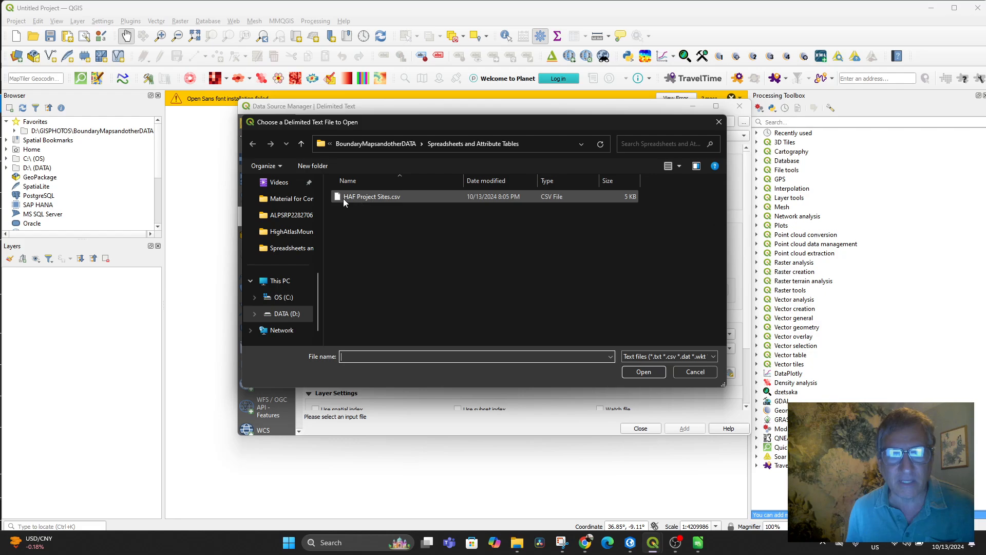
{"action": "mouse_move", "coordinate": [392, 200]}
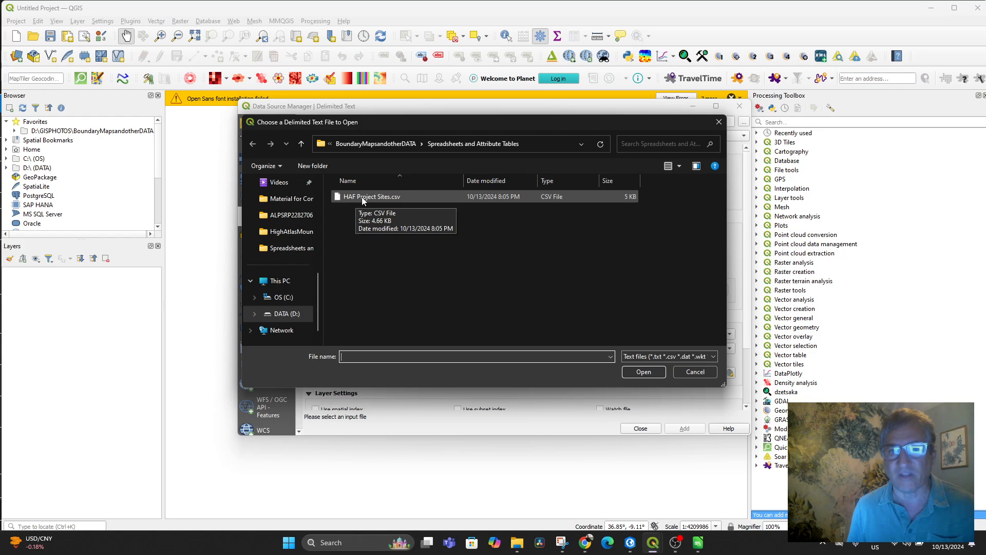
{"action": "left_click", "coordinate": [370, 196]}
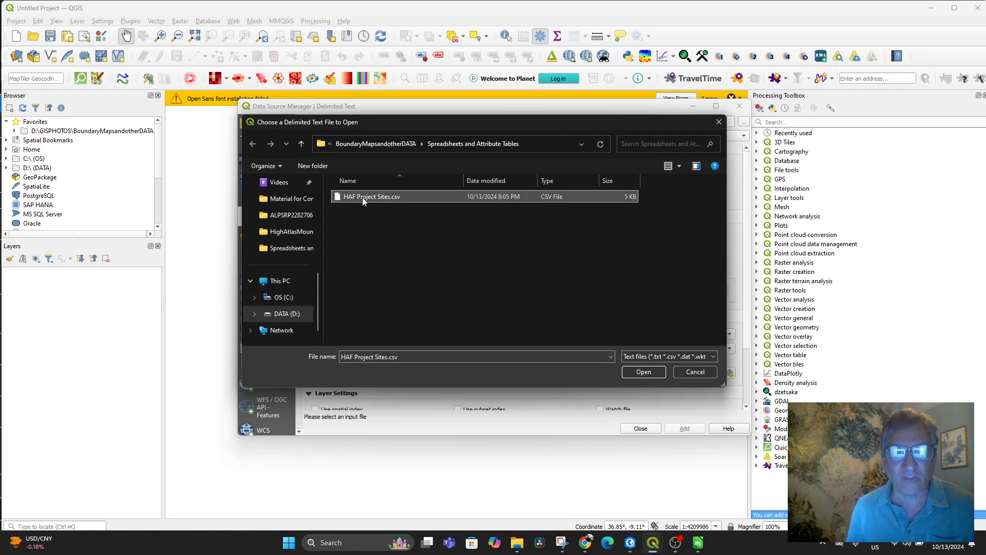
{"action": "left_click", "coordinate": [642, 372]}
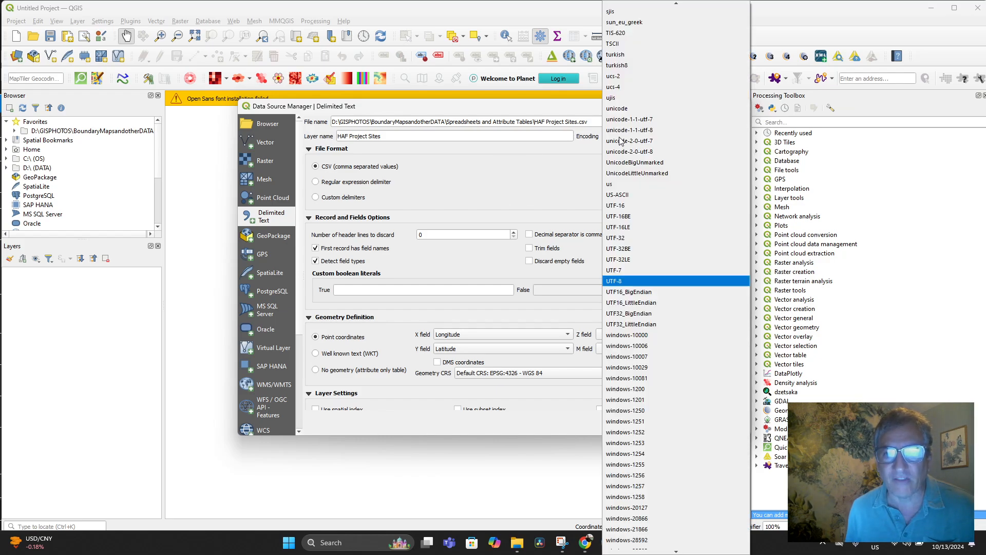
{"action": "left_click", "coordinate": [613, 280]}
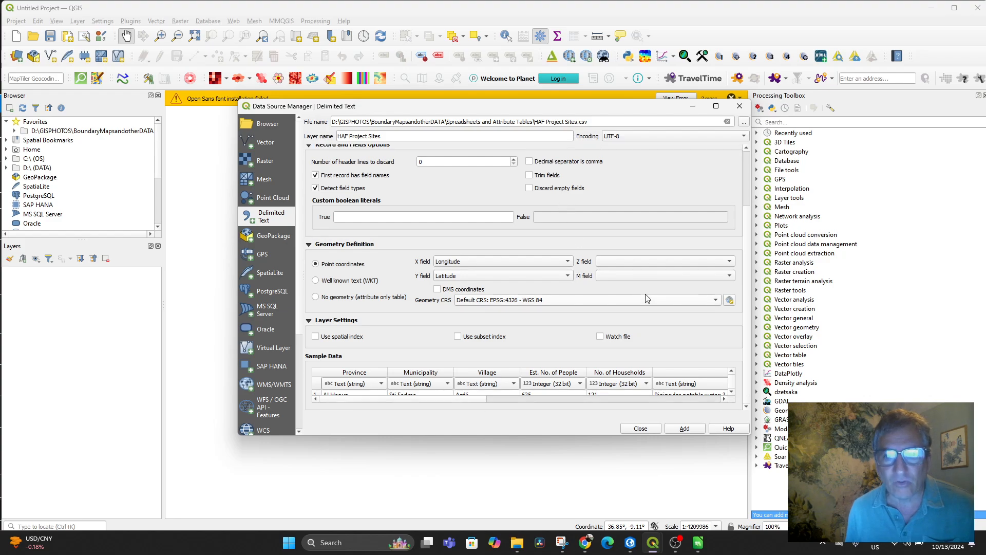
{"action": "mouse_move", "coordinate": [597, 440]}
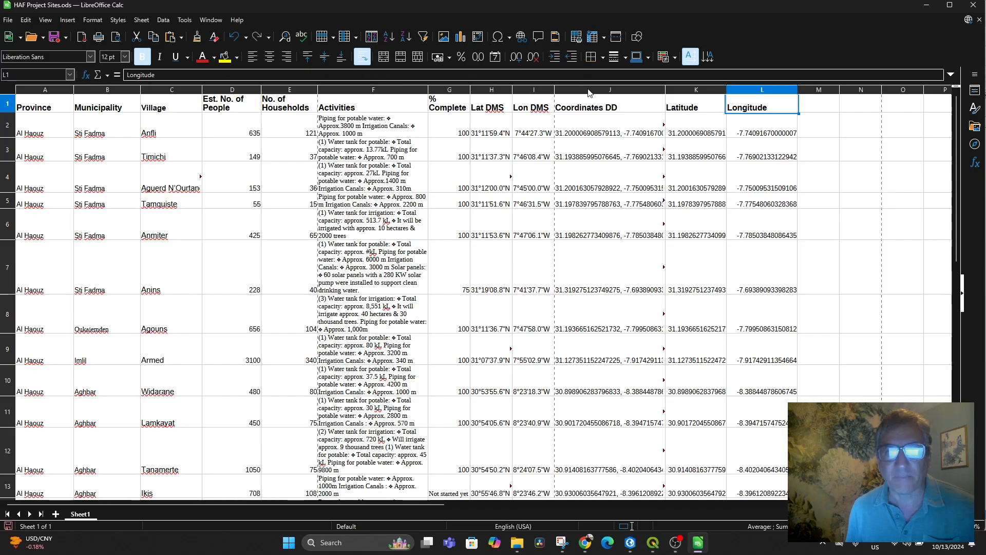
Select the Coordinates DD column, look through the Data menu, and return to QGIS.
{"action": "left_click", "coordinate": [610, 89]}
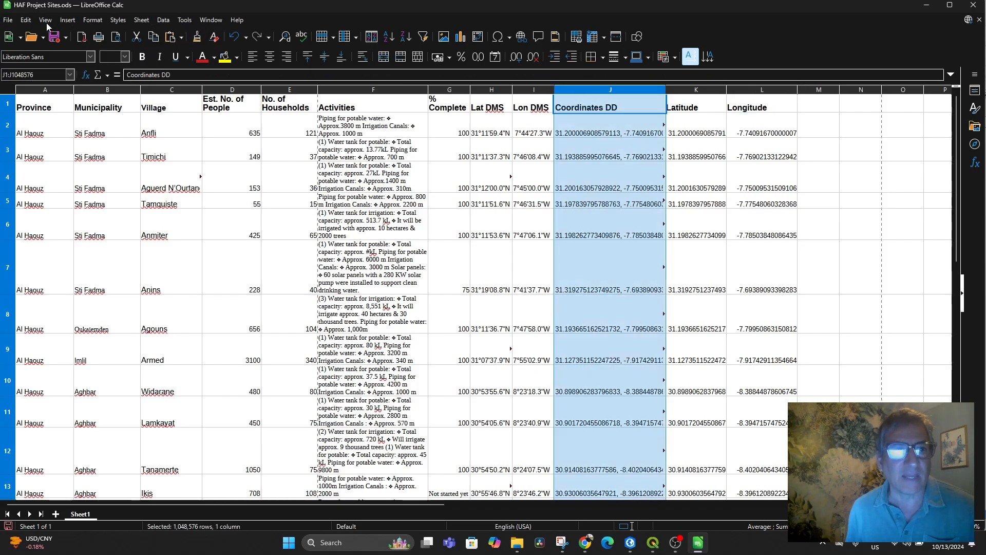
{"action": "left_click", "coordinate": [162, 19]}
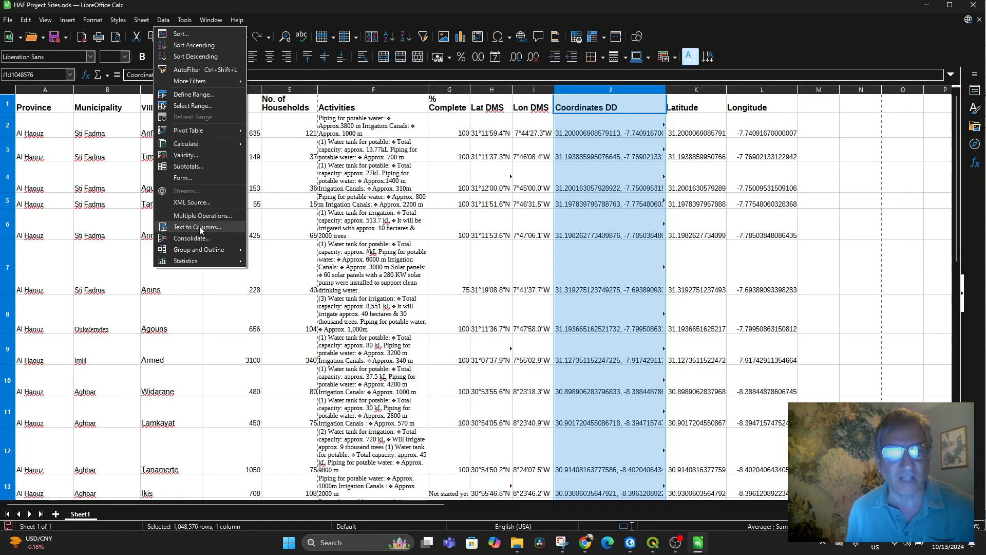
{"action": "mouse_move", "coordinate": [300, 17]}
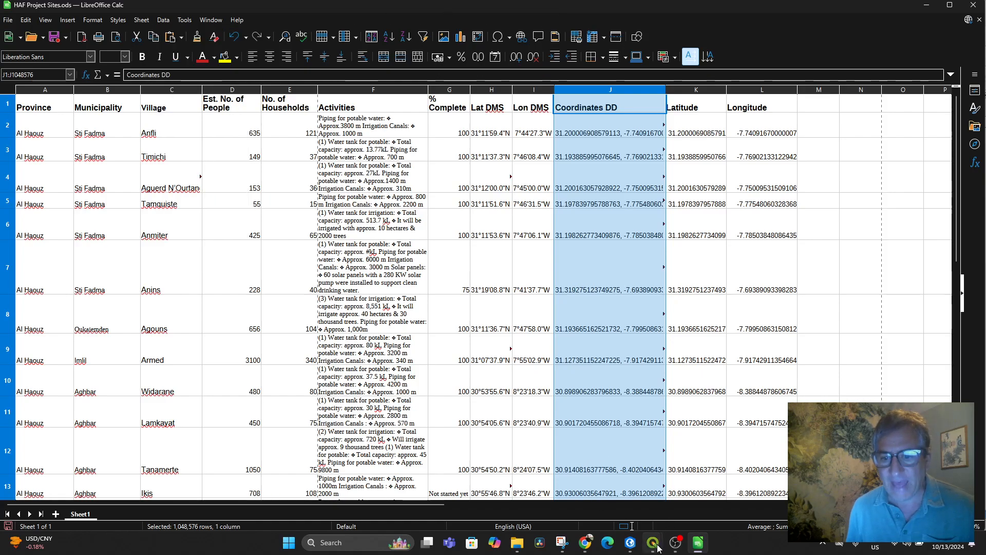
{"action": "left_click", "coordinate": [652, 542]}
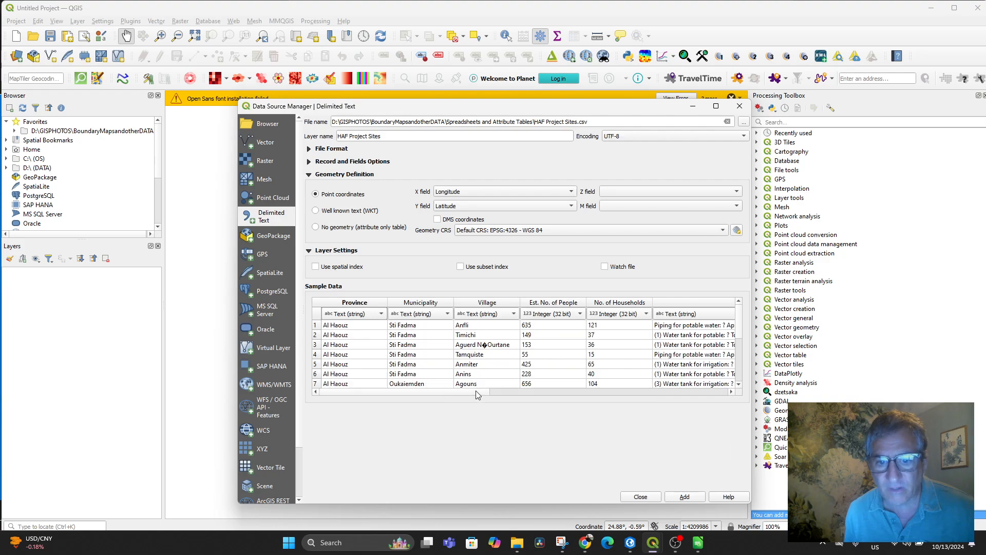
Set X to Longitude and Y to Latitude in EPSG:4326, then add the layer.
{"action": "scroll", "scroll_direction": "right", "scroll_amount": 3}
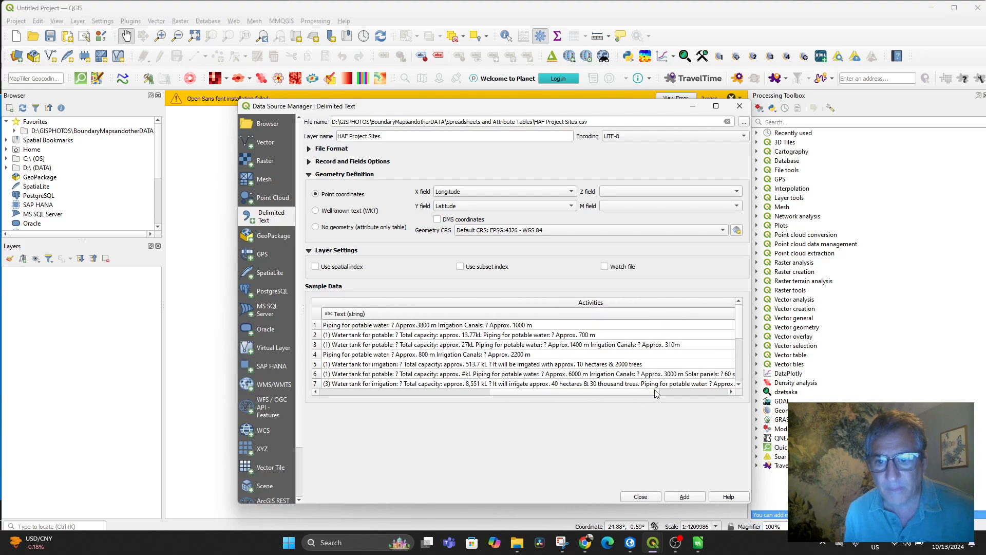
{"action": "mouse_move", "coordinate": [736, 404]}
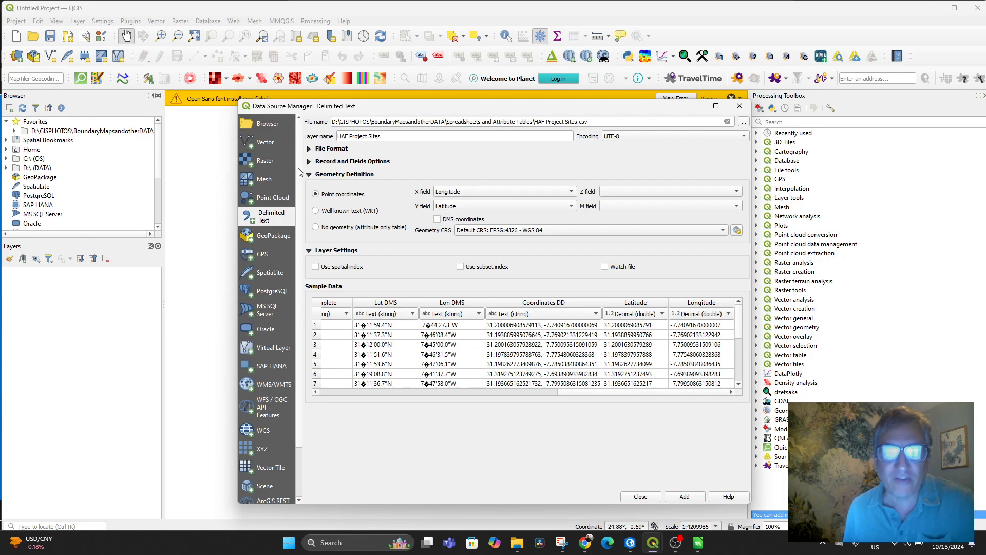
{"action": "left_click", "coordinate": [309, 174]}
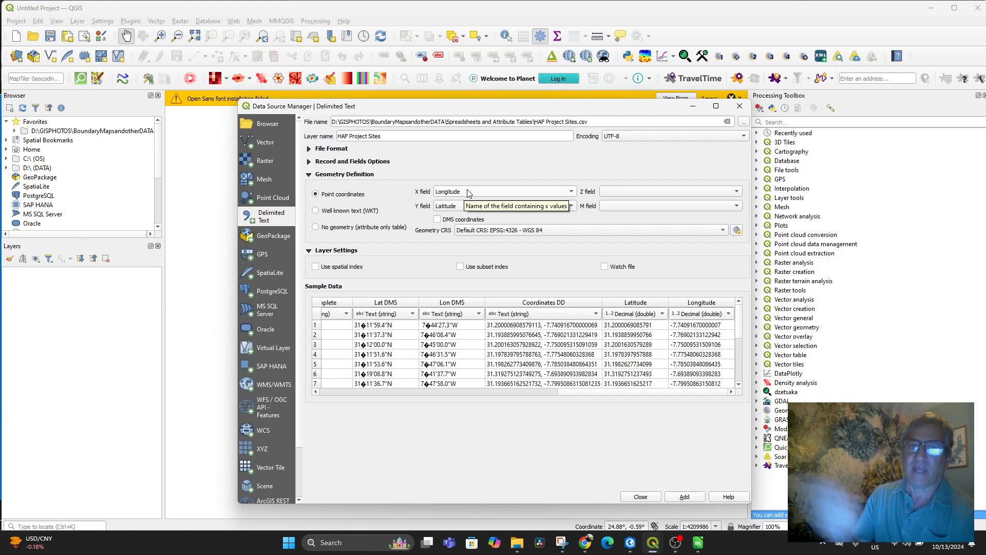
{"action": "mouse_move", "coordinate": [380, 215]}
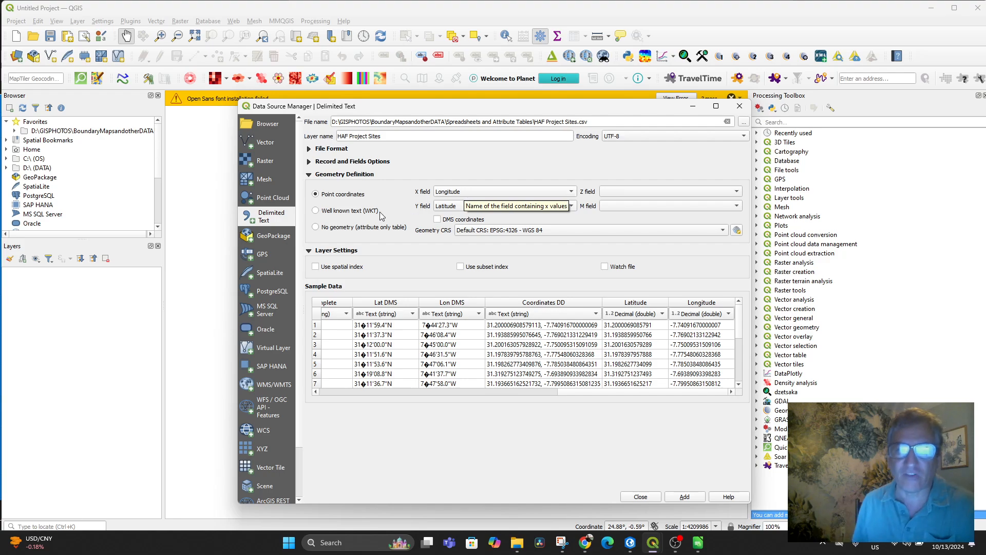
{"action": "mouse_move", "coordinate": [456, 201]}
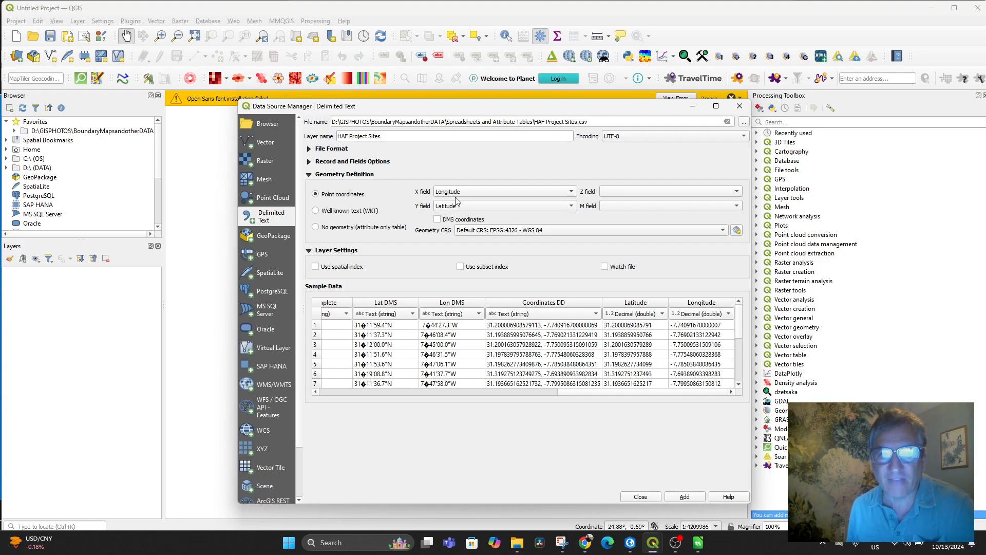
{"action": "mouse_move", "coordinate": [672, 308]}
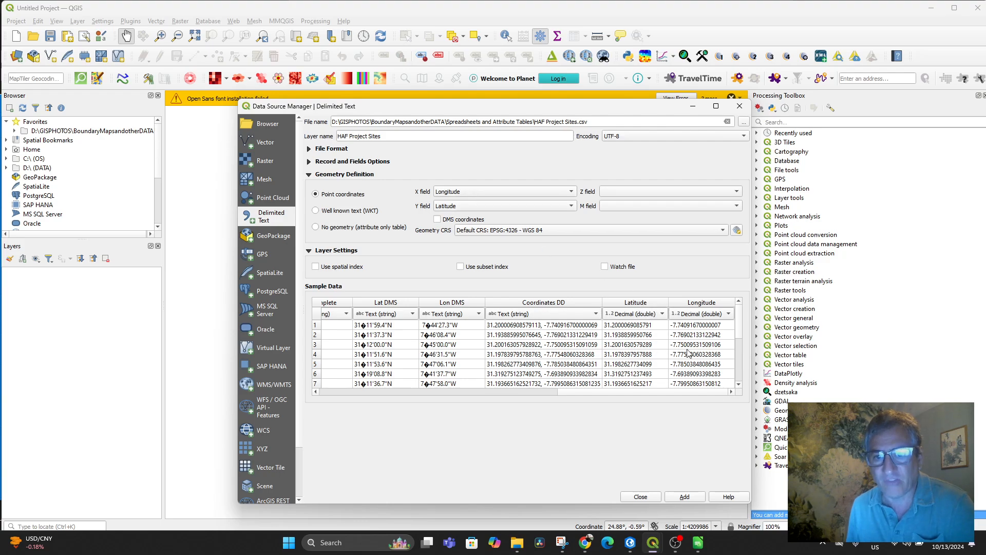
{"action": "mouse_move", "coordinate": [497, 217]}
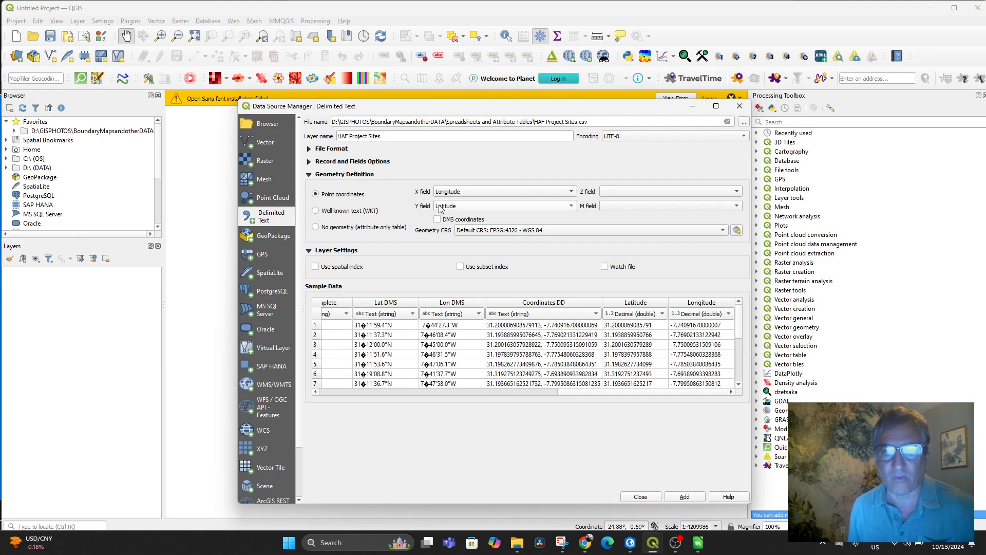
{"action": "mouse_move", "coordinate": [503, 191]}
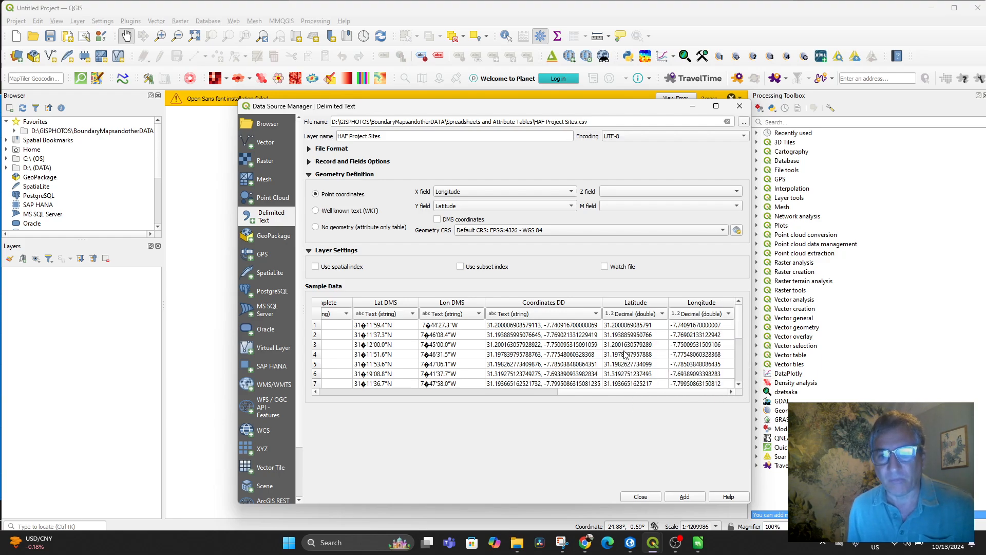
{"action": "mouse_move", "coordinate": [619, 333]}
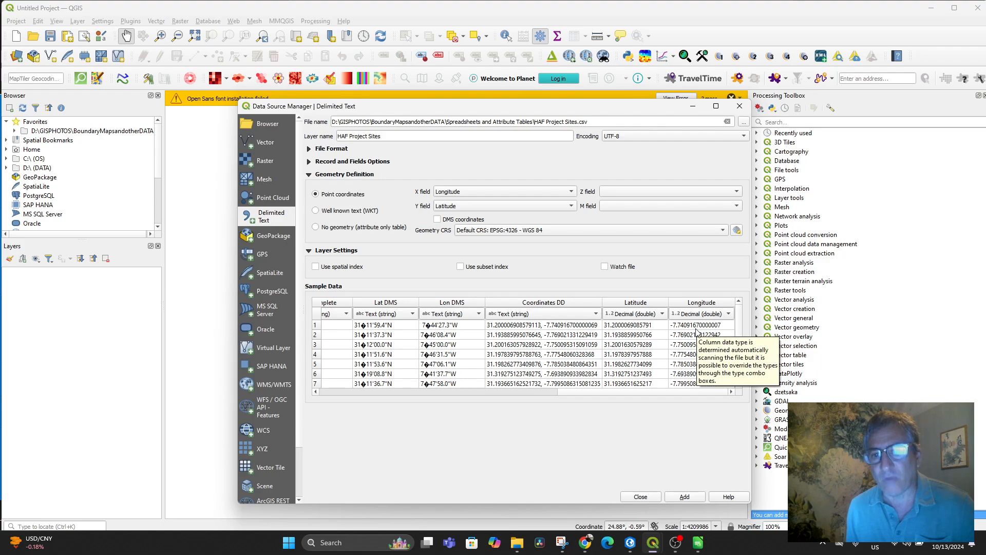
{"action": "mouse_move", "coordinate": [670, 280]}
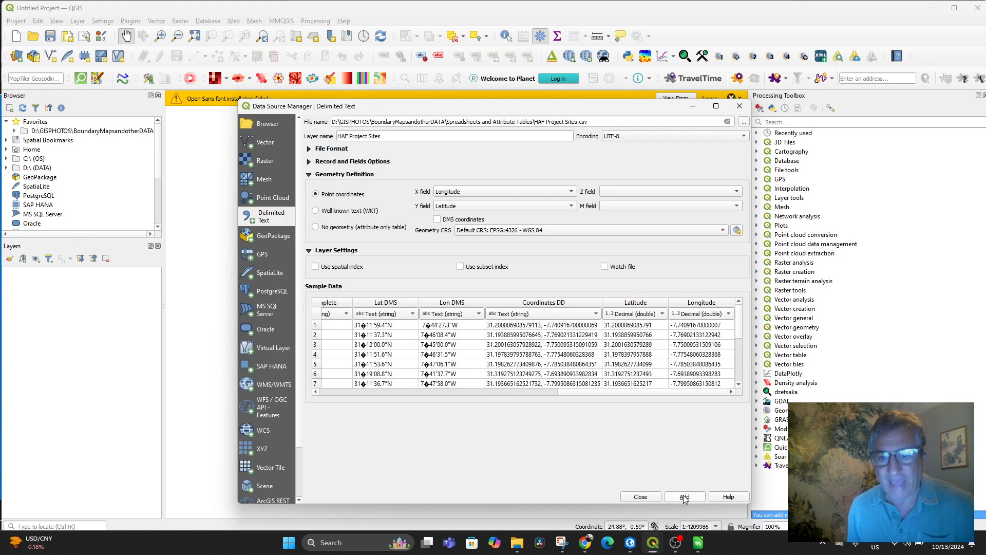
{"action": "left_click", "coordinate": [683, 497]}
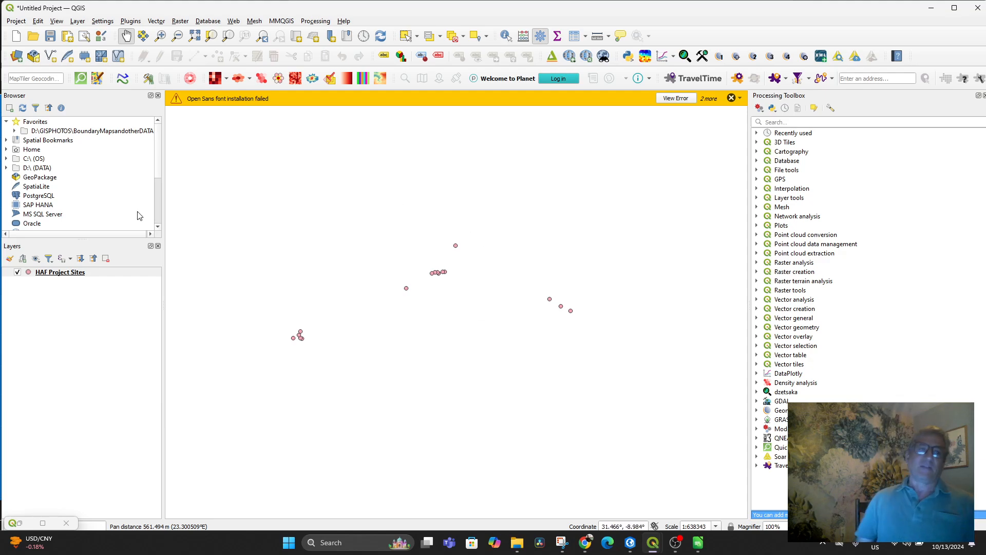
Open the HAF Project Sites attribute table and browse the 17 site records.
{"action": "right_click", "coordinate": [60, 272]}
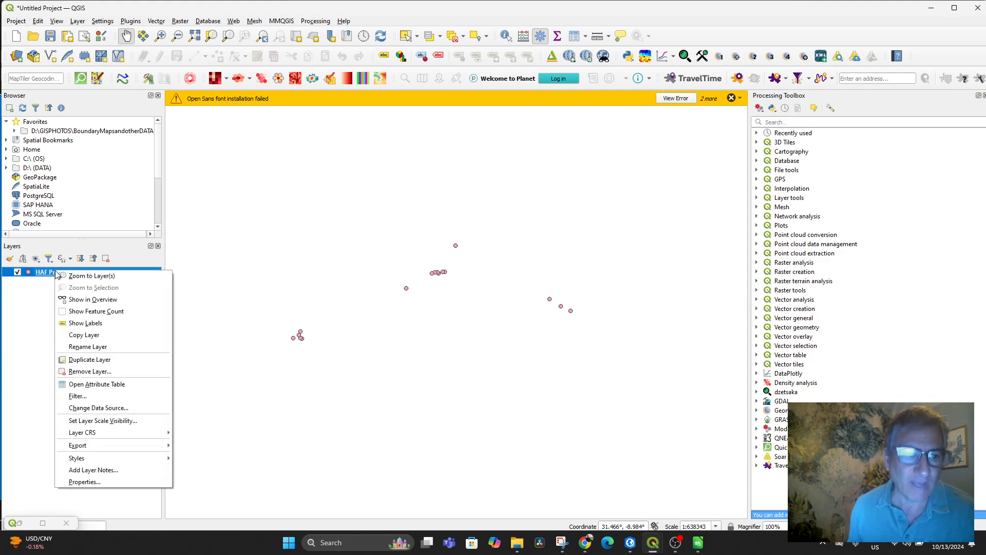
{"action": "left_click", "coordinate": [98, 383]}
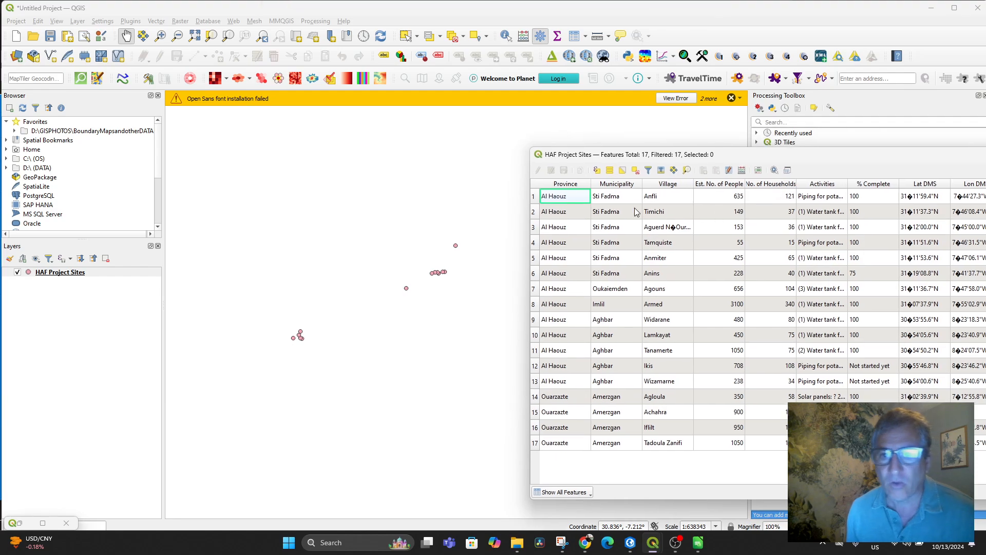
{"action": "left_click", "coordinate": [667, 350]}
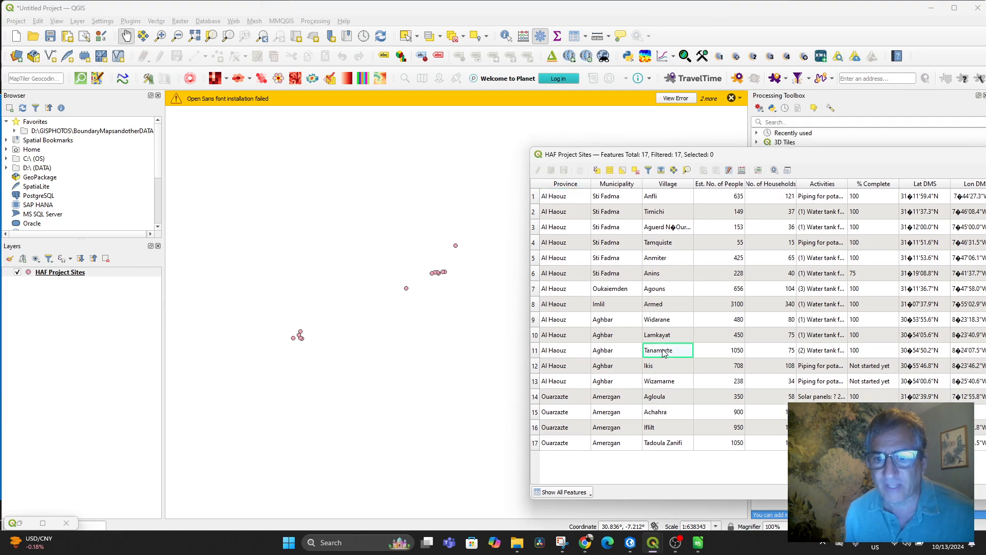
{"action": "left_click", "coordinate": [563, 349]}
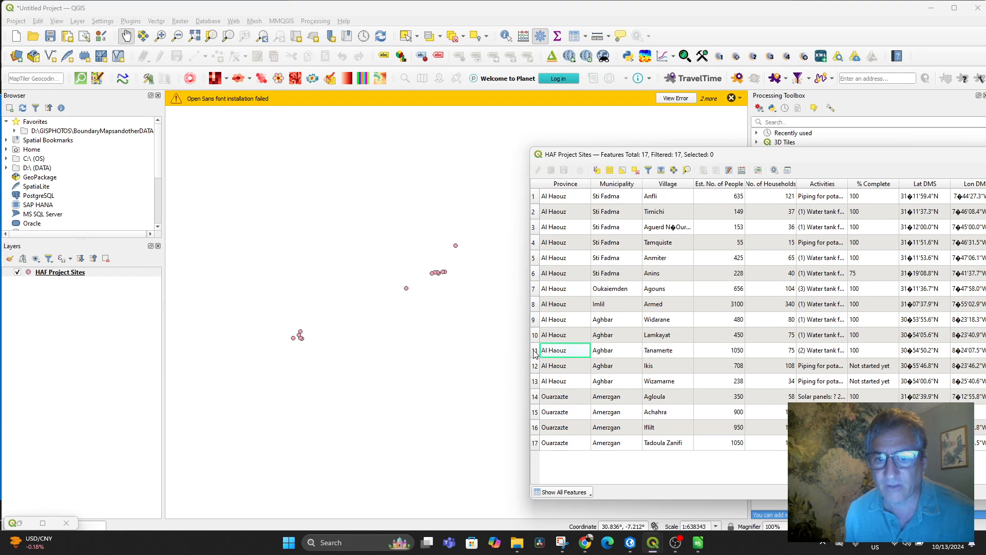
{"action": "left_click", "coordinate": [554, 350]}
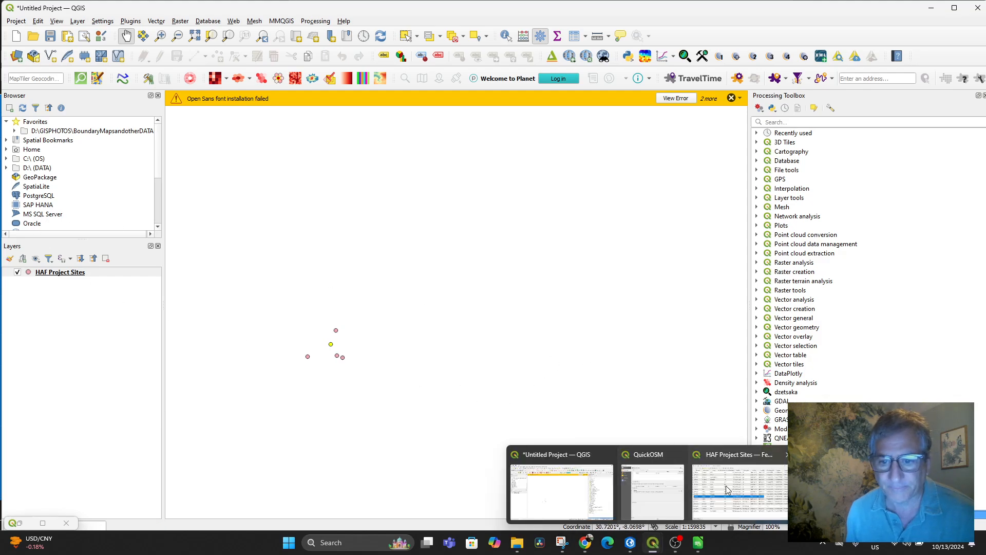
{"action": "left_click", "coordinate": [740, 491]}
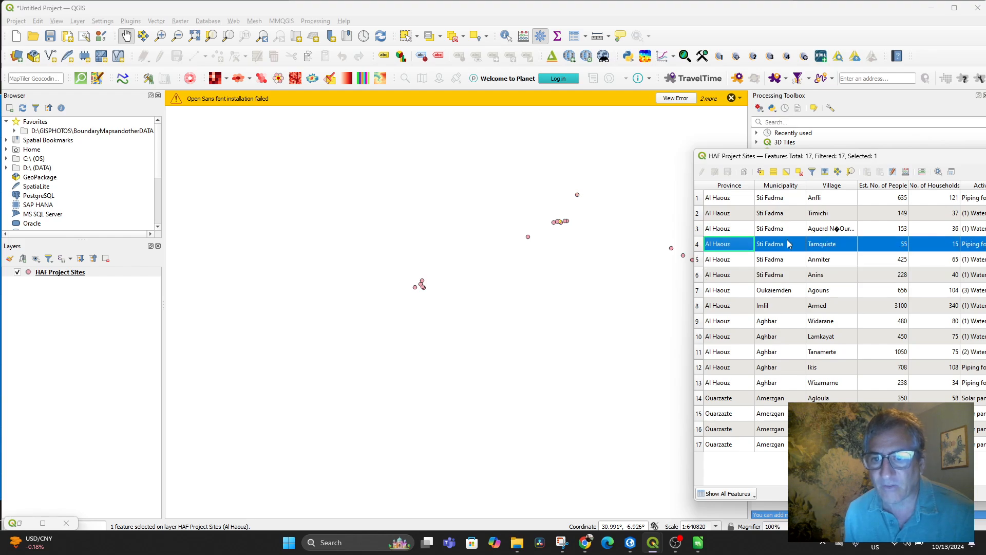
Zoom the map to the Tamquiste site from its attribute table row.
{"action": "right_click", "coordinate": [788, 244]}
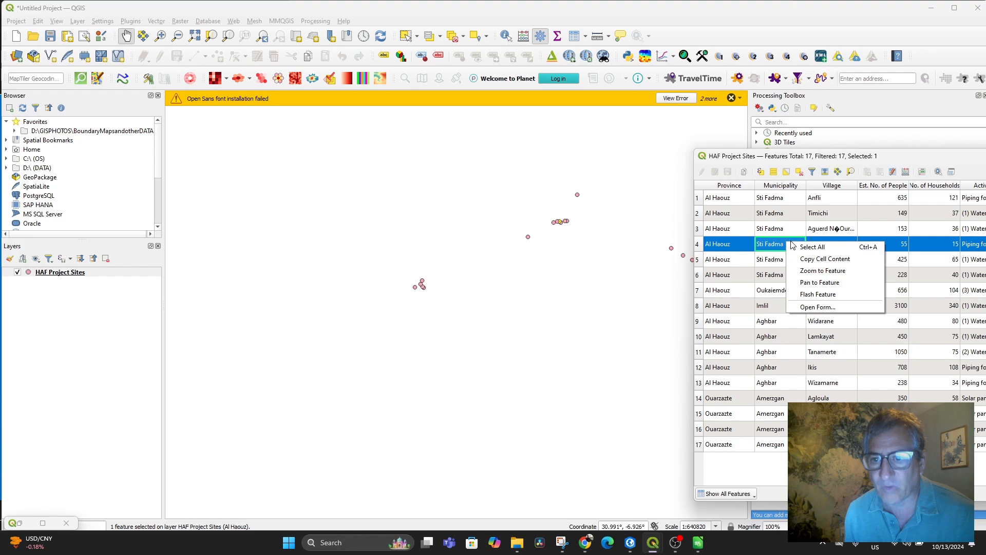
{"action": "left_click", "coordinate": [818, 282]}
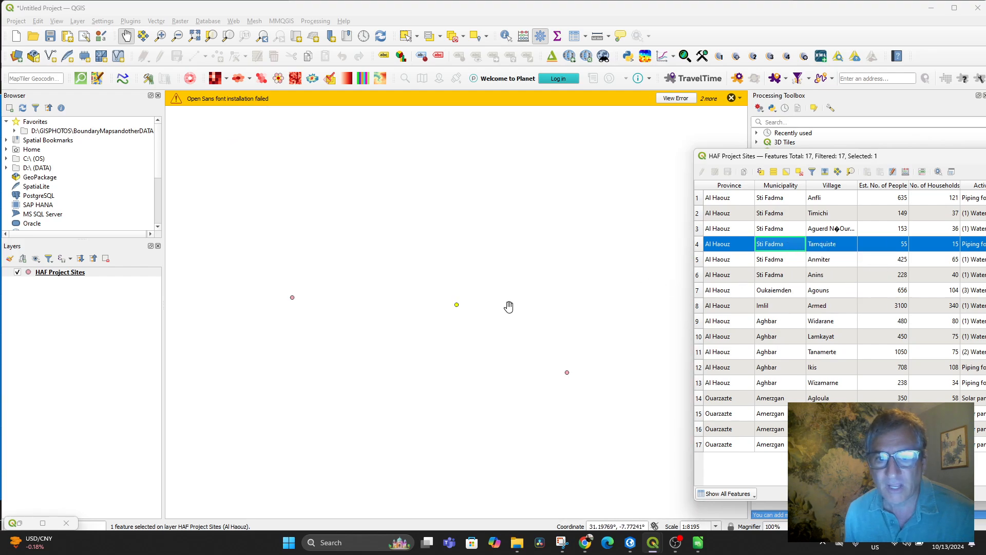
{"action": "scroll", "scroll_direction": "down", "scroll_amount": 3}
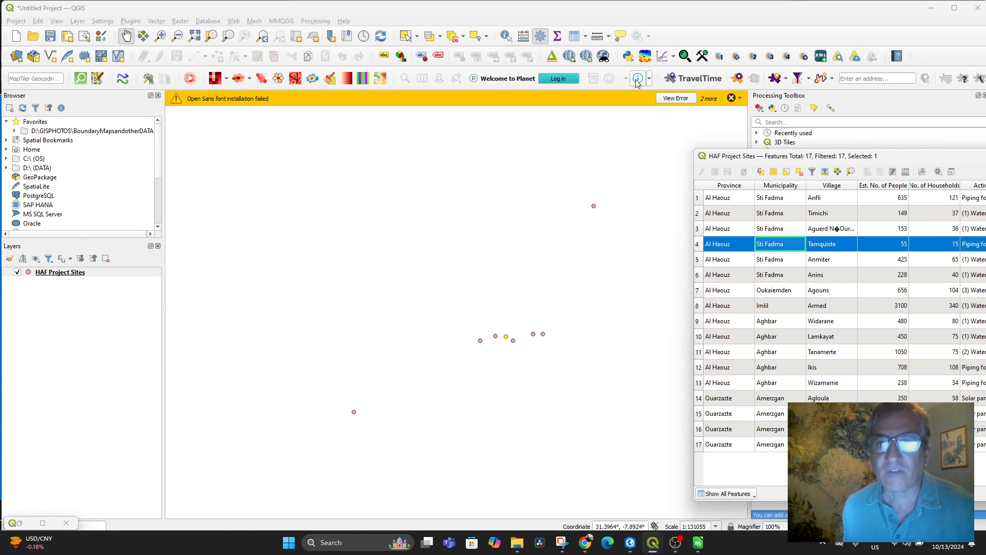
{"action": "left_click", "coordinate": [638, 78]}
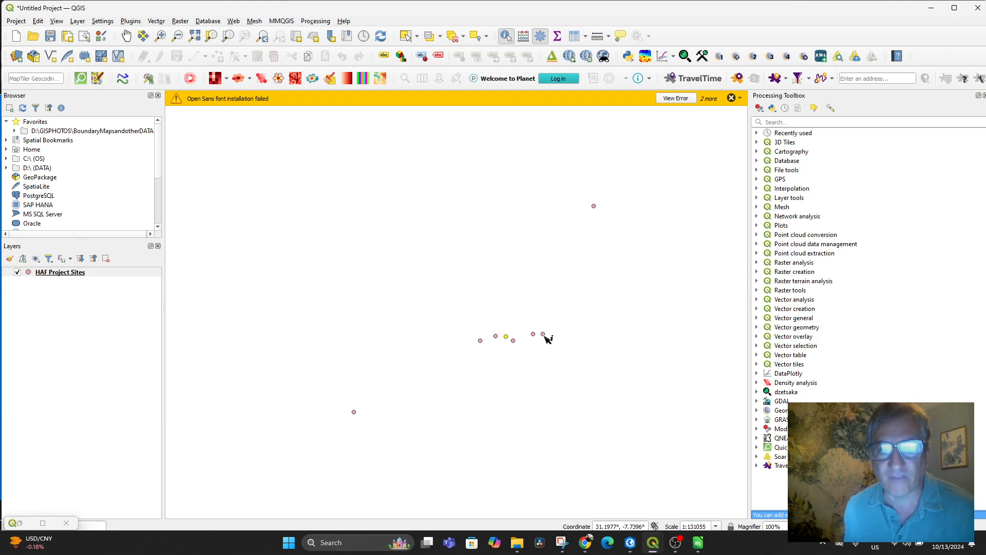
Identify the Anfli, Anins and Armed village points to read their recorded details.
{"action": "left_click", "coordinate": [533, 334]}
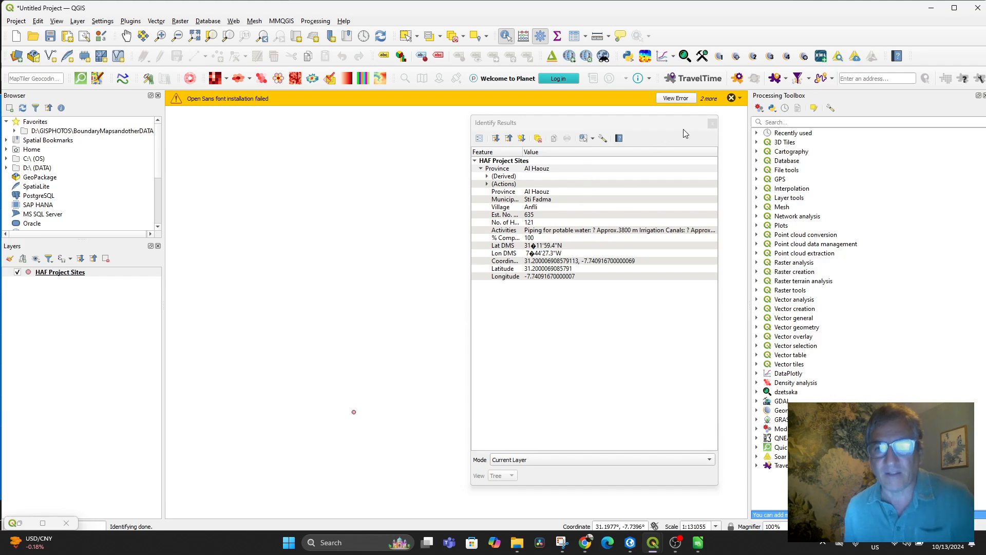
{"action": "left_click", "coordinate": [712, 122]}
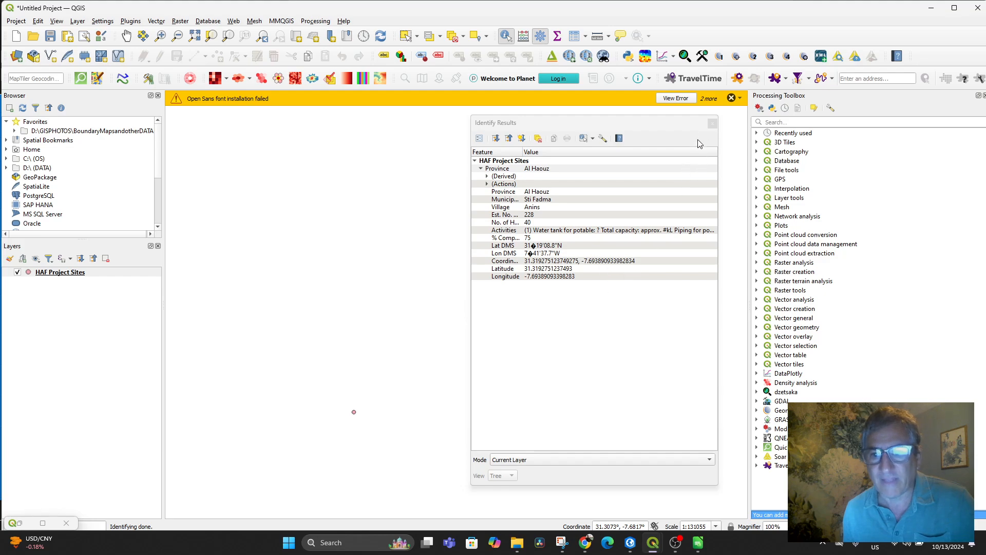
{"action": "left_click", "coordinate": [711, 123]}
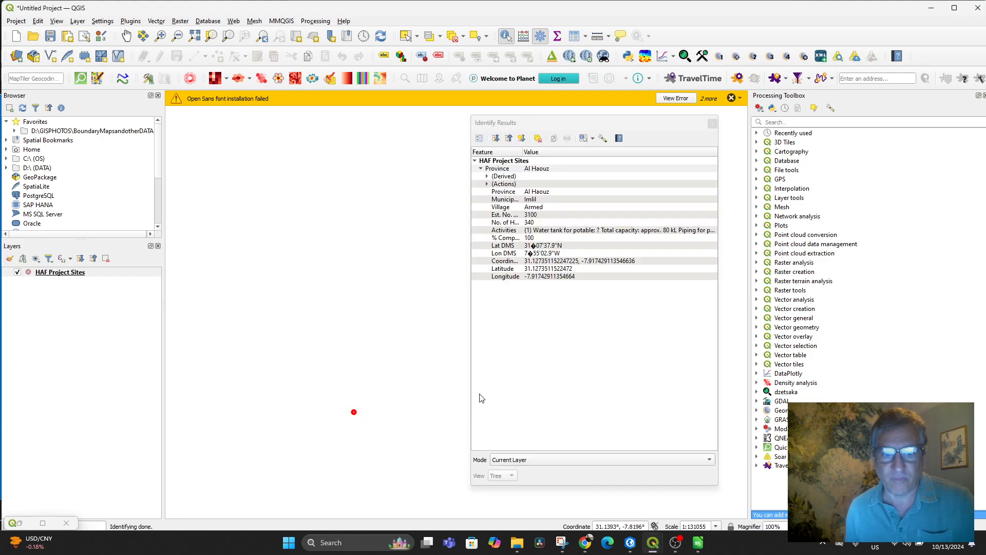
{"action": "left_click", "coordinate": [711, 123]}
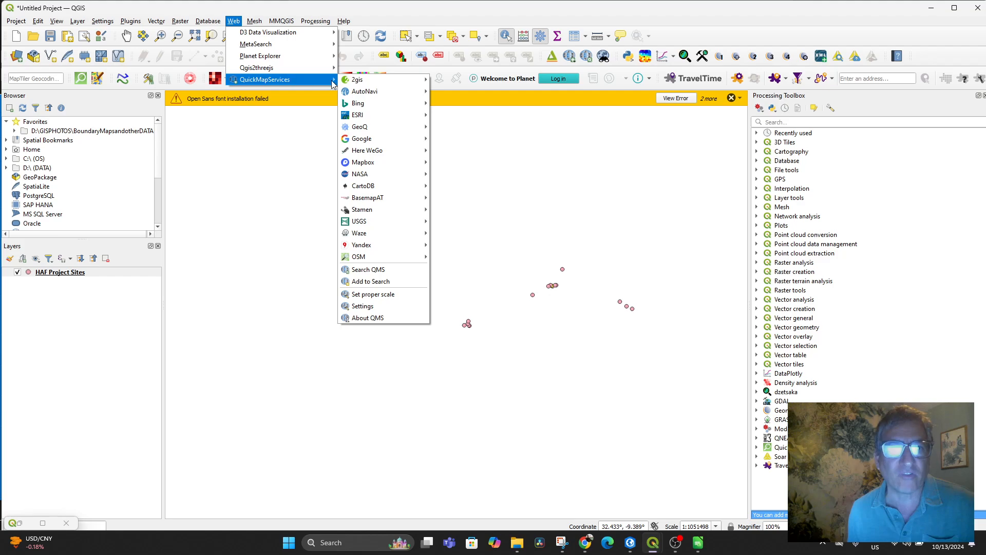
{"action": "mouse_move", "coordinate": [361, 138]}
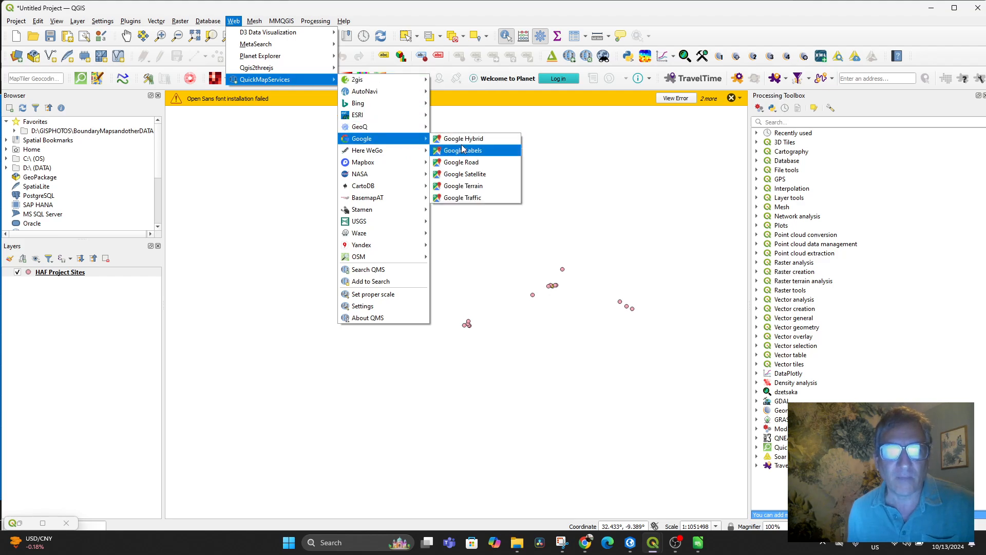
{"action": "left_click", "coordinate": [464, 138]}
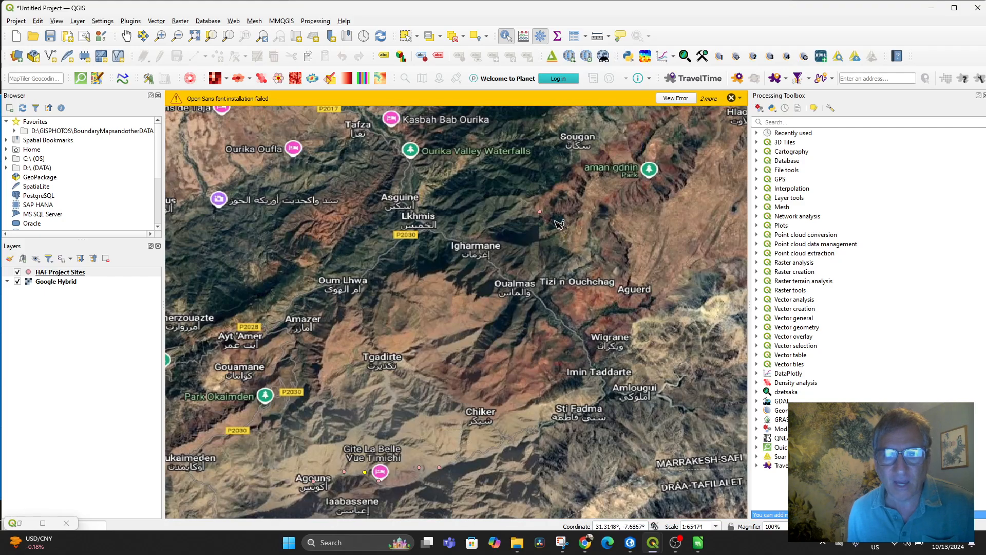
{"action": "left_click_drag", "start_coordinate": [559, 224], "coordinate": [419, 325]}
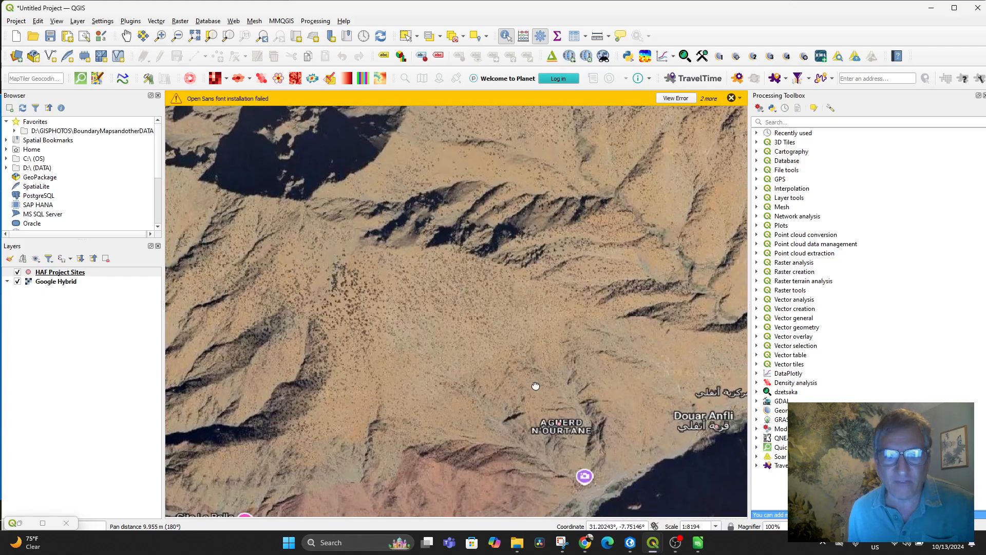
{"action": "left_click_drag", "start_coordinate": [535, 385], "coordinate": [494, 307]}
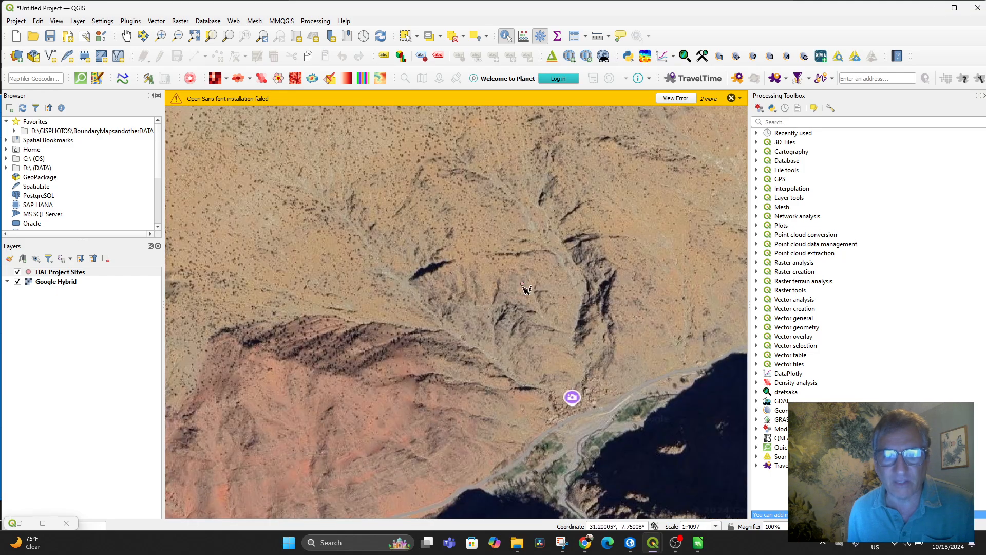
{"action": "scroll", "scroll_direction": "down", "scroll_amount": 3}
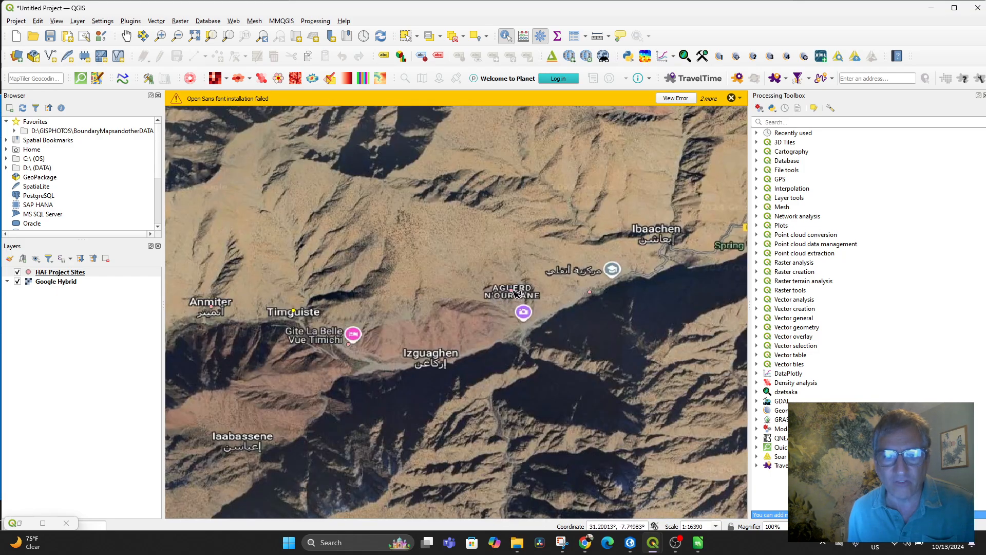
{"action": "left_click", "coordinate": [523, 313]}
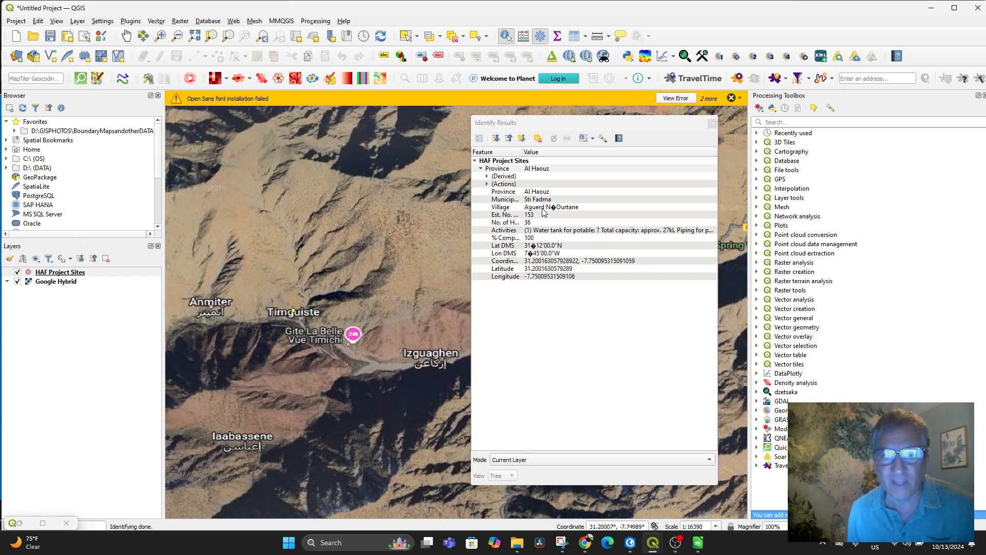
{"action": "mouse_move", "coordinate": [704, 126]}
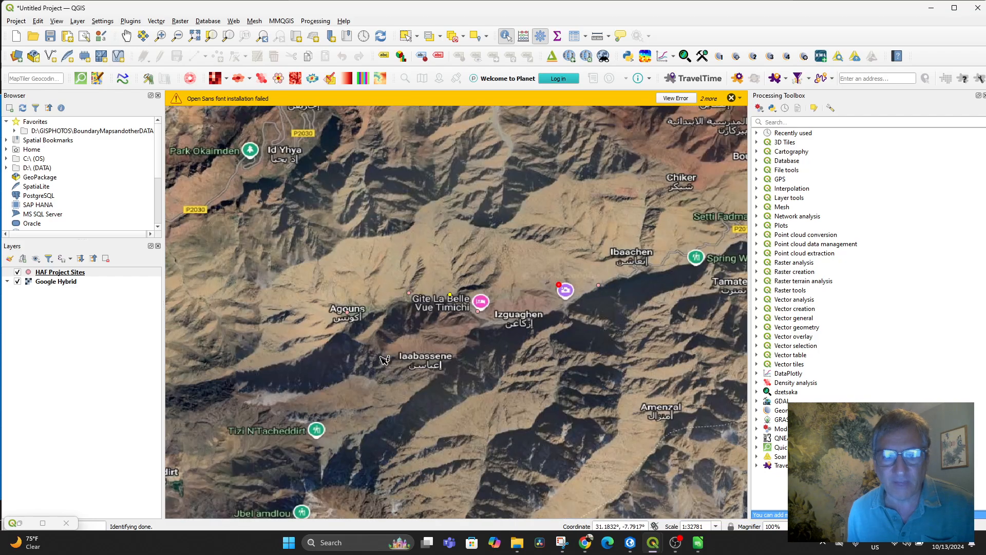
{"action": "left_click", "coordinate": [347, 311]}
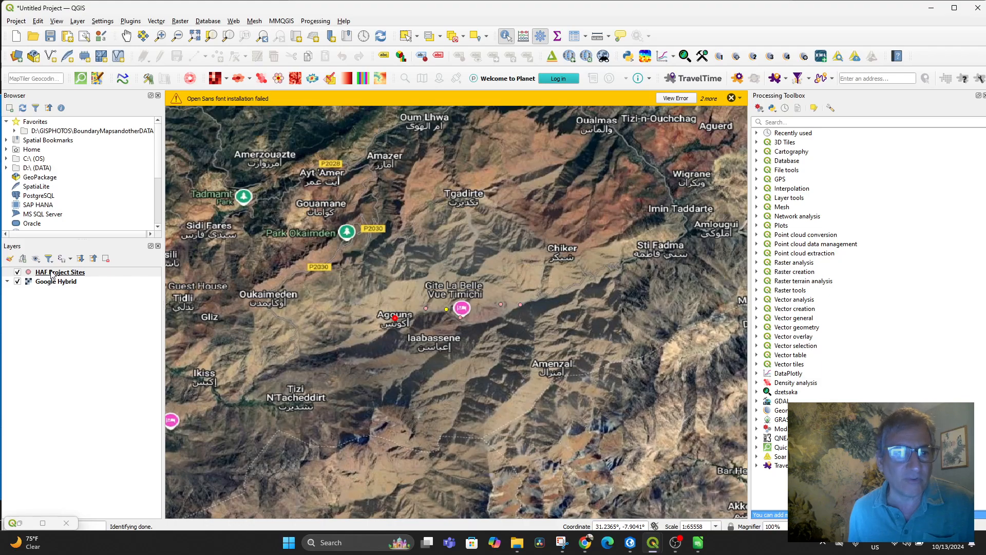
Turn on single labels by the Province field with light orange text colour.
{"action": "double_click", "coordinate": [59, 272]}
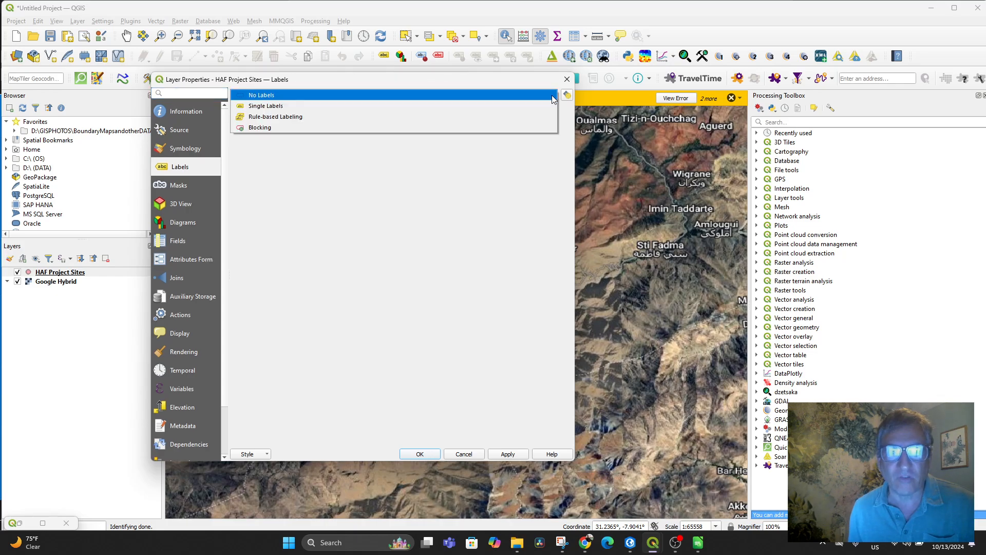
{"action": "left_click", "coordinate": [266, 106]}
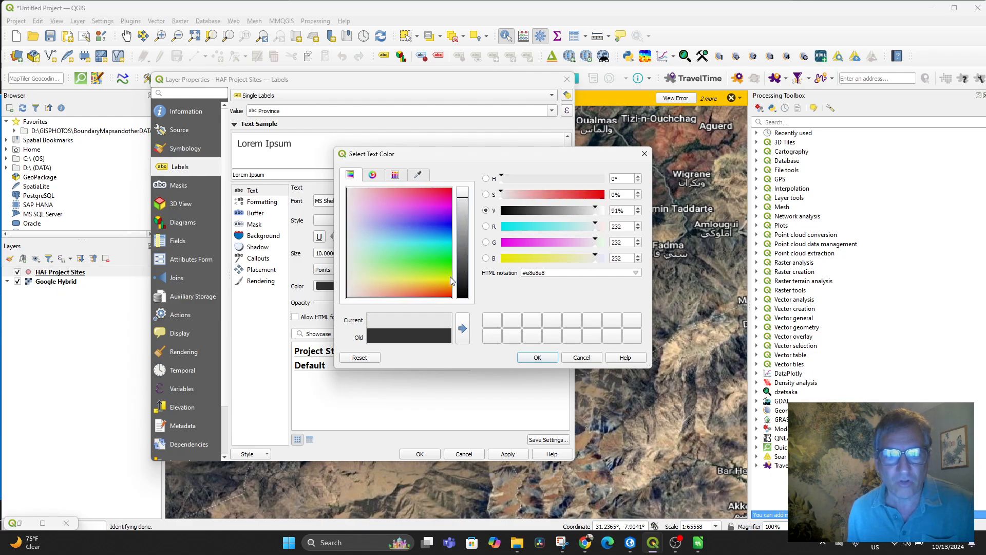
{"action": "left_click", "coordinate": [444, 283]}
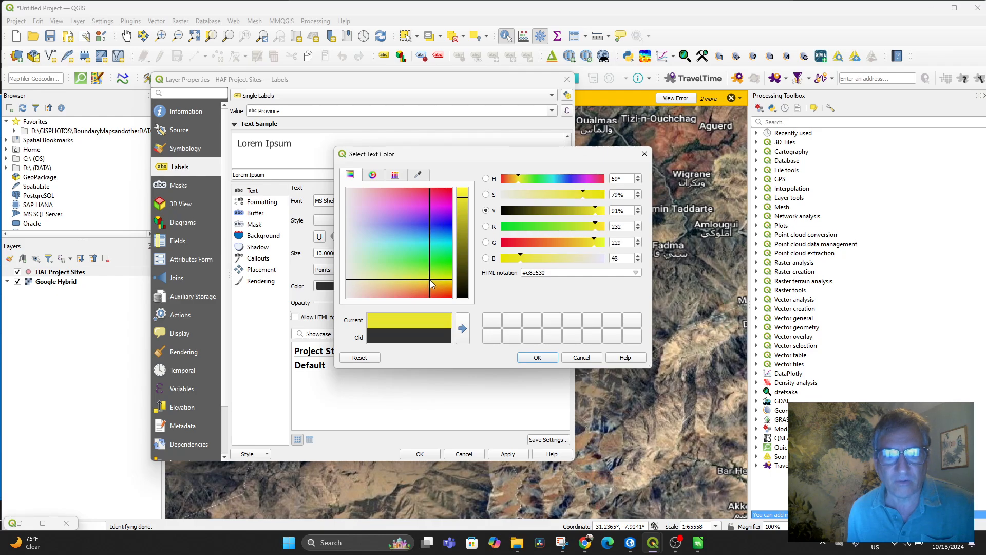
{"action": "left_click", "coordinate": [418, 286]}
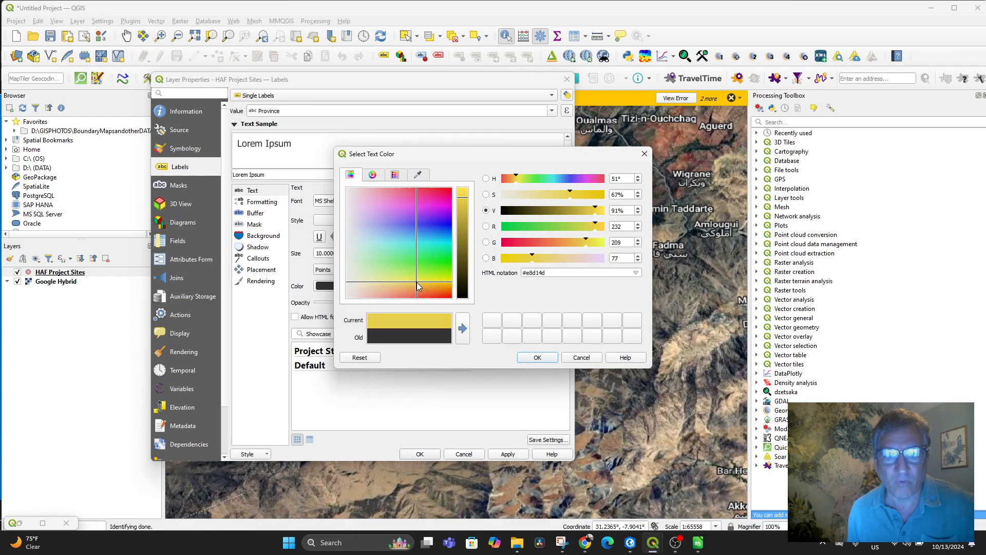
{"action": "left_click", "coordinate": [423, 289]}
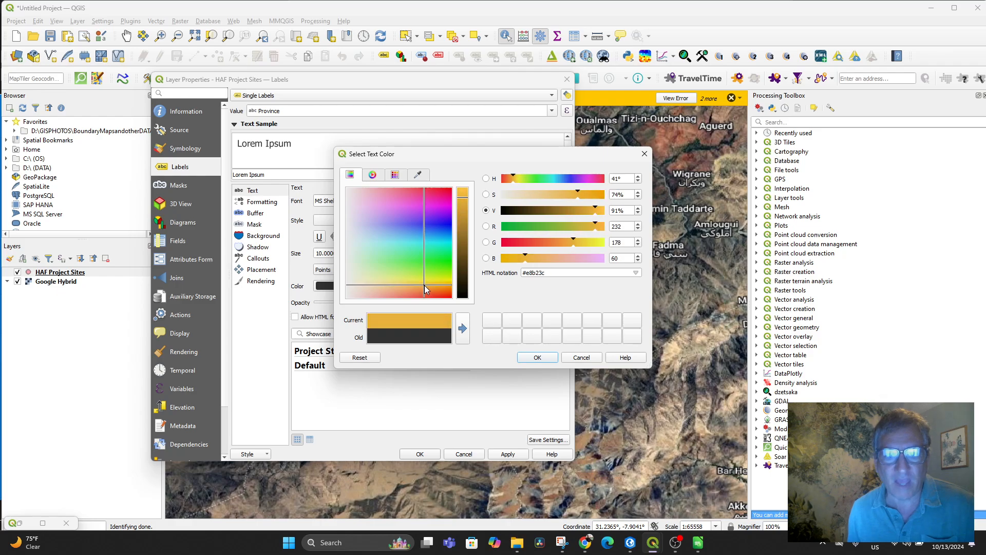
{"action": "left_click", "coordinate": [425, 289]}
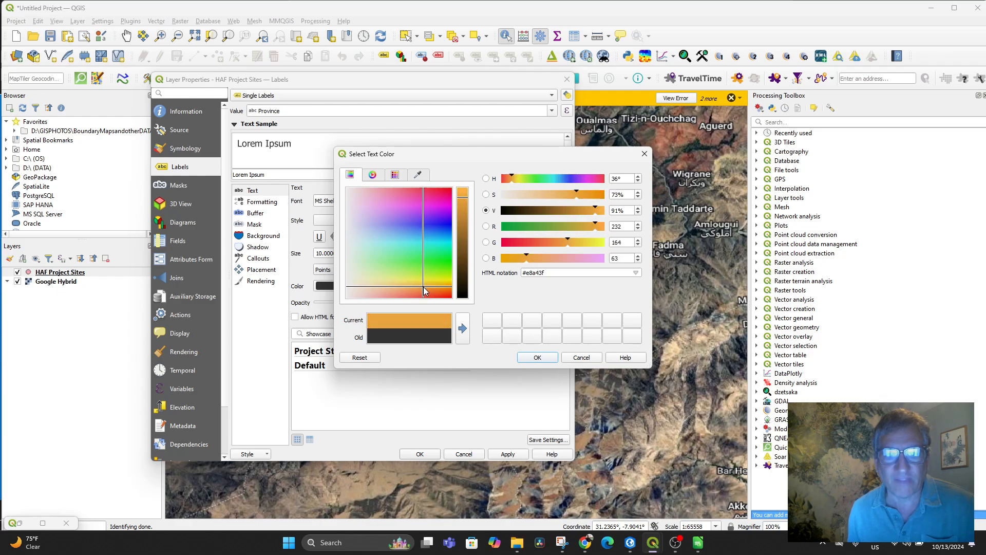
{"action": "mouse_move", "coordinate": [492, 312]}
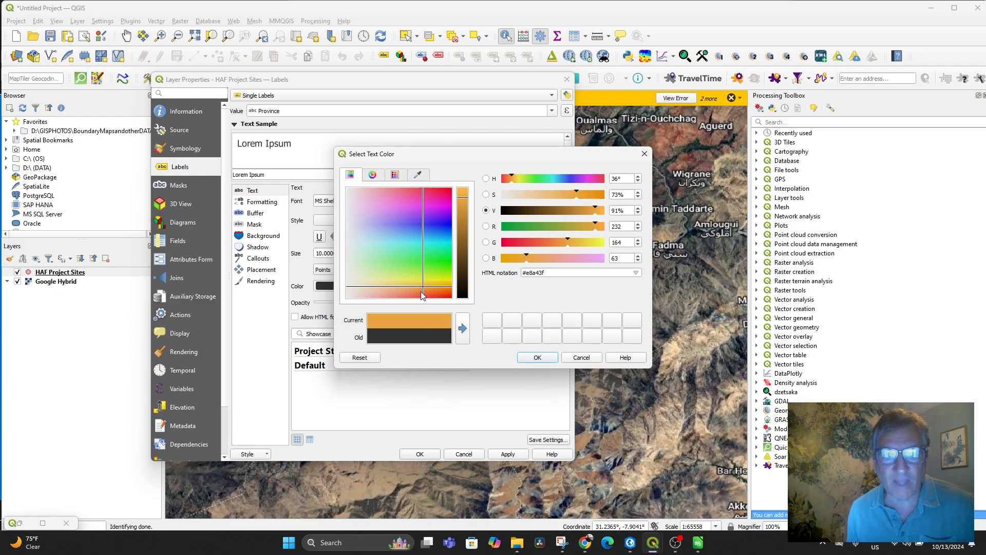
{"action": "left_click", "coordinate": [414, 291]}
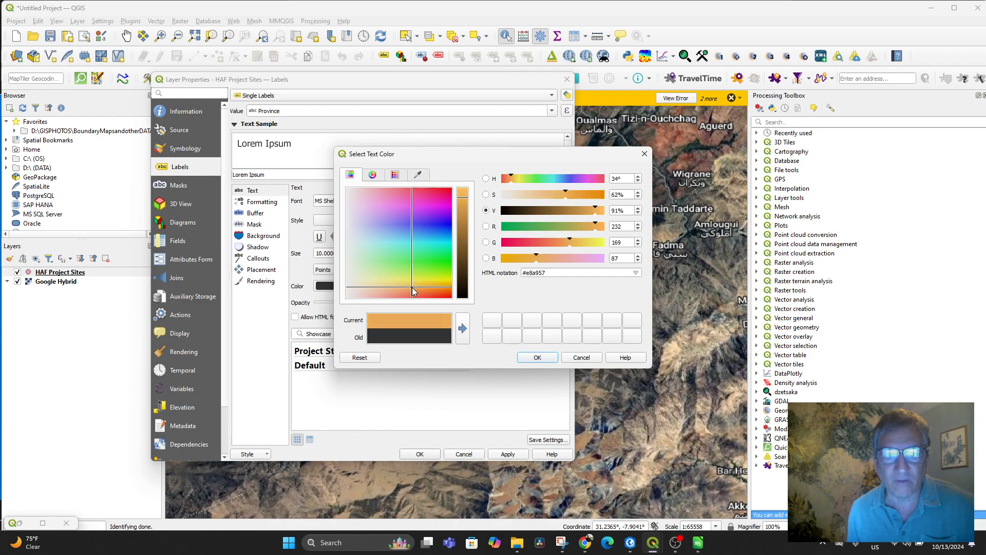
{"action": "left_click", "coordinate": [413, 291]}
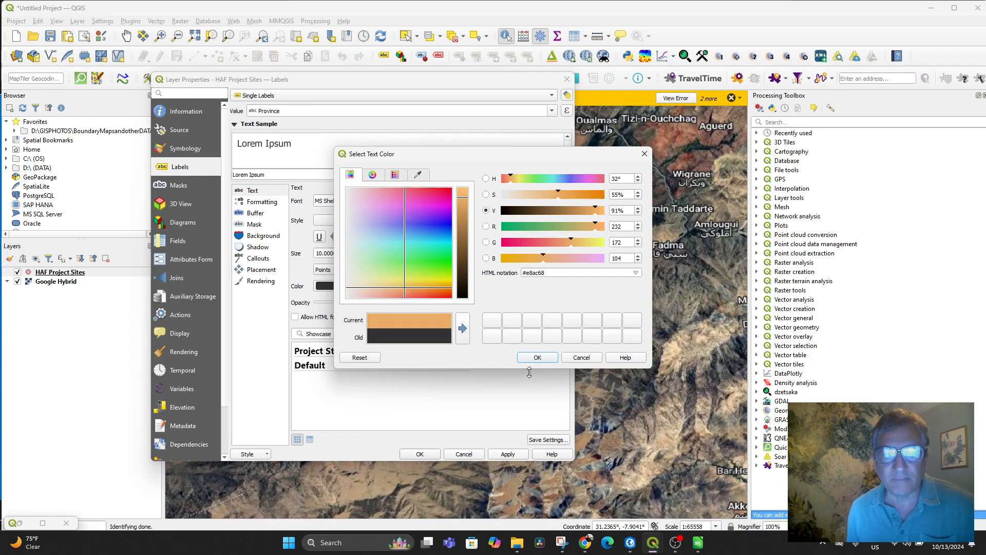
{"action": "left_click", "coordinate": [535, 357]}
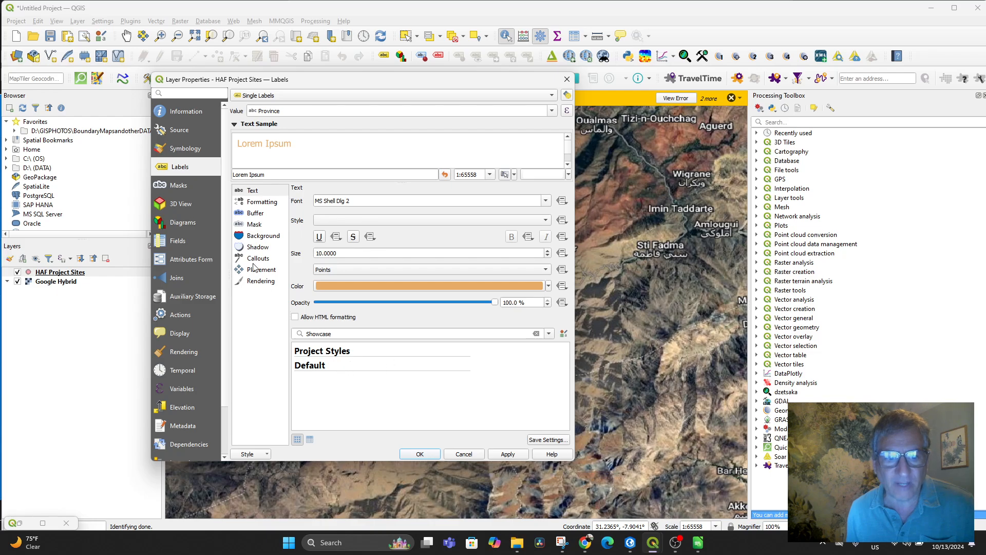
Set the label size units to Pixels.
{"action": "left_click", "coordinate": [546, 269]}
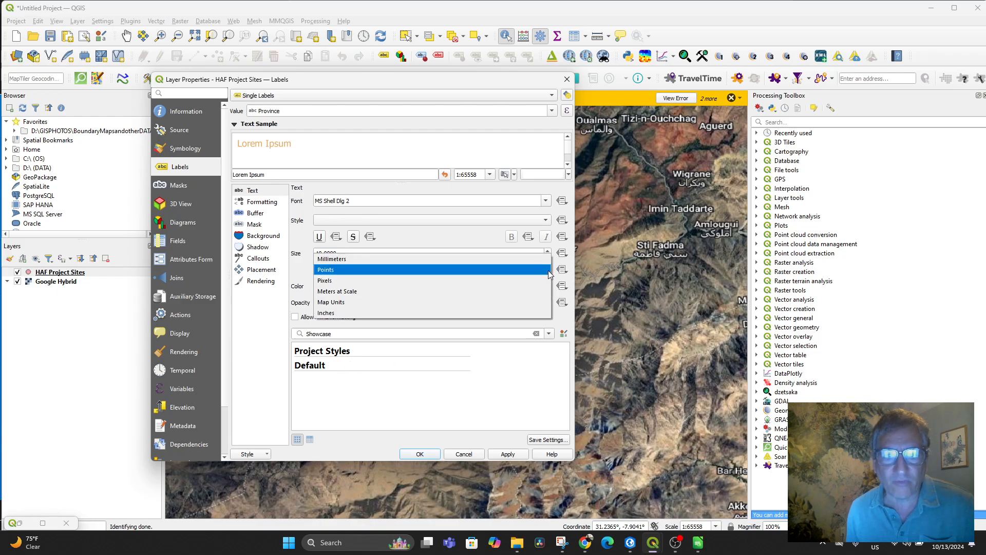
{"action": "left_click", "coordinate": [325, 279]}
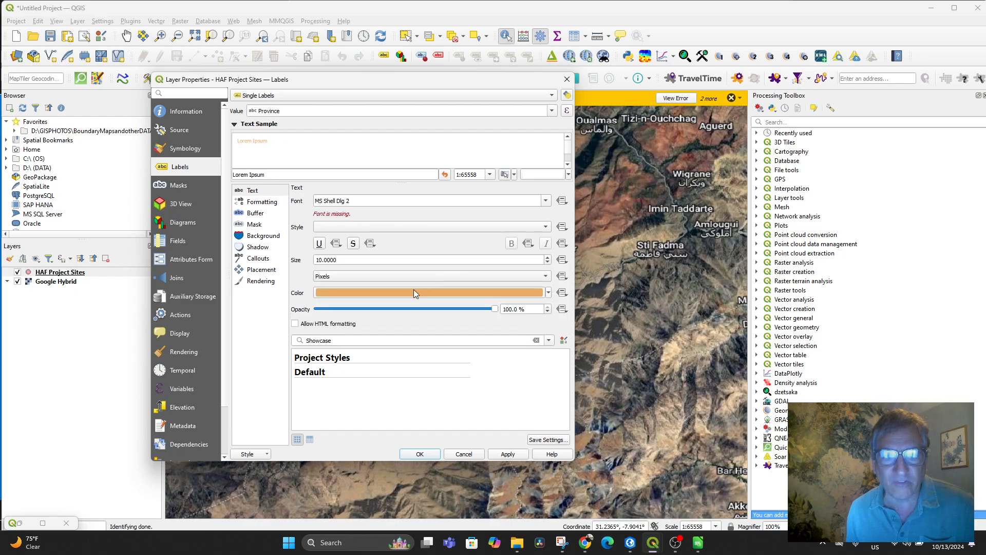
{"action": "left_click", "coordinate": [262, 201]}
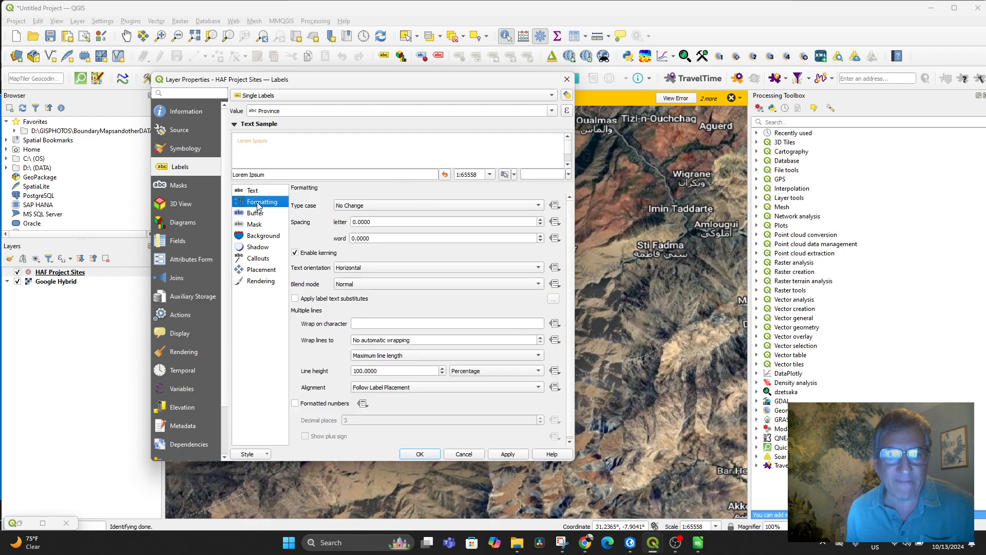
{"action": "left_click", "coordinate": [253, 190]}
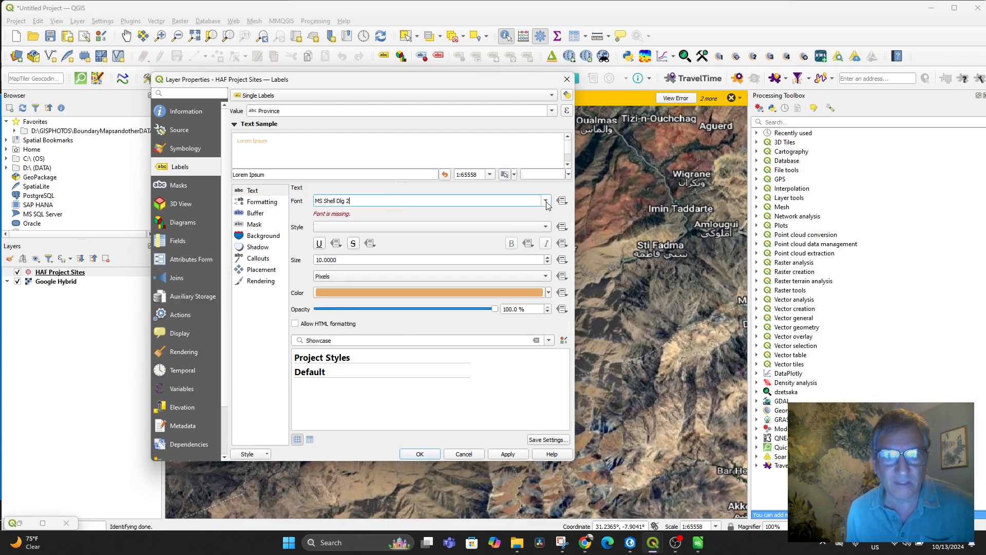
Change the label font to Noto Sans Georgian Bold and review the Buffer and Mask options.
{"action": "left_click", "coordinate": [545, 200]}
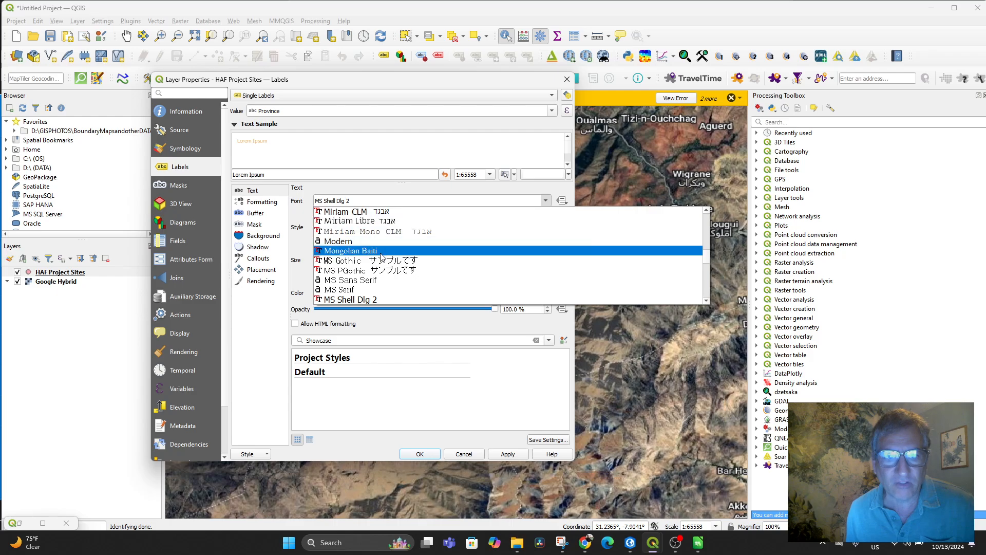
{"action": "left_click", "coordinate": [339, 241]}
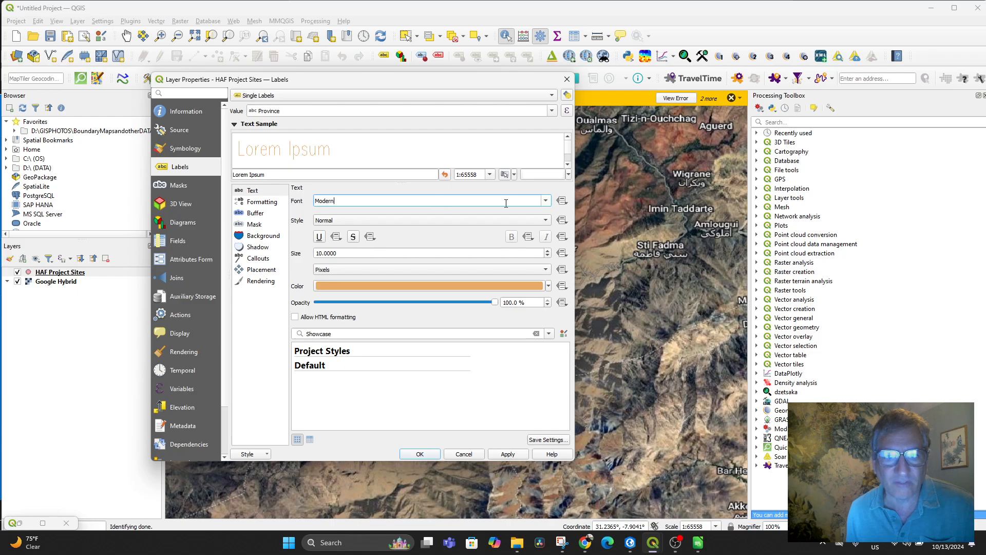
{"action": "left_click", "coordinate": [544, 200]}
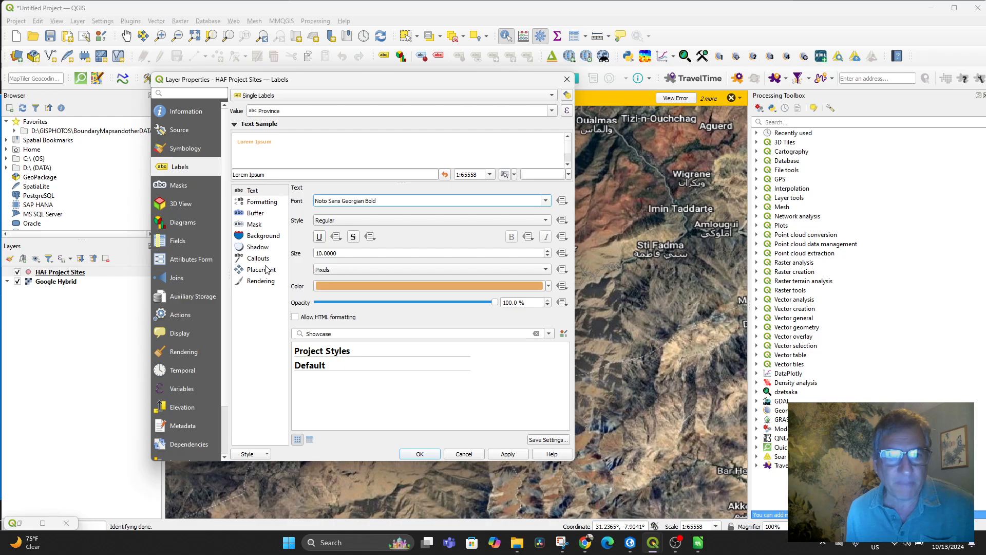
{"action": "left_click", "coordinate": [255, 212]}
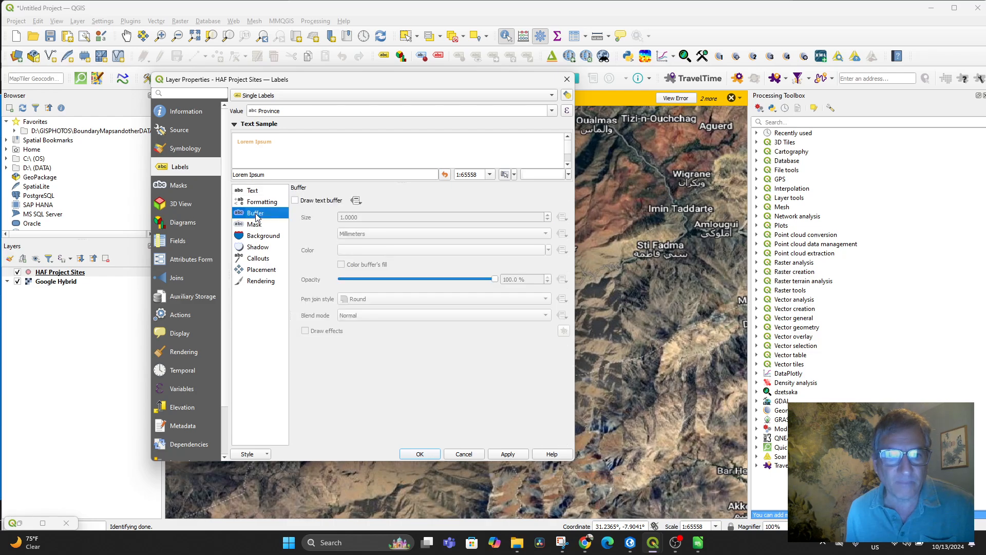
{"action": "left_click", "coordinate": [255, 224]}
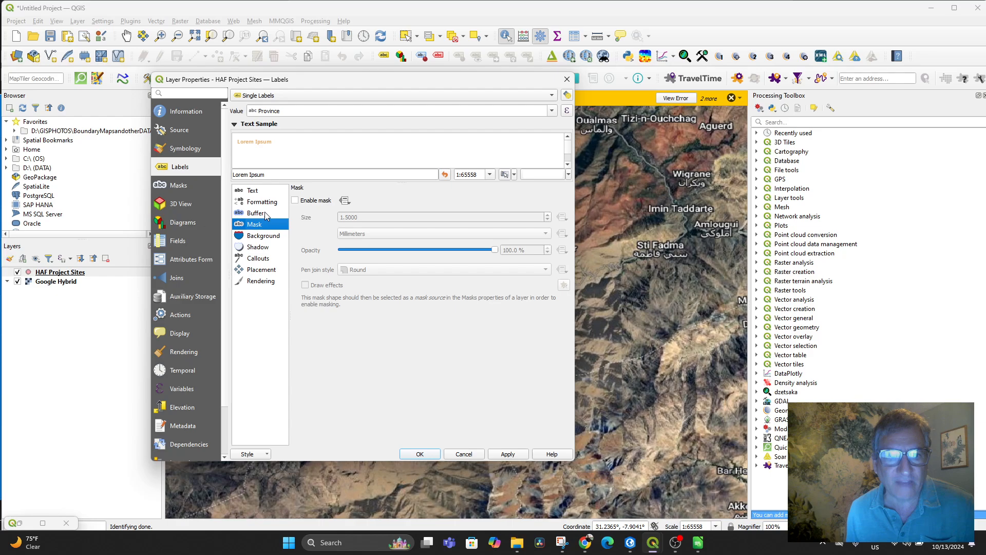
{"action": "left_click", "coordinate": [263, 202]}
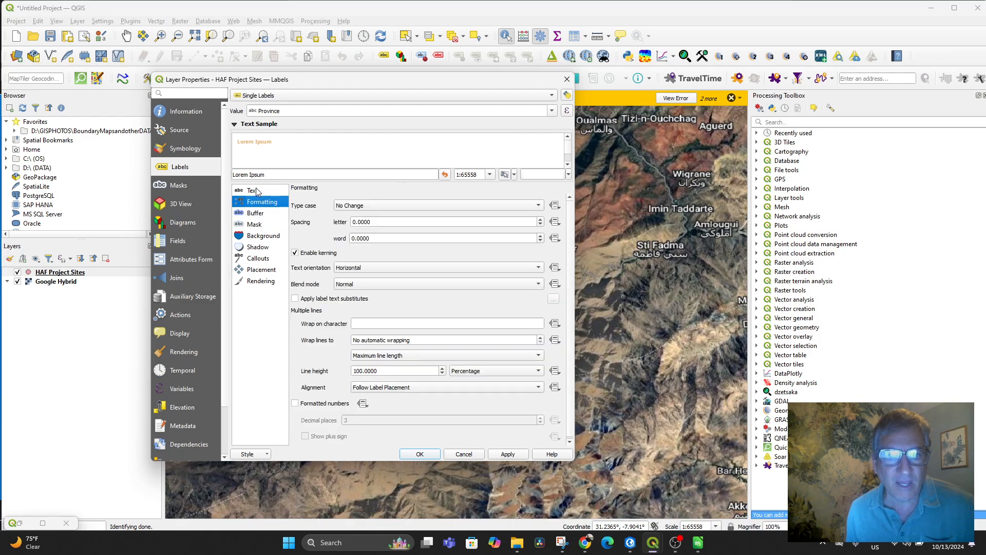
{"action": "left_click", "coordinate": [252, 190]}
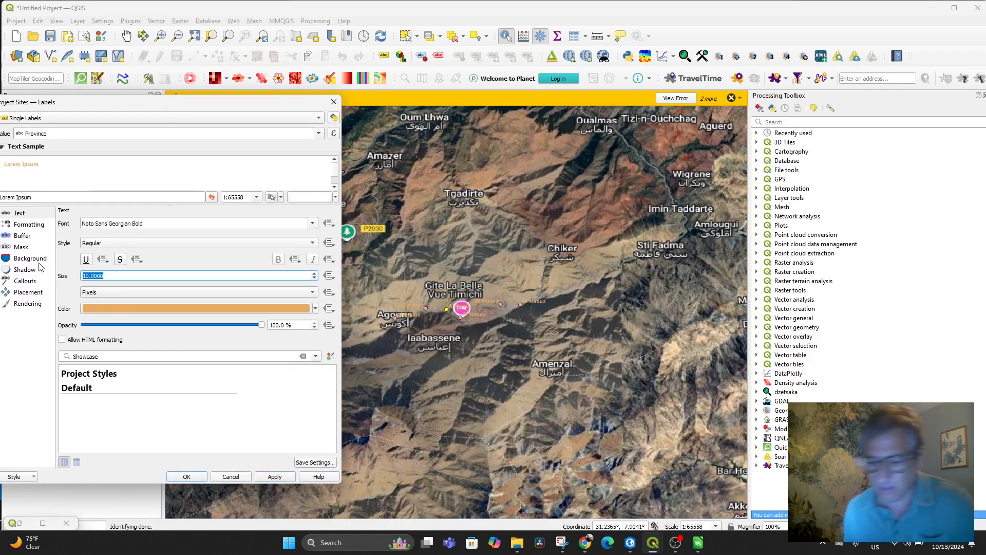
Set the Province label size to 20 and pan to check the Al Haouz labels.
{"action": "type", "text": "20"}
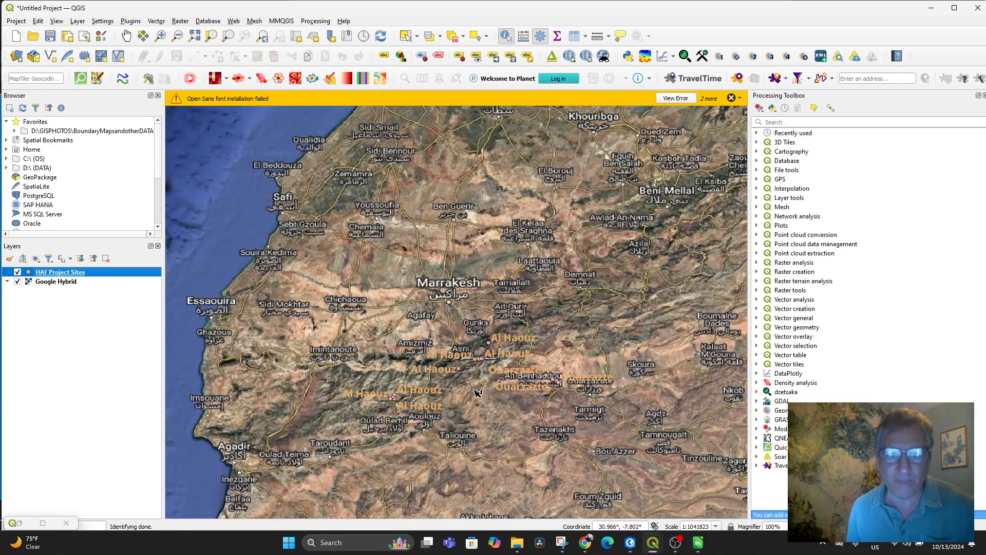
{"action": "left_click_drag", "start_coordinate": [478, 393], "coordinate": [474, 358]}
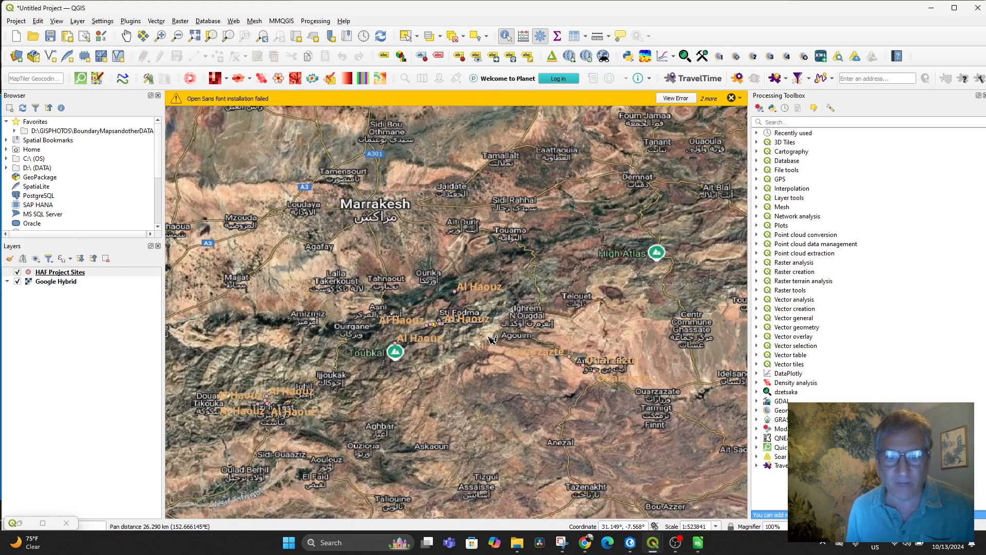
{"action": "left_click", "coordinate": [59, 272]}
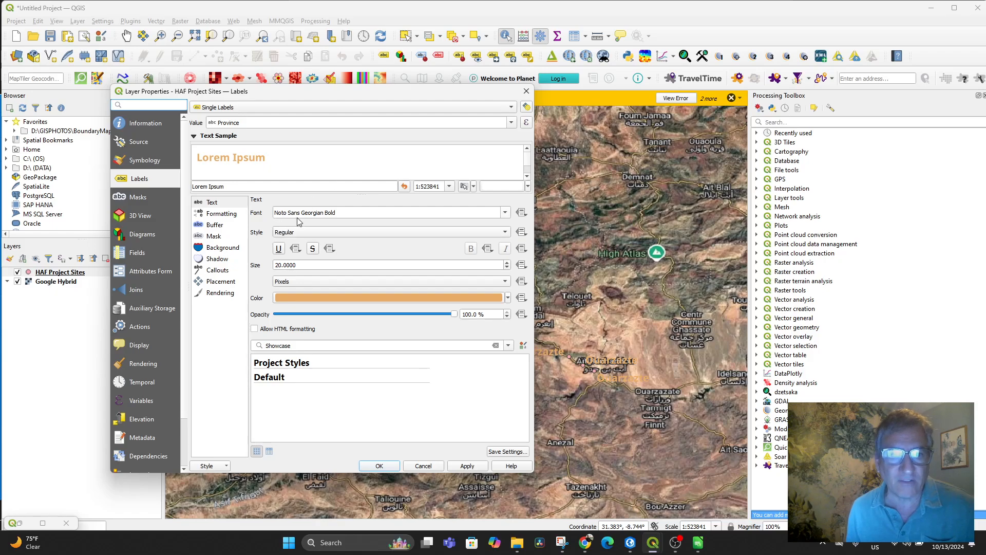
{"action": "left_click", "coordinate": [211, 202]}
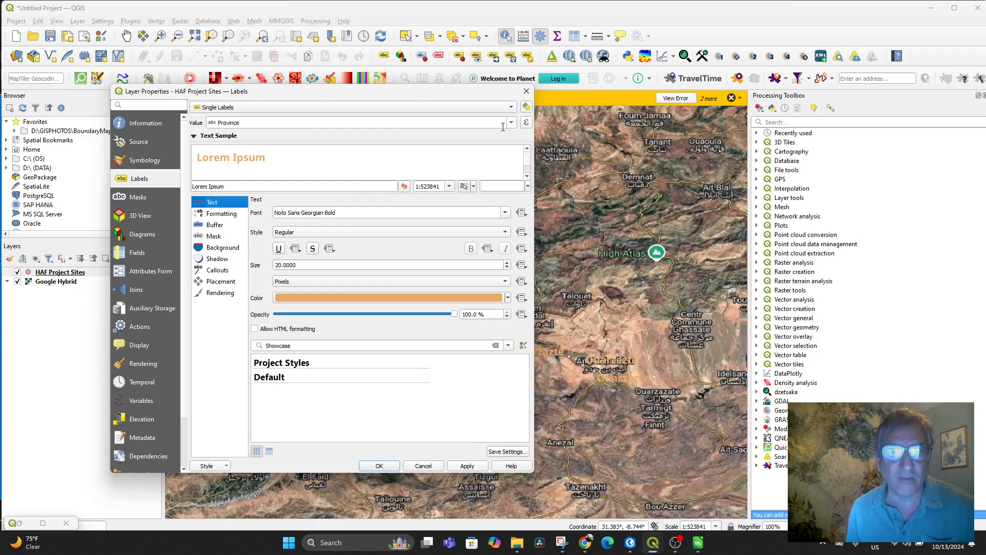
{"action": "mouse_move", "coordinate": [509, 123]}
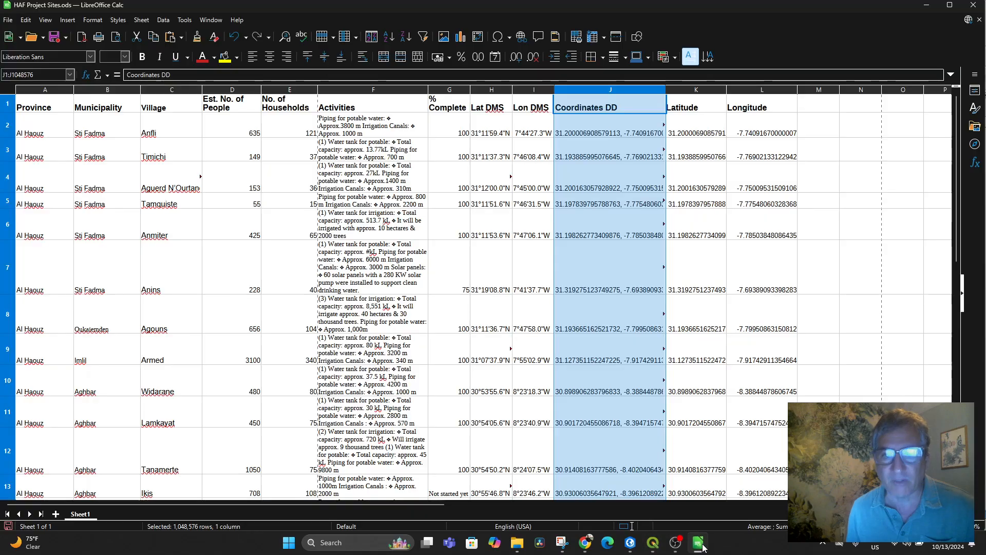
{"action": "left_click", "coordinate": [44, 89]}
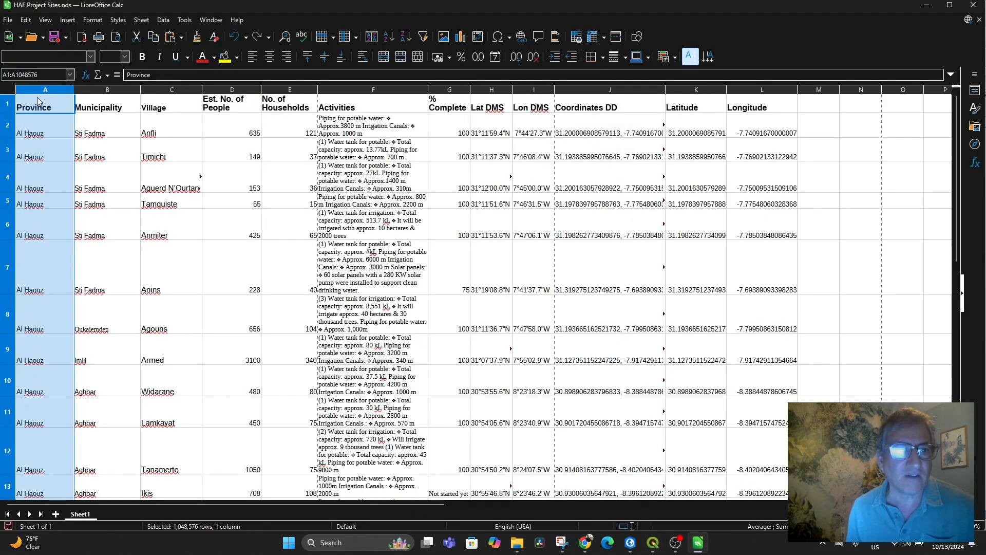
{"action": "left_click", "coordinate": [171, 90]}
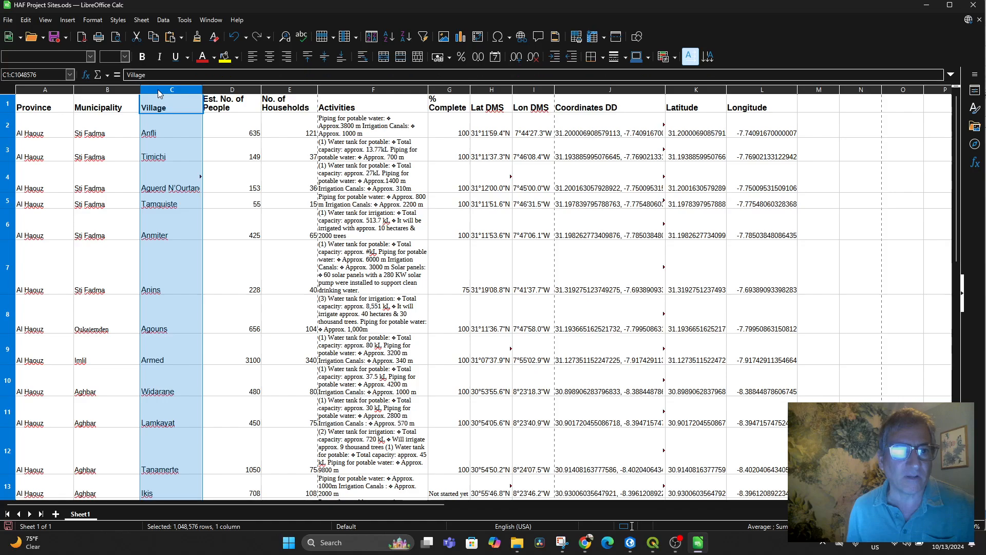
{"action": "left_click", "coordinate": [45, 90]}
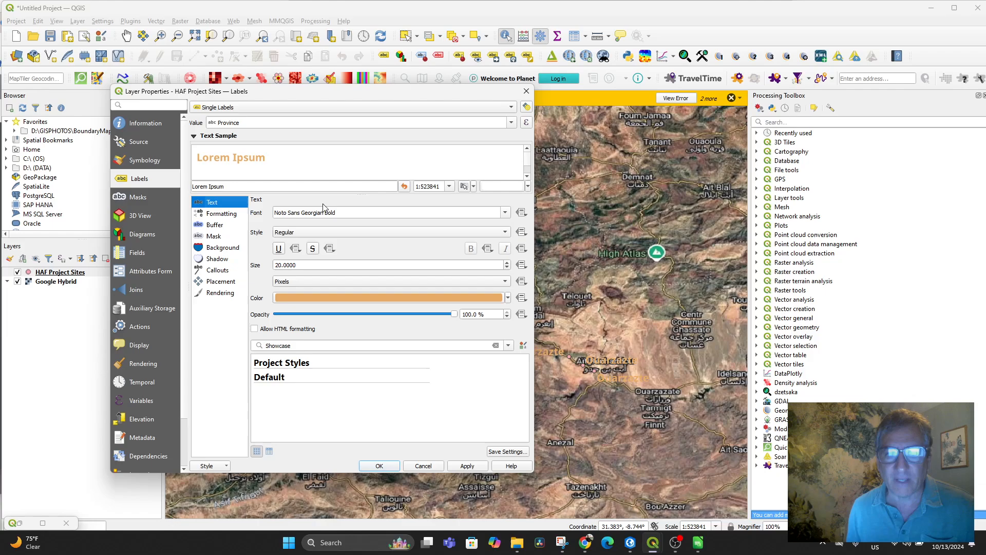
Switch the label value field from Province to Village.
{"action": "left_click", "coordinate": [511, 122]}
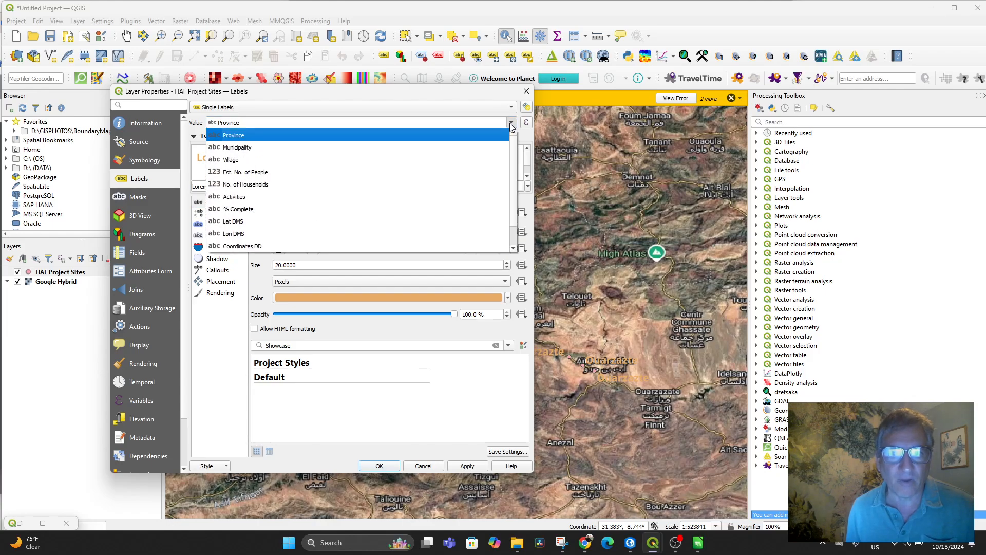
{"action": "left_click", "coordinate": [231, 159]}
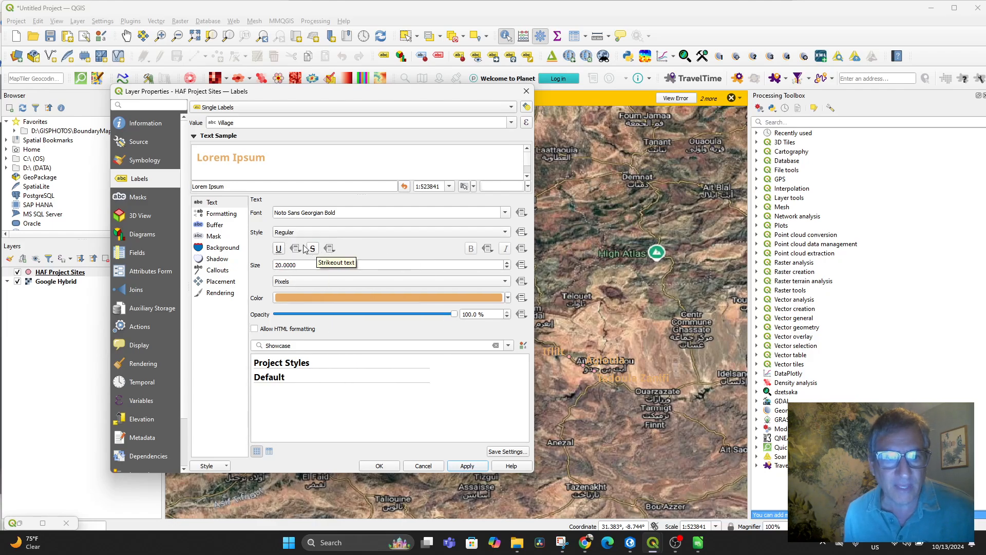
{"action": "mouse_move", "coordinate": [213, 247]}
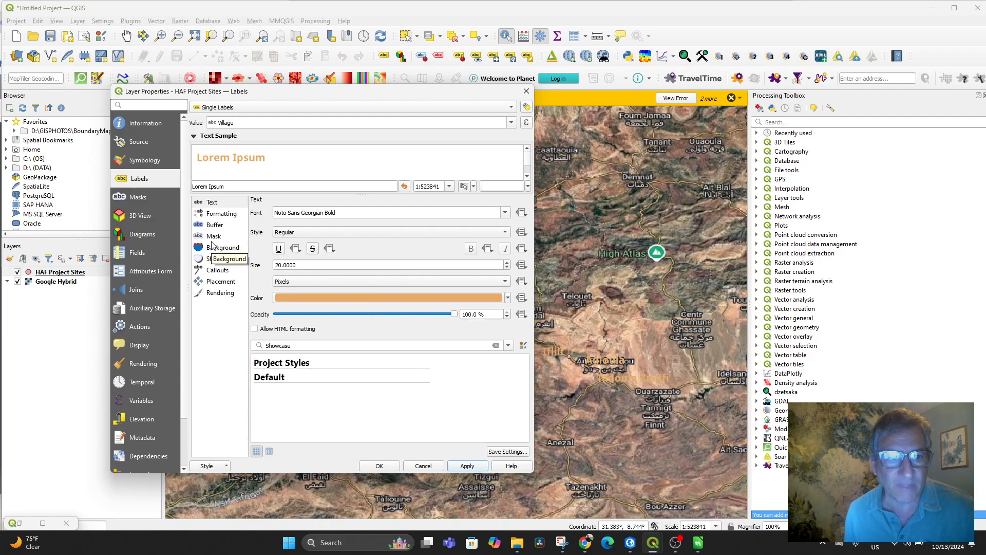
{"action": "left_click", "coordinate": [221, 214]}
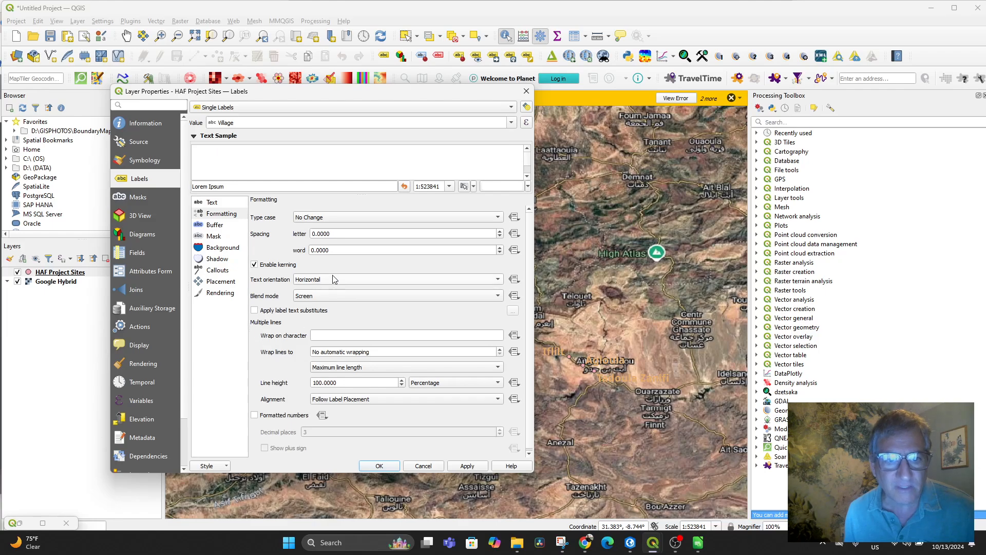
Enable a pixel-sized text buffer of size 1 on the village labels and apply it.
{"action": "left_click", "coordinate": [215, 224]}
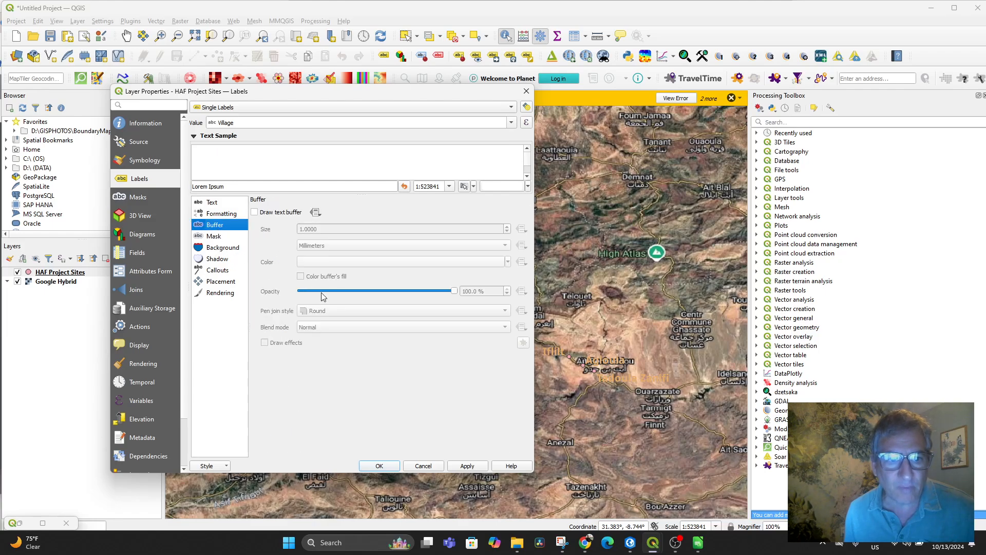
{"action": "left_click", "coordinate": [255, 212]}
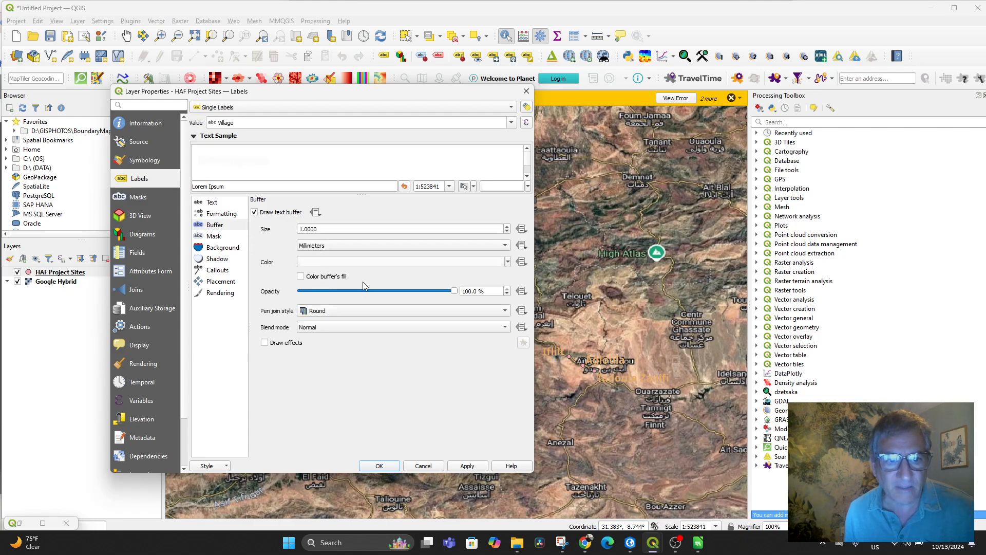
{"action": "left_click", "coordinate": [403, 246]}
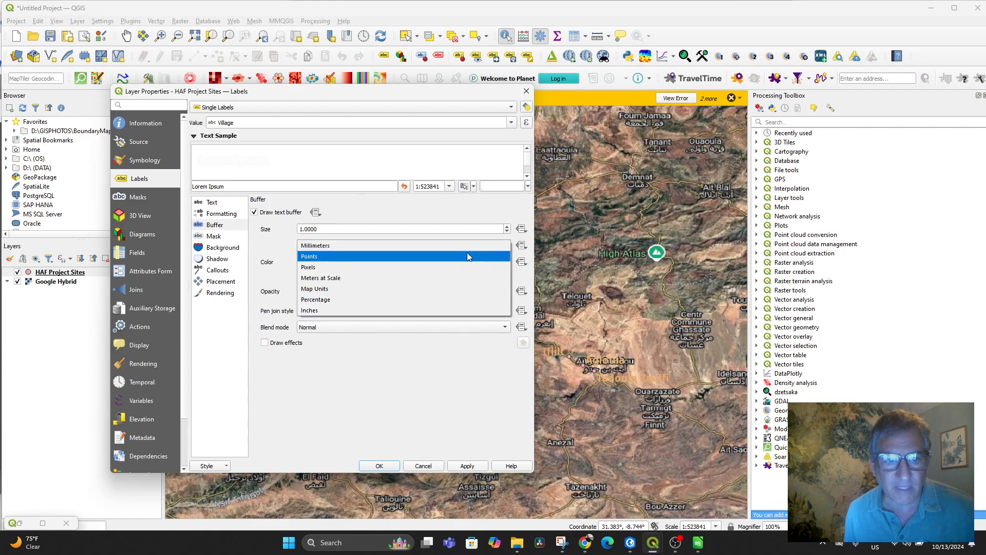
{"action": "left_click", "coordinate": [308, 267]}
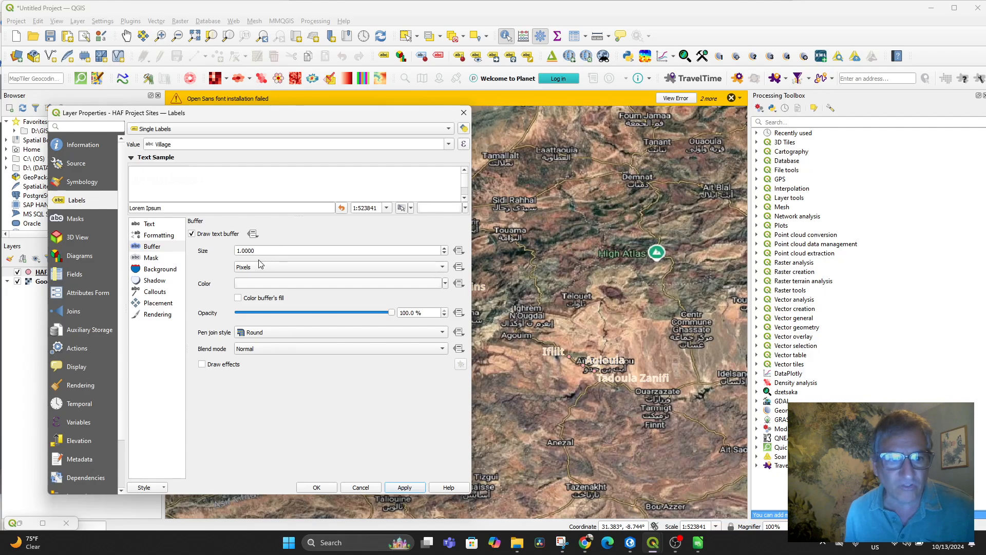
{"action": "left_click", "coordinate": [339, 250]}
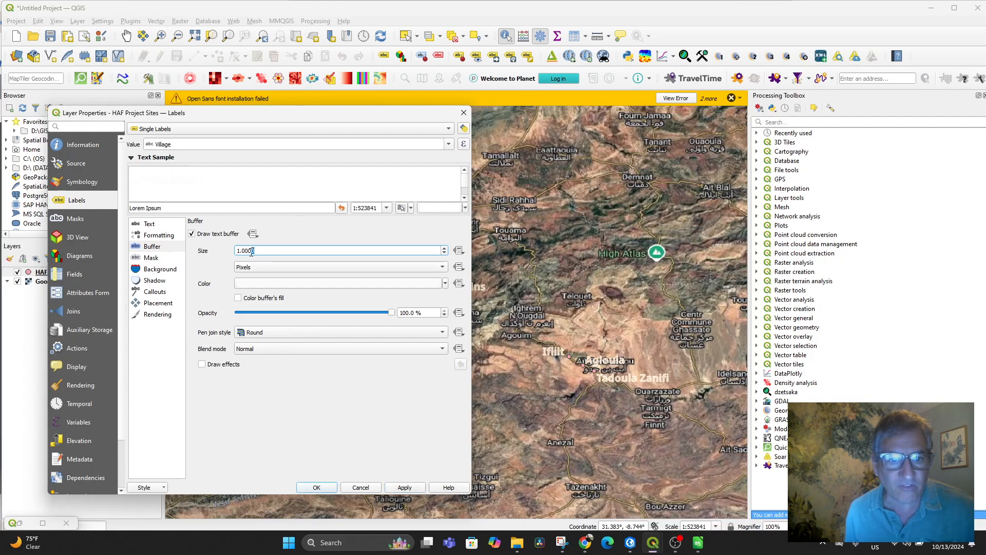
{"action": "left_click", "coordinate": [443, 253]}
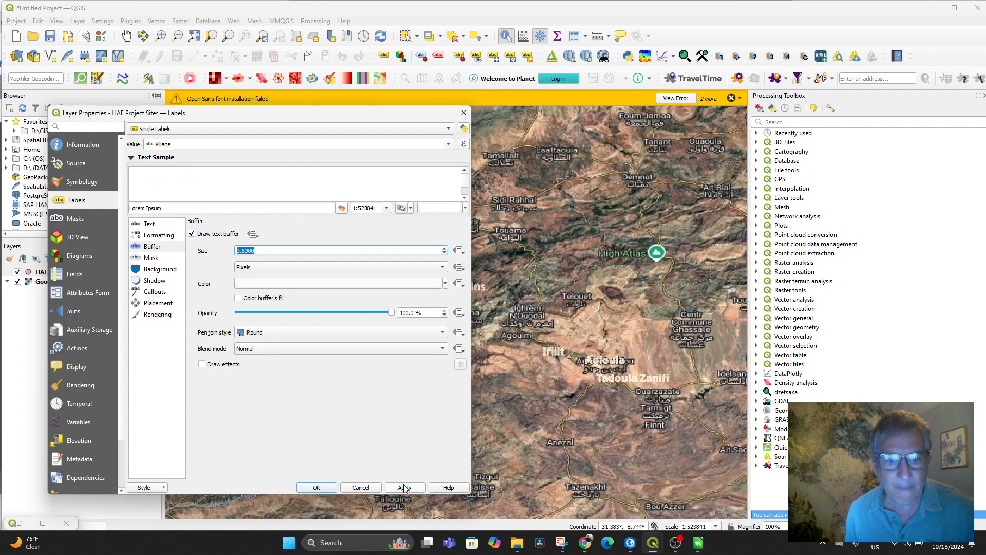
{"action": "left_click", "coordinate": [404, 487]}
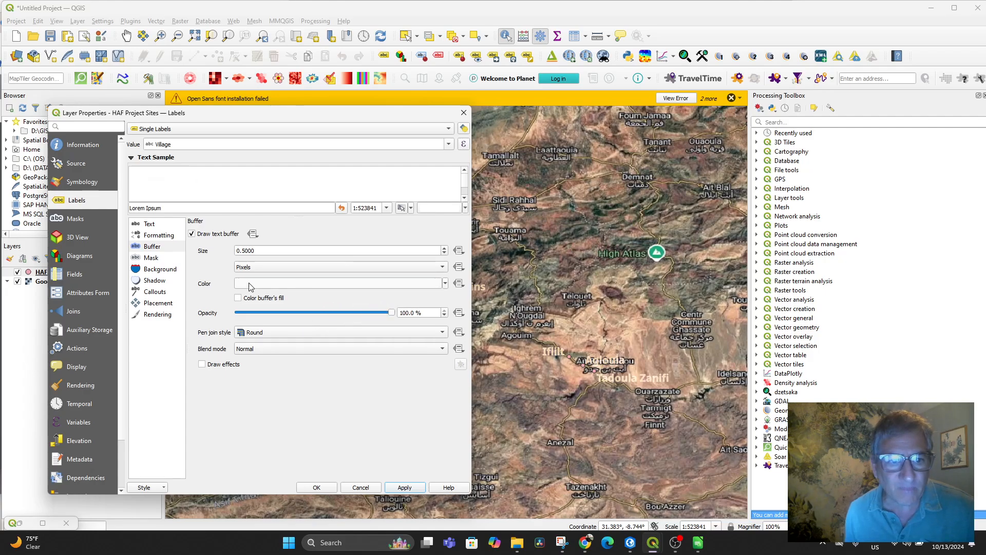
Give the label buffer a dark colour and confirm the layer settings.
{"action": "left_click", "coordinate": [340, 283]}
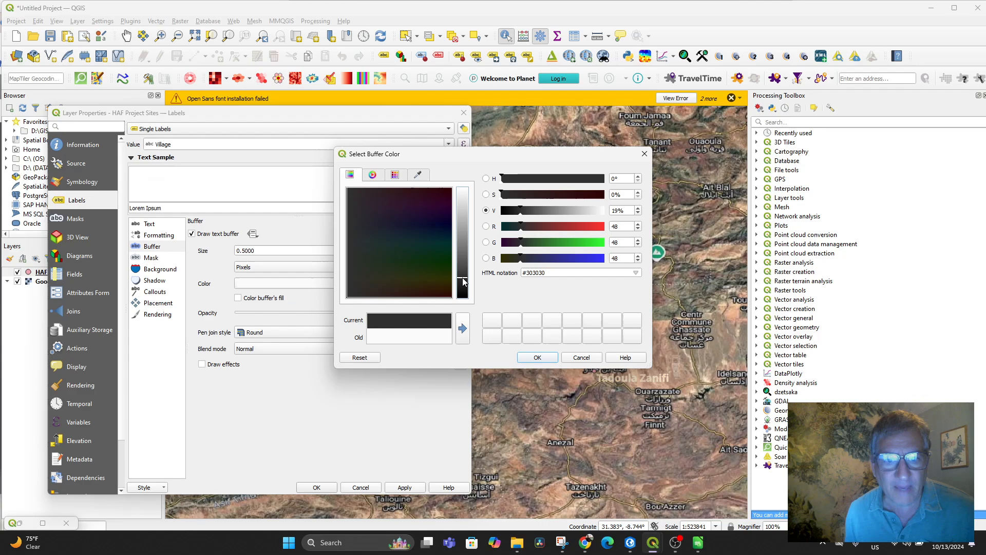
{"action": "left_click", "coordinate": [535, 358]}
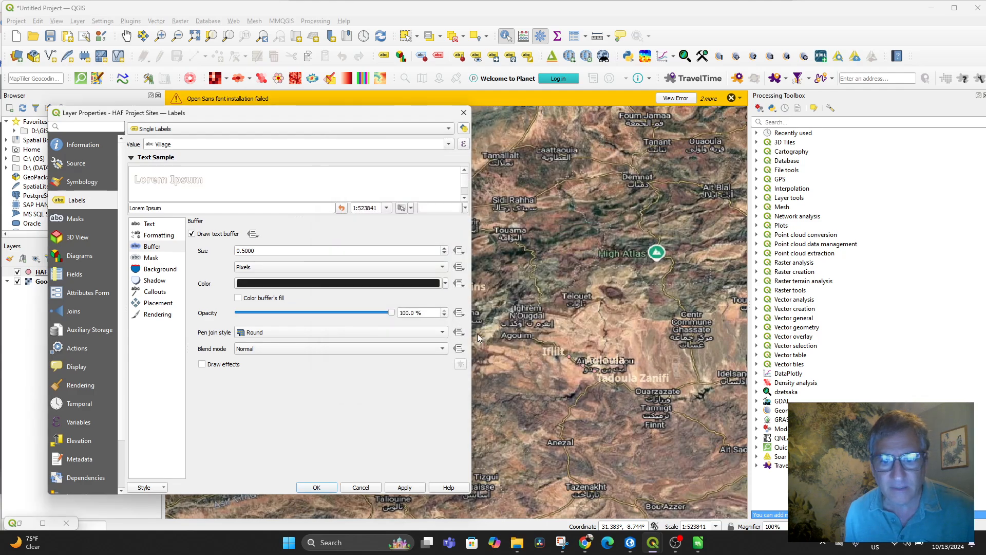
{"action": "left_click", "coordinate": [404, 487]}
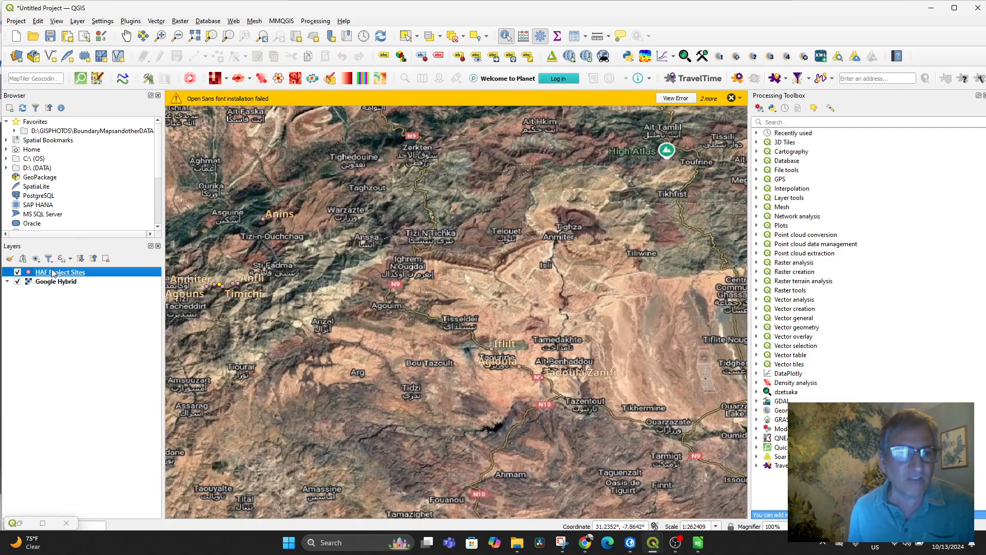
{"action": "double_click", "coordinate": [60, 271]}
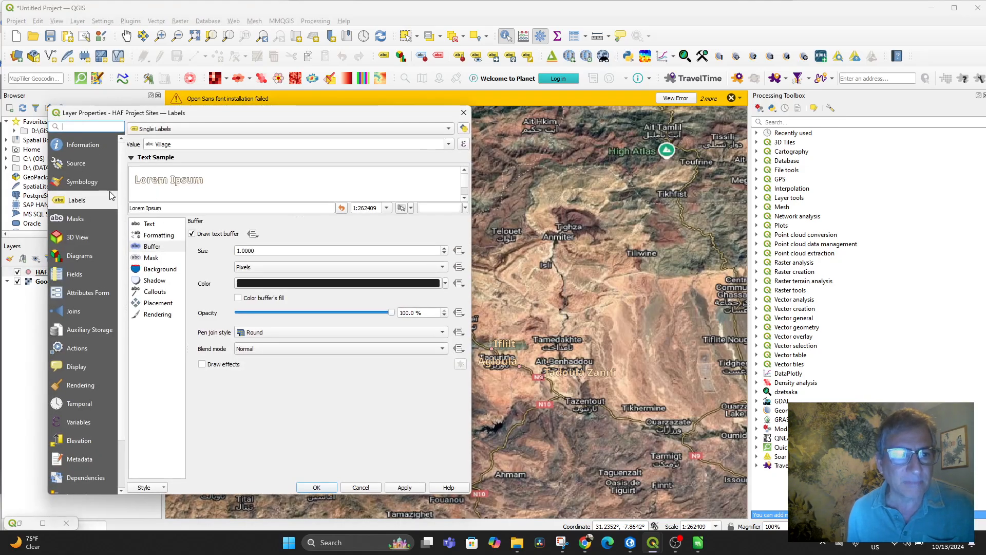
{"action": "left_click", "coordinate": [82, 181]}
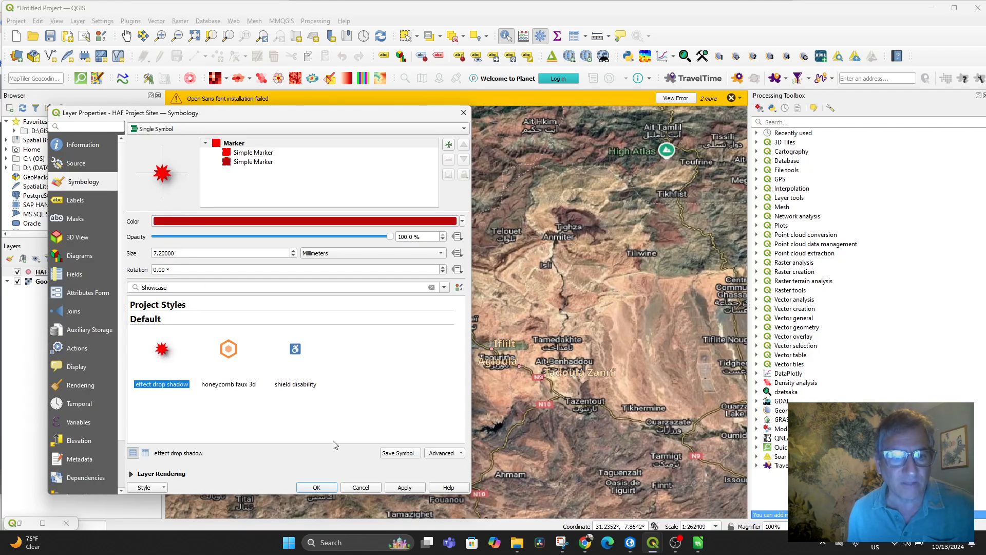
Apply the red 'effect drop shadow' star marker to the site points.
{"action": "left_click", "coordinate": [404, 488]}
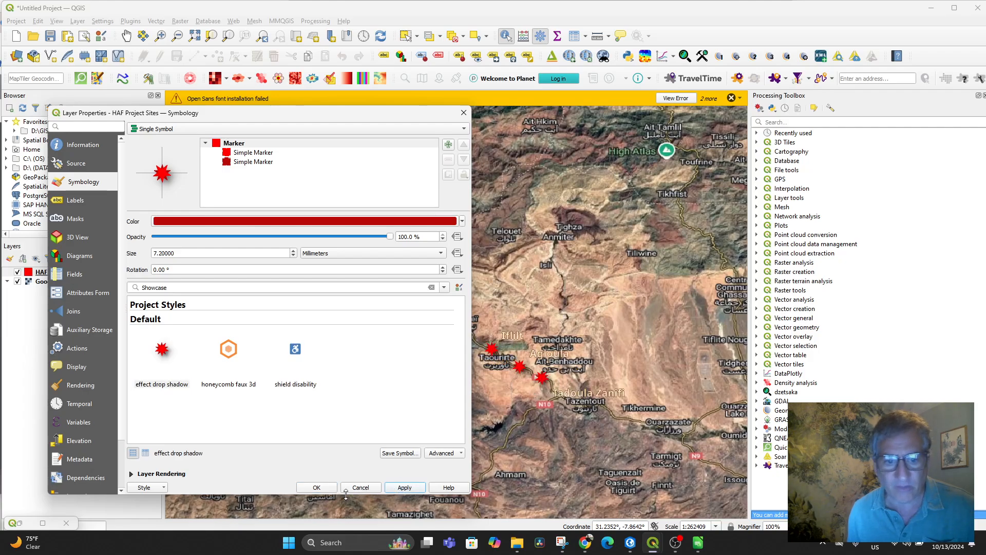
{"action": "left_click", "coordinate": [76, 200]}
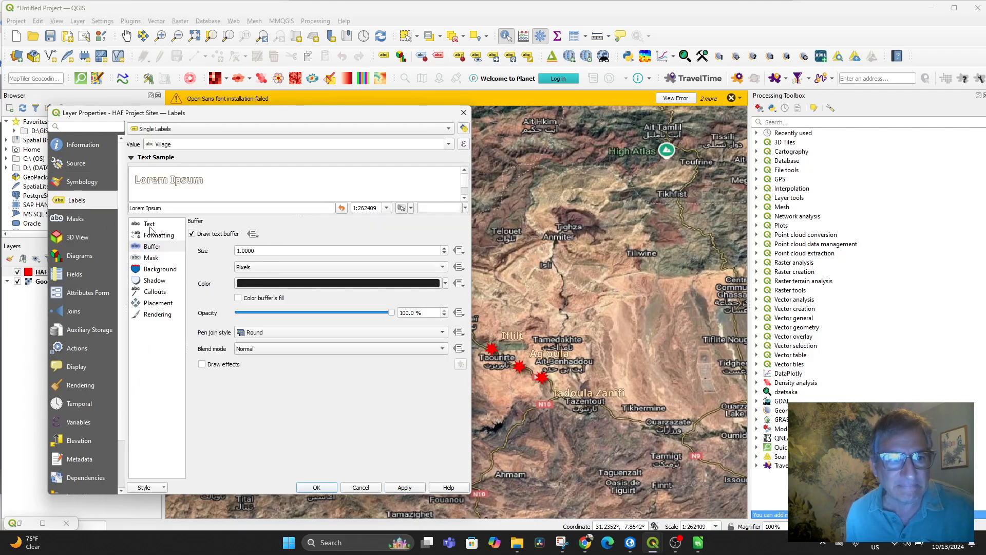
Change the village label text colour to bright yellow.
{"action": "left_click", "coordinate": [149, 224]}
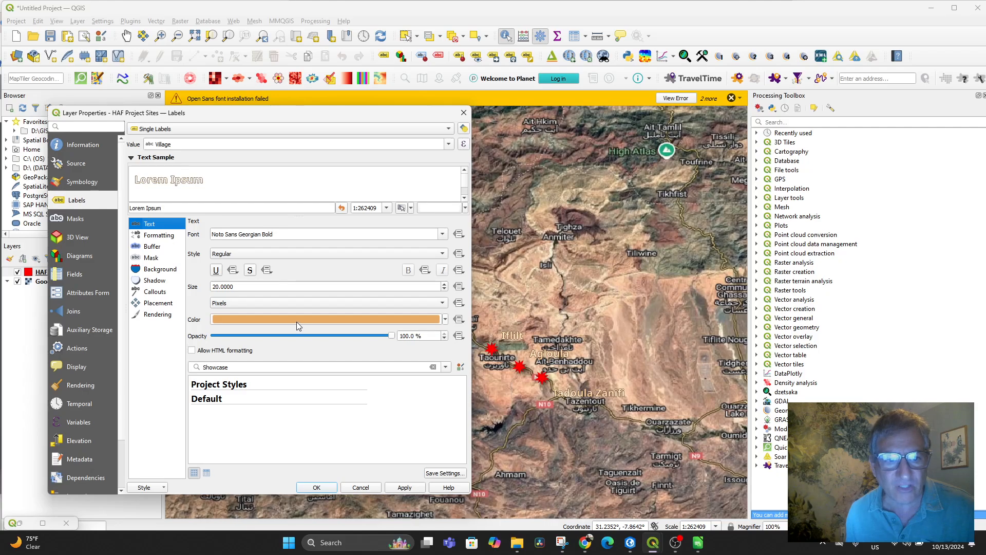
{"action": "left_click", "coordinate": [296, 318]}
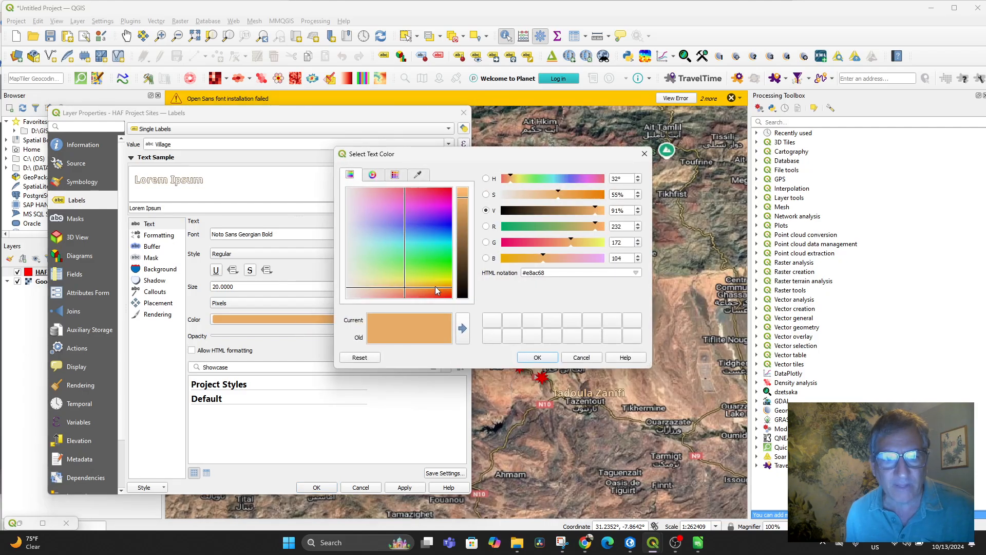
{"action": "left_click", "coordinate": [440, 283]}
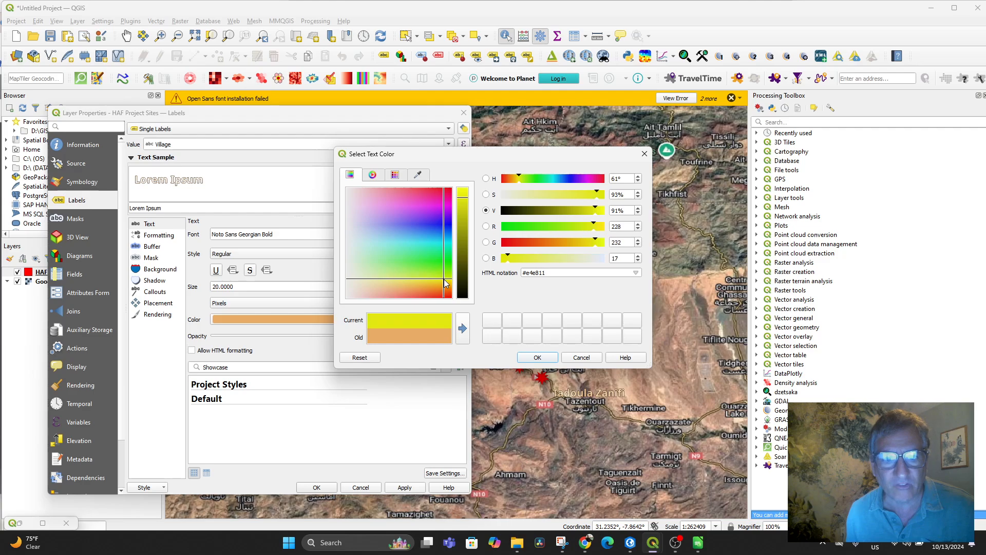
{"action": "left_click", "coordinate": [437, 283]}
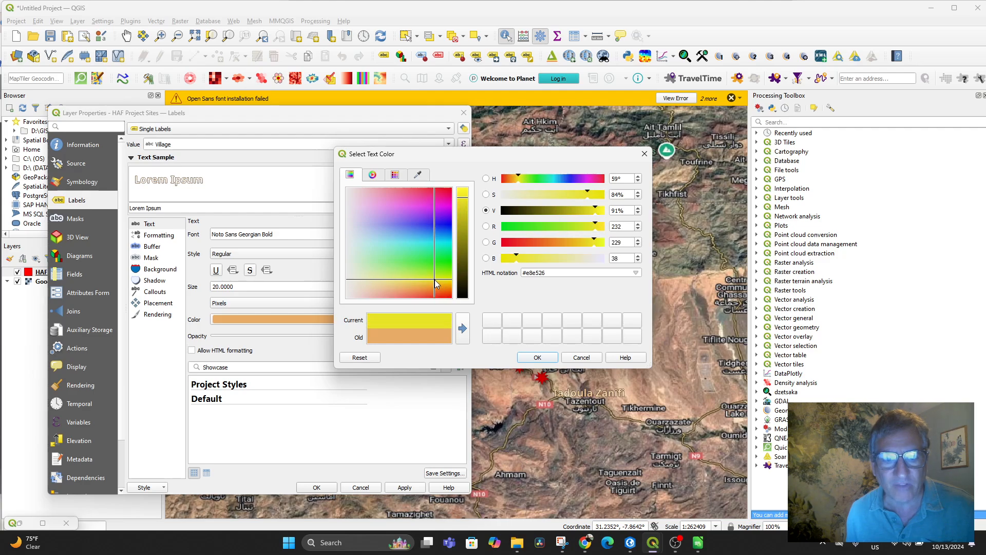
{"action": "left_click", "coordinate": [536, 357]}
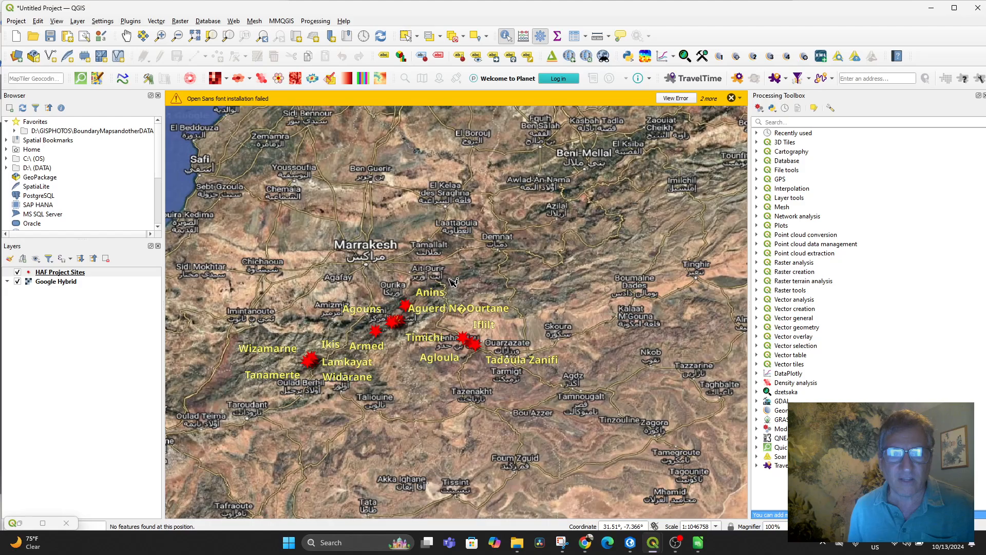
Pan to frame the village sites and untick the Google Hybrid basemap layer.
{"action": "left_click_drag", "start_coordinate": [446, 289], "coordinate": [515, 302]}
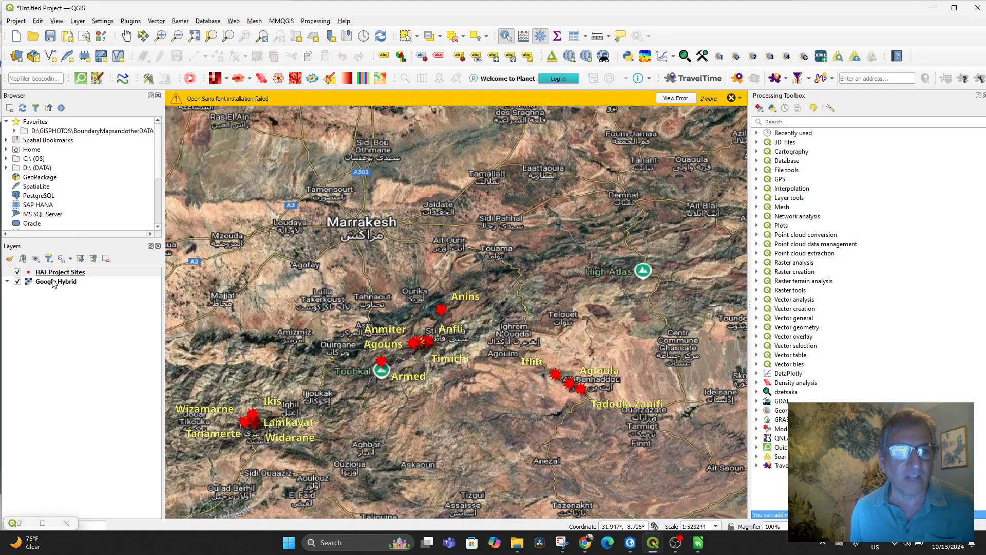
{"action": "left_click", "coordinate": [60, 272]}
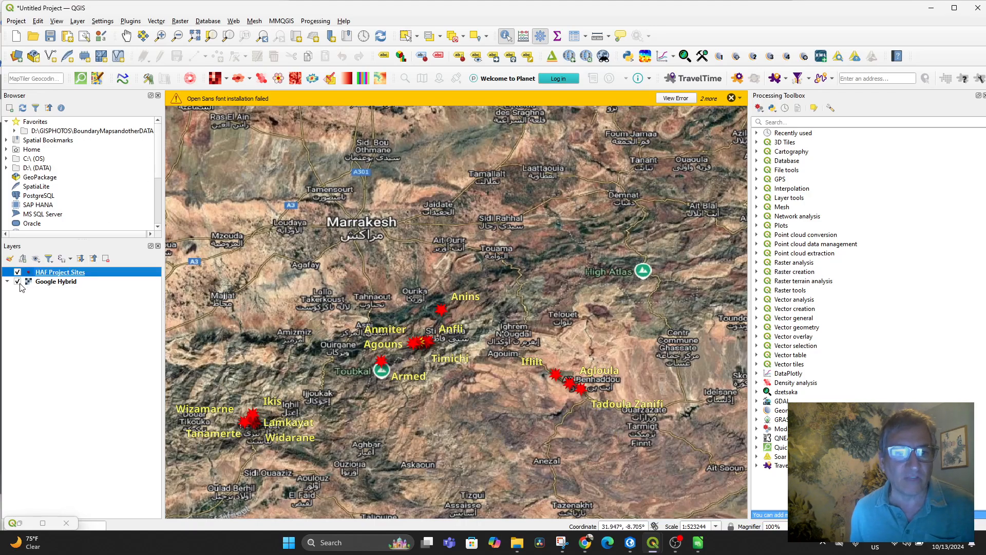
{"action": "left_click", "coordinate": [17, 281]}
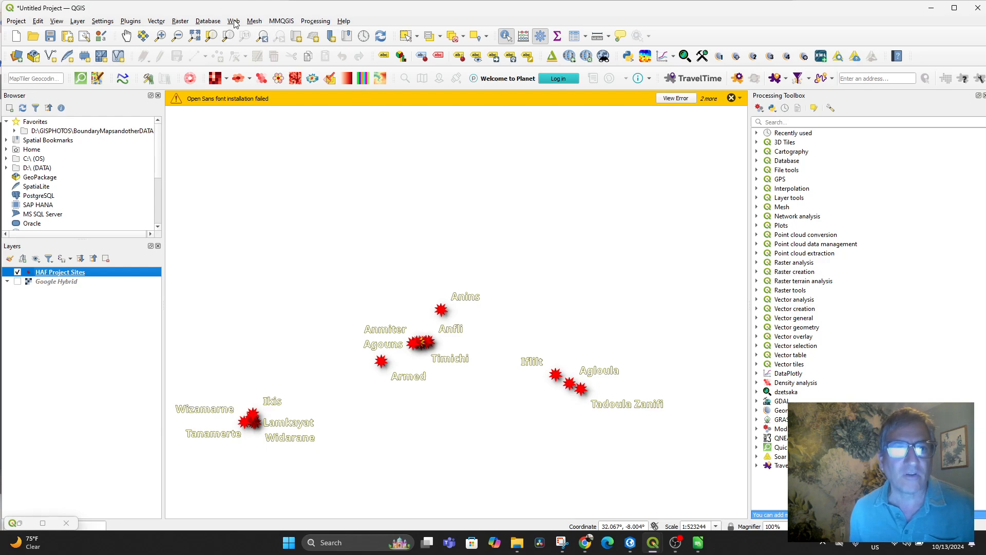
{"action": "left_click", "coordinate": [233, 21]}
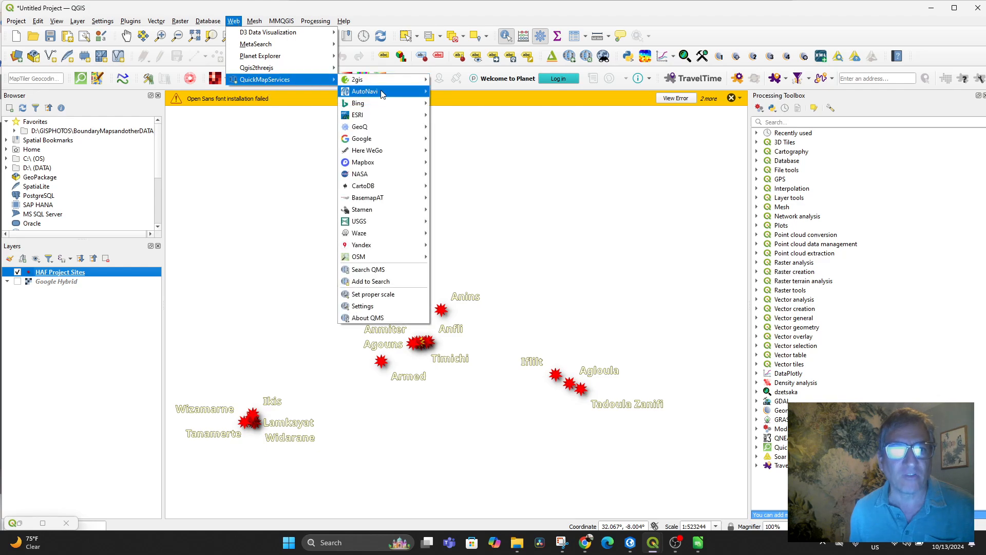
{"action": "mouse_move", "coordinate": [358, 114]}
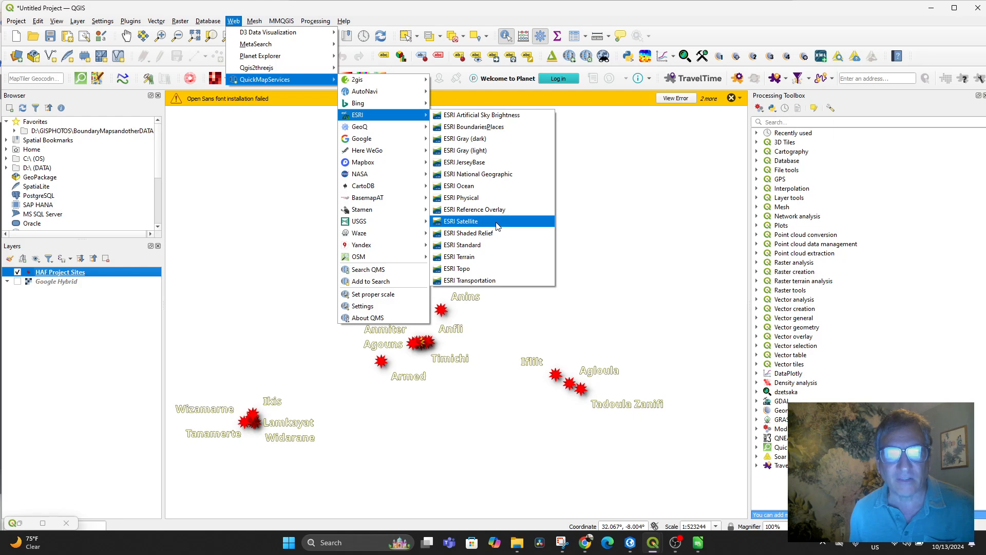
Add the ESRI Satellite basemap, pan to the village sites, and hide Google Hybrid.
{"action": "left_click", "coordinate": [461, 221]}
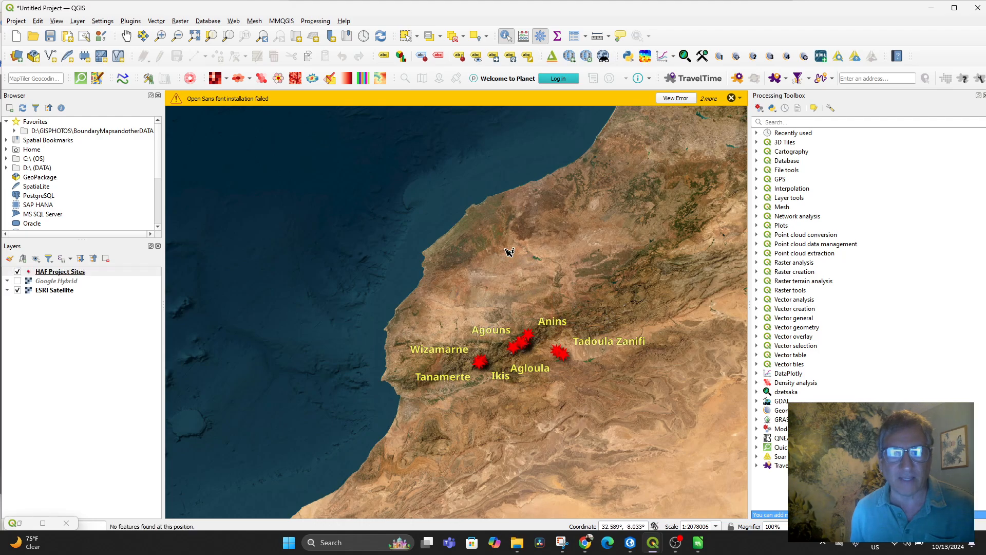
{"action": "left_click_drag", "start_coordinate": [510, 251], "coordinate": [500, 324]}
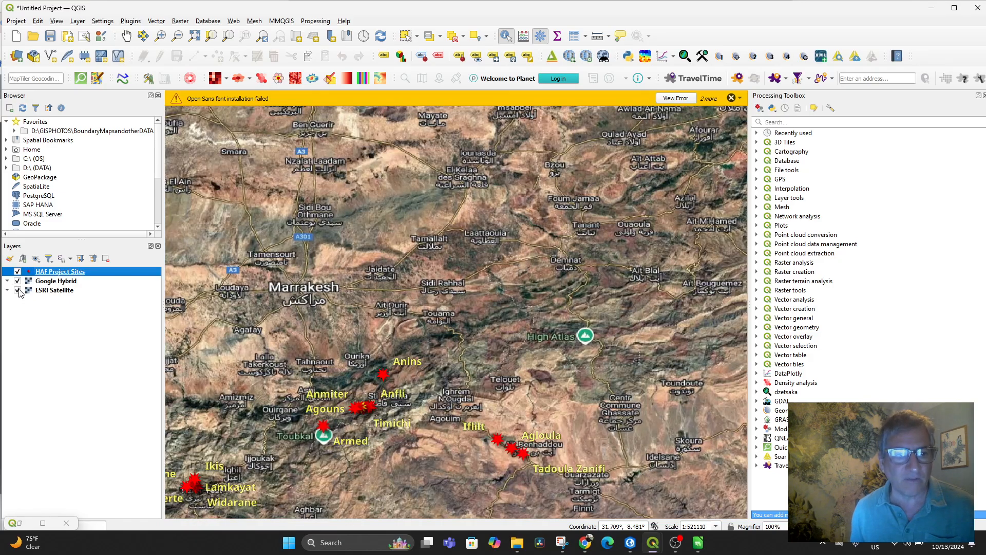
{"action": "left_click", "coordinate": [17, 280]}
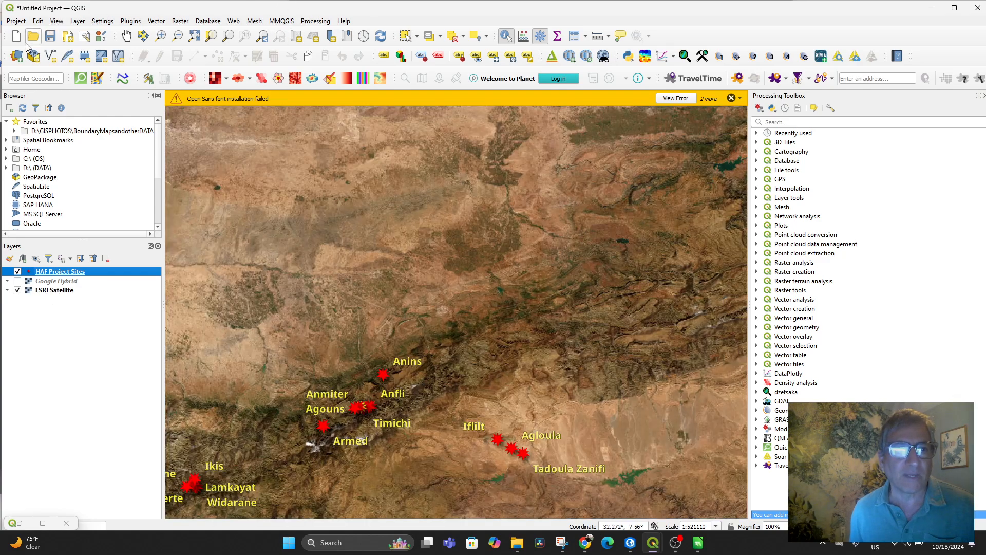
{"action": "left_click", "coordinate": [50, 36]}
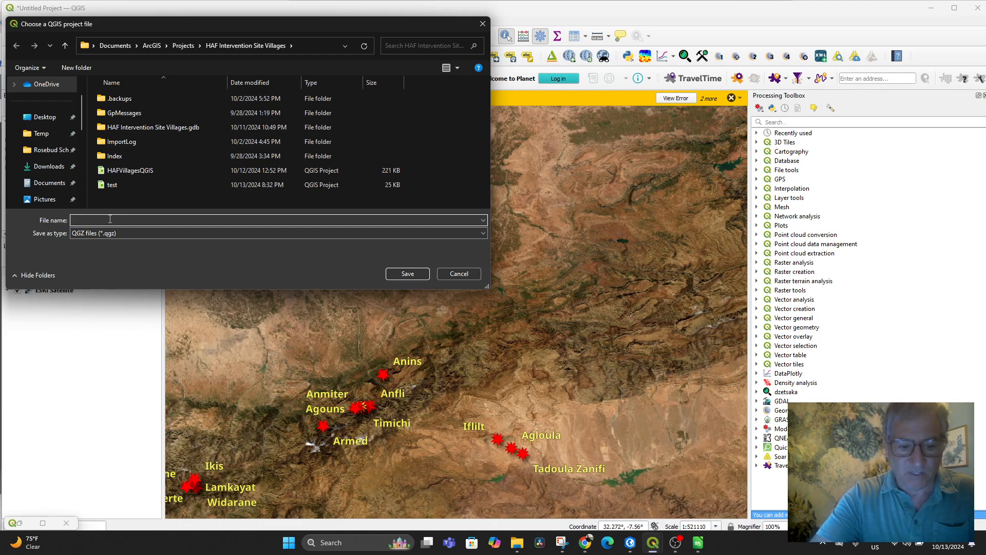
Enter CSVvillagestest as the project file name and save it.
{"action": "type", "text": "CSV"}
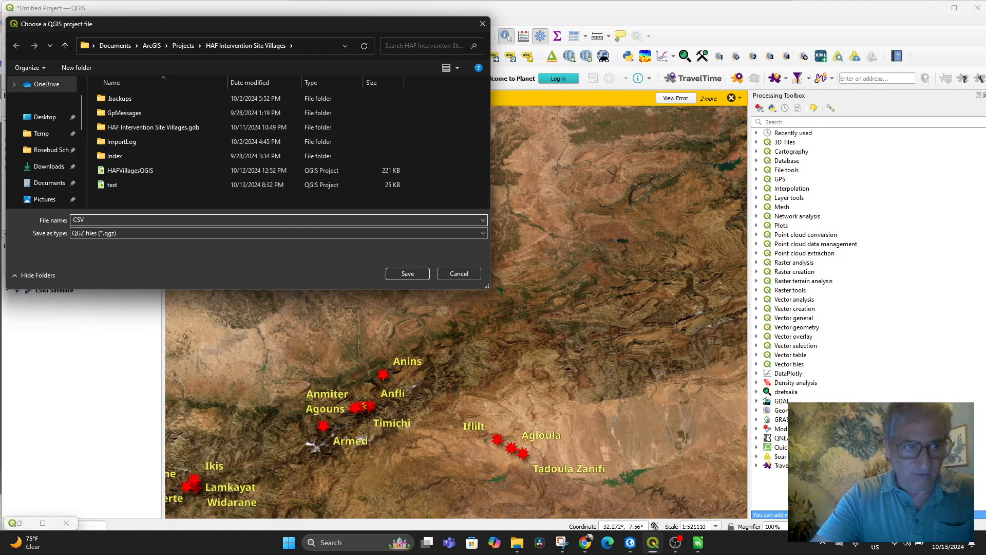
{"action": "type", "text": "villages"}
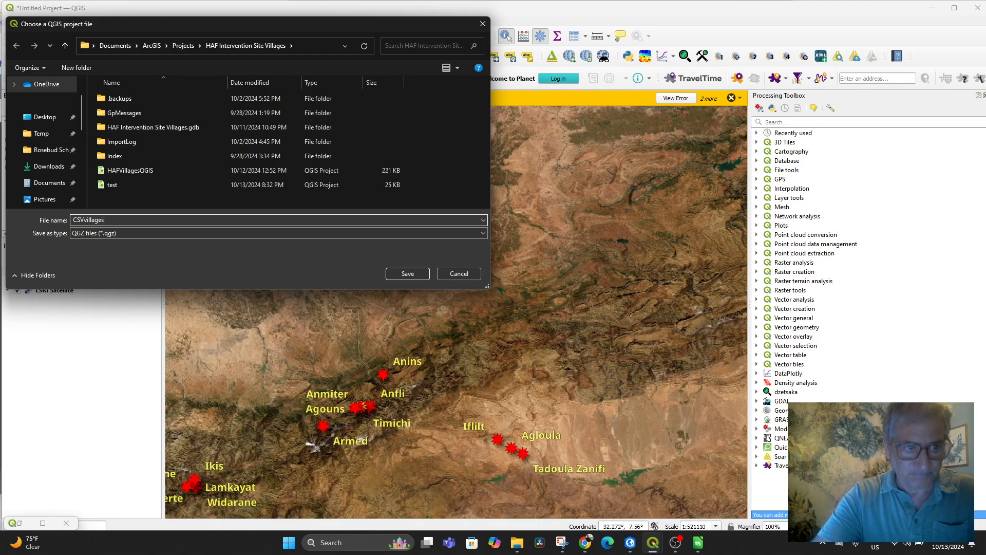
{"action": "type", "text": "_test"}
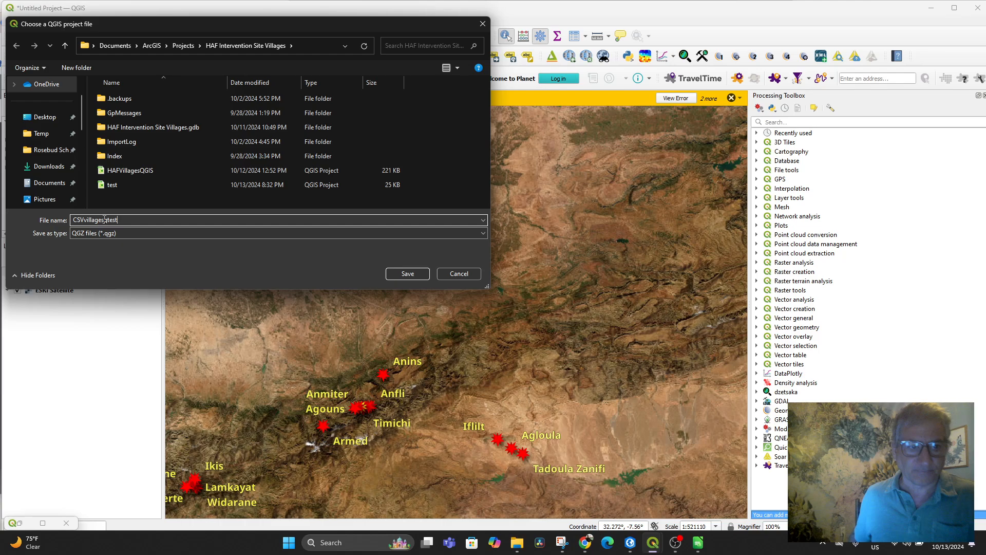
{"action": "type", "text": "g"}
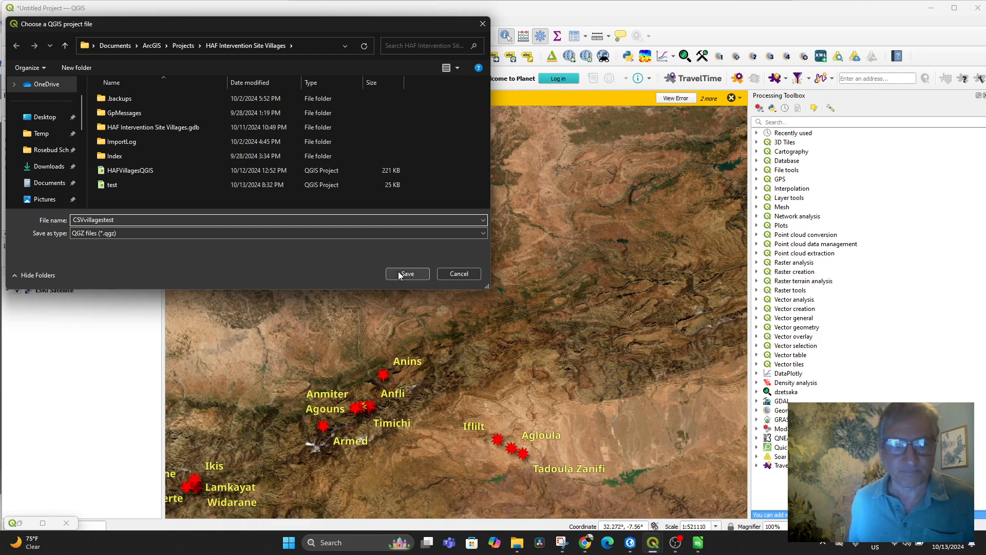
{"action": "left_click", "coordinate": [406, 274]}
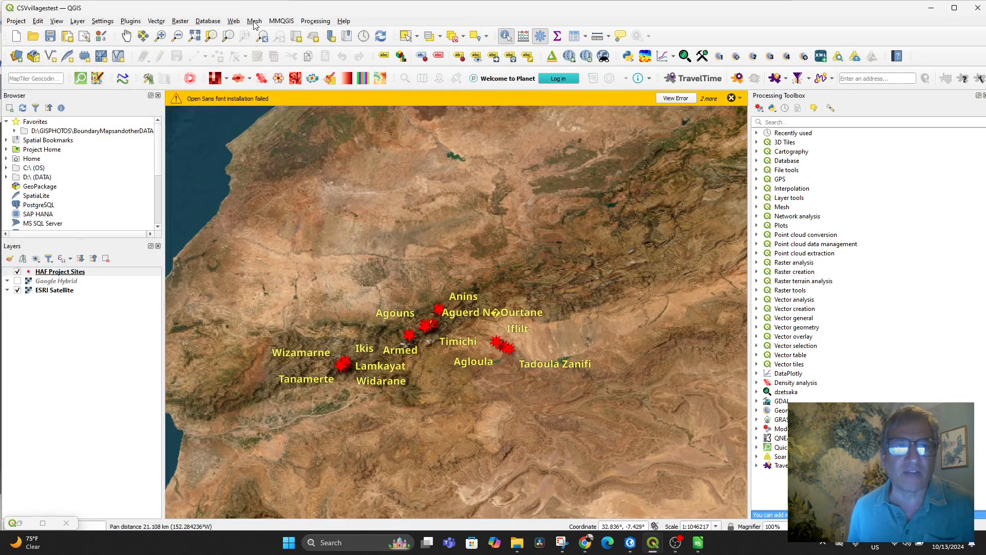
Add the ESRI Topo basemap, then the ESRI Terrain basemap, from QuickMapServices.
{"action": "left_click", "coordinate": [233, 21]}
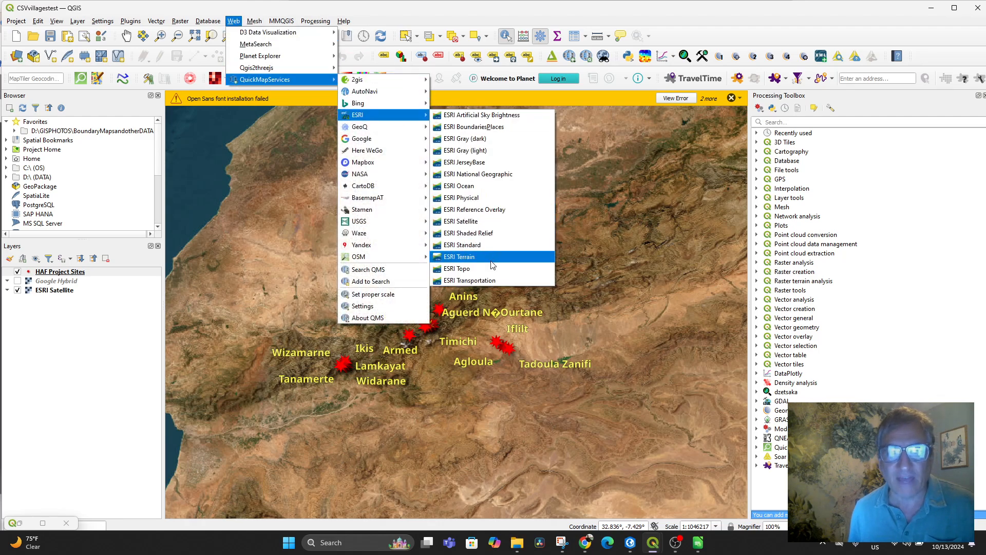
{"action": "left_click", "coordinate": [458, 269]}
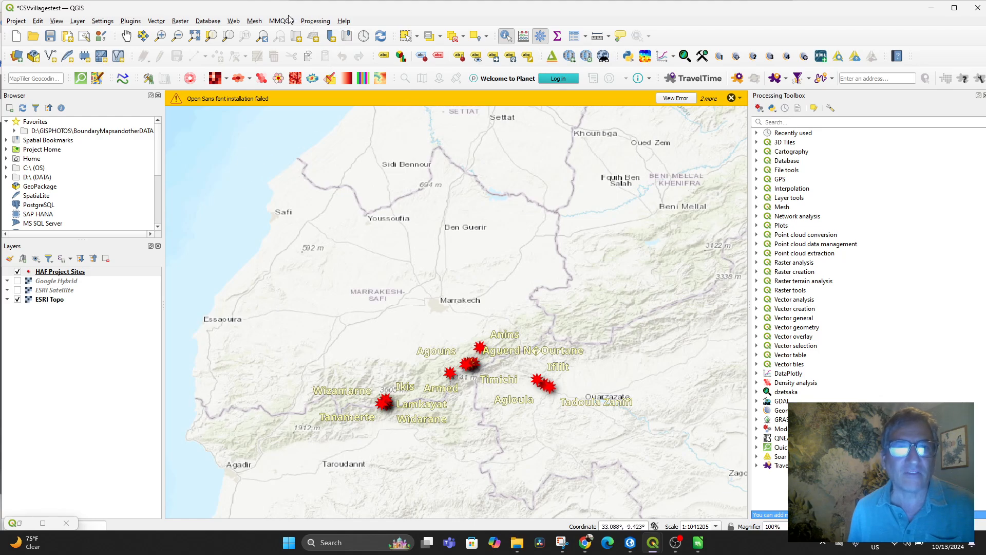
{"action": "left_click", "coordinate": [233, 20]}
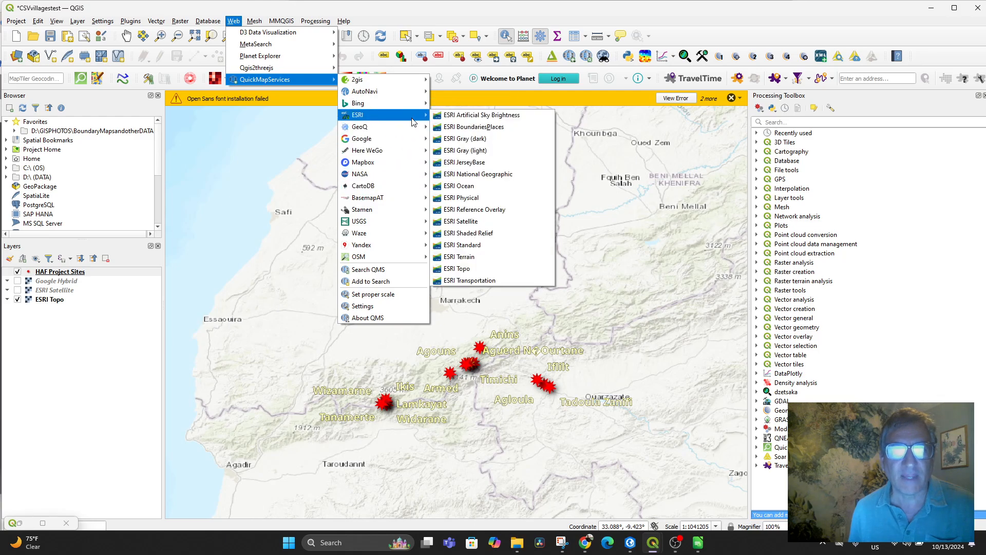
{"action": "mouse_move", "coordinate": [481, 257]}
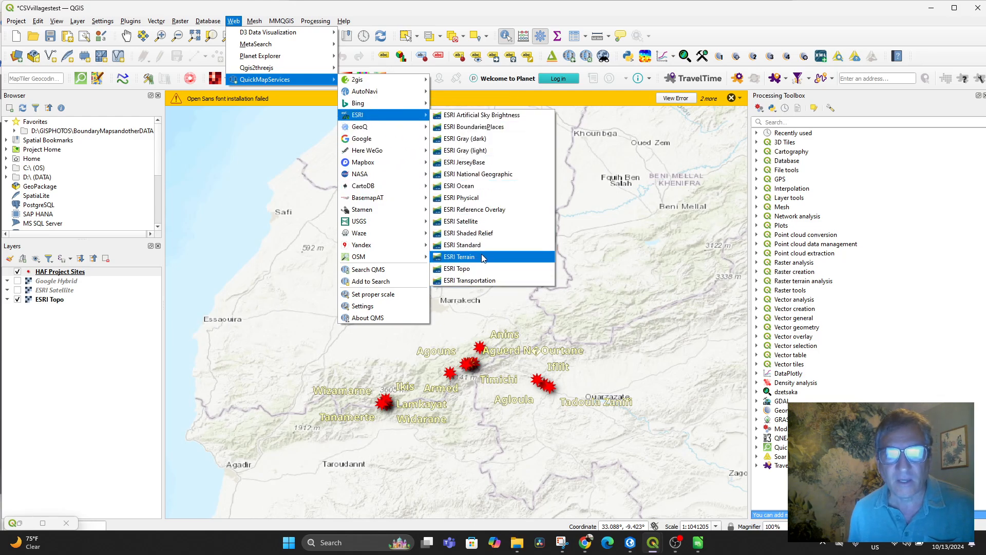
{"action": "left_click", "coordinate": [460, 257]}
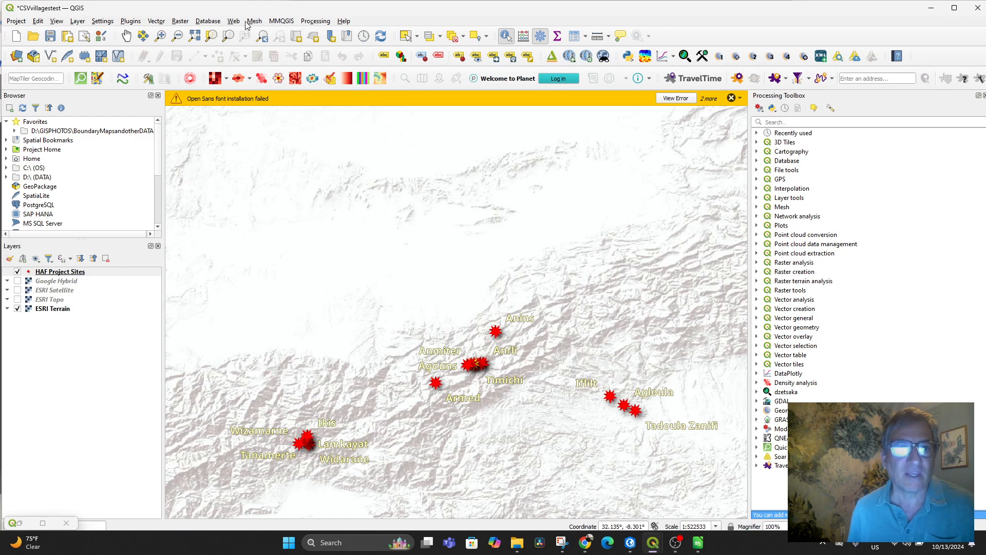
{"action": "left_click", "coordinate": [233, 20]}
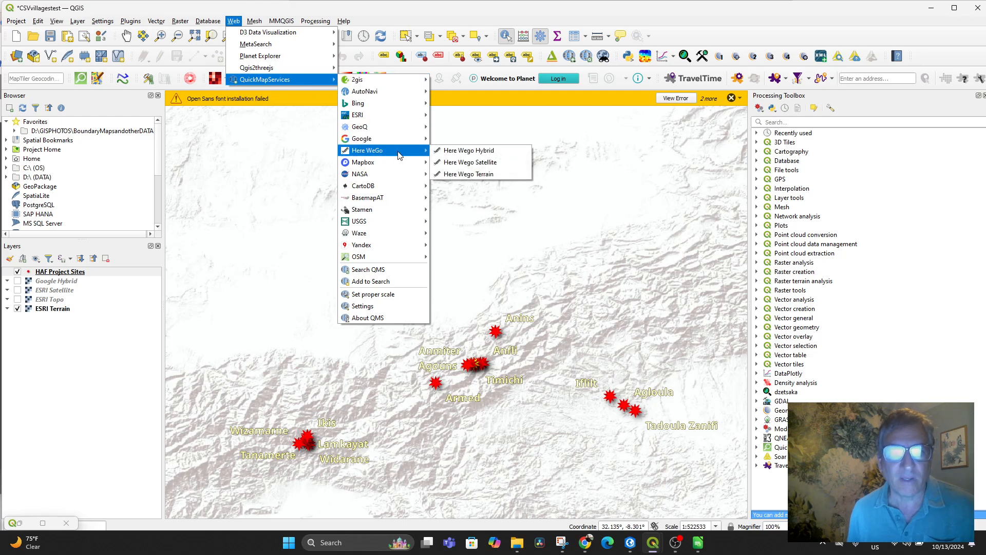
{"action": "mouse_move", "coordinate": [362, 162]}
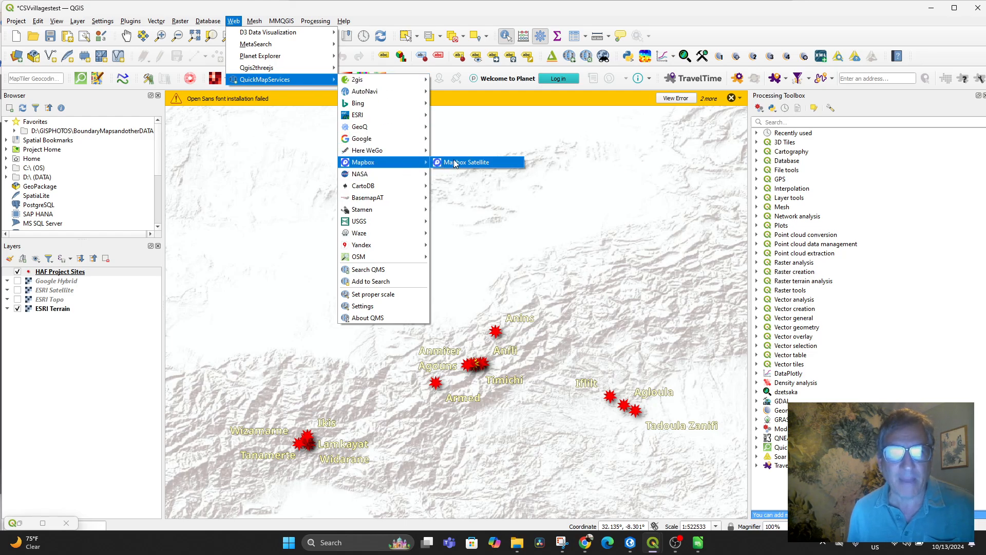
Add Mapbox Satellite, hide ESRI Terrain, then remove the Mapbox Satellite layer.
{"action": "left_click", "coordinate": [465, 163]}
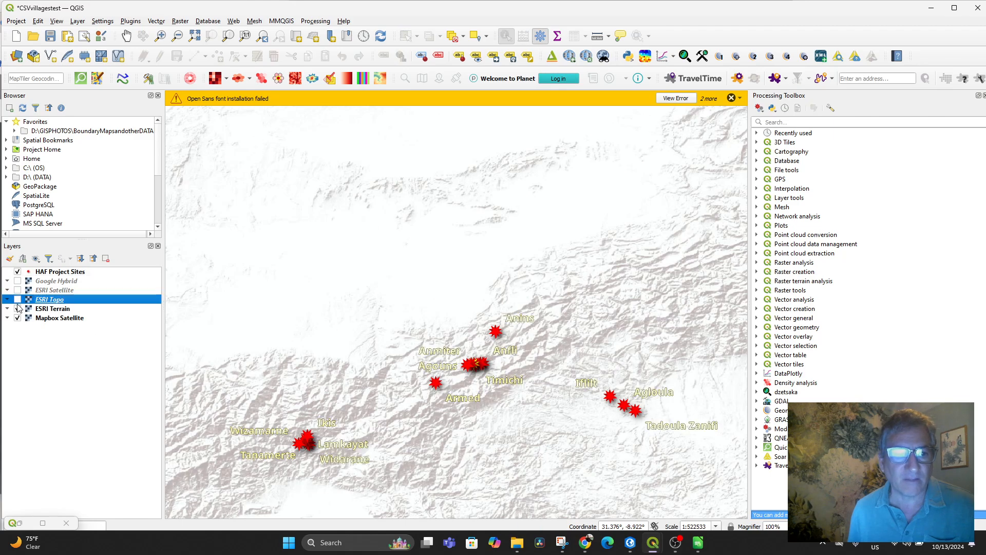
{"action": "left_click", "coordinate": [17, 308]}
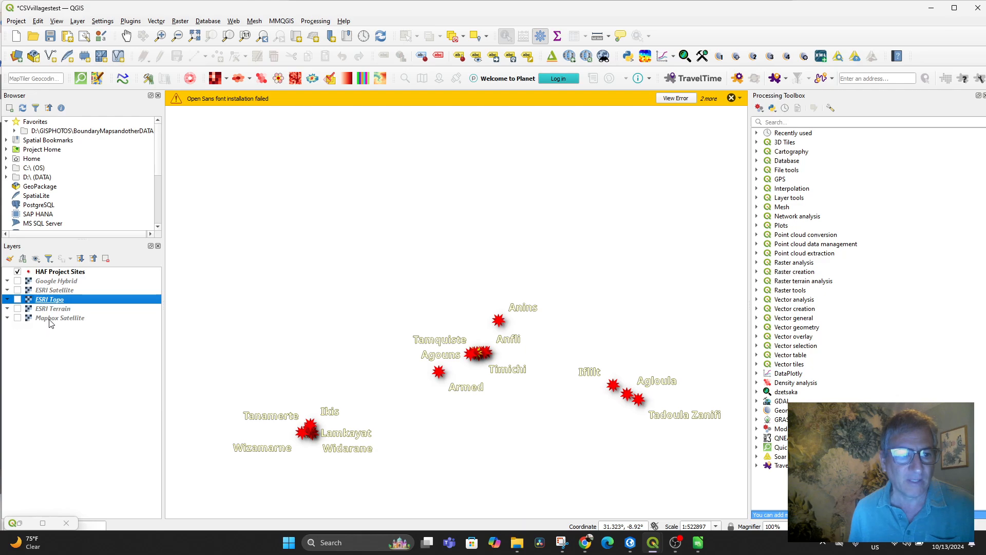
{"action": "right_click", "coordinate": [59, 317]}
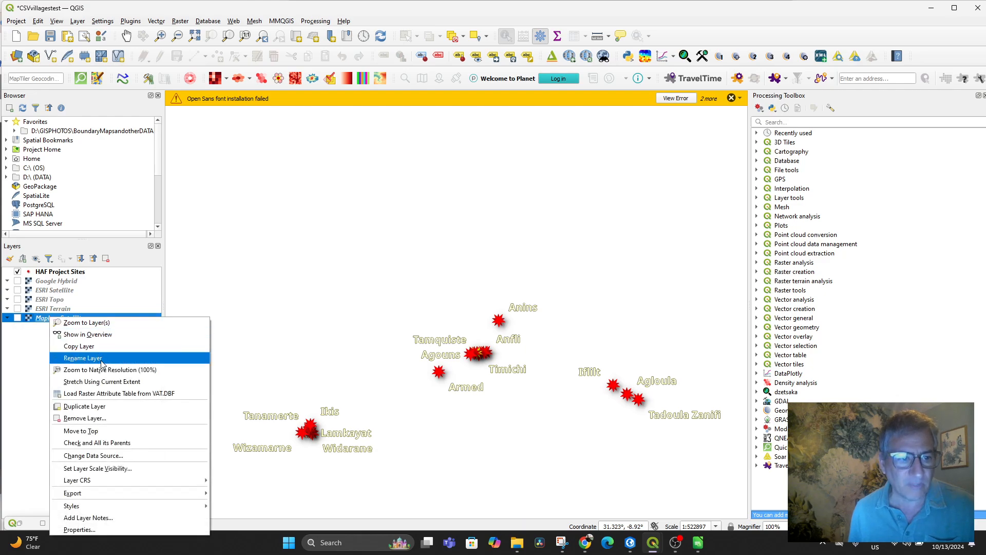
{"action": "left_click", "coordinate": [84, 418]}
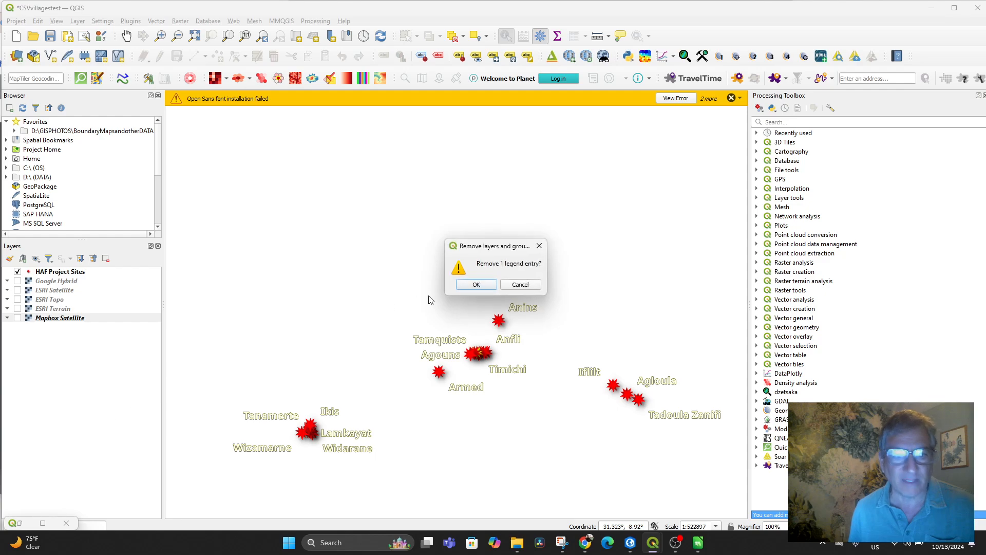
{"action": "left_click", "coordinate": [476, 284]}
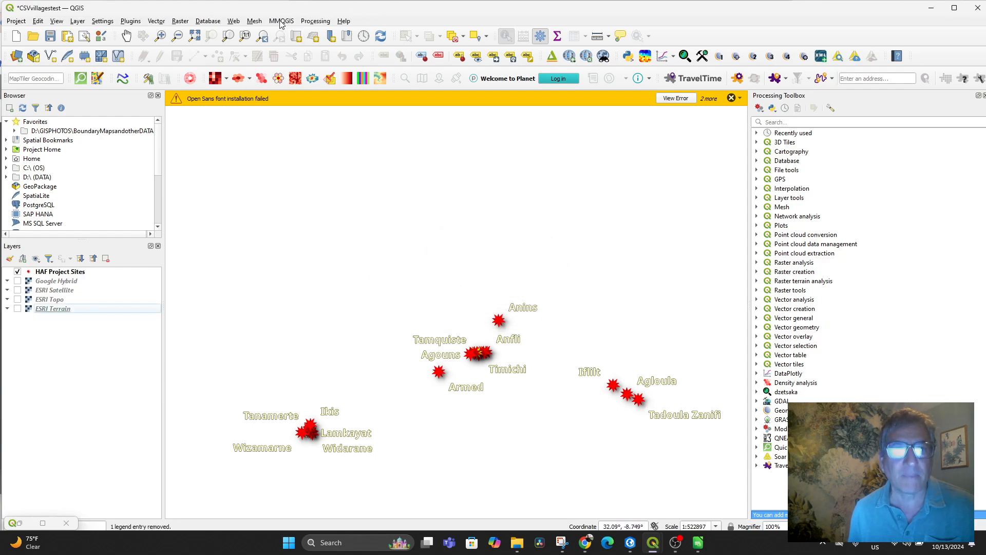
Add the OSM OpenTopoMap basemap and bring up its layer options.
{"action": "left_click", "coordinate": [233, 21]}
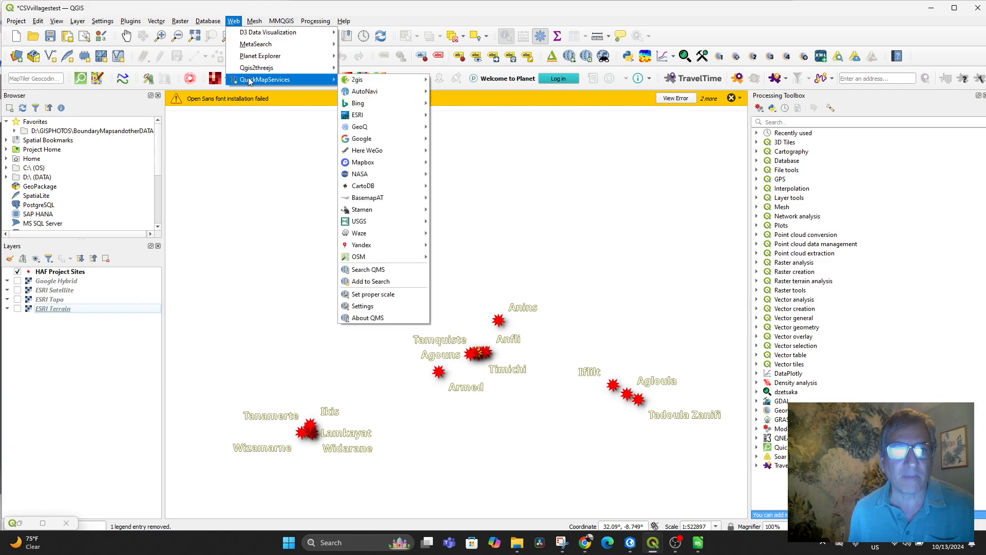
{"action": "mouse_move", "coordinate": [359, 232]}
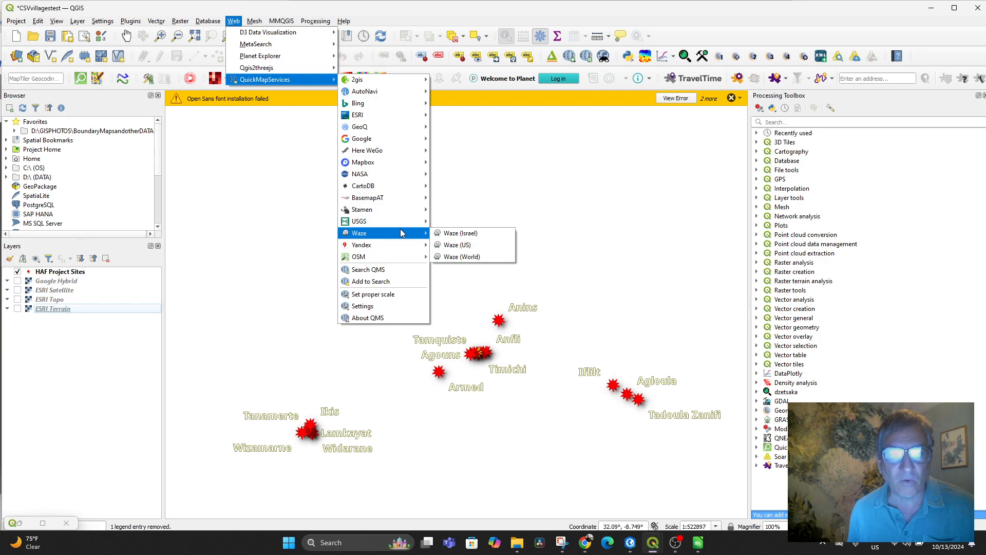
{"action": "mouse_move", "coordinate": [358, 256]}
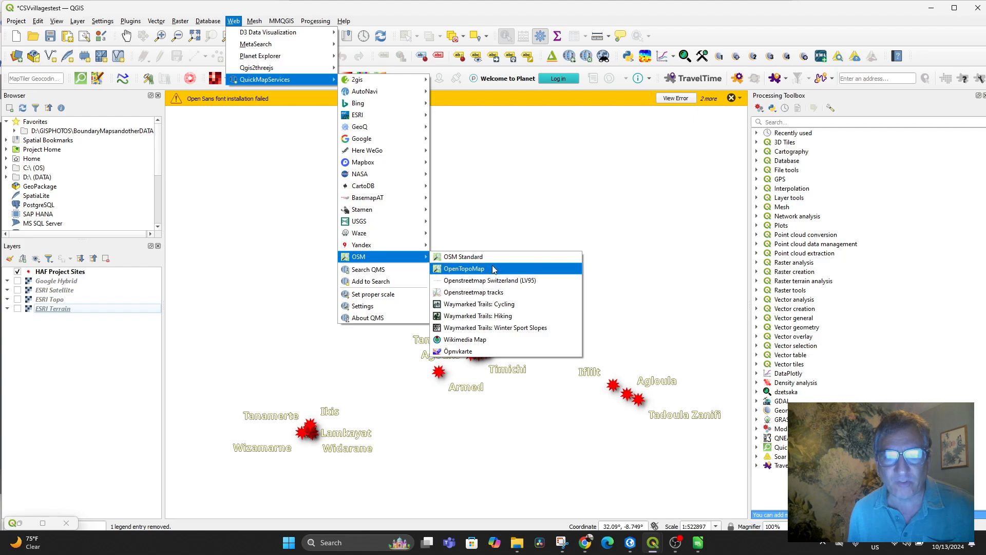
{"action": "mouse_move", "coordinate": [463, 256]}
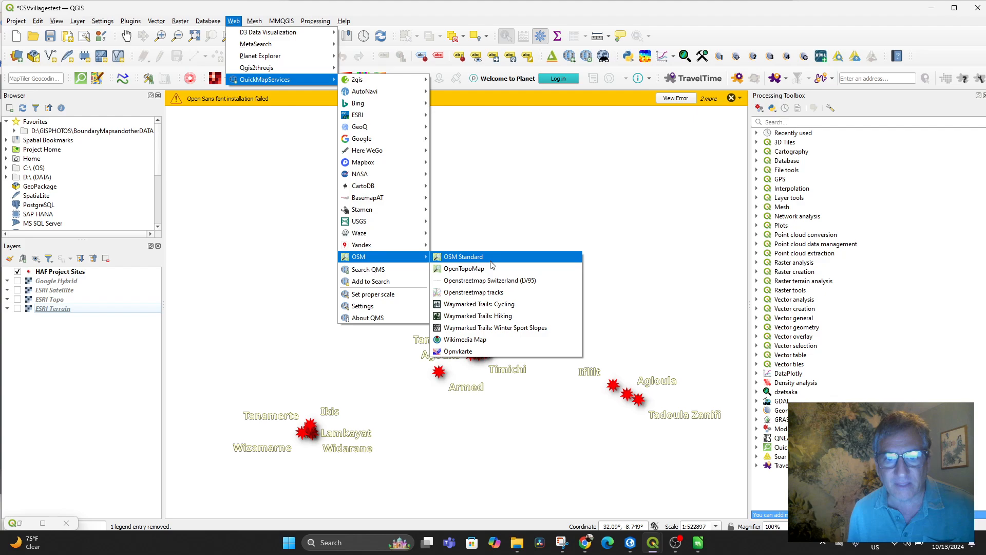
{"action": "mouse_move", "coordinate": [463, 269]}
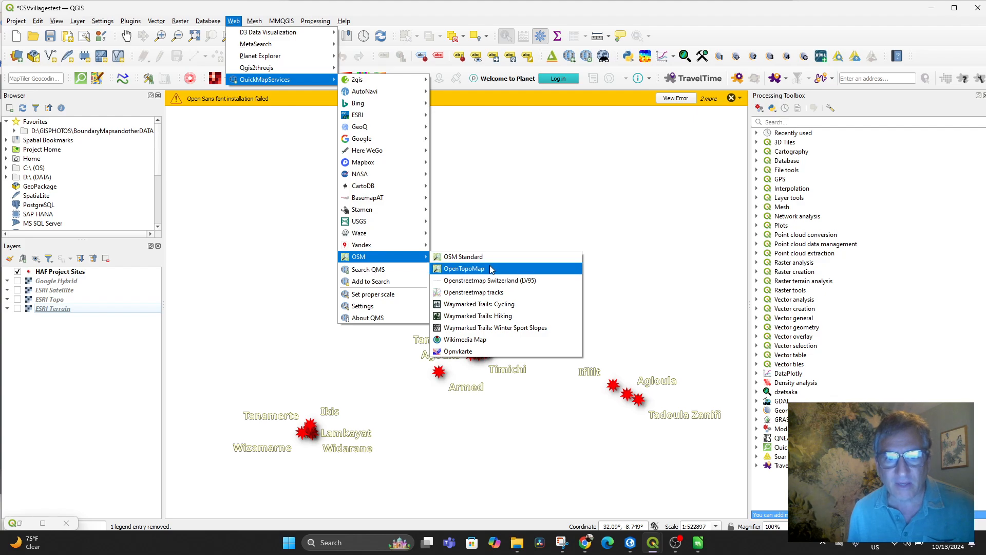
{"action": "left_click", "coordinate": [463, 268]}
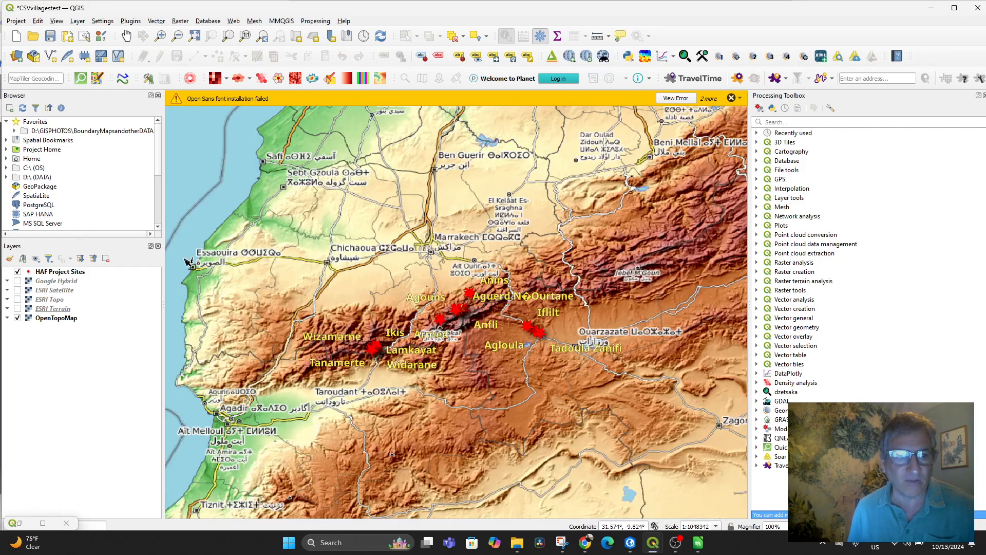
{"action": "right_click", "coordinate": [55, 317]}
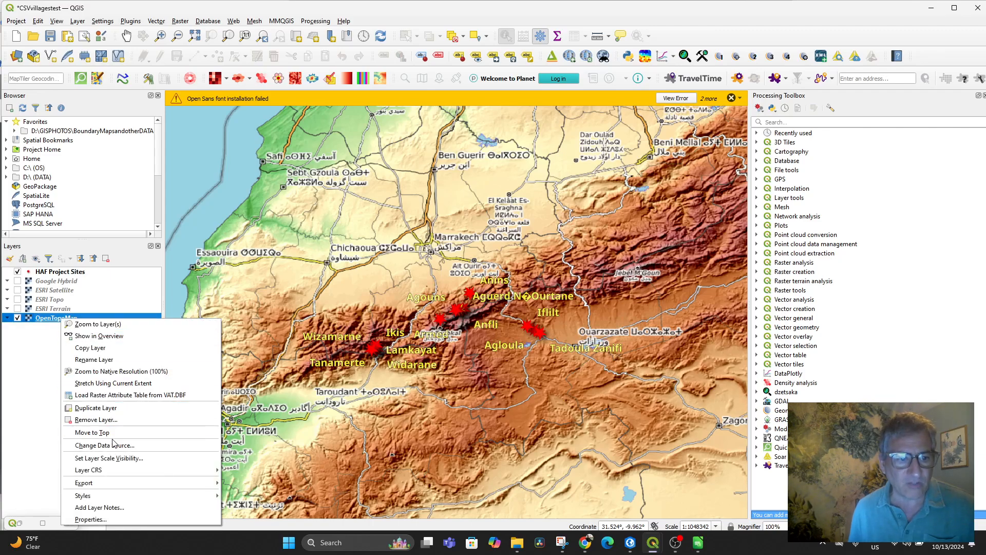
{"action": "mouse_move", "coordinate": [87, 469]}
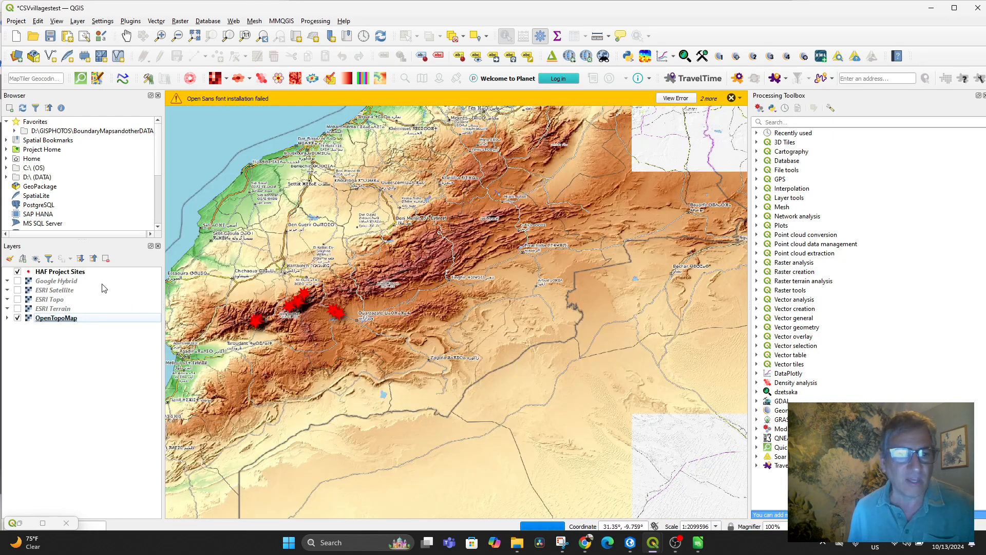
{"action": "mouse_move", "coordinate": [263, 31]}
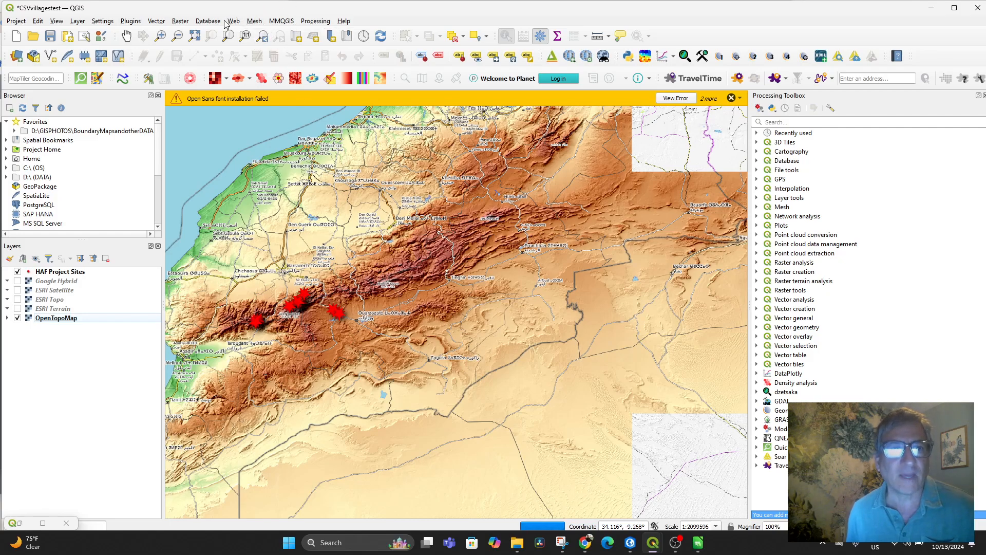
Add the OSM Standard basemap from QuickMapServices to replace OpenTopoMap.
{"action": "left_click", "coordinate": [234, 21]}
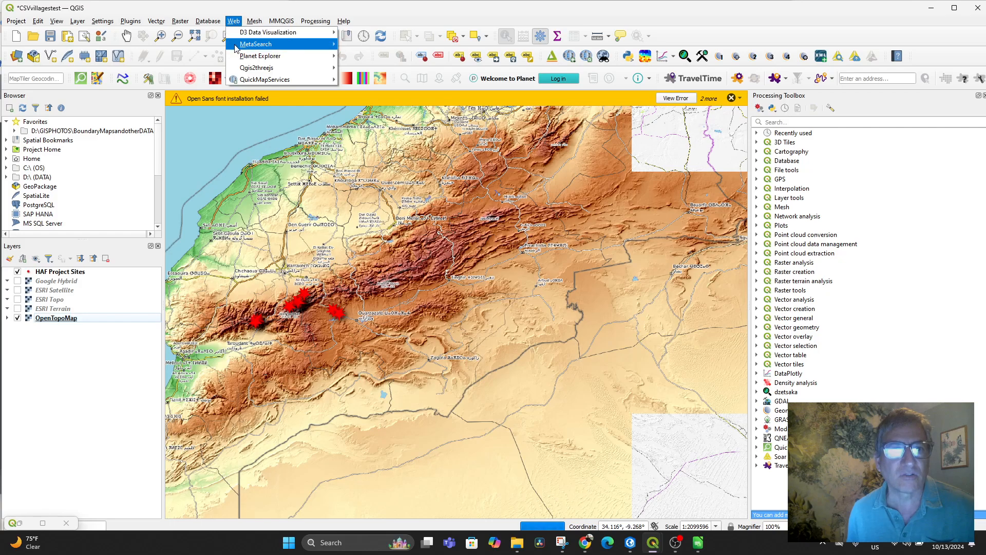
{"action": "left_click", "coordinate": [265, 78]}
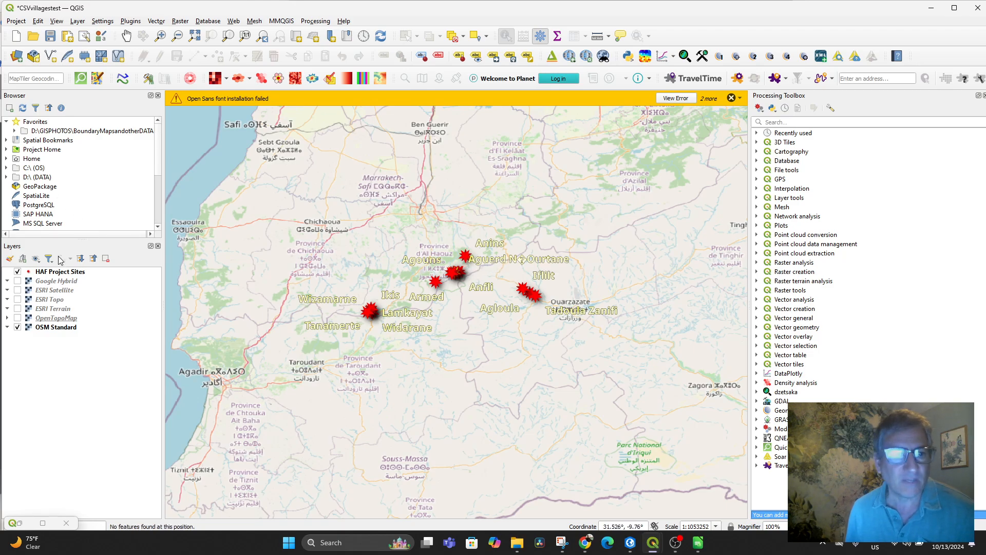
{"action": "left_click", "coordinate": [463, 255]}
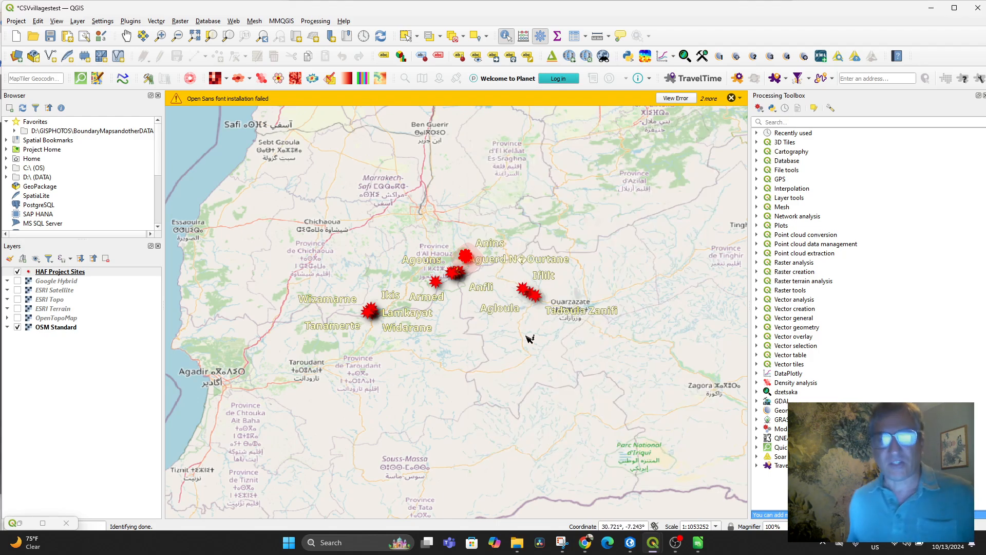
{"action": "mouse_move", "coordinate": [580, 278]}
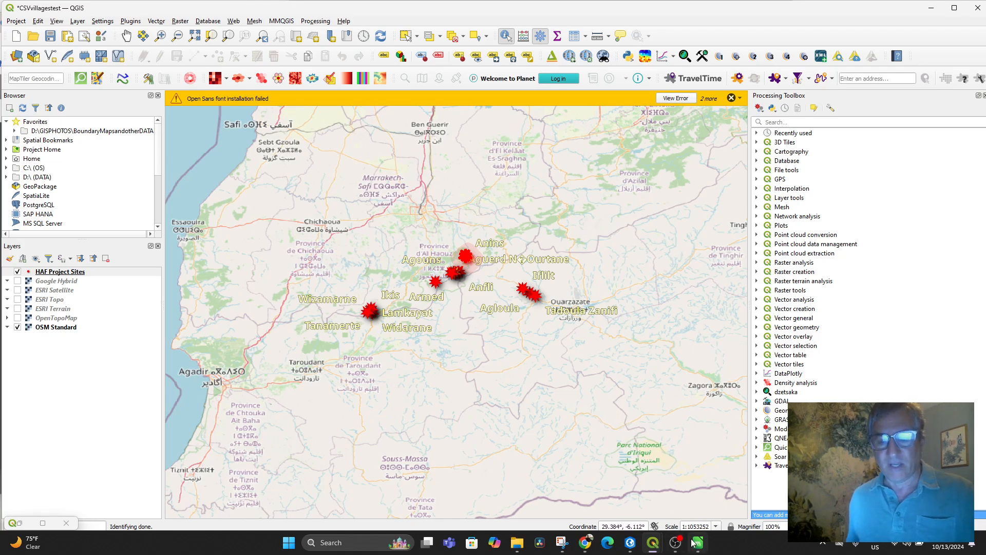
{"action": "scroll", "scroll_direction": "down", "scroll_amount": 3}
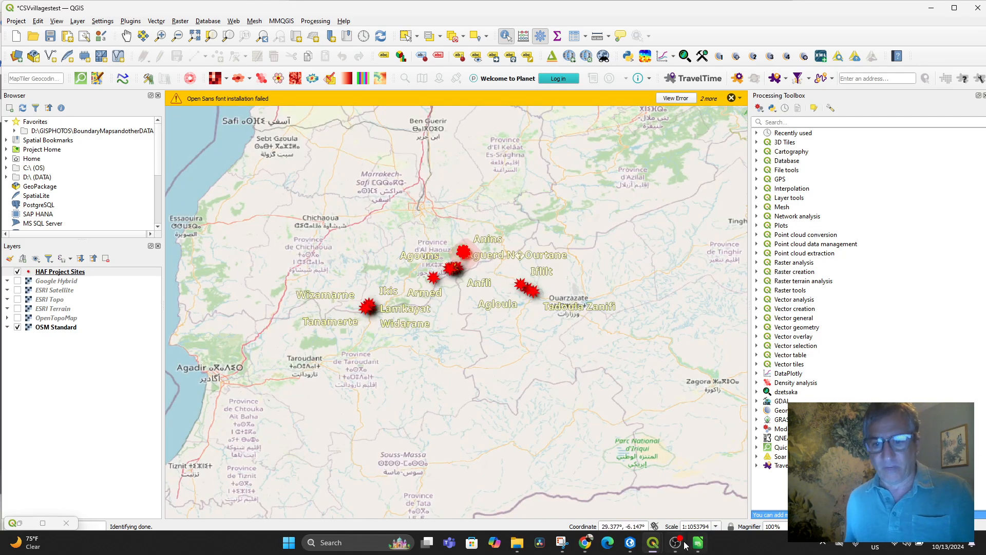
{"action": "left_click", "coordinate": [676, 541]}
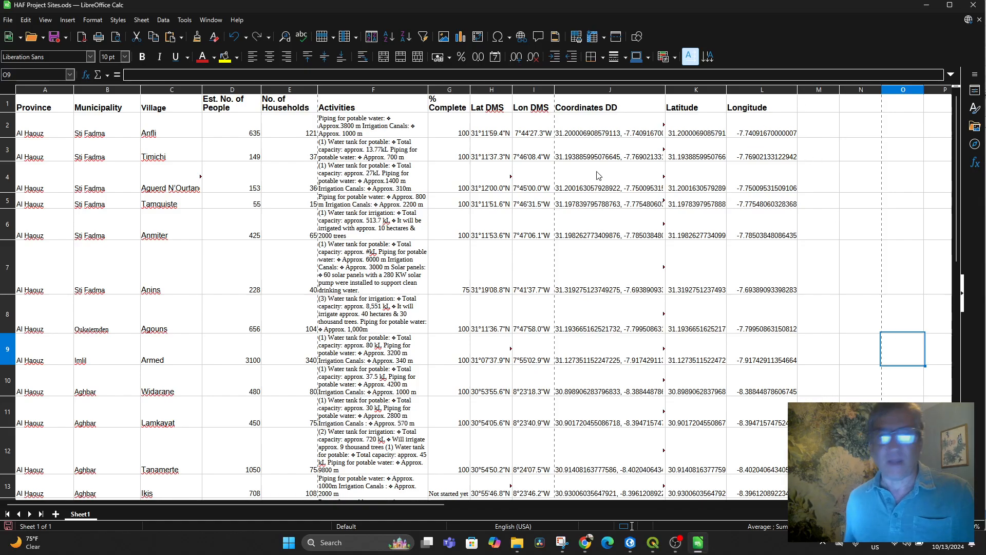
{"action": "mouse_move", "coordinate": [784, 112]}
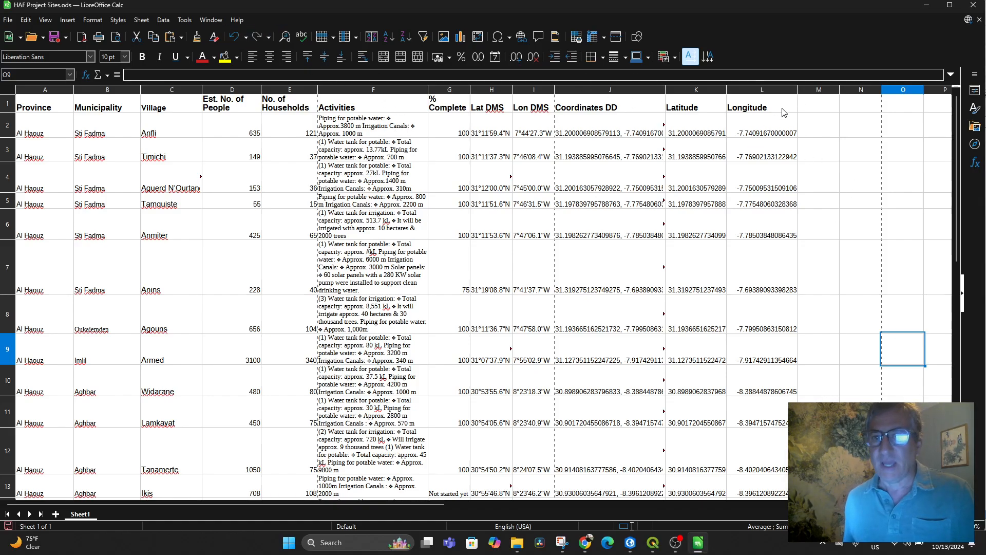
Enter the headings 'Picture 1' in M1 and 'Picture 2' in N1.
{"action": "left_click", "coordinate": [818, 104]}
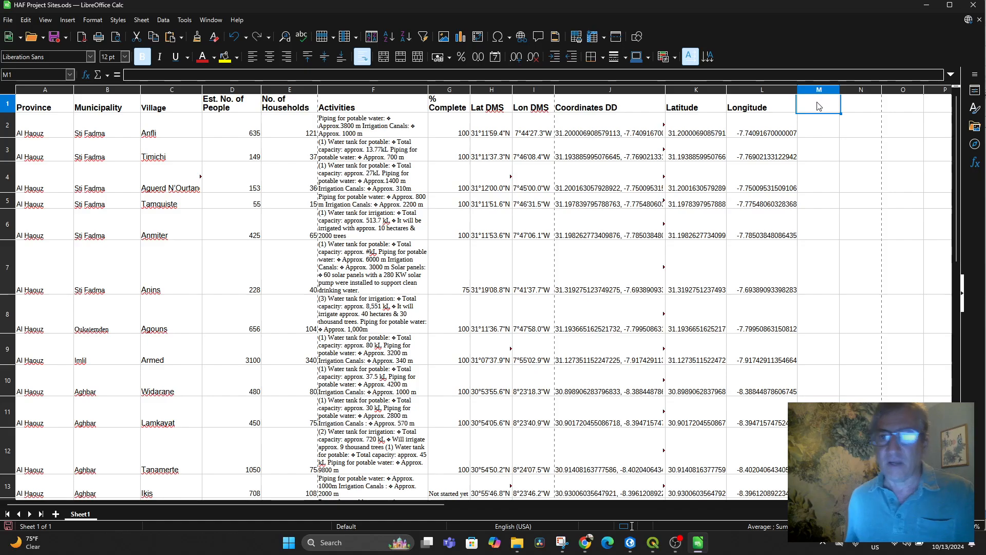
{"action": "type", "text": "Picture 1"}
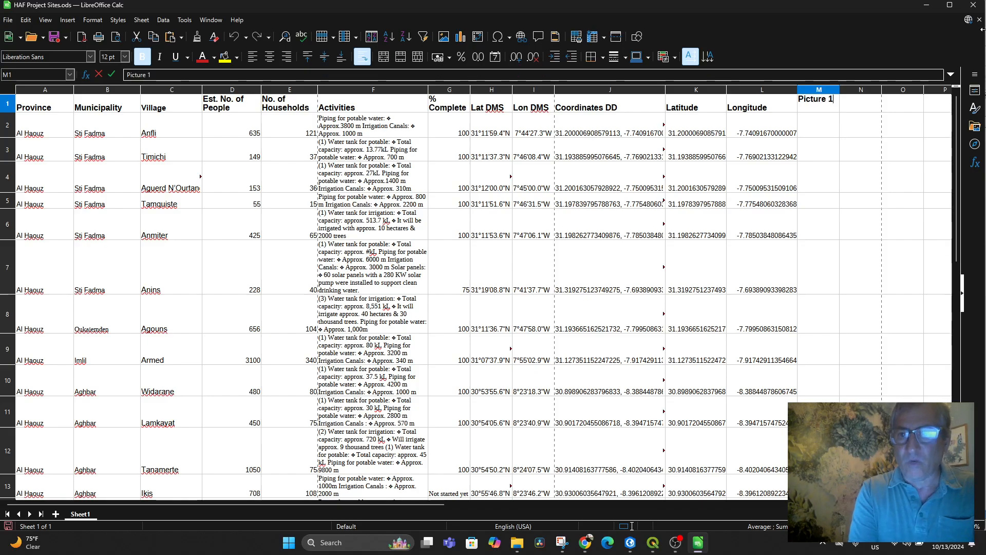
{"action": "left_click", "coordinate": [860, 90]}
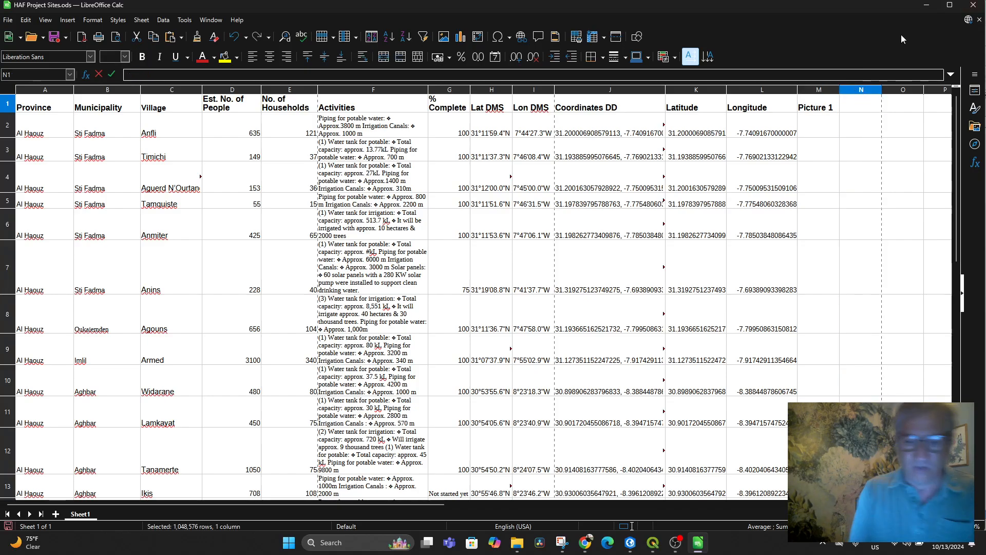
{"action": "type", "text": "Picture"}
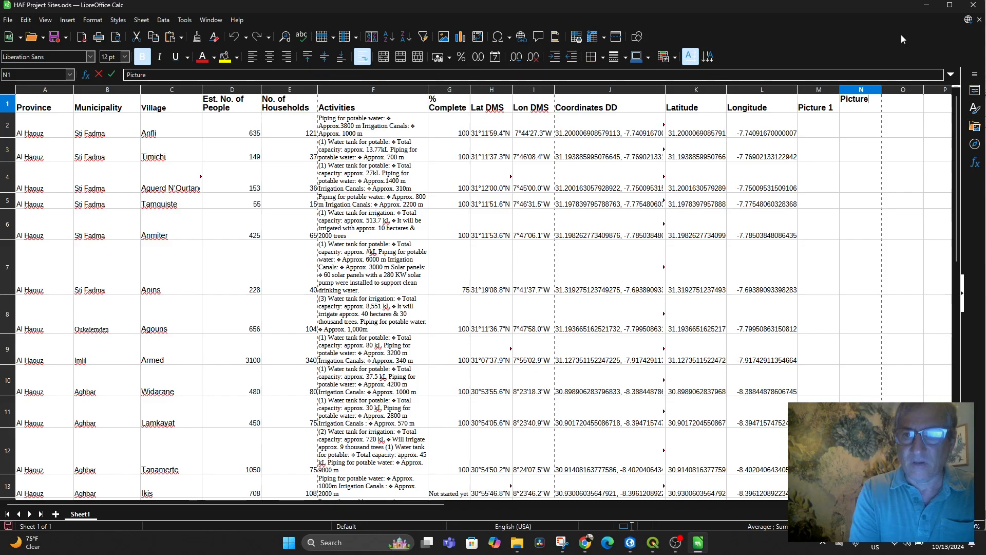
{"action": "type", "text": "1\\"}
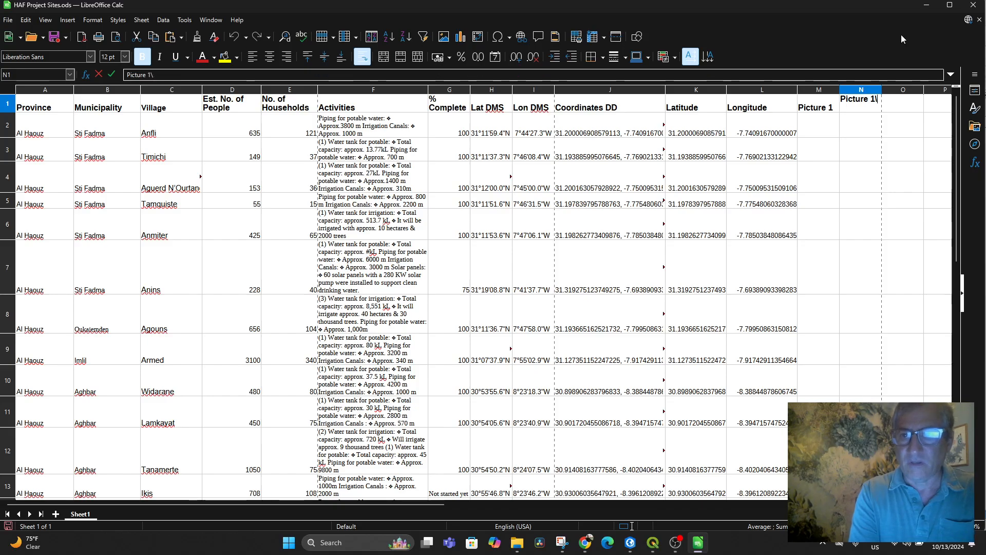
{"action": "type", "text": "Picture 2"}
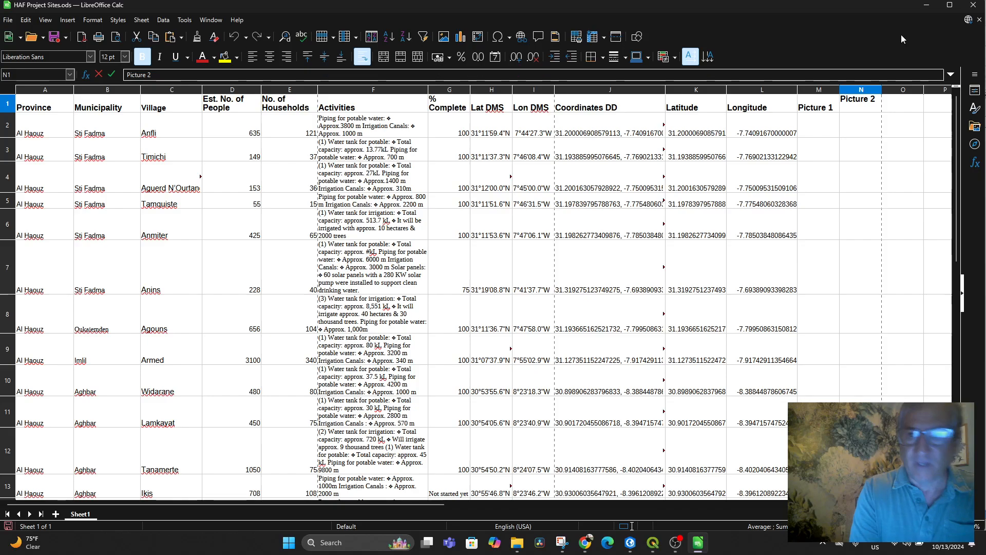
{"action": "left_click", "coordinate": [860, 124]}
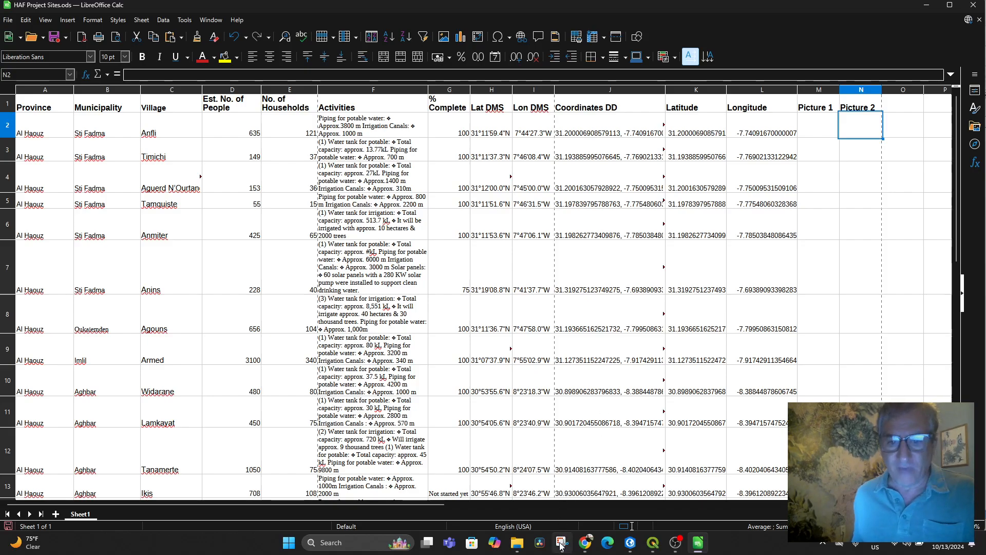
{"action": "mouse_move", "coordinate": [517, 543]}
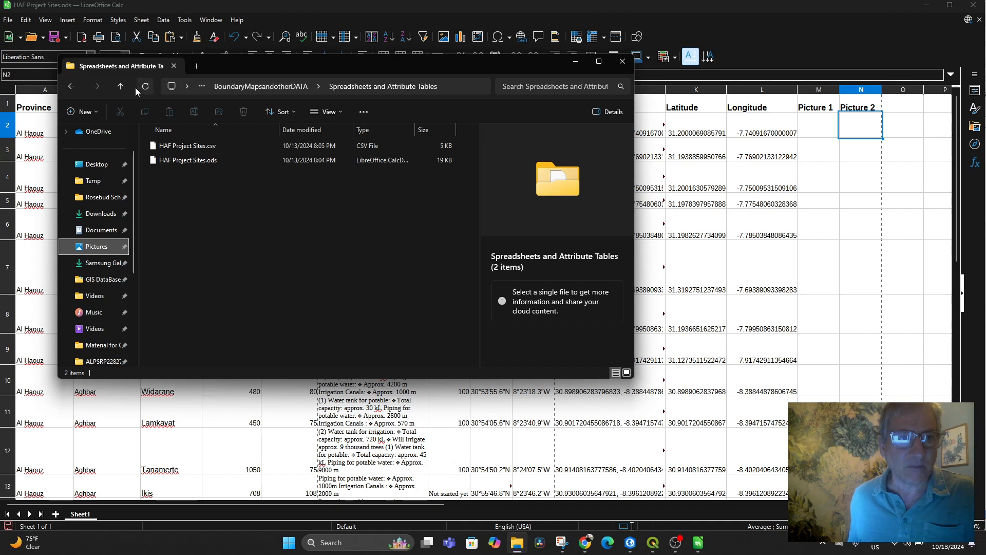
Copy the Agounswatertank1 photo's path and paste it into the Agouns Picture 1 cell.
{"action": "left_click", "coordinate": [120, 87]}
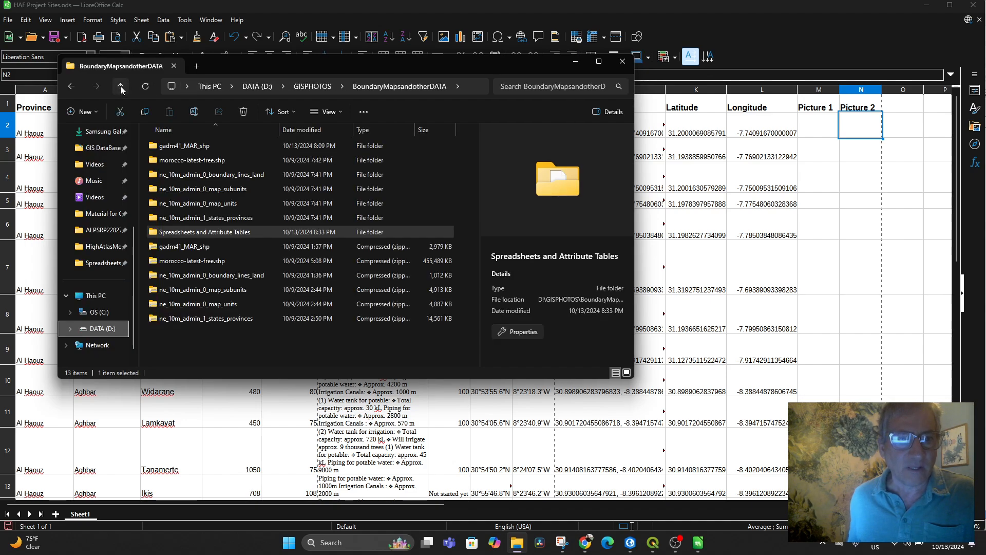
{"action": "left_click", "coordinate": [121, 86]}
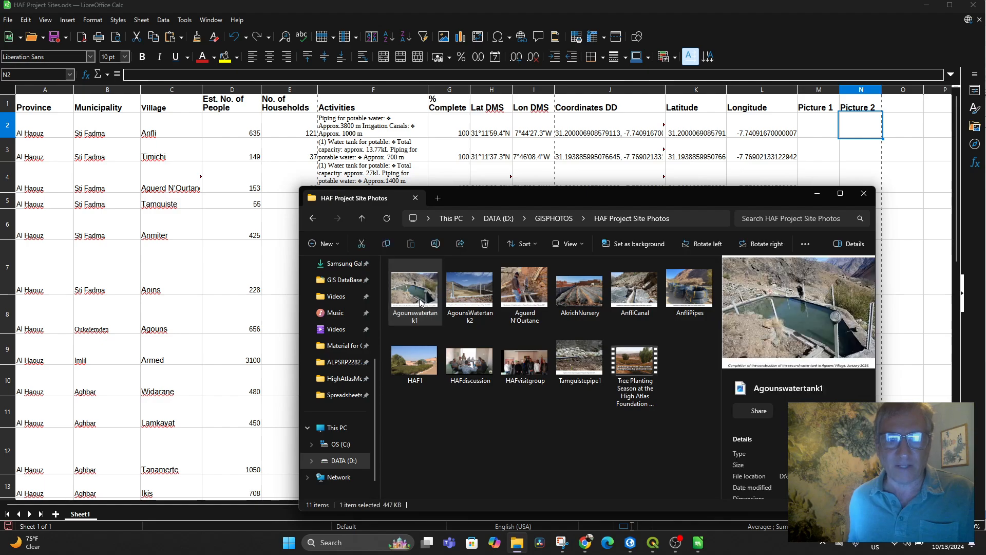
{"action": "right_click", "coordinate": [414, 289]}
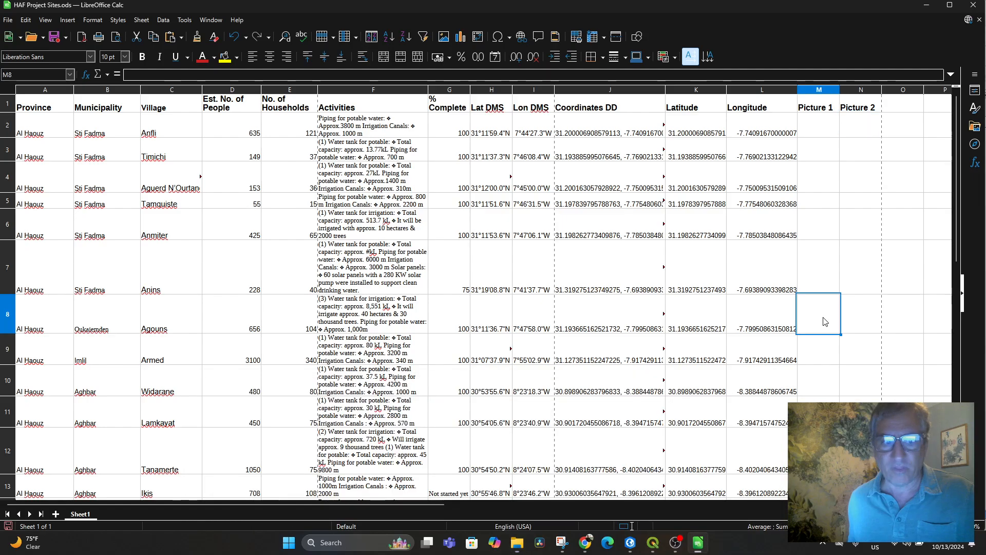
{"action": "right_click", "coordinate": [817, 314]}
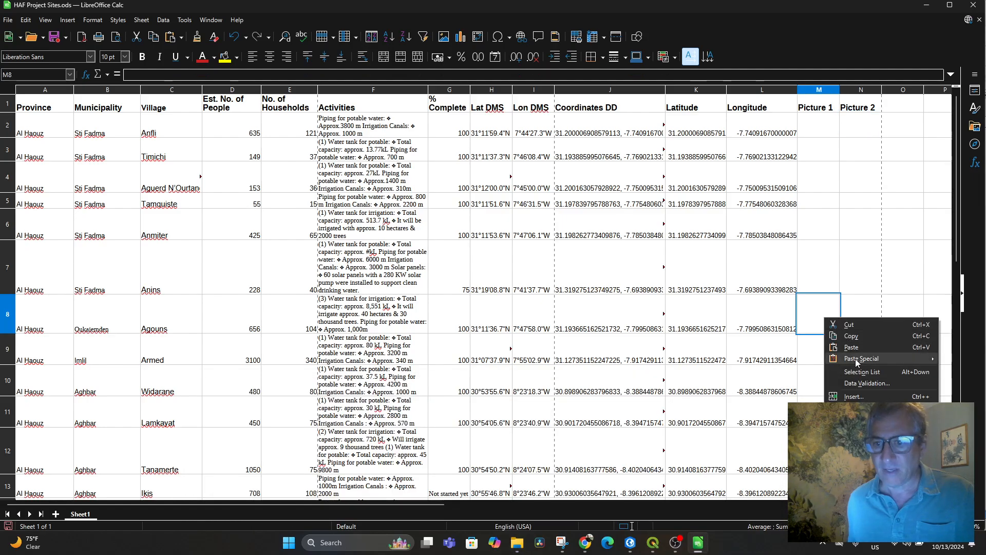
{"action": "left_click", "coordinate": [851, 347]}
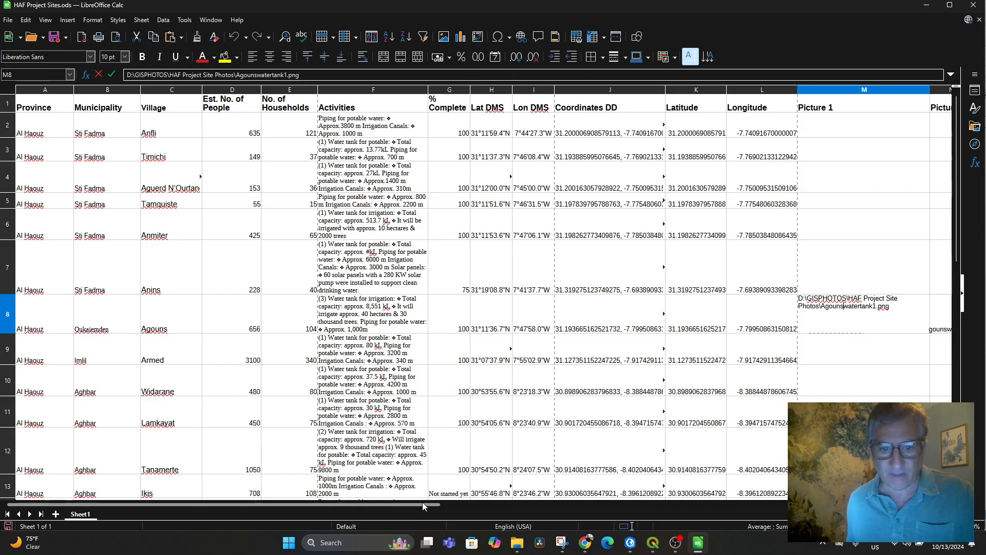
{"action": "scroll", "scroll_direction": "right", "scroll_amount": 3}
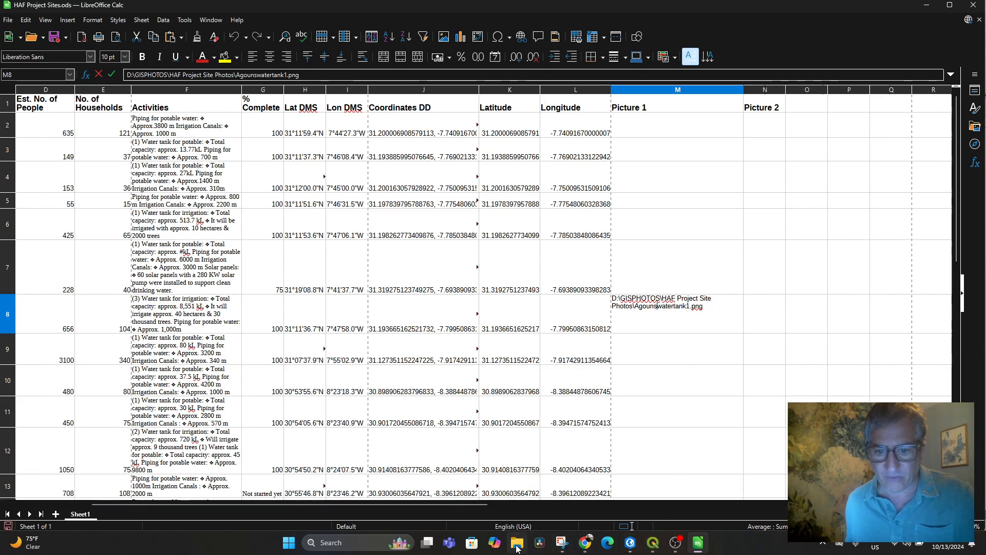
Paste the Agounswatertank2 photo's path into the Agouns Picture 2 cell and commit it.
{"action": "left_click", "coordinate": [516, 543]}
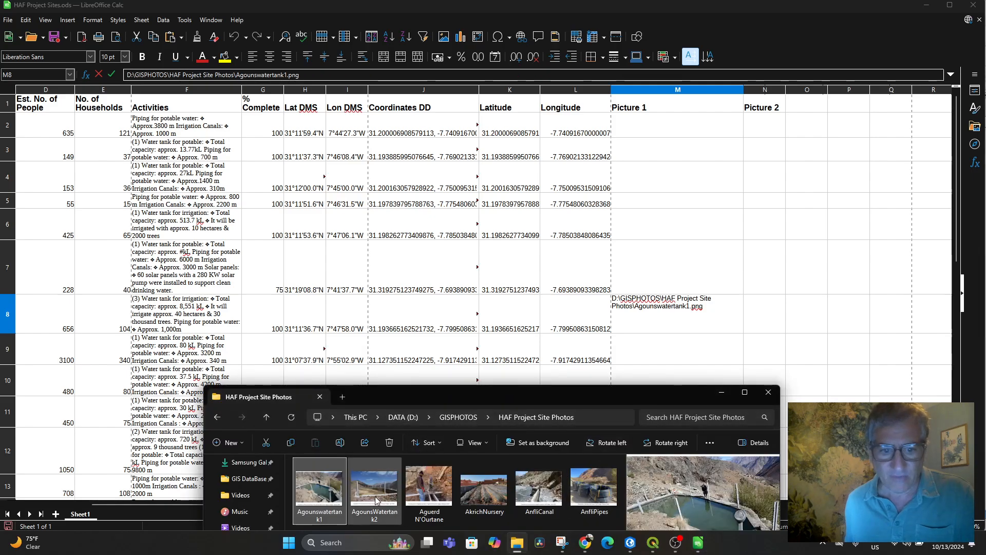
{"action": "right_click", "coordinate": [375, 487]}
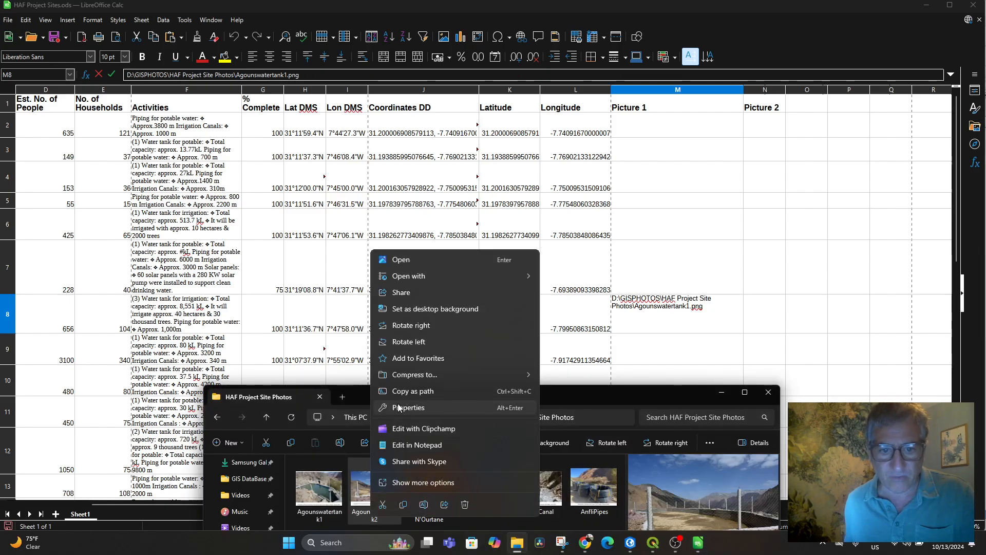
{"action": "mouse_move", "coordinate": [420, 461]}
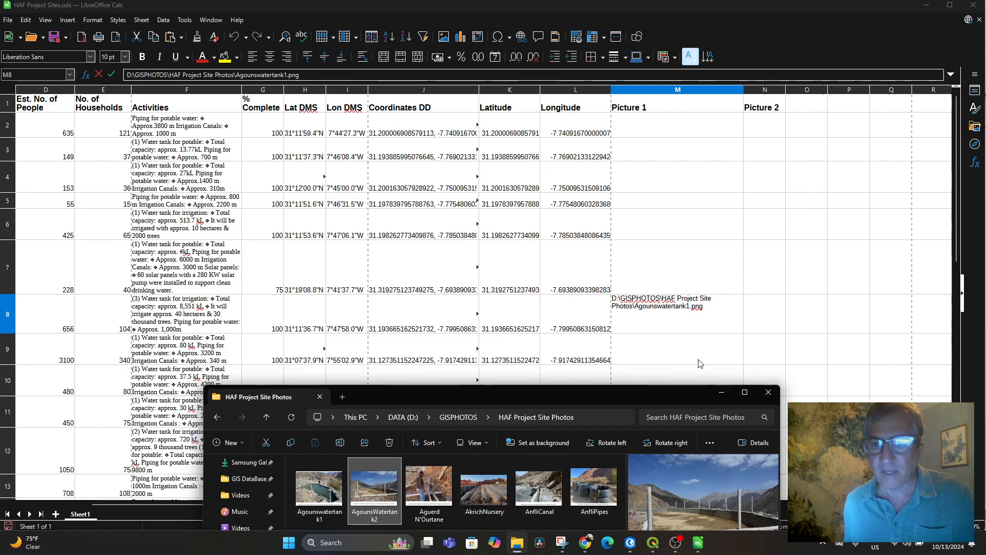
{"action": "right_click", "coordinate": [764, 305]}
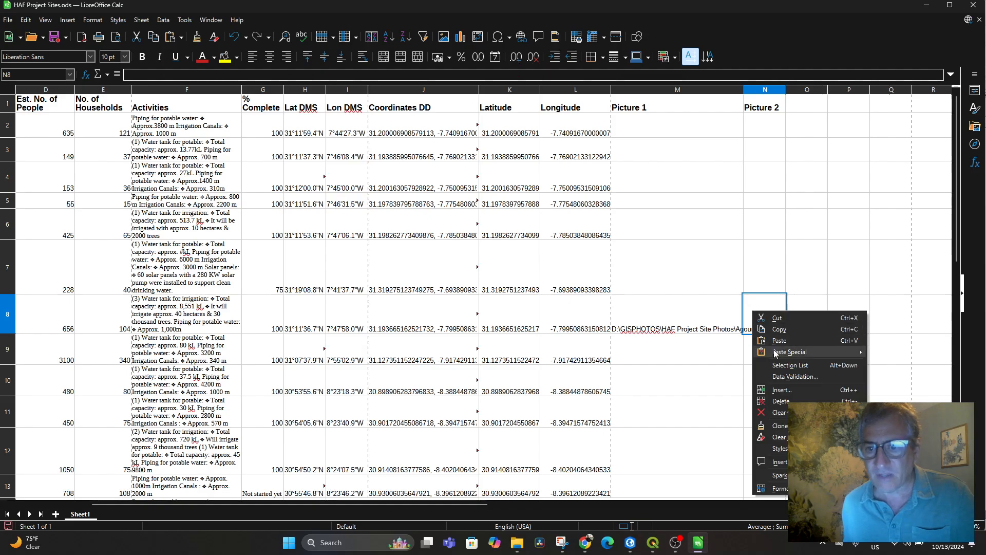
{"action": "mouse_move", "coordinate": [790, 352]}
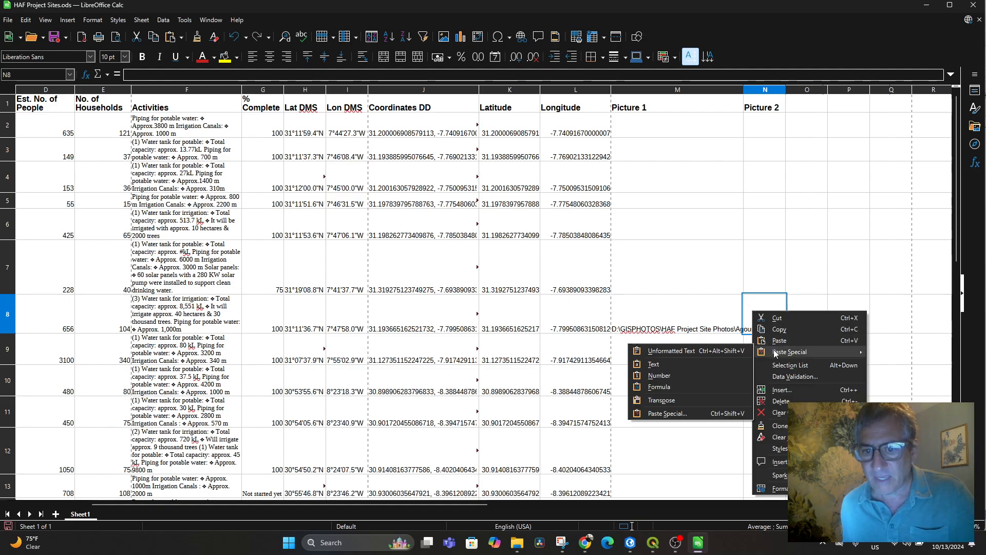
{"action": "mouse_move", "coordinate": [779, 340]}
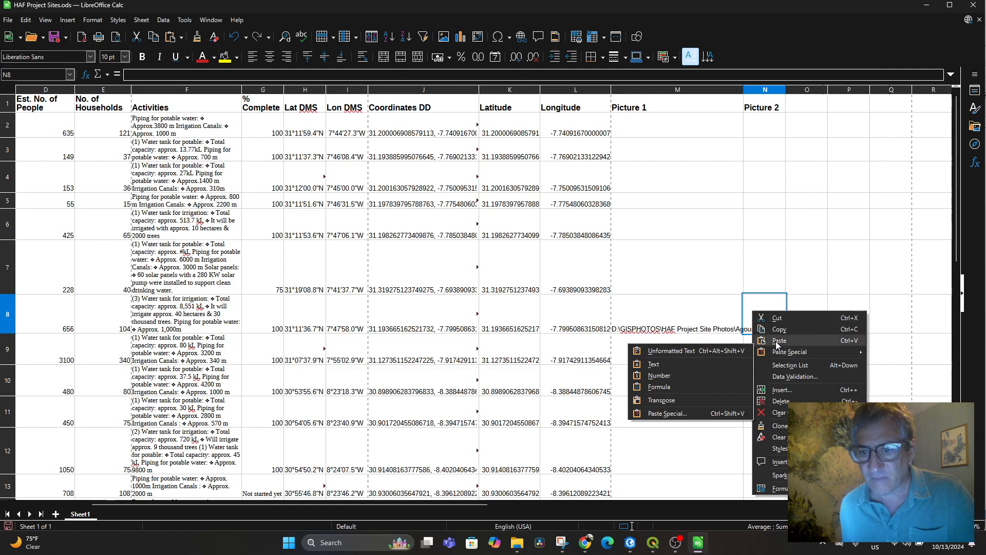
{"action": "left_click", "coordinate": [780, 340]}
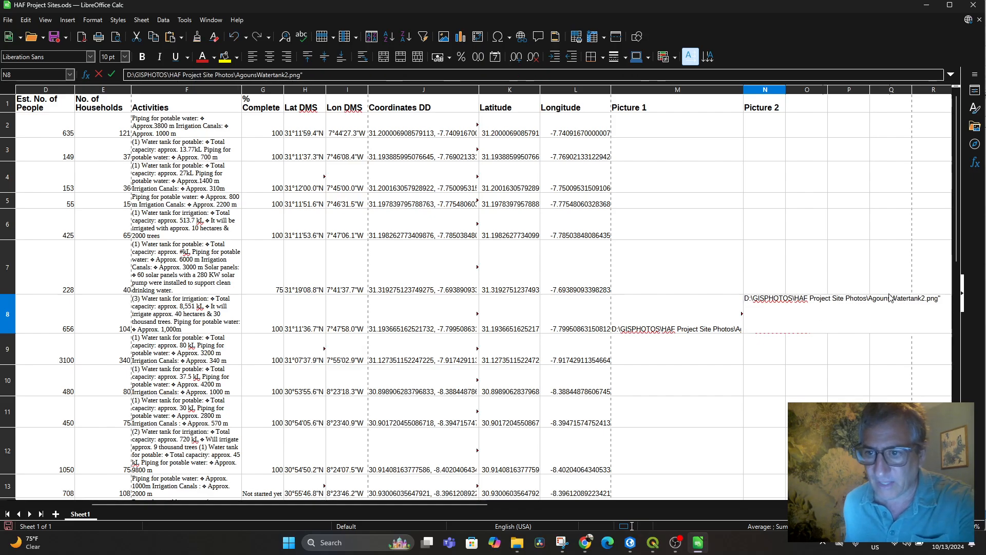
{"action": "scroll", "scroll_direction": "right", "scroll_amount": 3}
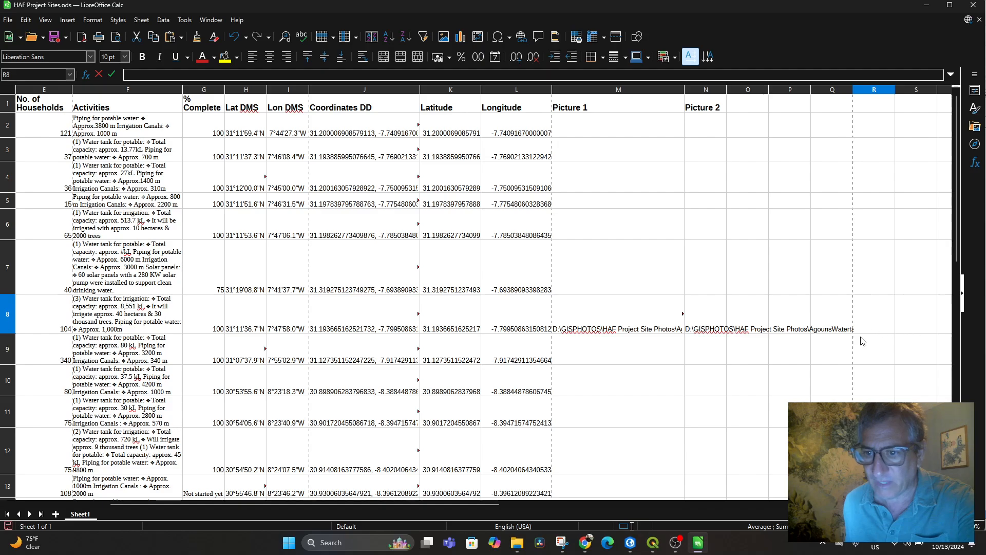
{"action": "left_click", "coordinate": [705, 313]}
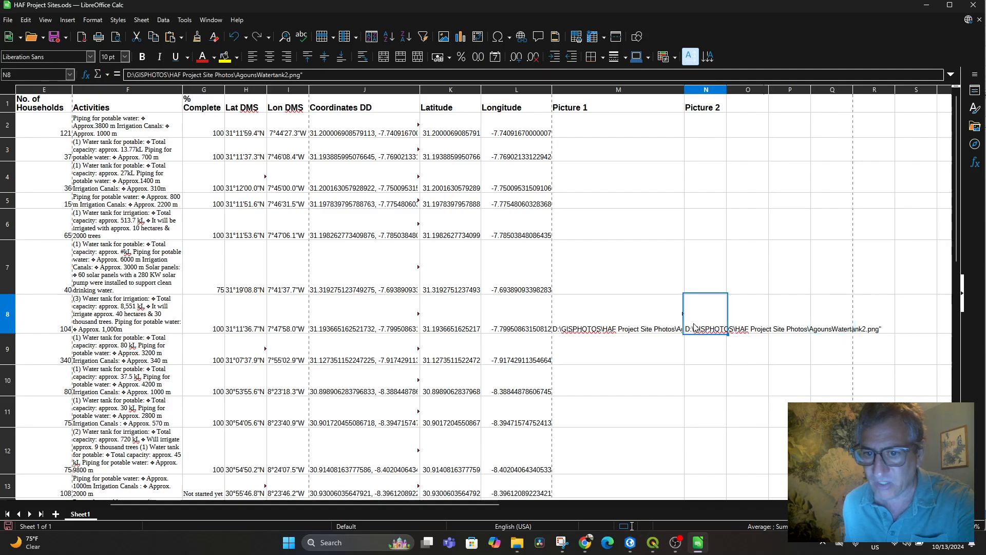
{"action": "double_click", "coordinate": [705, 313]}
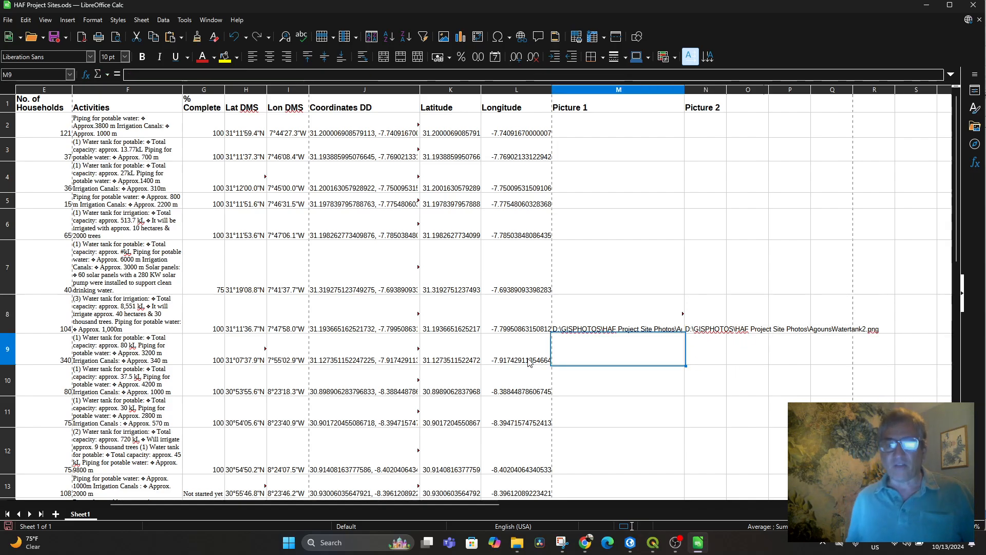
{"action": "left_click", "coordinate": [8, 19]}
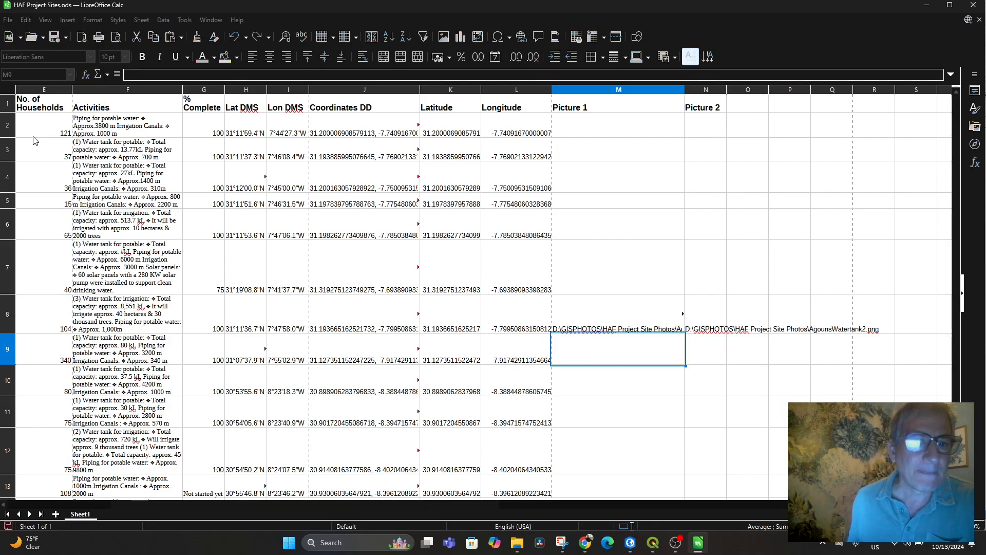
{"action": "mouse_move", "coordinate": [651, 542]}
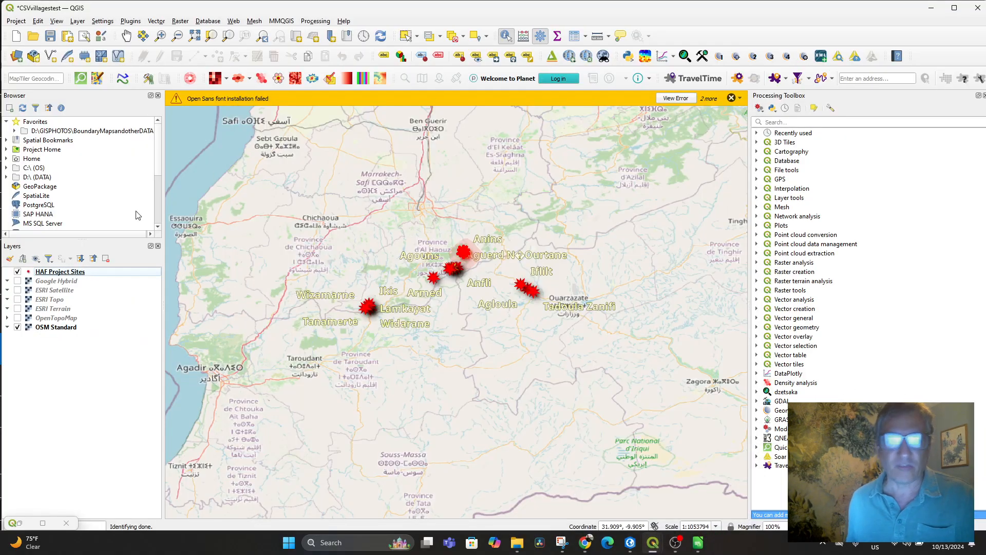
Remove the HAF Project Sites layer from the QGIS project.
{"action": "left_click", "coordinate": [60, 271]}
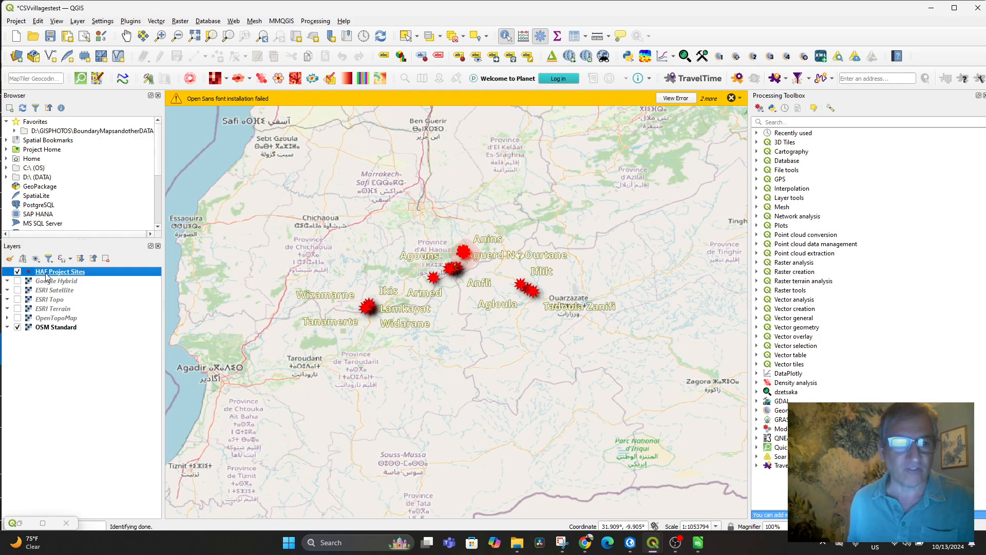
{"action": "right_click", "coordinate": [61, 271]}
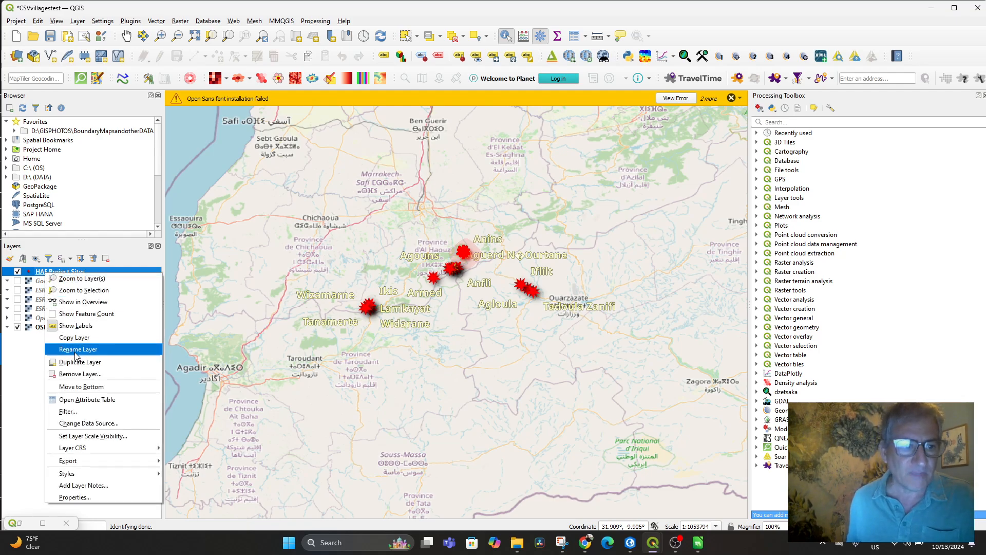
{"action": "left_click", "coordinate": [79, 373]}
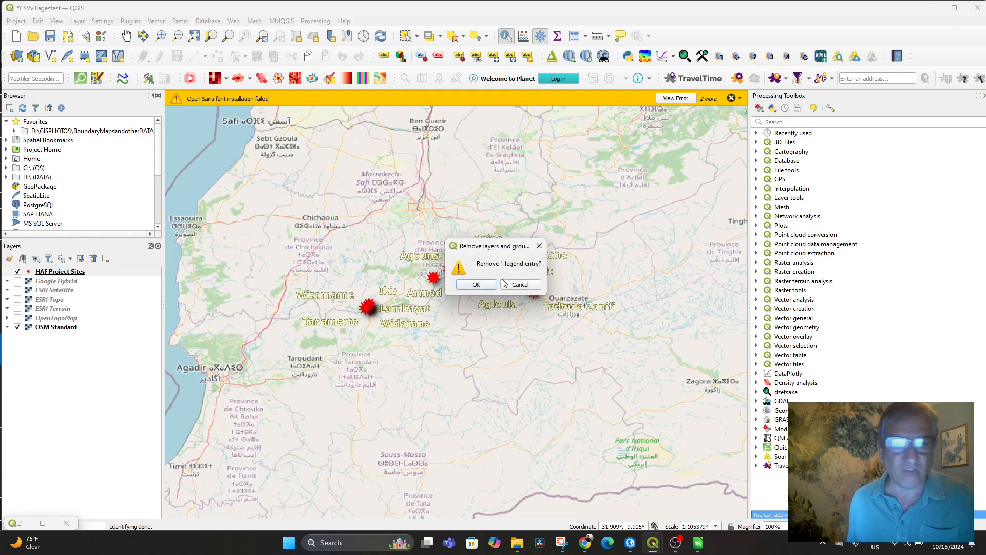
{"action": "left_click", "coordinate": [475, 283]}
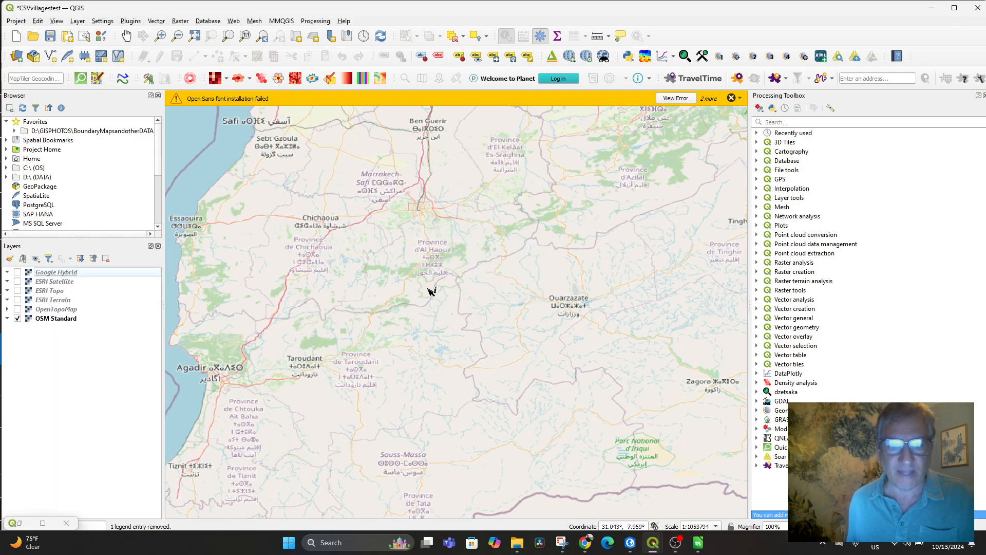
Open the Add Delimited Text Layer dialog from the Layer menu.
{"action": "left_click", "coordinate": [77, 21]}
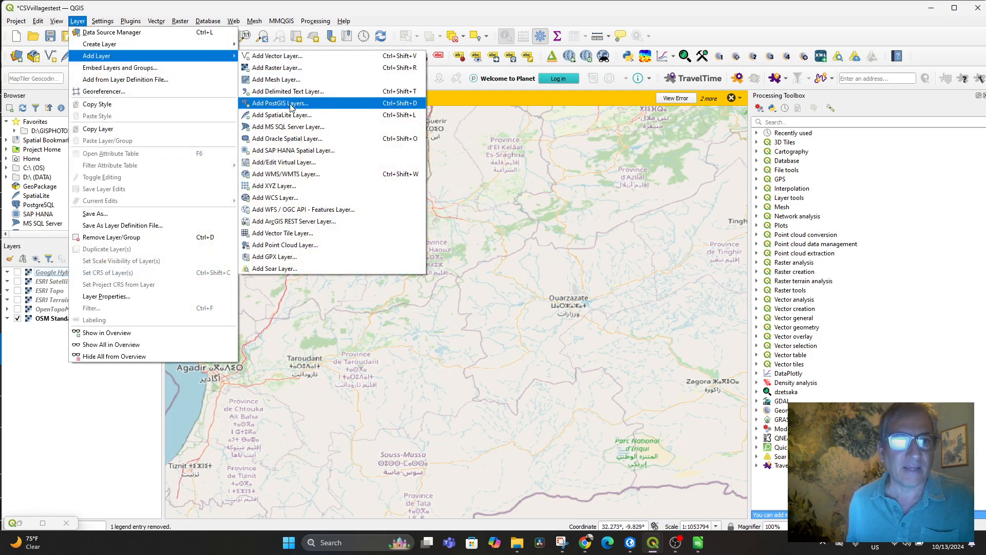
{"action": "mouse_move", "coordinate": [300, 151]}
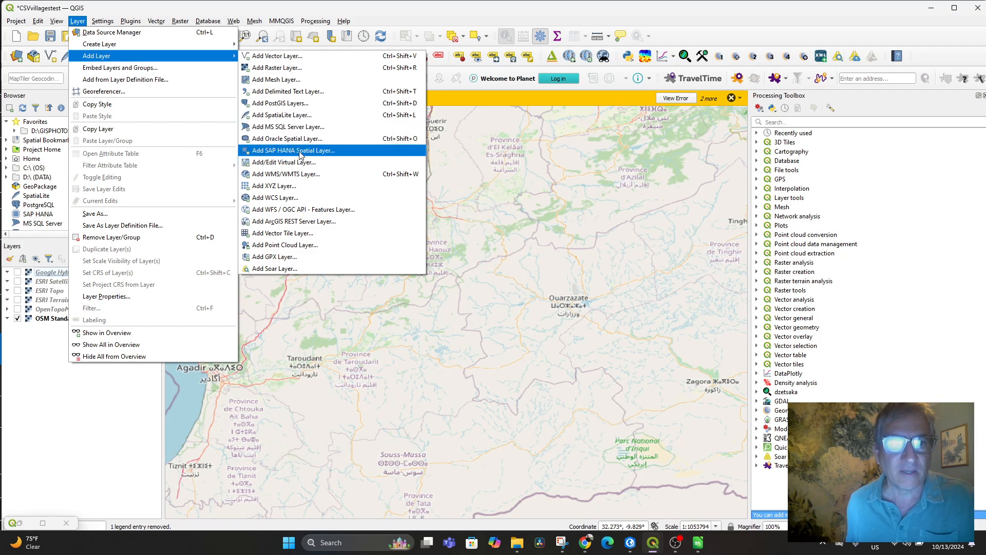
{"action": "left_click", "coordinate": [283, 91]}
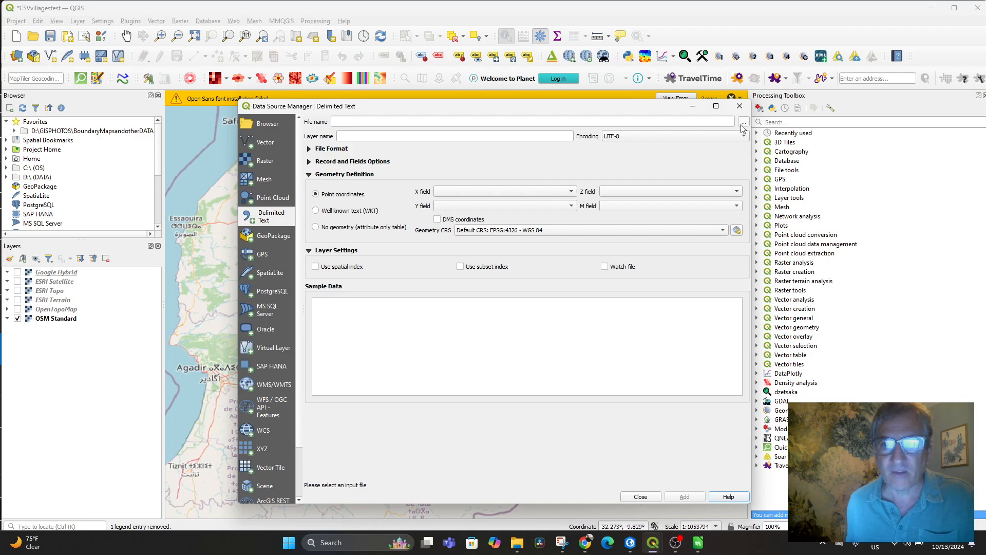
{"action": "left_click", "coordinate": [742, 122]}
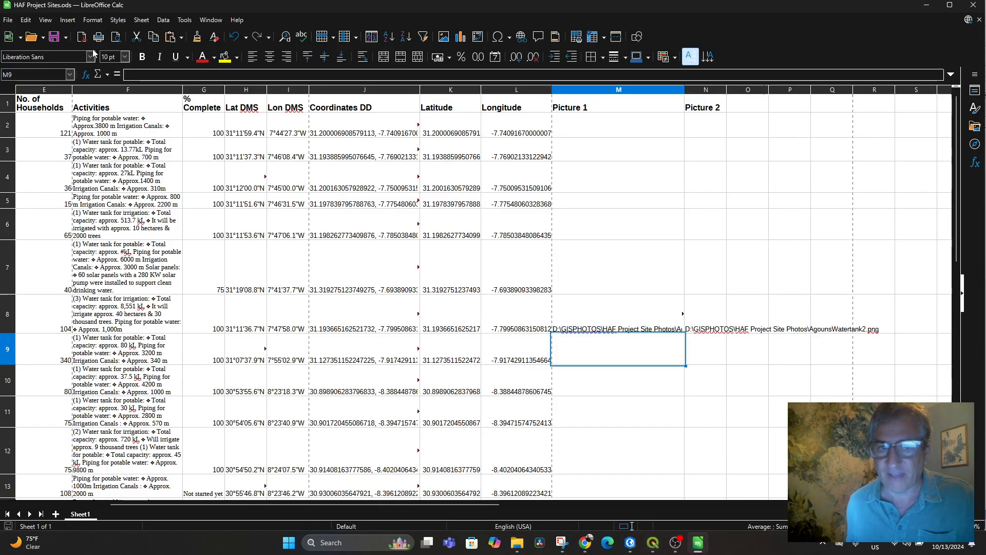
Save the sheet as Text CSV, replacing HAF Project Sites.csv and accepting default export options.
{"action": "left_click", "coordinate": [8, 19]}
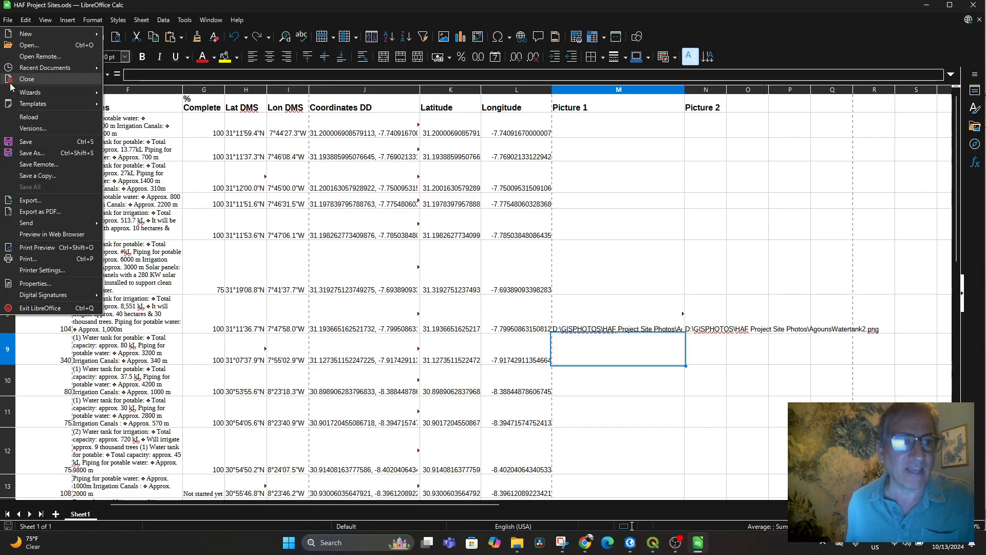
{"action": "mouse_move", "coordinate": [31, 153]}
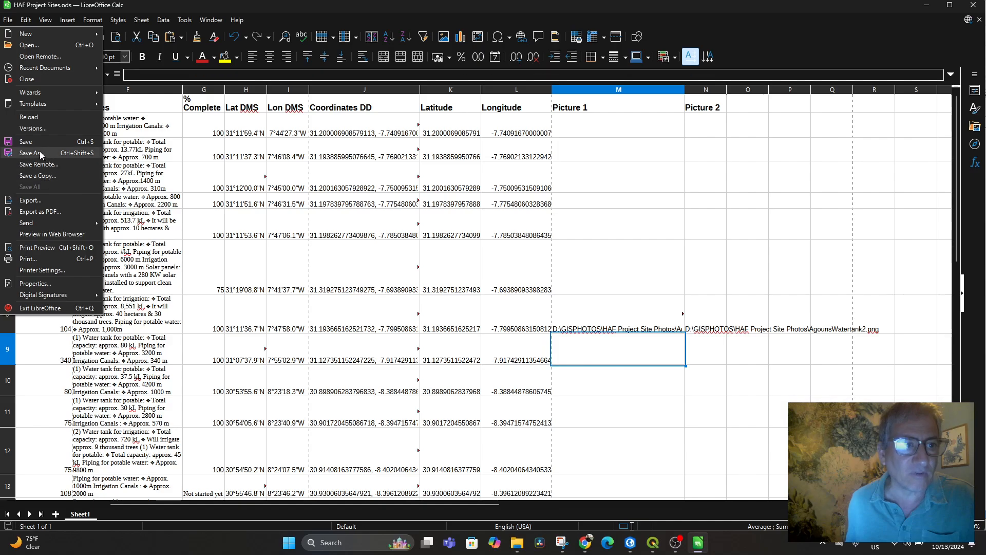
{"action": "left_click", "coordinate": [33, 152]}
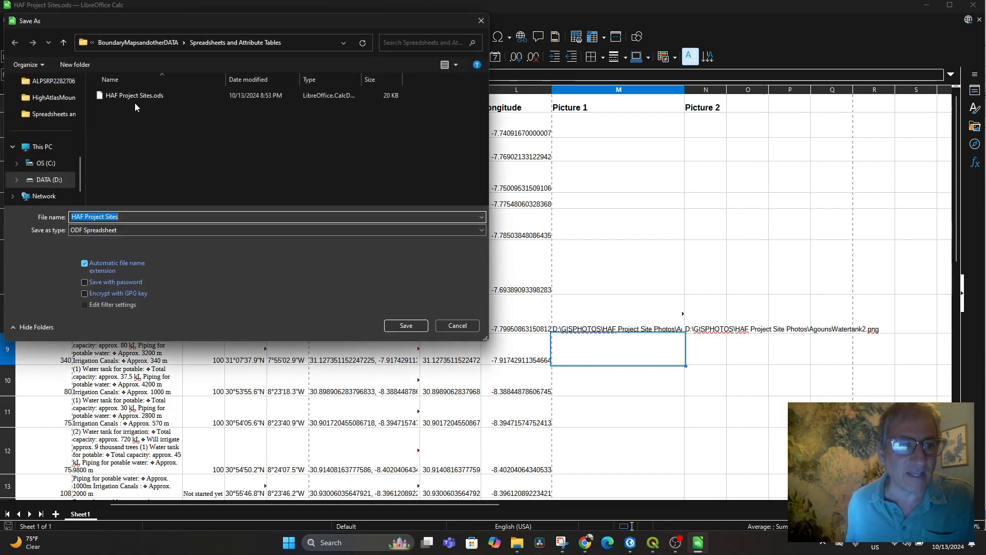
{"action": "left_click", "coordinate": [277, 229]}
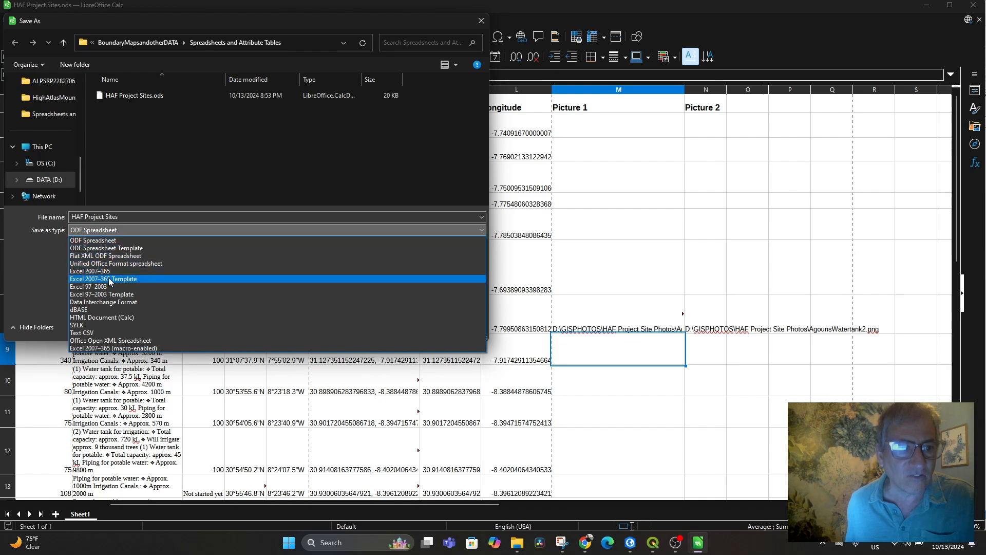
{"action": "left_click", "coordinate": [81, 333]}
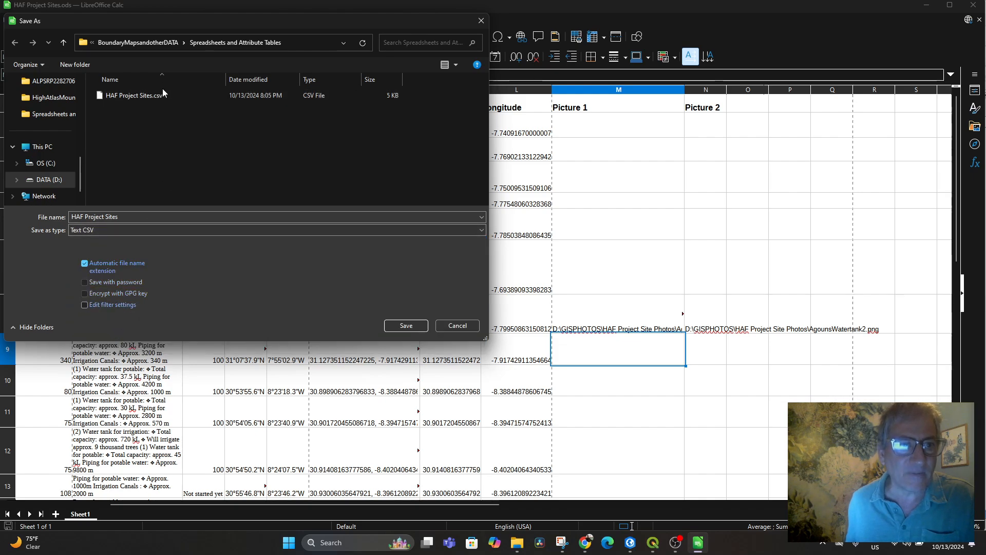
{"action": "left_click", "coordinate": [406, 325]}
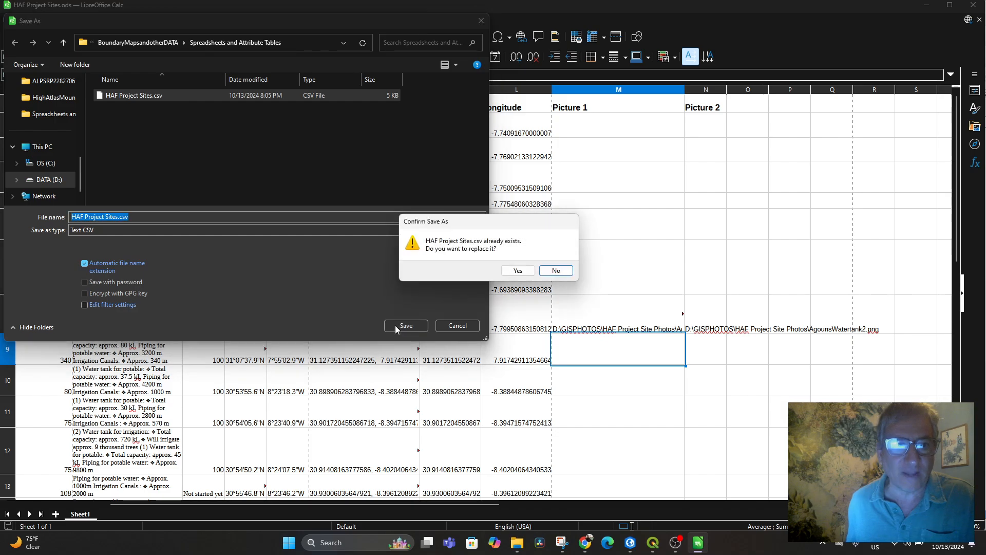
{"action": "left_click", "coordinate": [517, 271]}
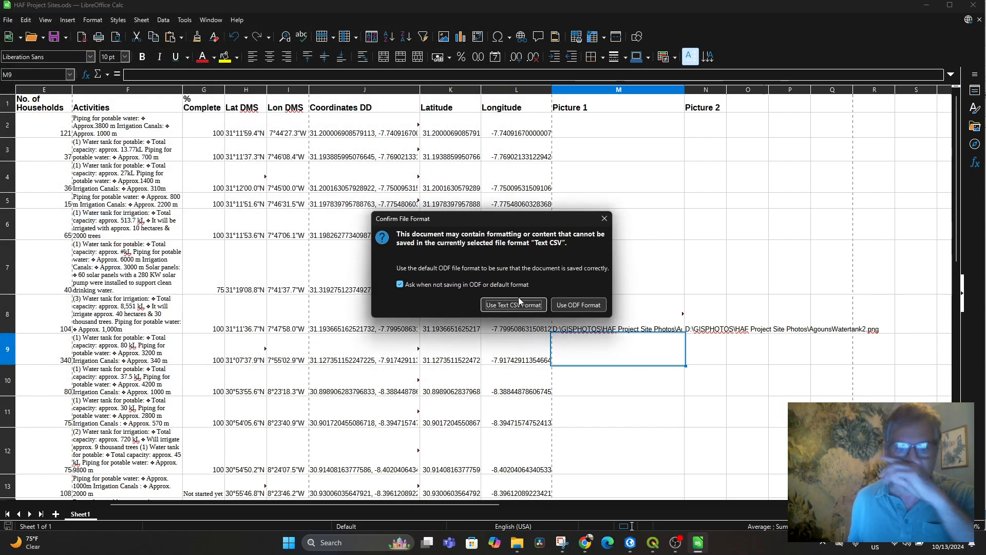
{"action": "left_click", "coordinate": [513, 305]}
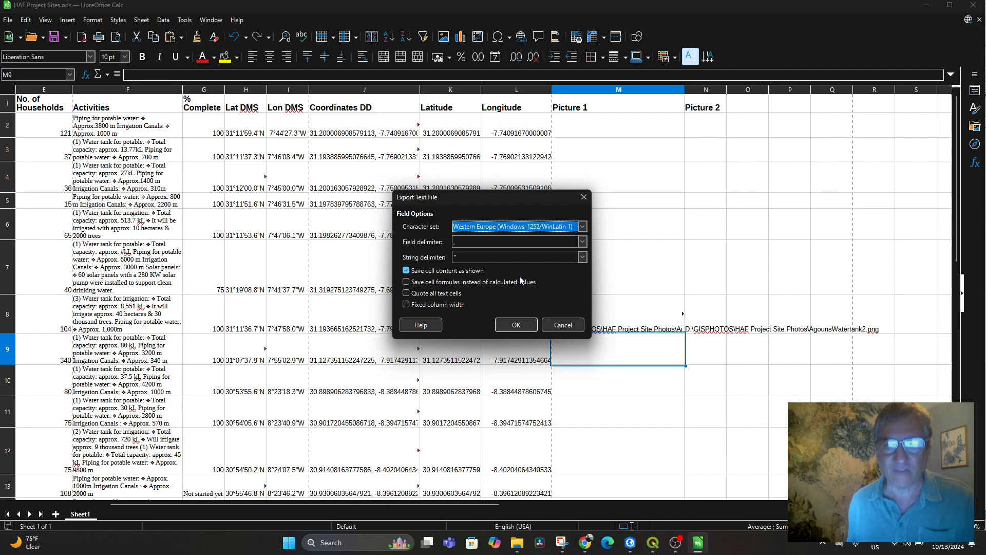
{"action": "left_click", "coordinate": [515, 324]}
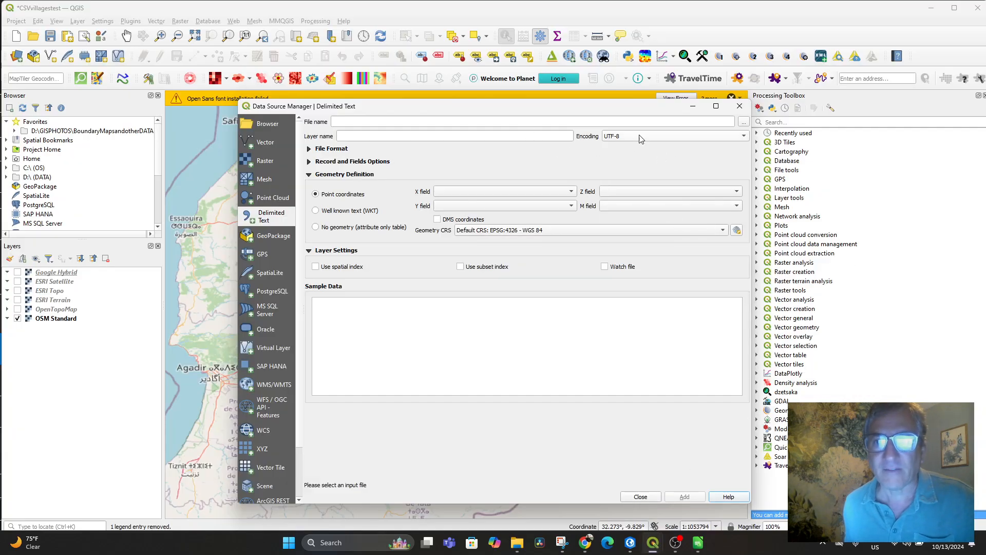
Load the re-exported HAF Project Sites.csv into the Delimited Text import with Longitude/Latitude coordinates.
{"action": "left_click", "coordinate": [743, 121]}
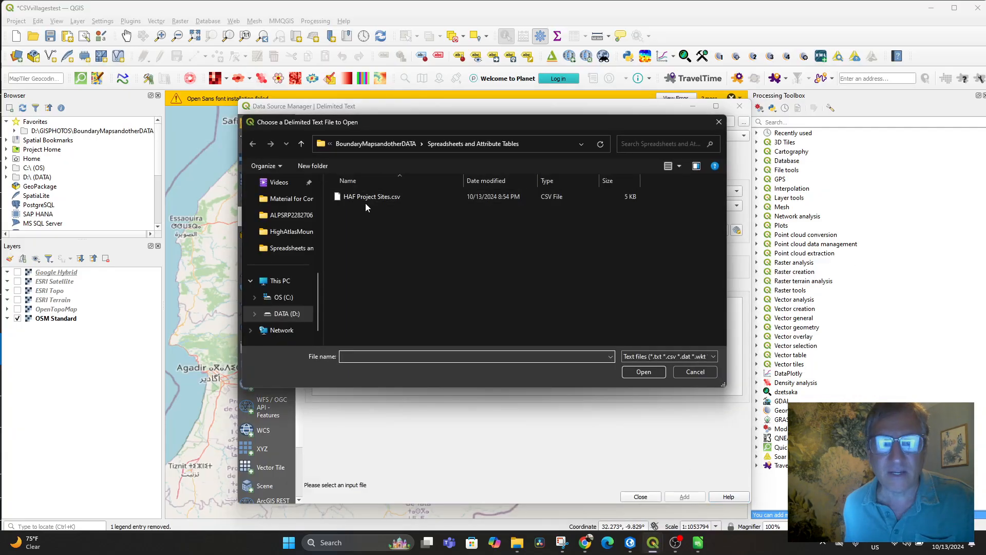
{"action": "double_click", "coordinate": [372, 196]}
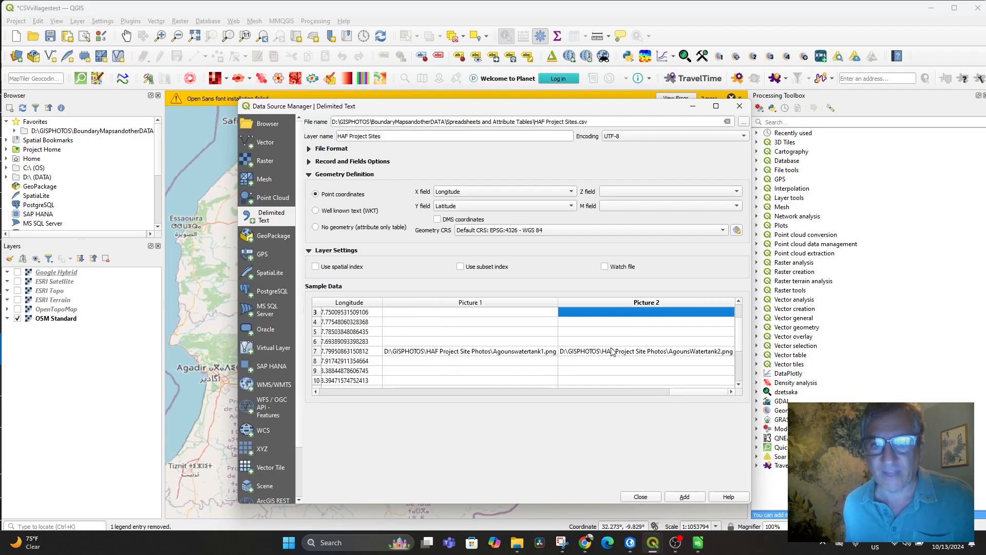
{"action": "left_click", "coordinate": [644, 350]}
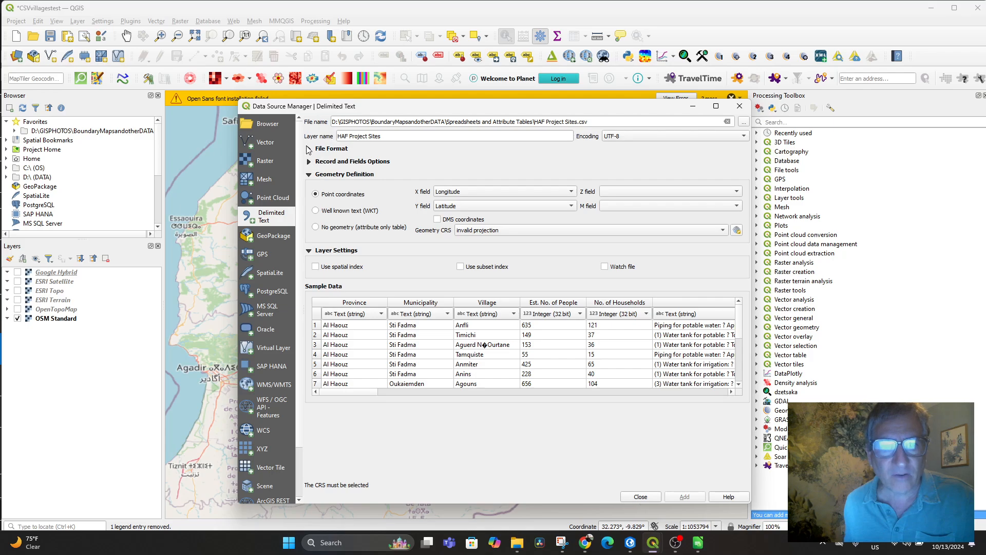
Set the geometry CRS to EPSG:4326 - WGS 84 and add HAF Project Sites as a layer.
{"action": "left_click", "coordinate": [309, 148]}
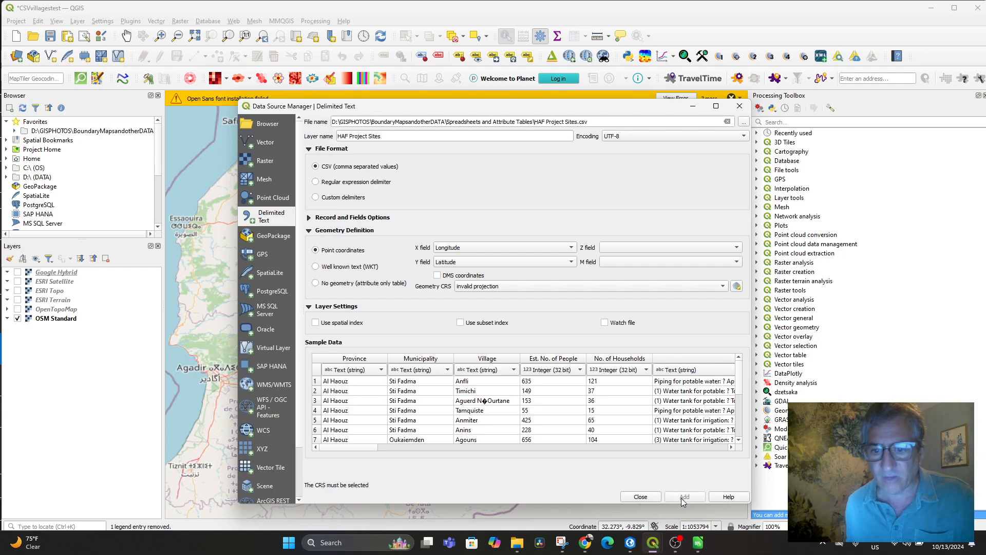
{"action": "mouse_move", "coordinate": [594, 313]}
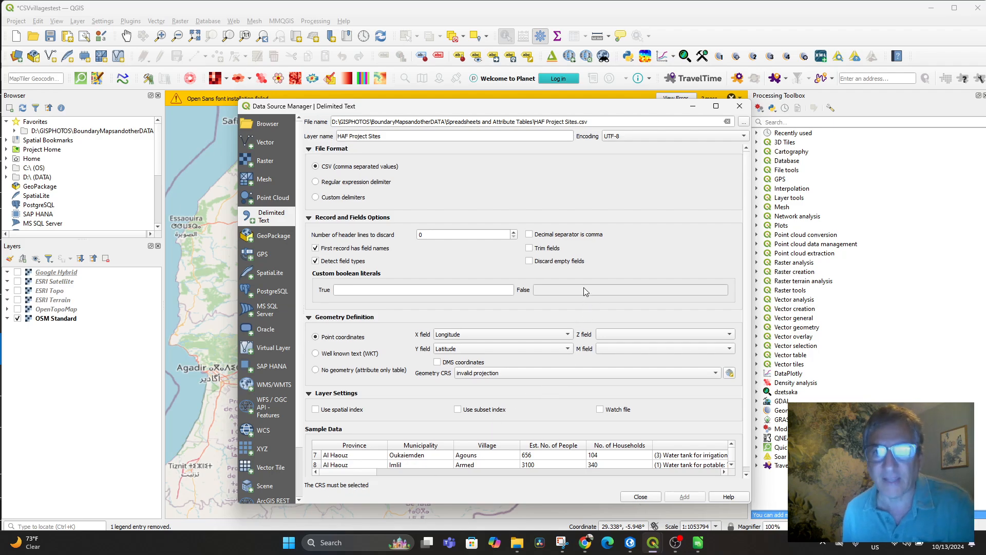
{"action": "mouse_move", "coordinate": [386, 401]}
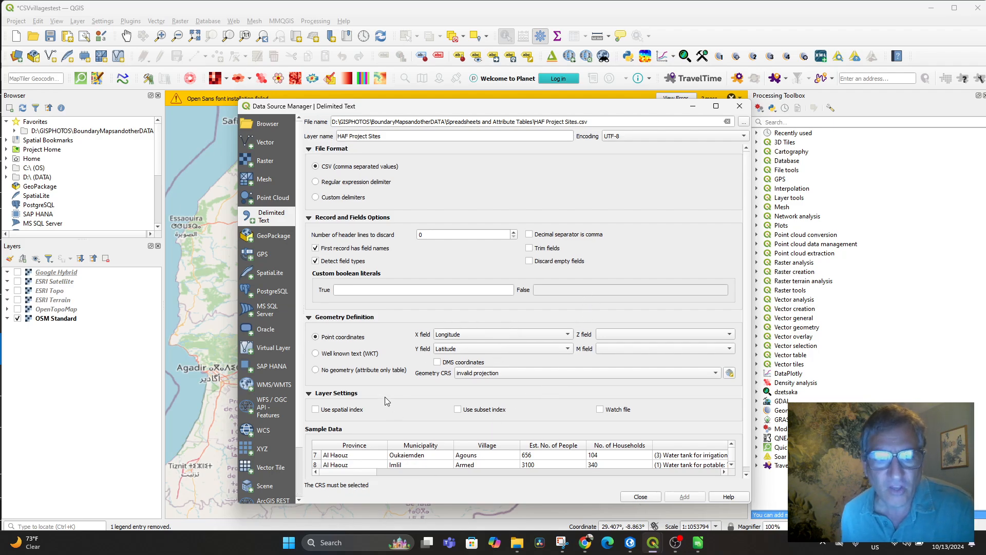
{"action": "mouse_move", "coordinate": [512, 205]}
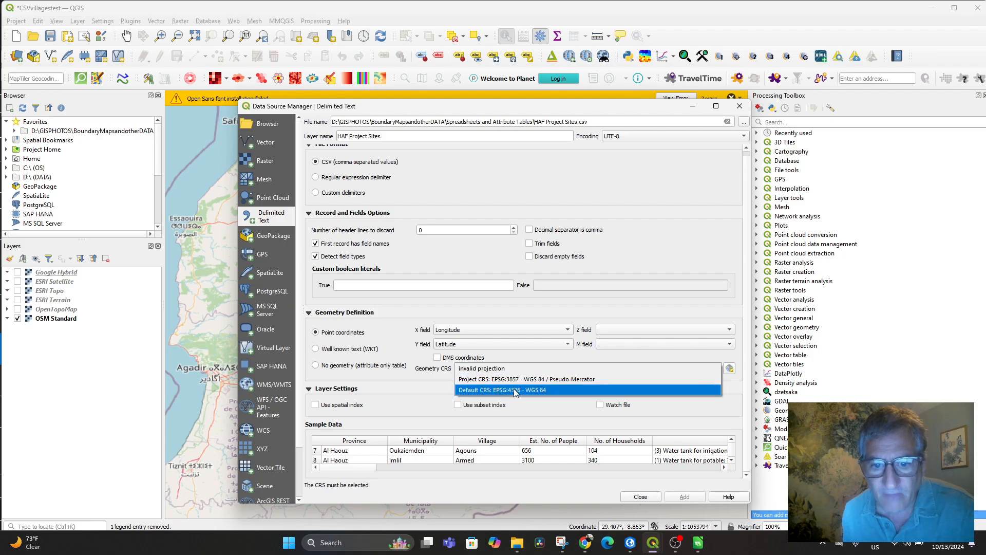
{"action": "left_click", "coordinate": [501, 390]}
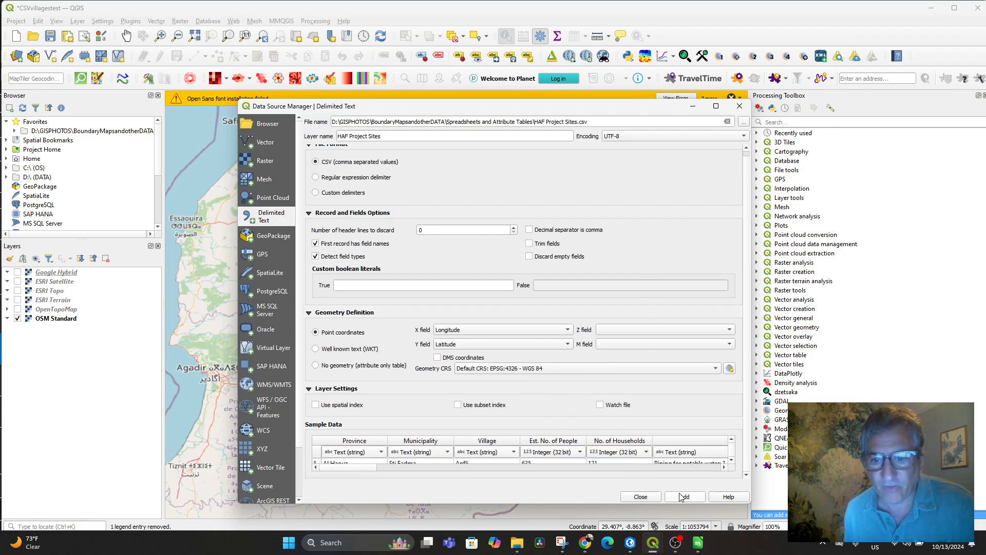
{"action": "left_click", "coordinate": [684, 496]}
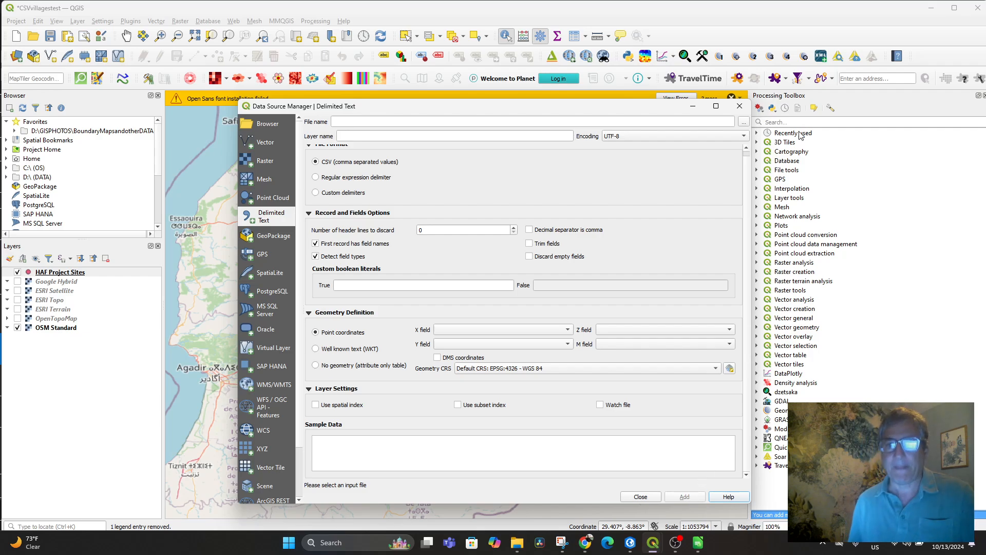
Apply the 'effect drop shadow' marker style to the HAF Project Sites layer.
{"action": "left_click", "coordinate": [639, 496]}
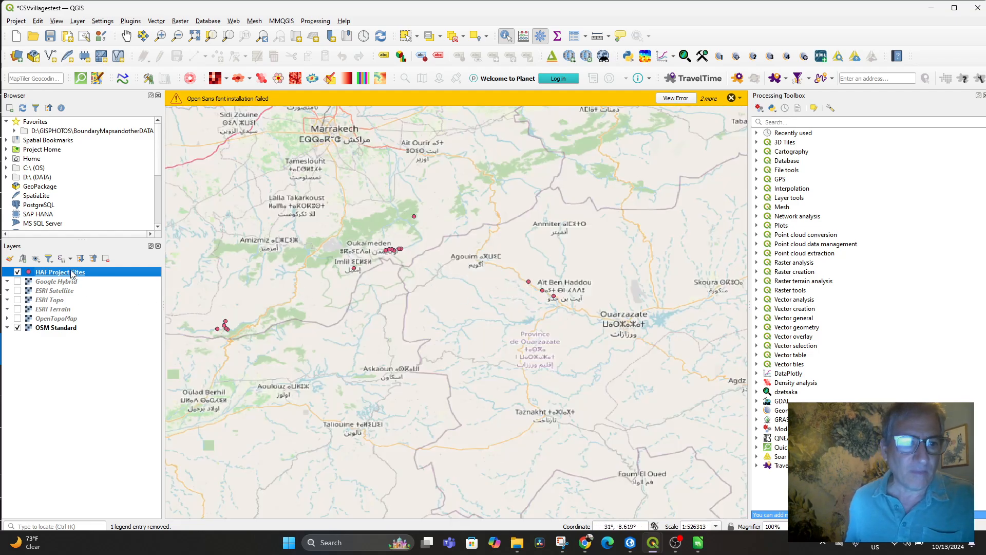
{"action": "double_click", "coordinate": [60, 272]}
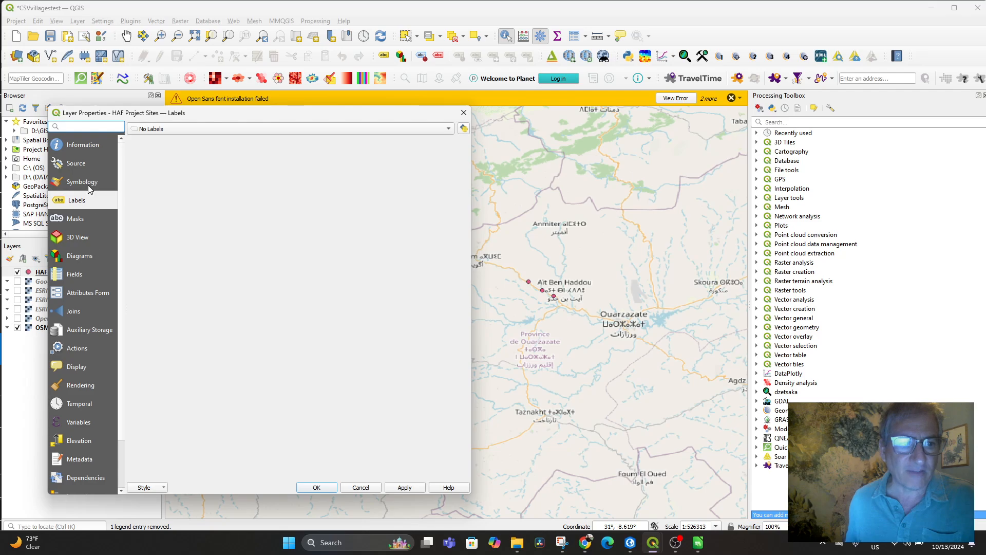
{"action": "left_click", "coordinate": [82, 181]}
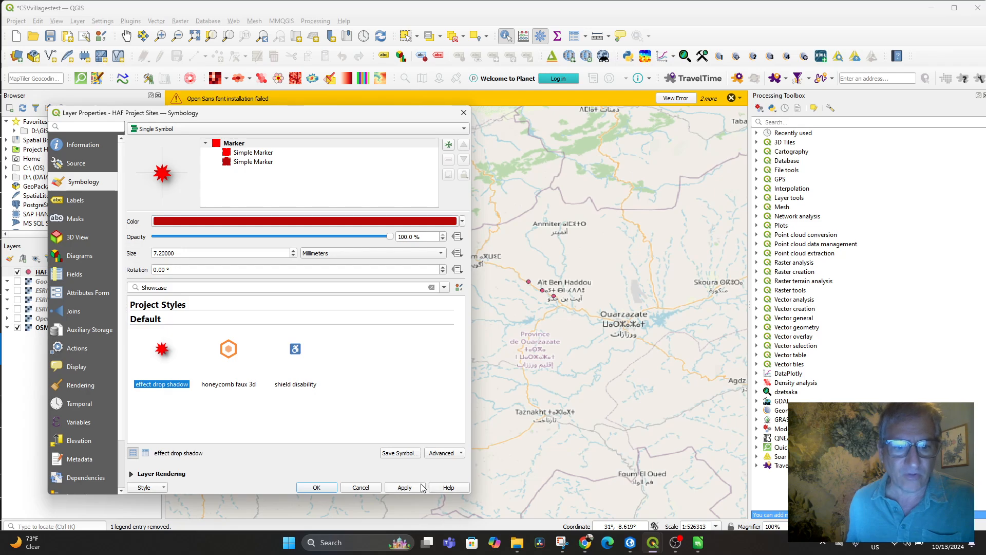
{"action": "left_click", "coordinate": [404, 487]}
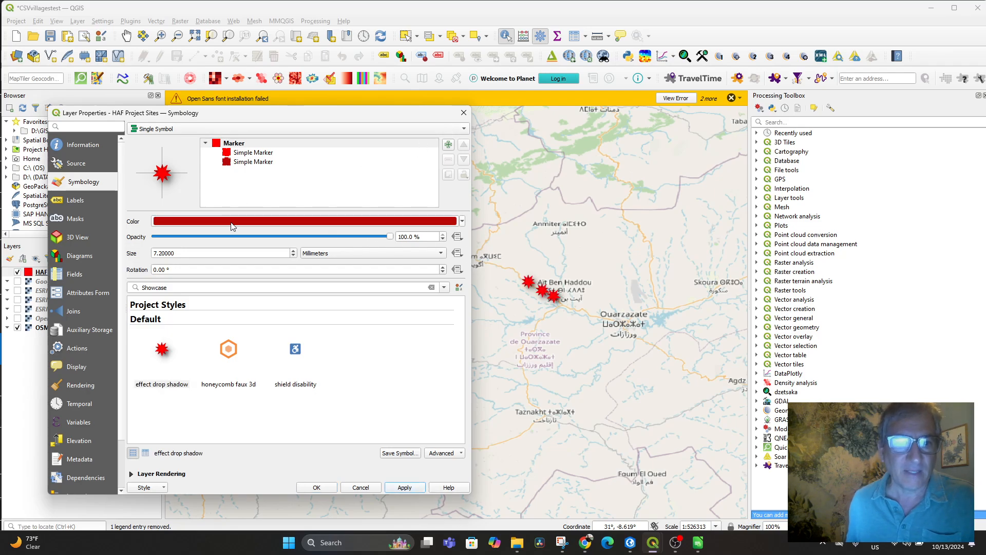
Set the star marker size to 20 pixels and bring up the labelling settings.
{"action": "left_click", "coordinate": [371, 252]}
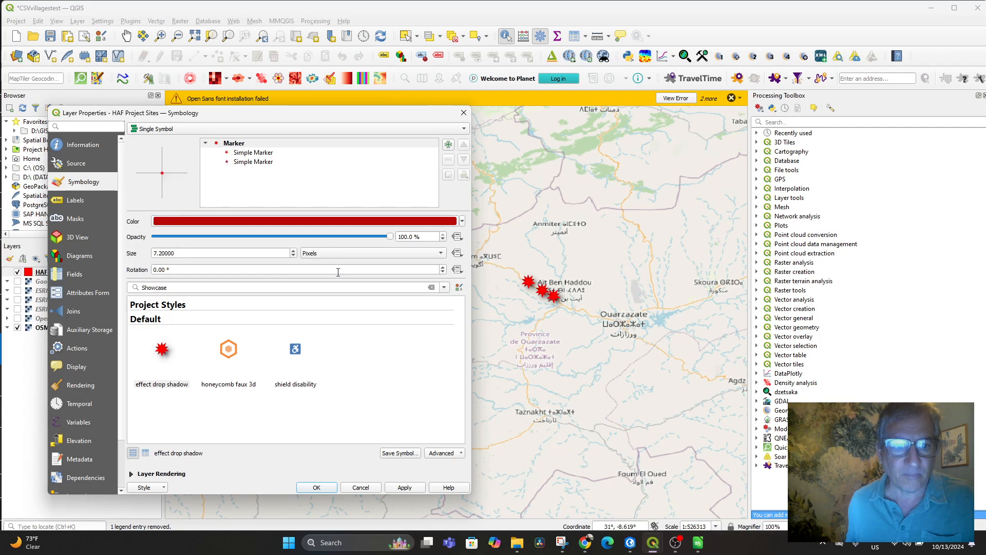
{"action": "left_click", "coordinate": [220, 253]}
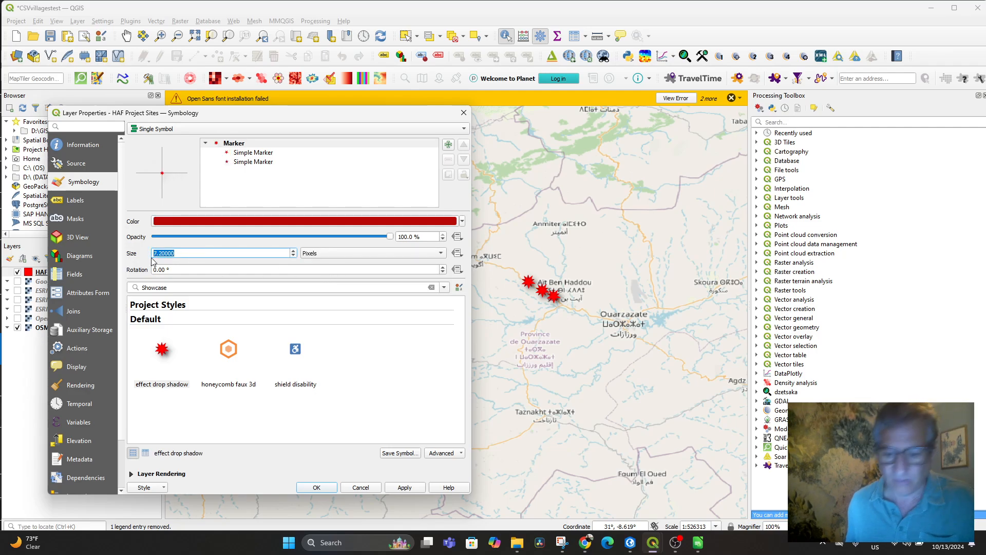
{"action": "type", "text": "10"}
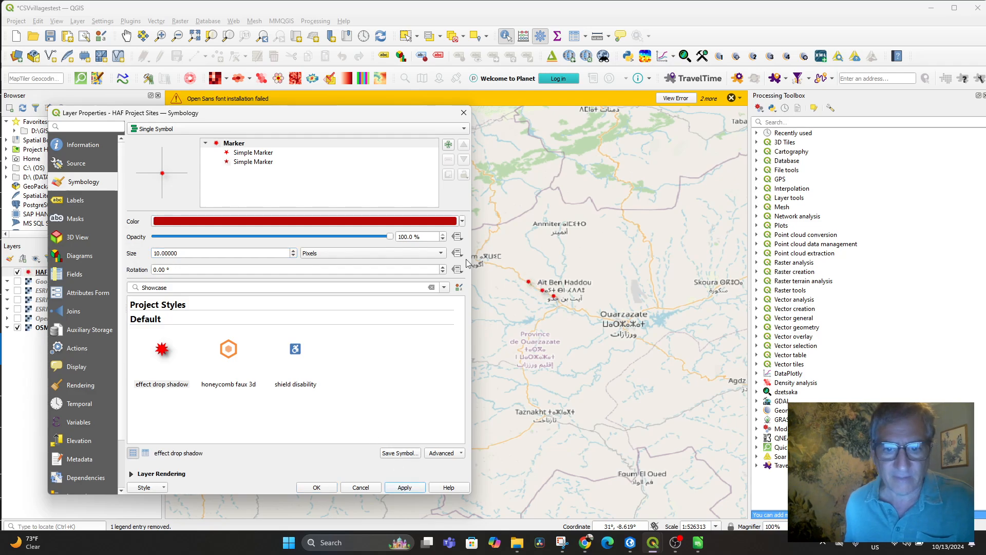
{"action": "left_click", "coordinate": [221, 252]}
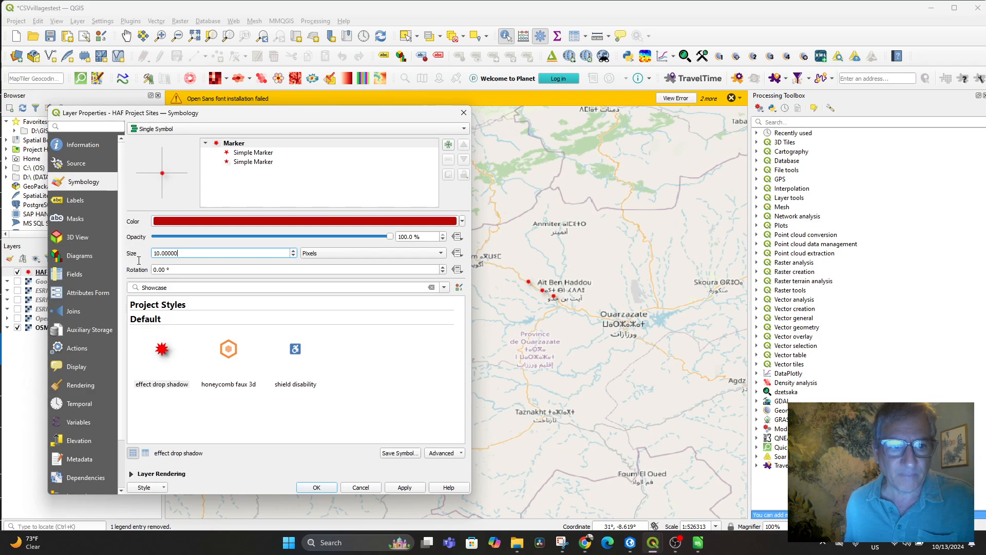
{"action": "type", "text": "2"}
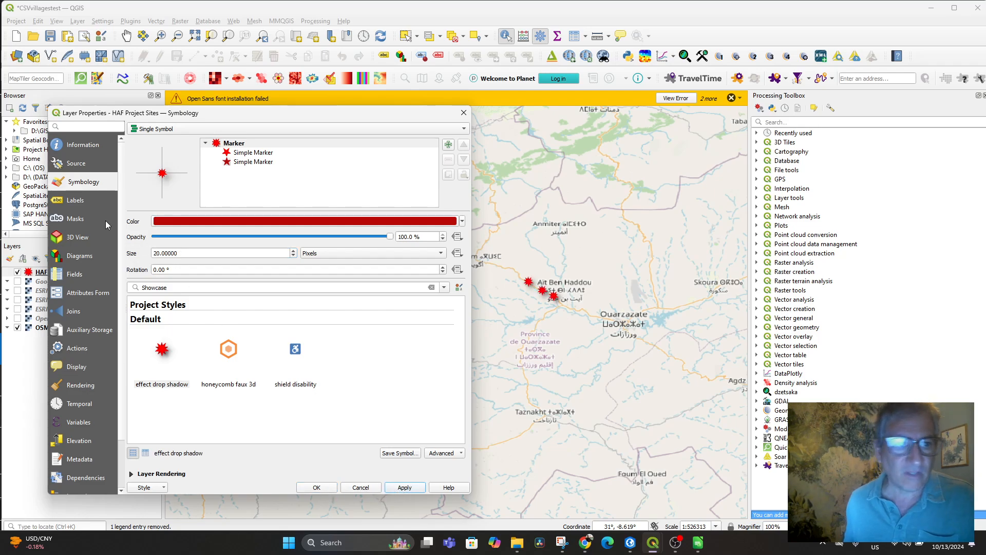
{"action": "left_click", "coordinate": [75, 199]}
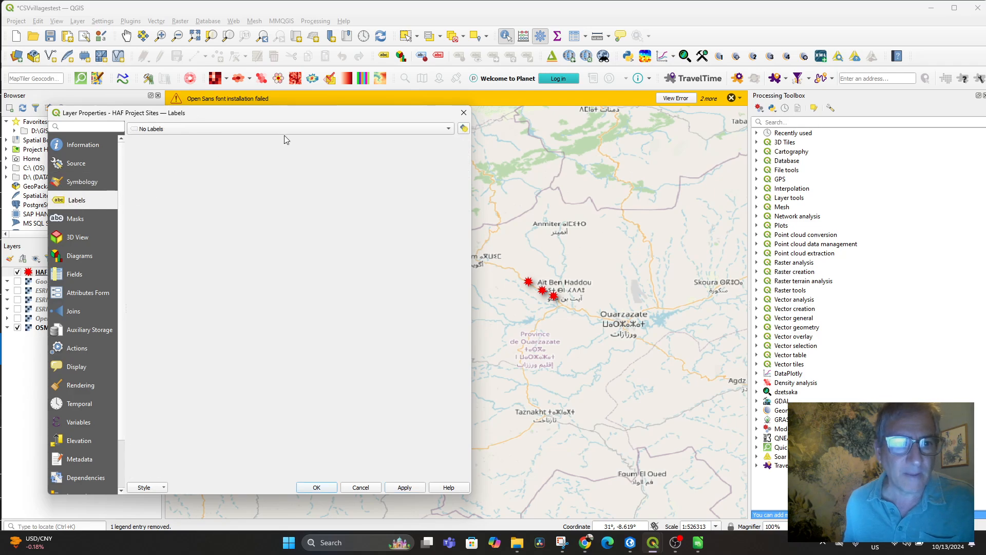
Turn on single labels using the Village field with yellow text colour.
{"action": "left_click", "coordinate": [289, 129]}
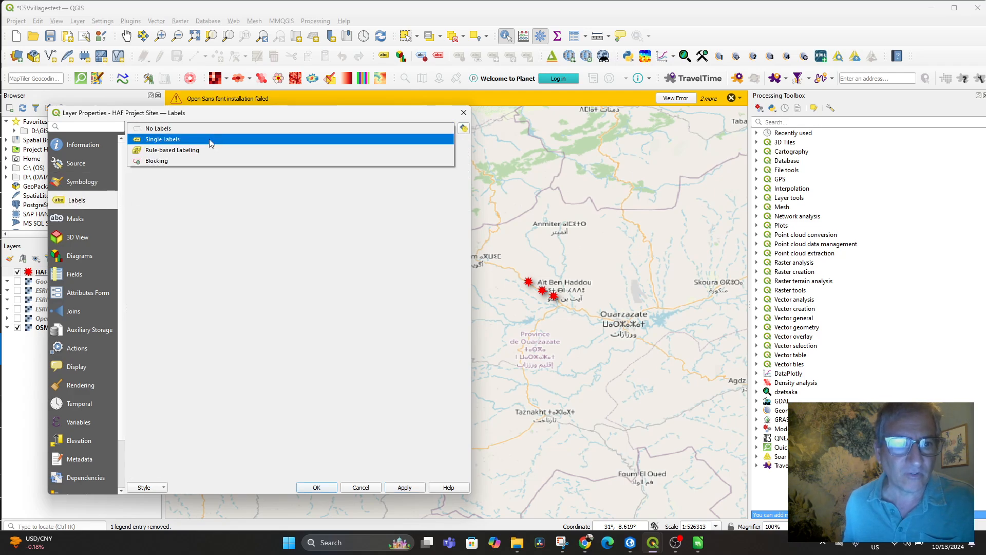
{"action": "left_click", "coordinate": [162, 139]}
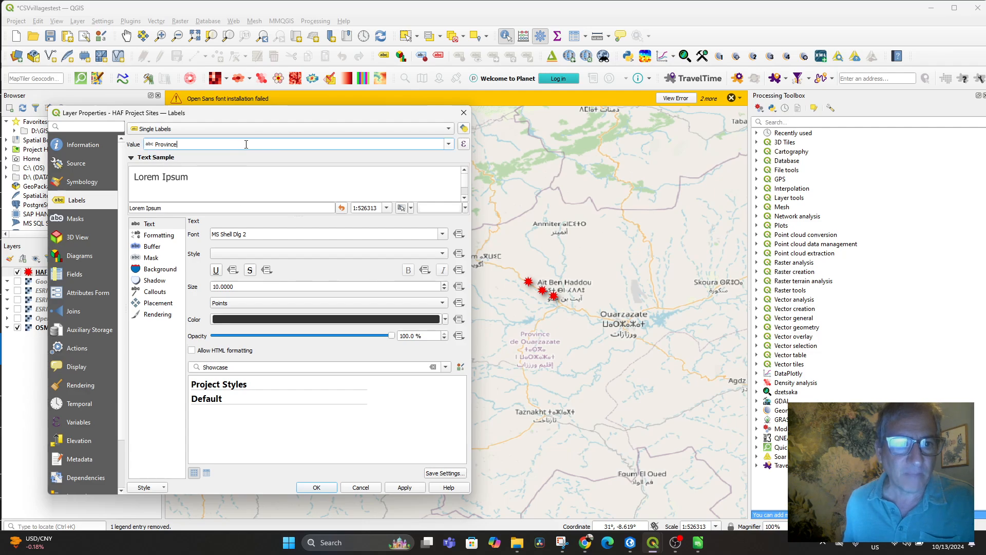
{"action": "left_click", "coordinate": [447, 143]}
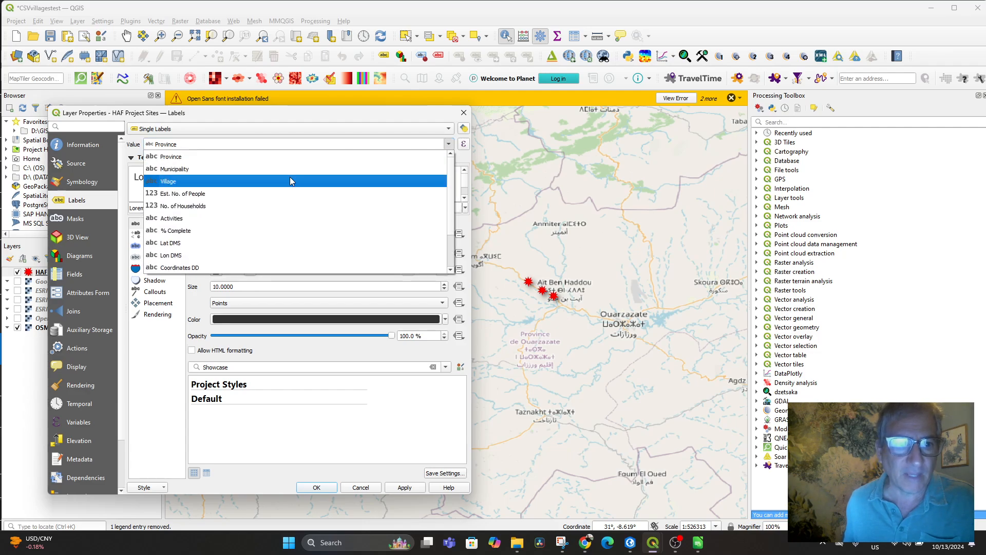
{"action": "left_click", "coordinate": [169, 181]}
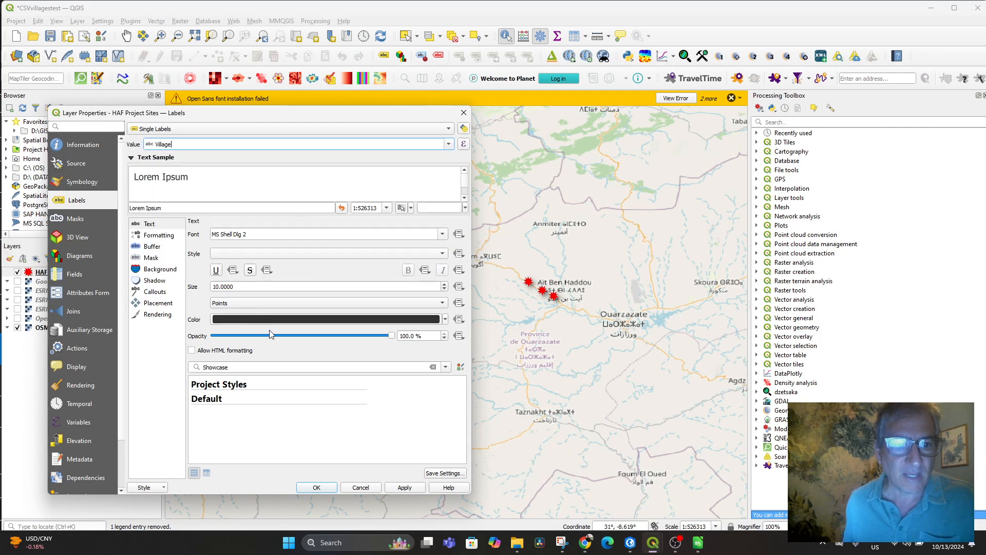
{"action": "left_click", "coordinate": [323, 319]}
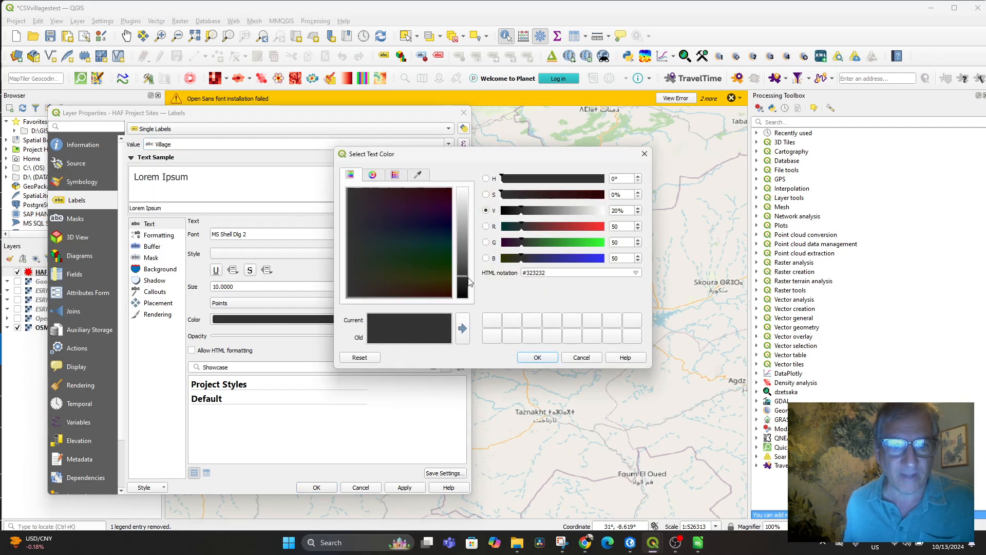
{"action": "left_click_drag", "start_coordinate": [462, 296], "coordinate": [462, 178]}
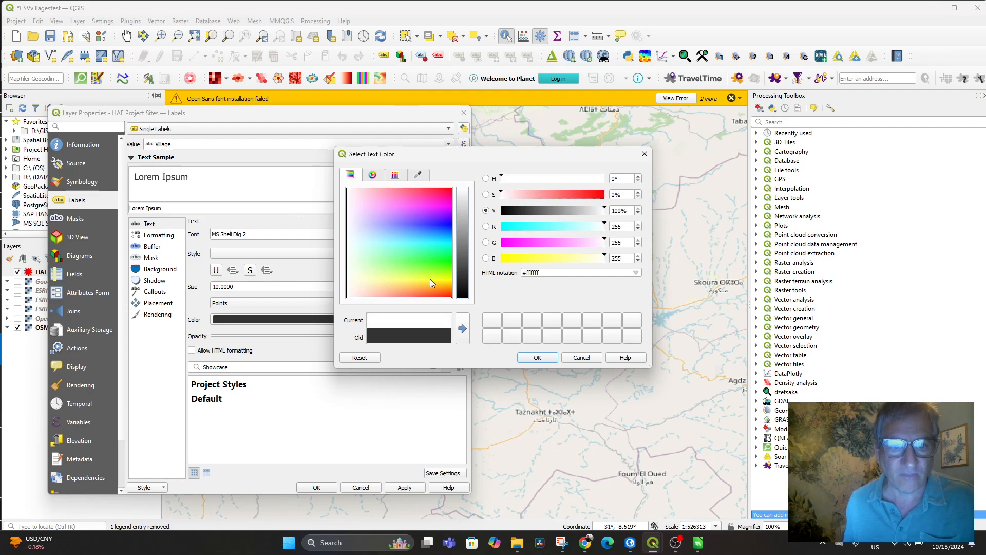
{"action": "left_click", "coordinate": [535, 358]}
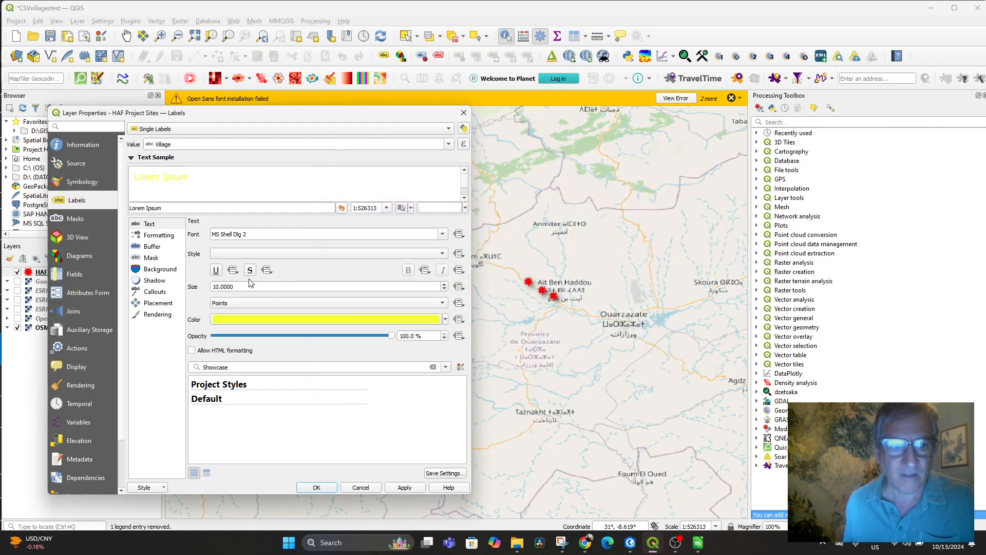
{"action": "mouse_move", "coordinate": [160, 249]}
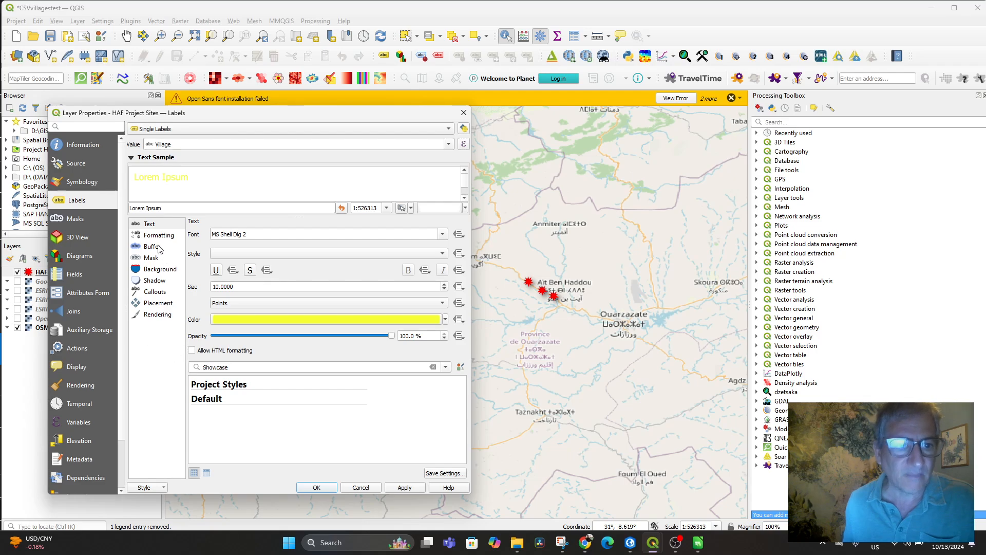
Enable a black text buffer around the labels, then apply and close properties.
{"action": "left_click", "coordinate": [152, 246]}
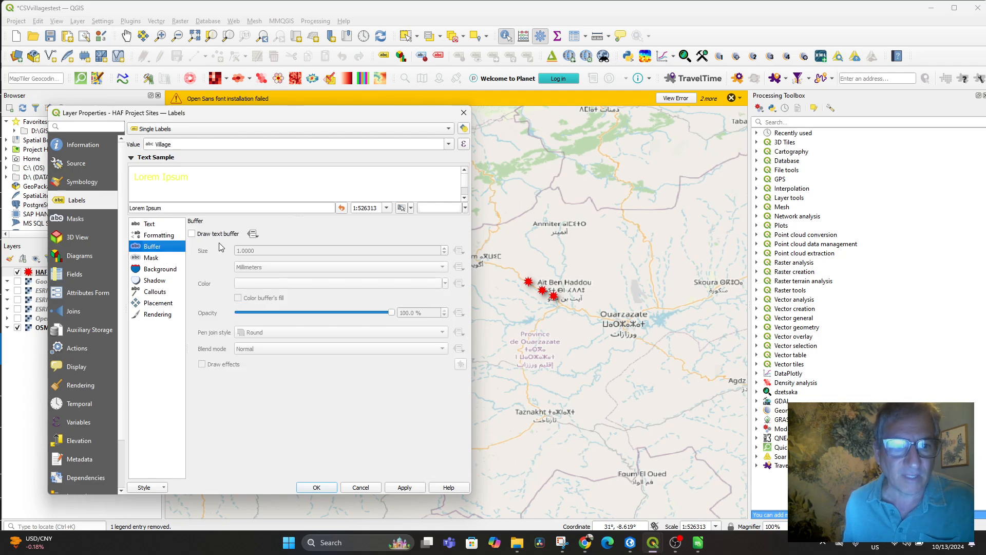
{"action": "left_click", "coordinate": [192, 233]}
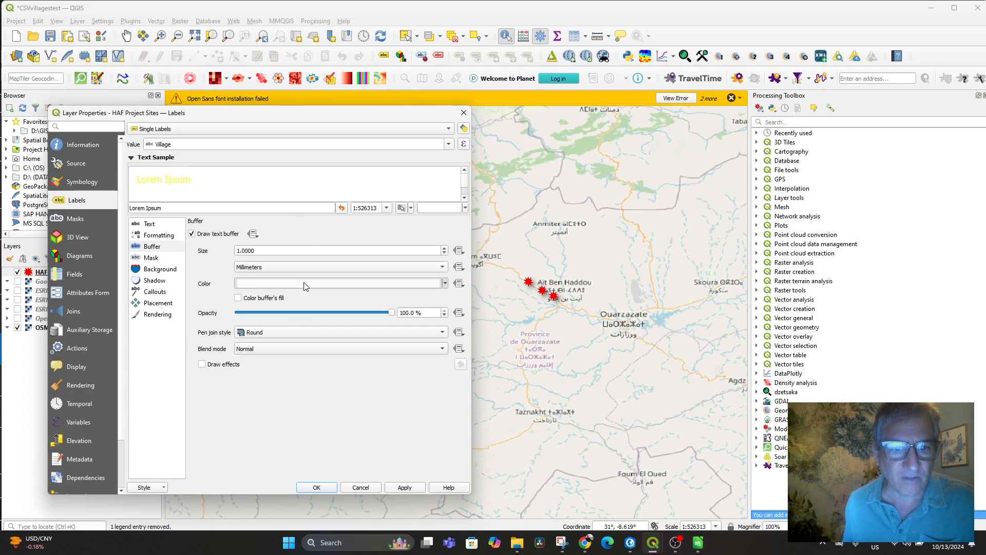
{"action": "left_click", "coordinate": [337, 283]}
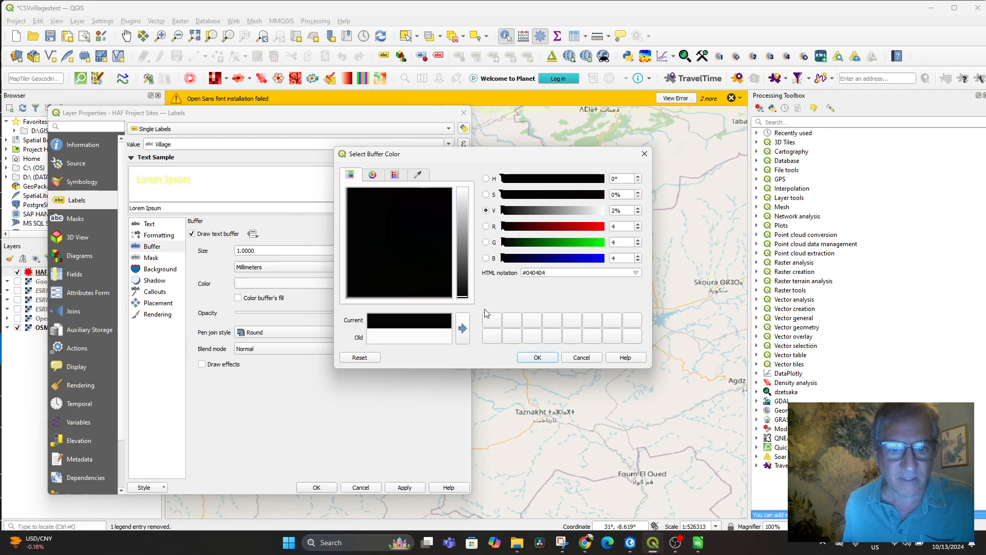
{"action": "left_click", "coordinate": [537, 357]}
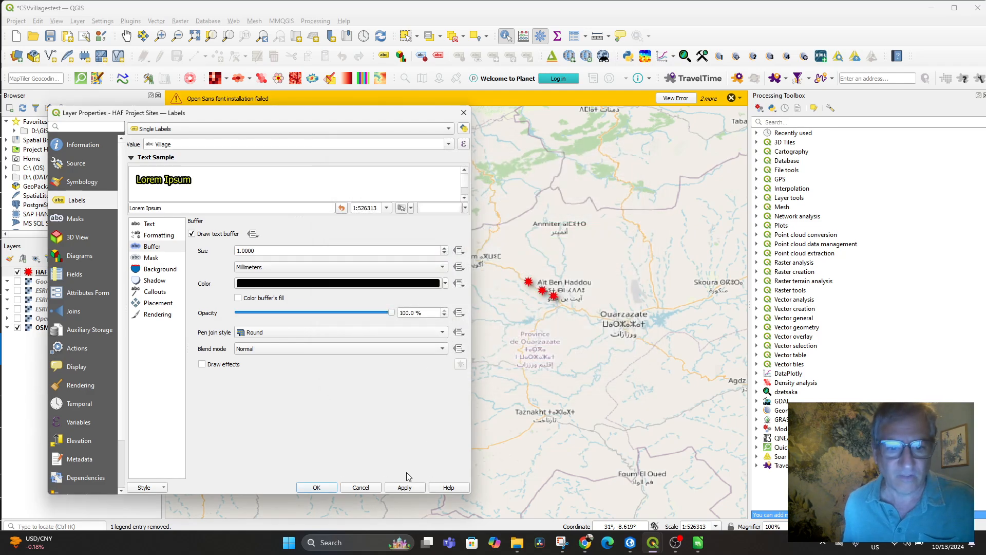
{"action": "left_click", "coordinate": [403, 487]}
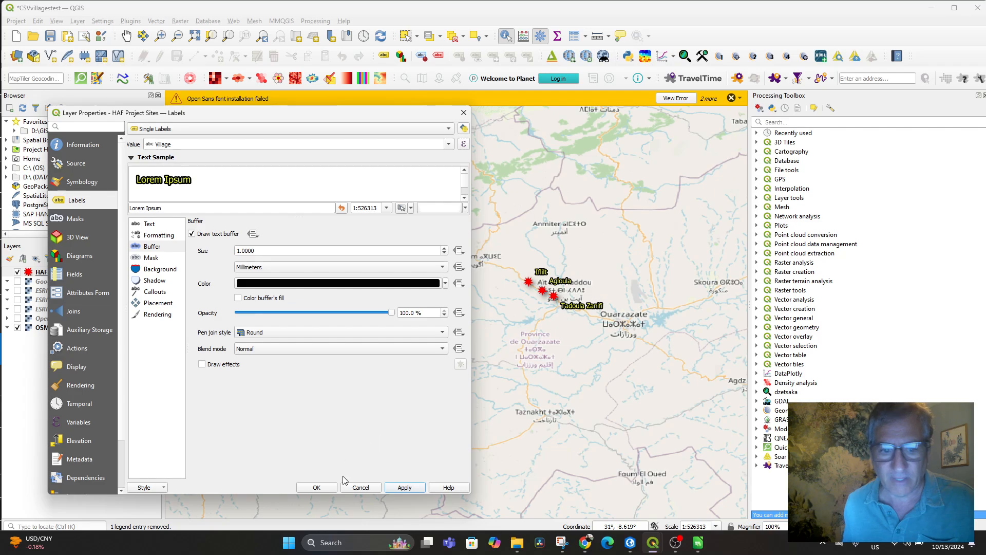
{"action": "left_click", "coordinate": [317, 488]}
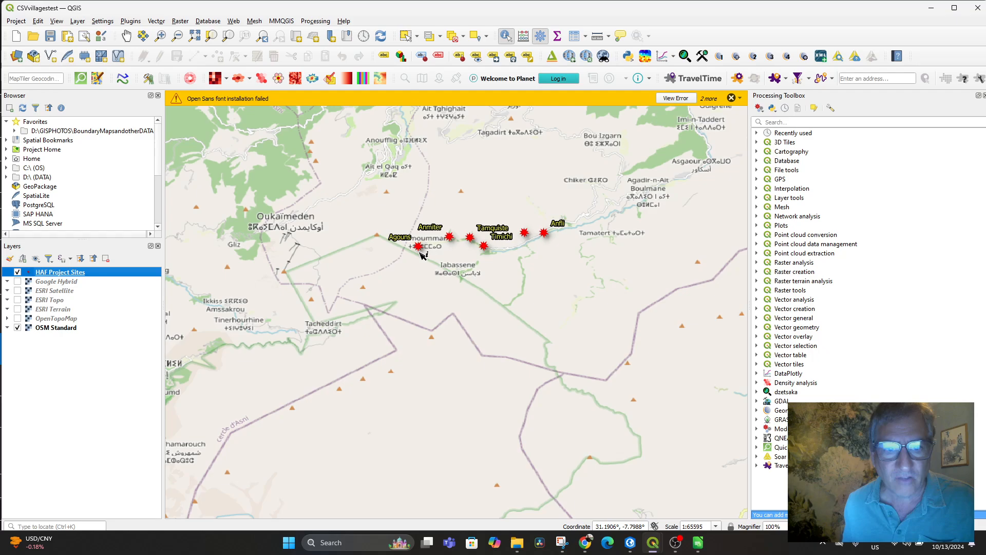
Identify the Agouns site, view its feature form, and check the Picture 2 path.
{"action": "left_click", "coordinate": [417, 246]}
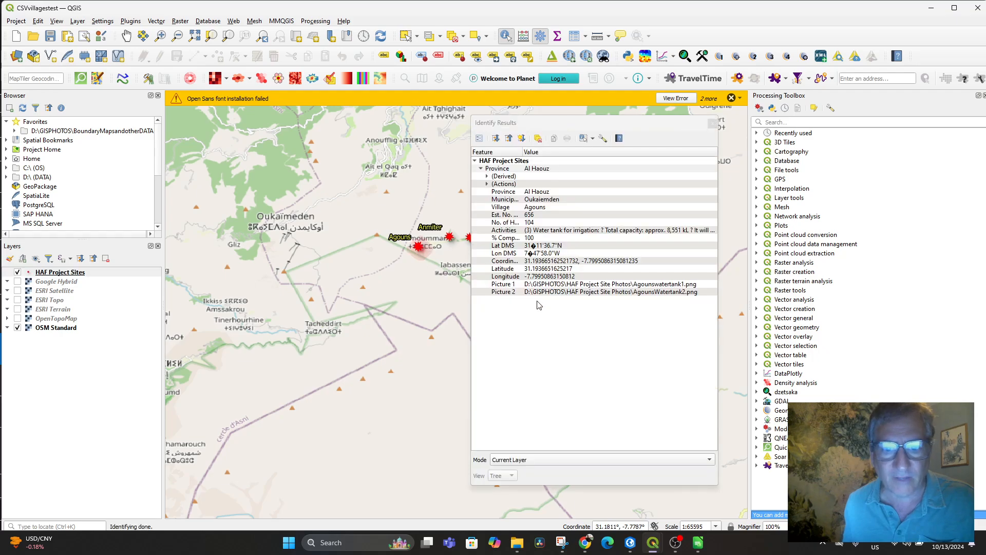
{"action": "left_click", "coordinate": [597, 284]}
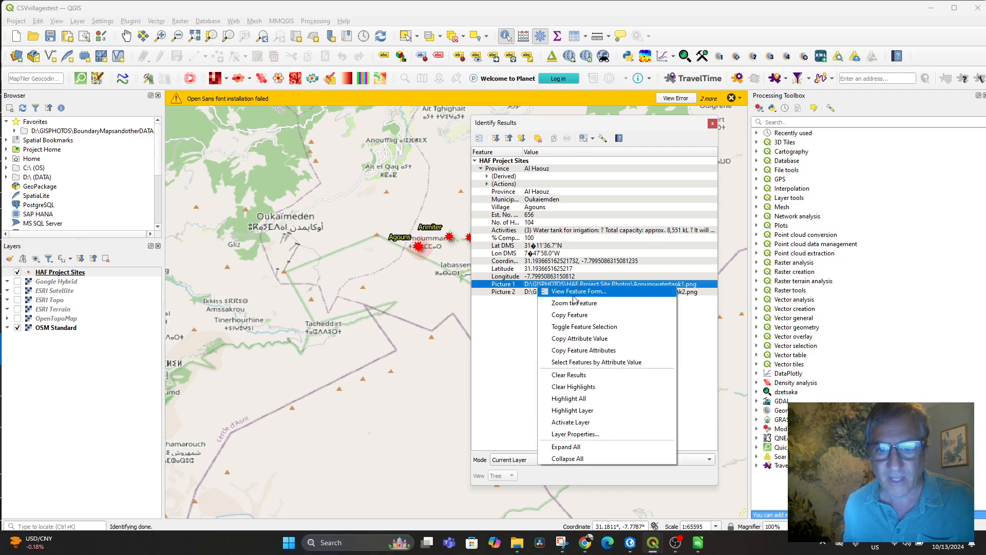
{"action": "left_click", "coordinate": [577, 291]}
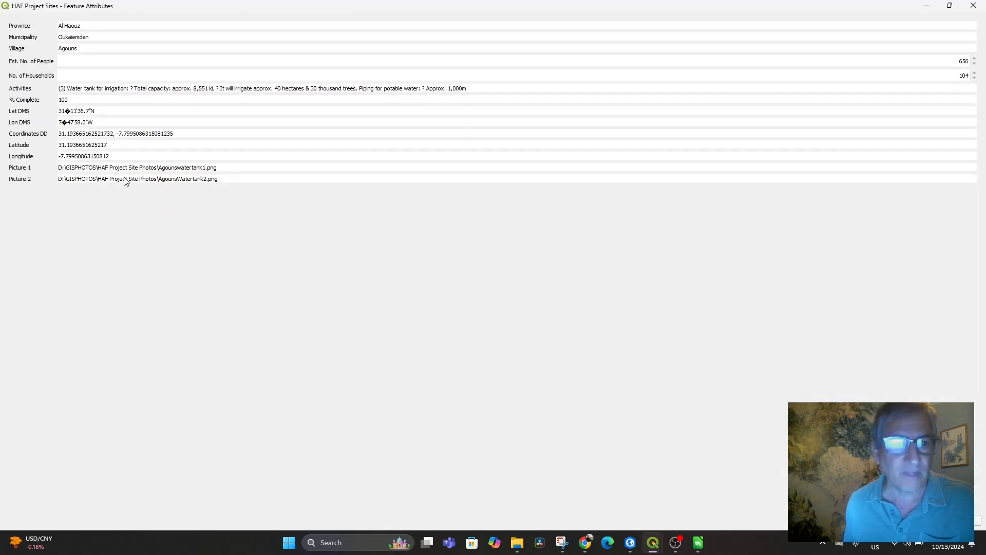
{"action": "double_click", "coordinate": [118, 167]}
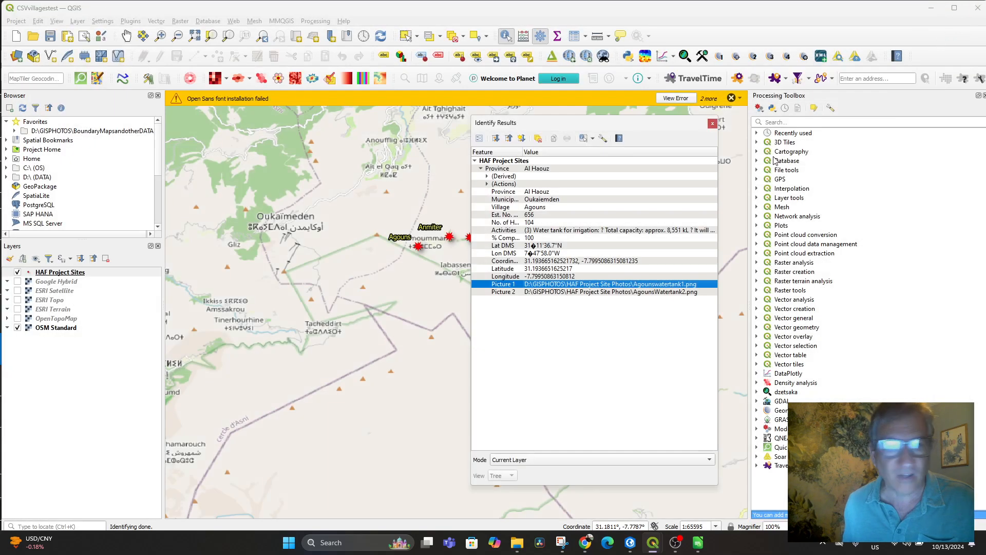
{"action": "left_click", "coordinate": [593, 291]}
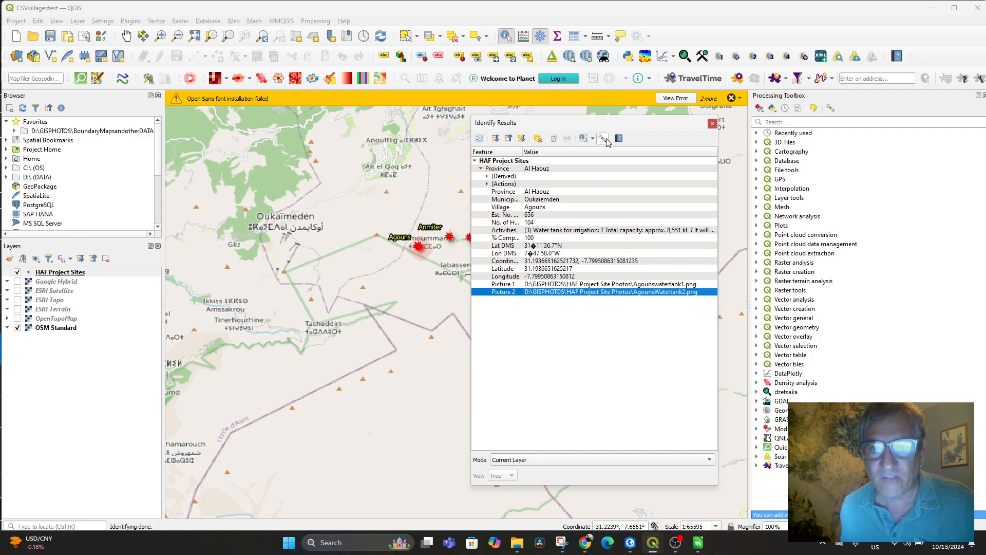
Switch the identify mode to single features and re-identify the Agouns site.
{"action": "left_click", "coordinate": [602, 138]}
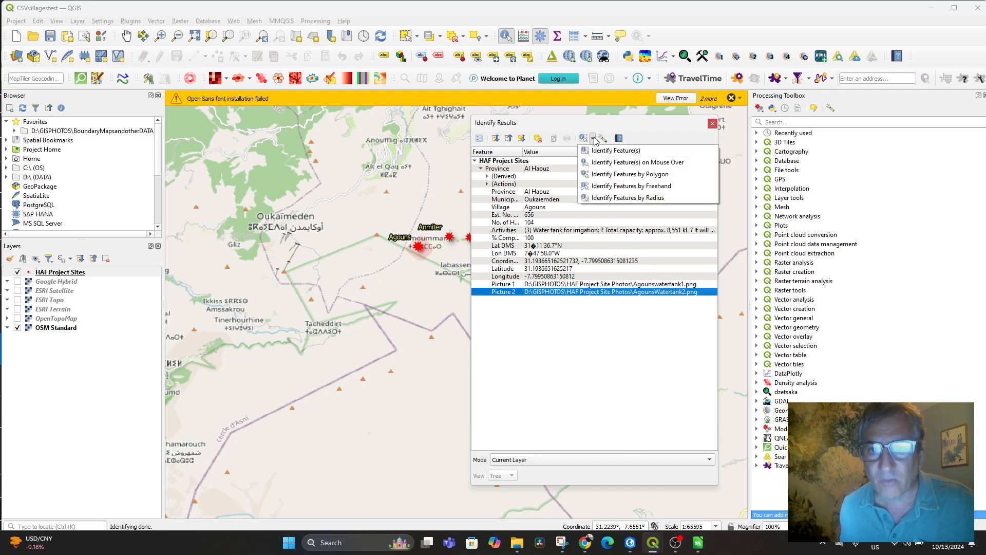
{"action": "left_click", "coordinate": [420, 247]}
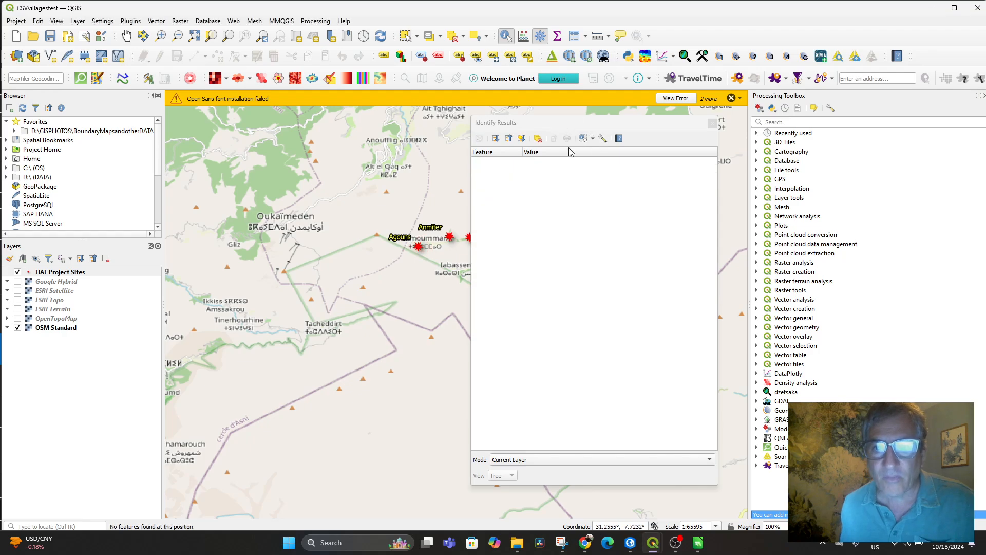
{"action": "left_click", "coordinate": [420, 247]}
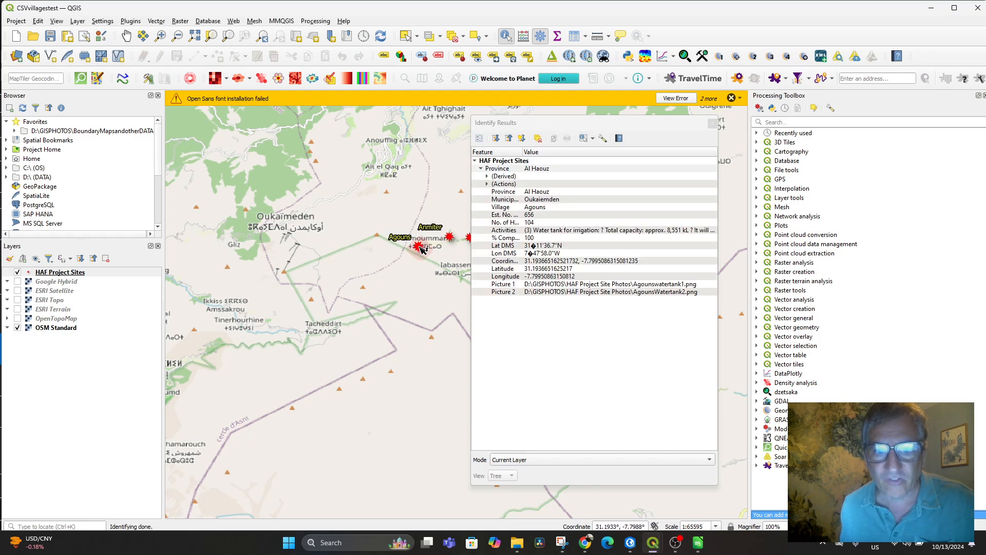